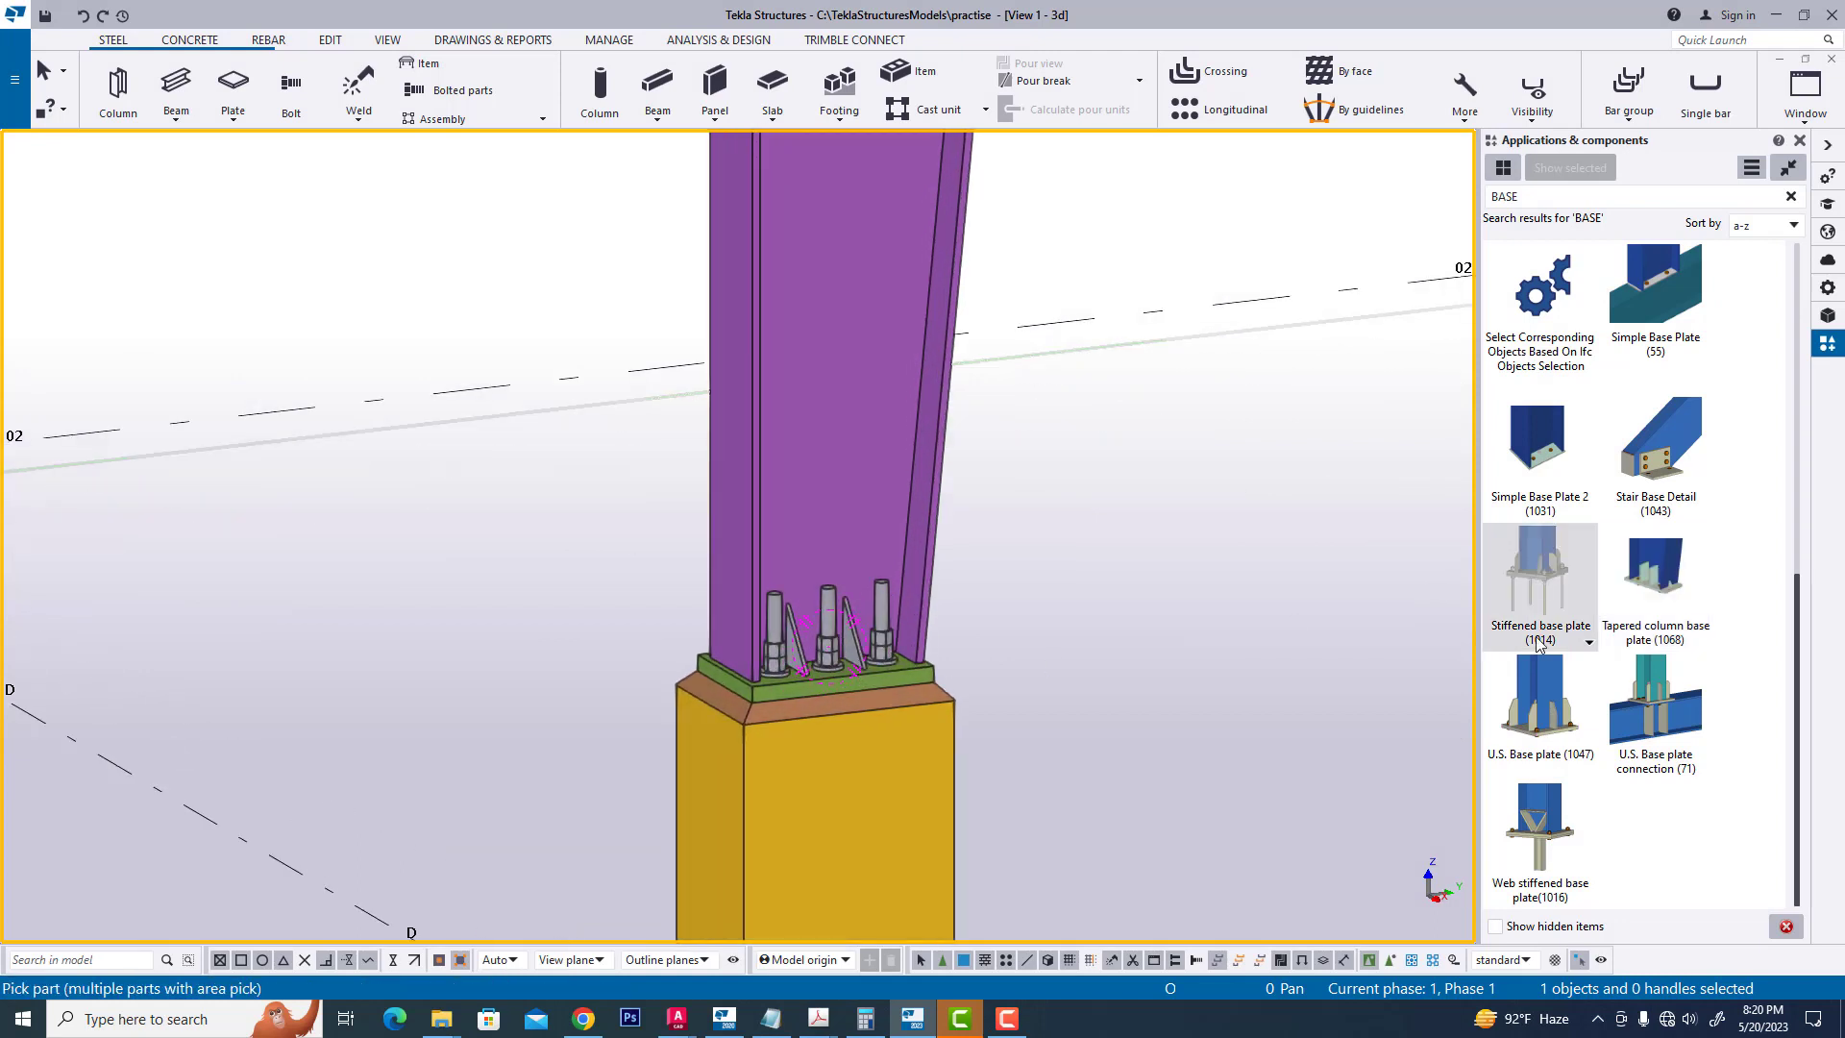
# - Open the View 2 - Grid 03 elevation showing the tapered column at grid D
pyautogui.rightClick(1044, 550)
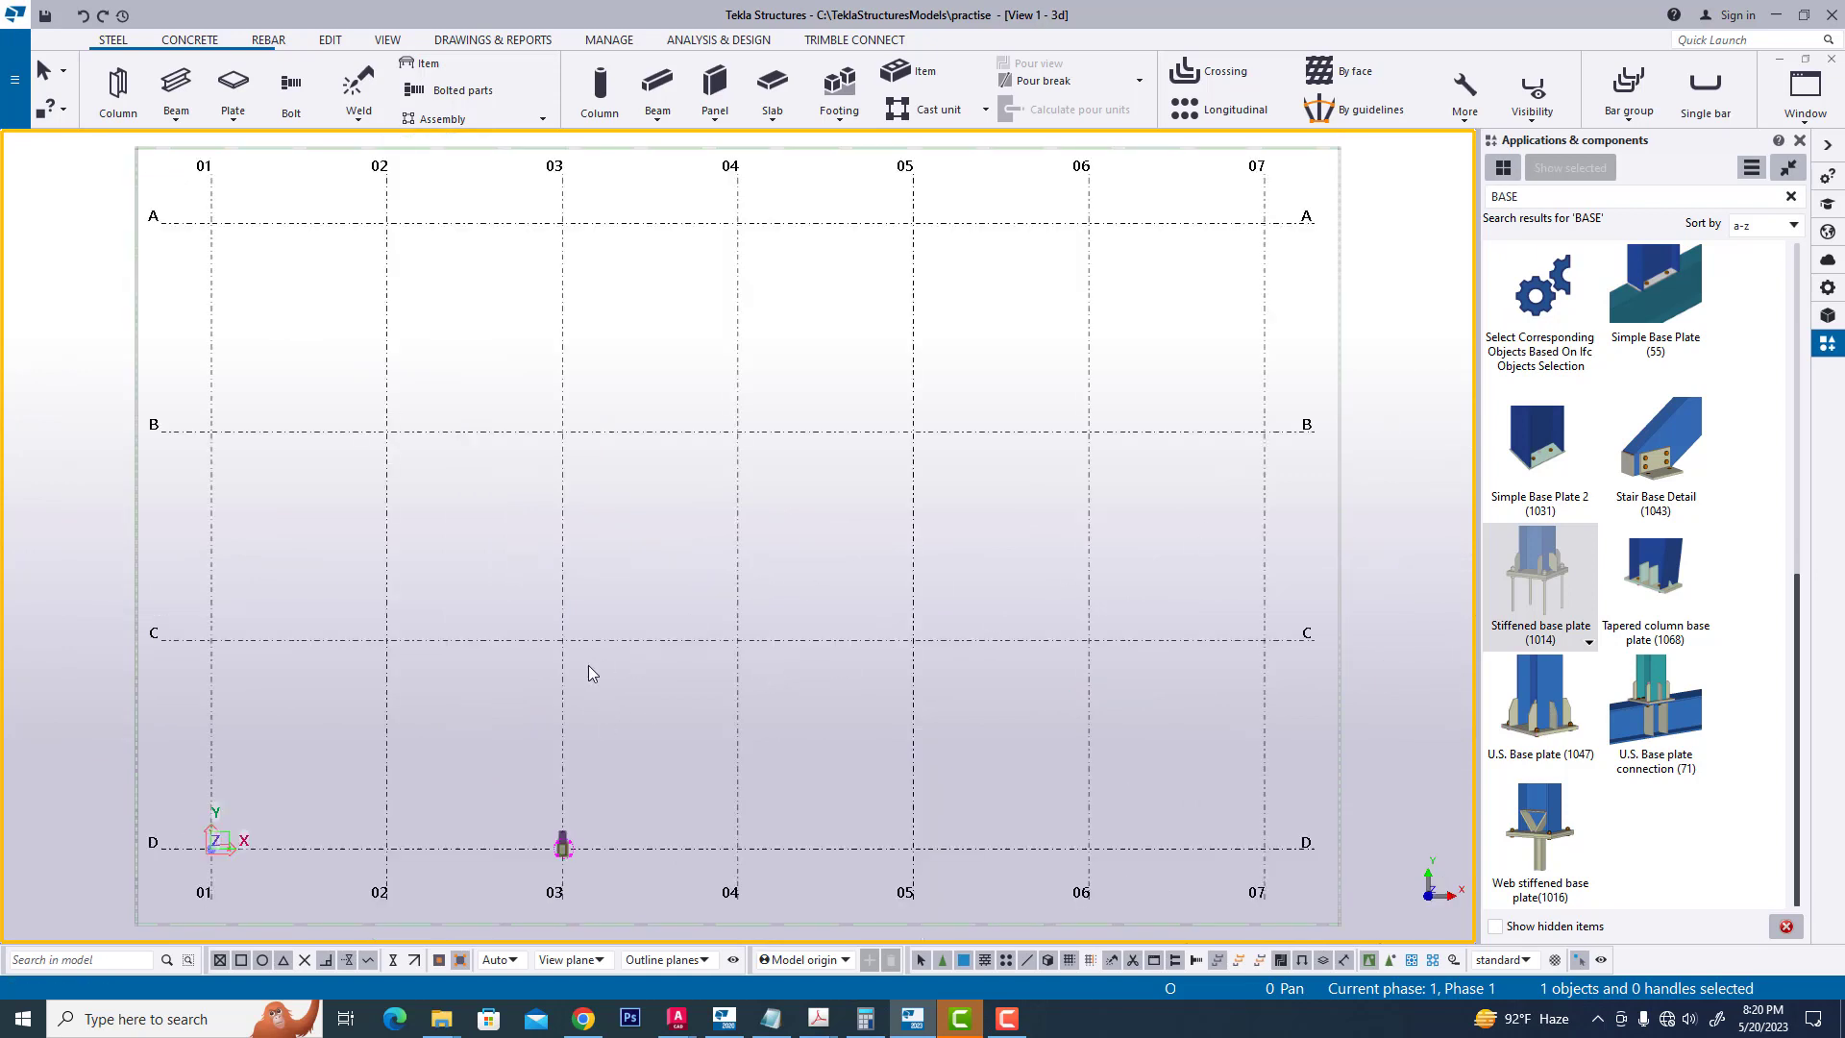
pyautogui.click(1801, 92)
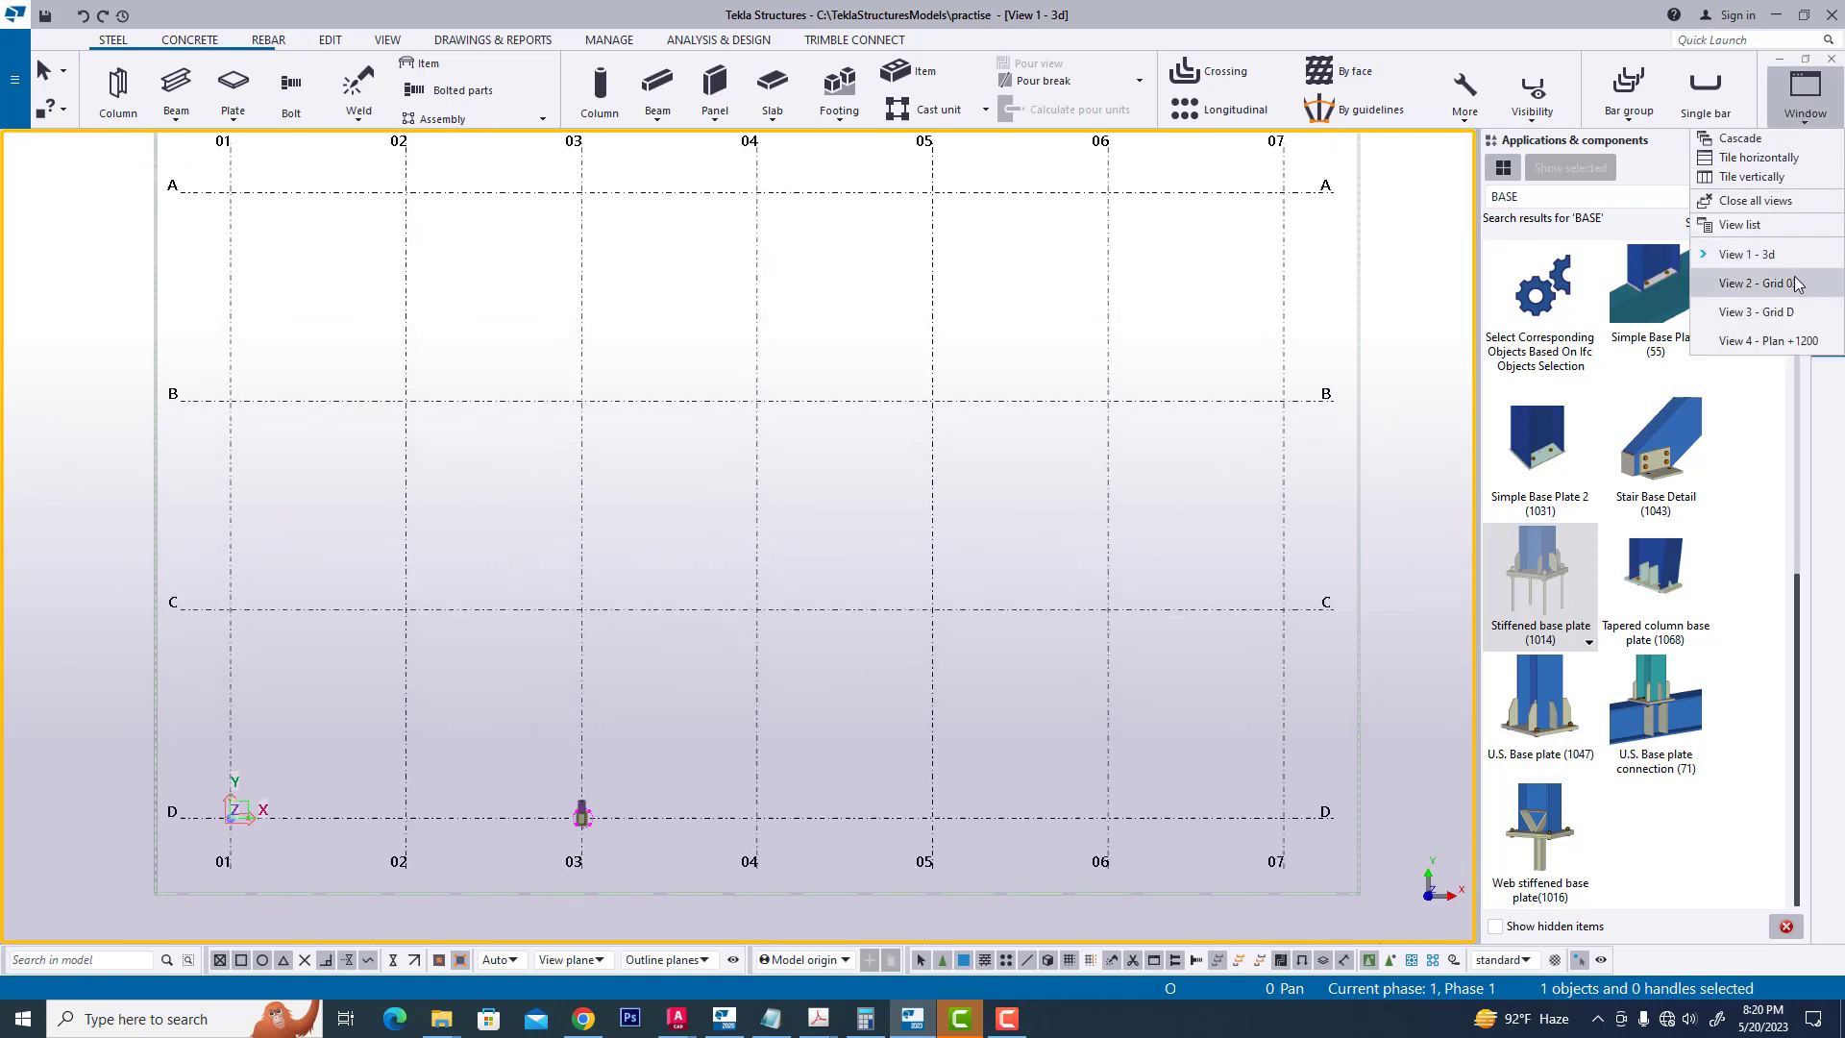
pyautogui.click(1752, 282)
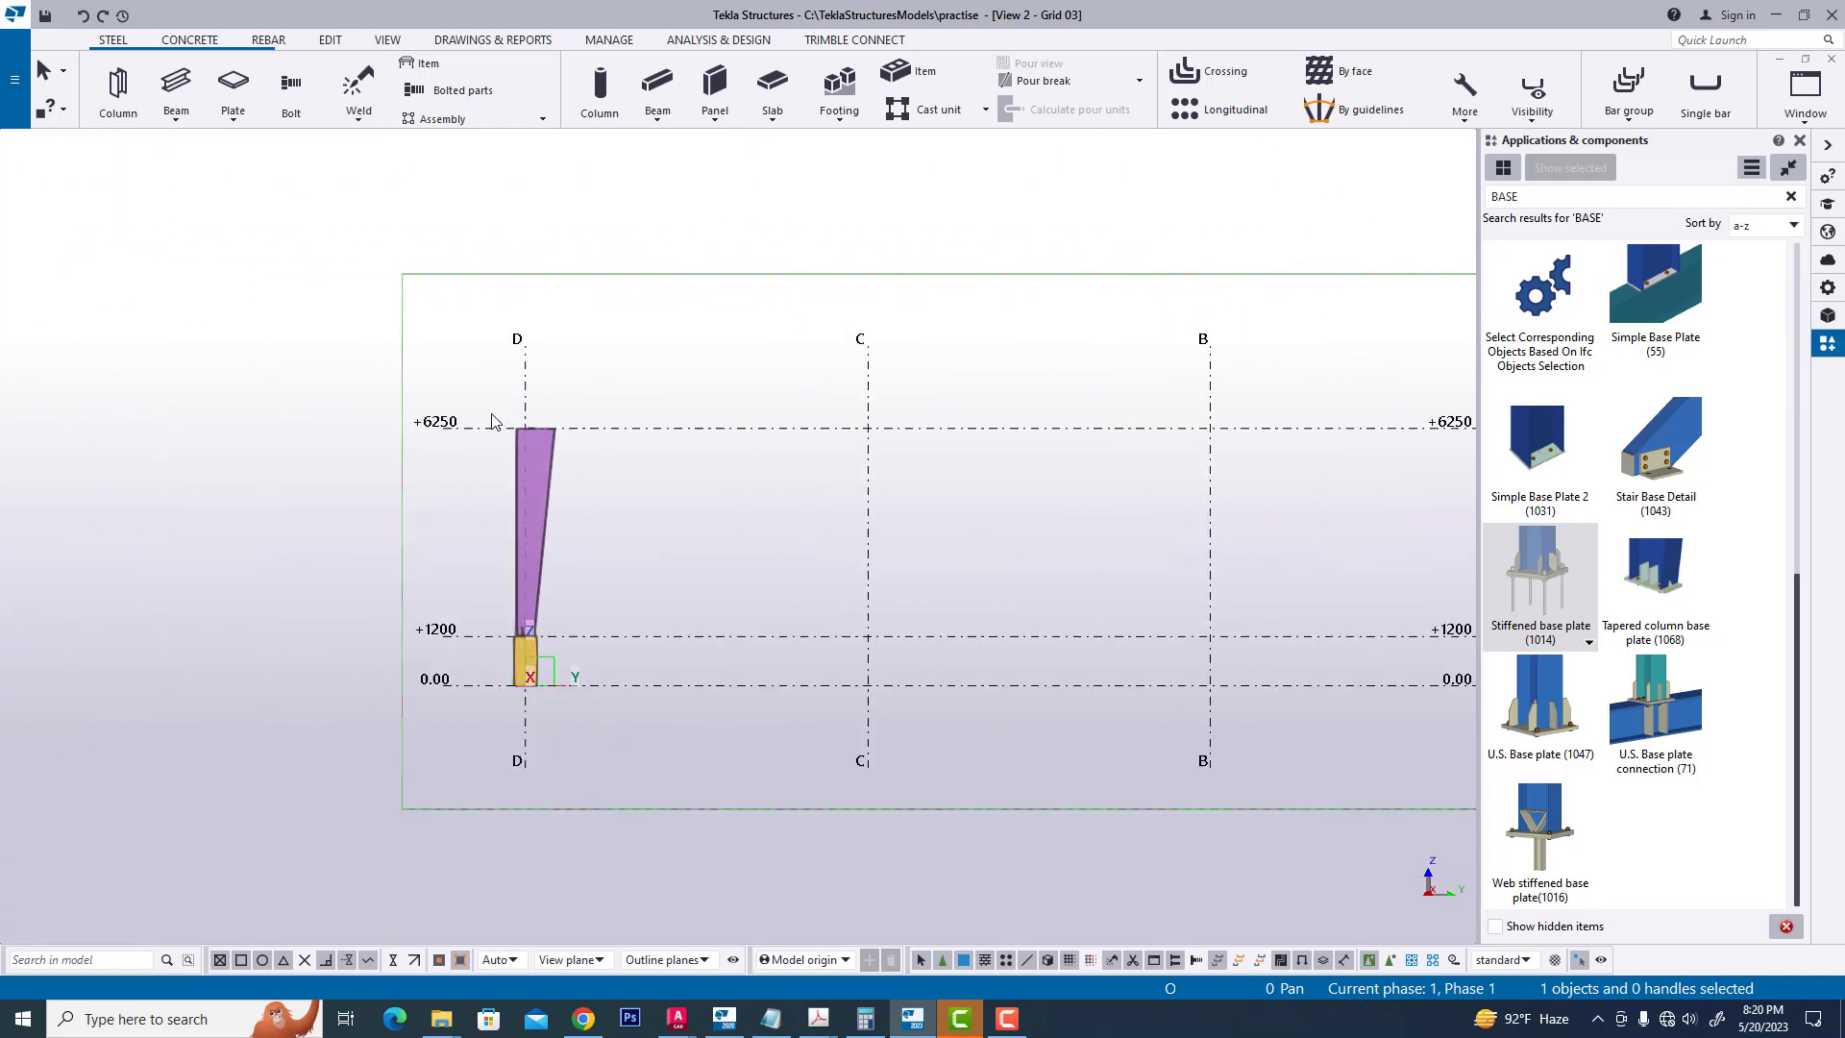
# - Mirror-copy the tapered column and pedestal across a picked mirror line to grid A
pyautogui.click(535, 506)
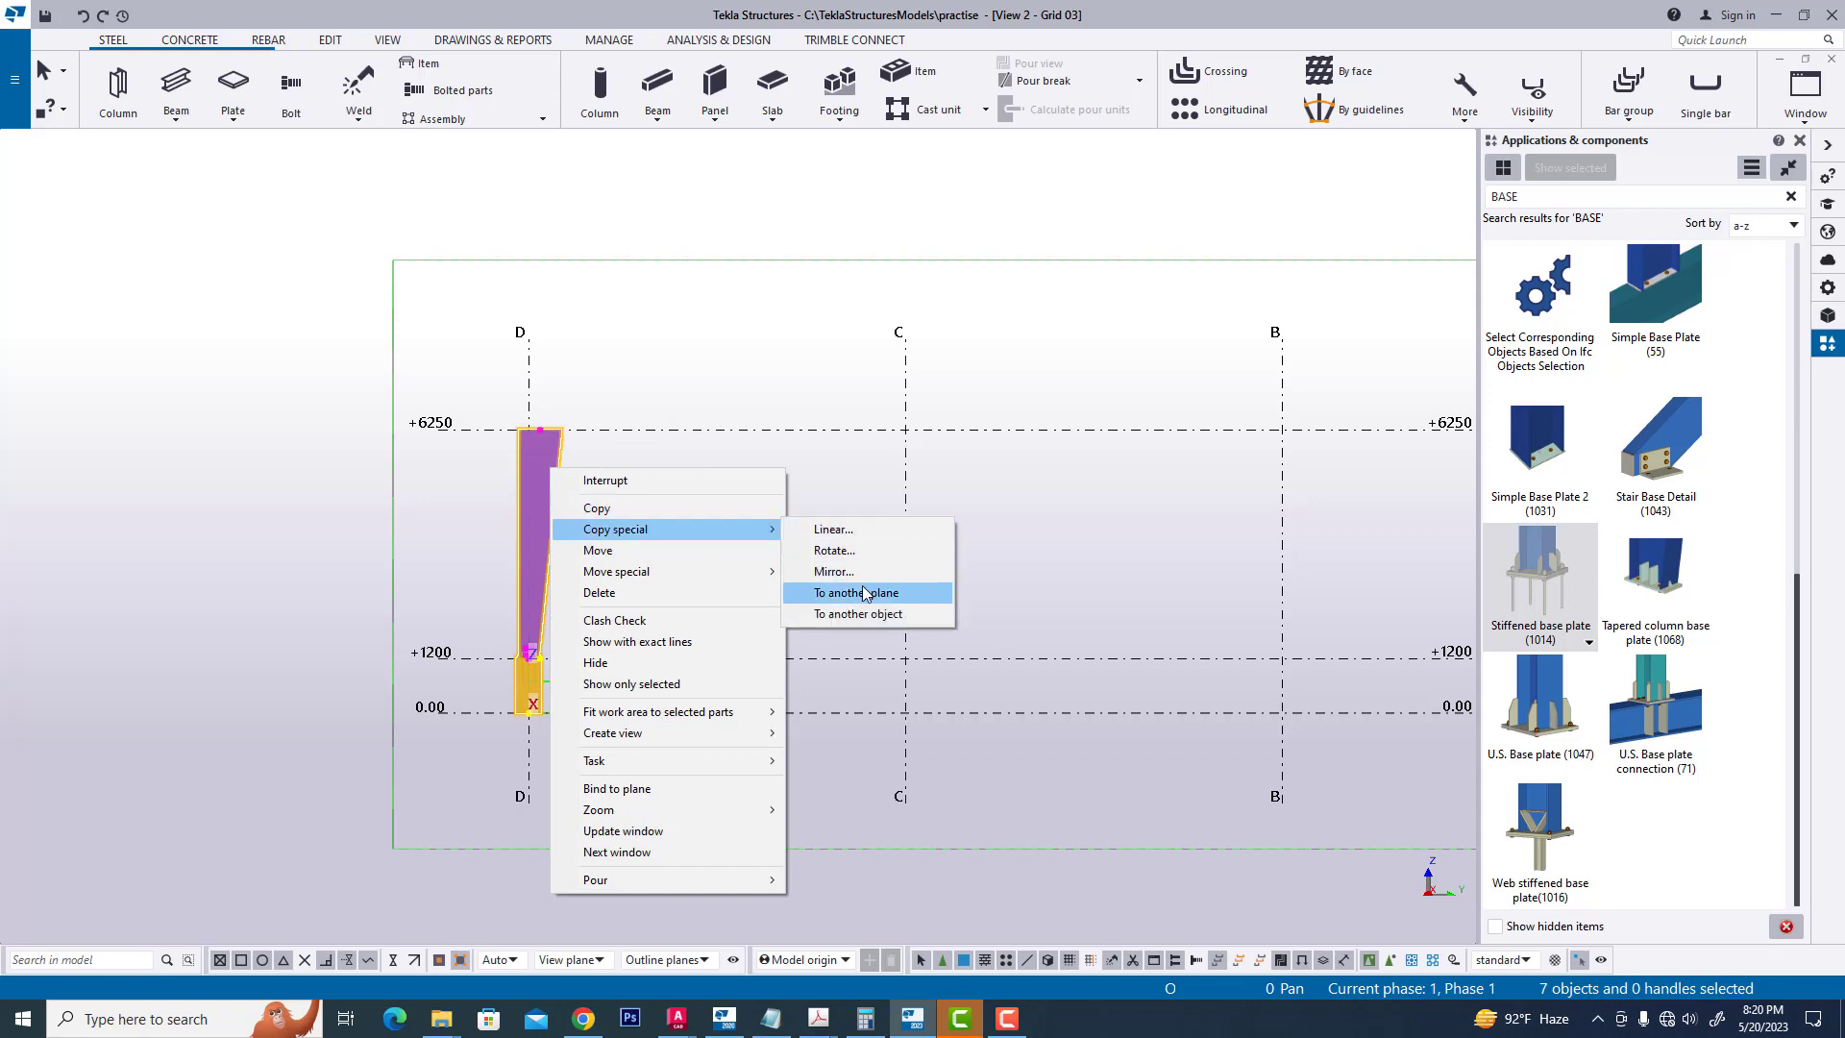
pyautogui.click(834, 570)
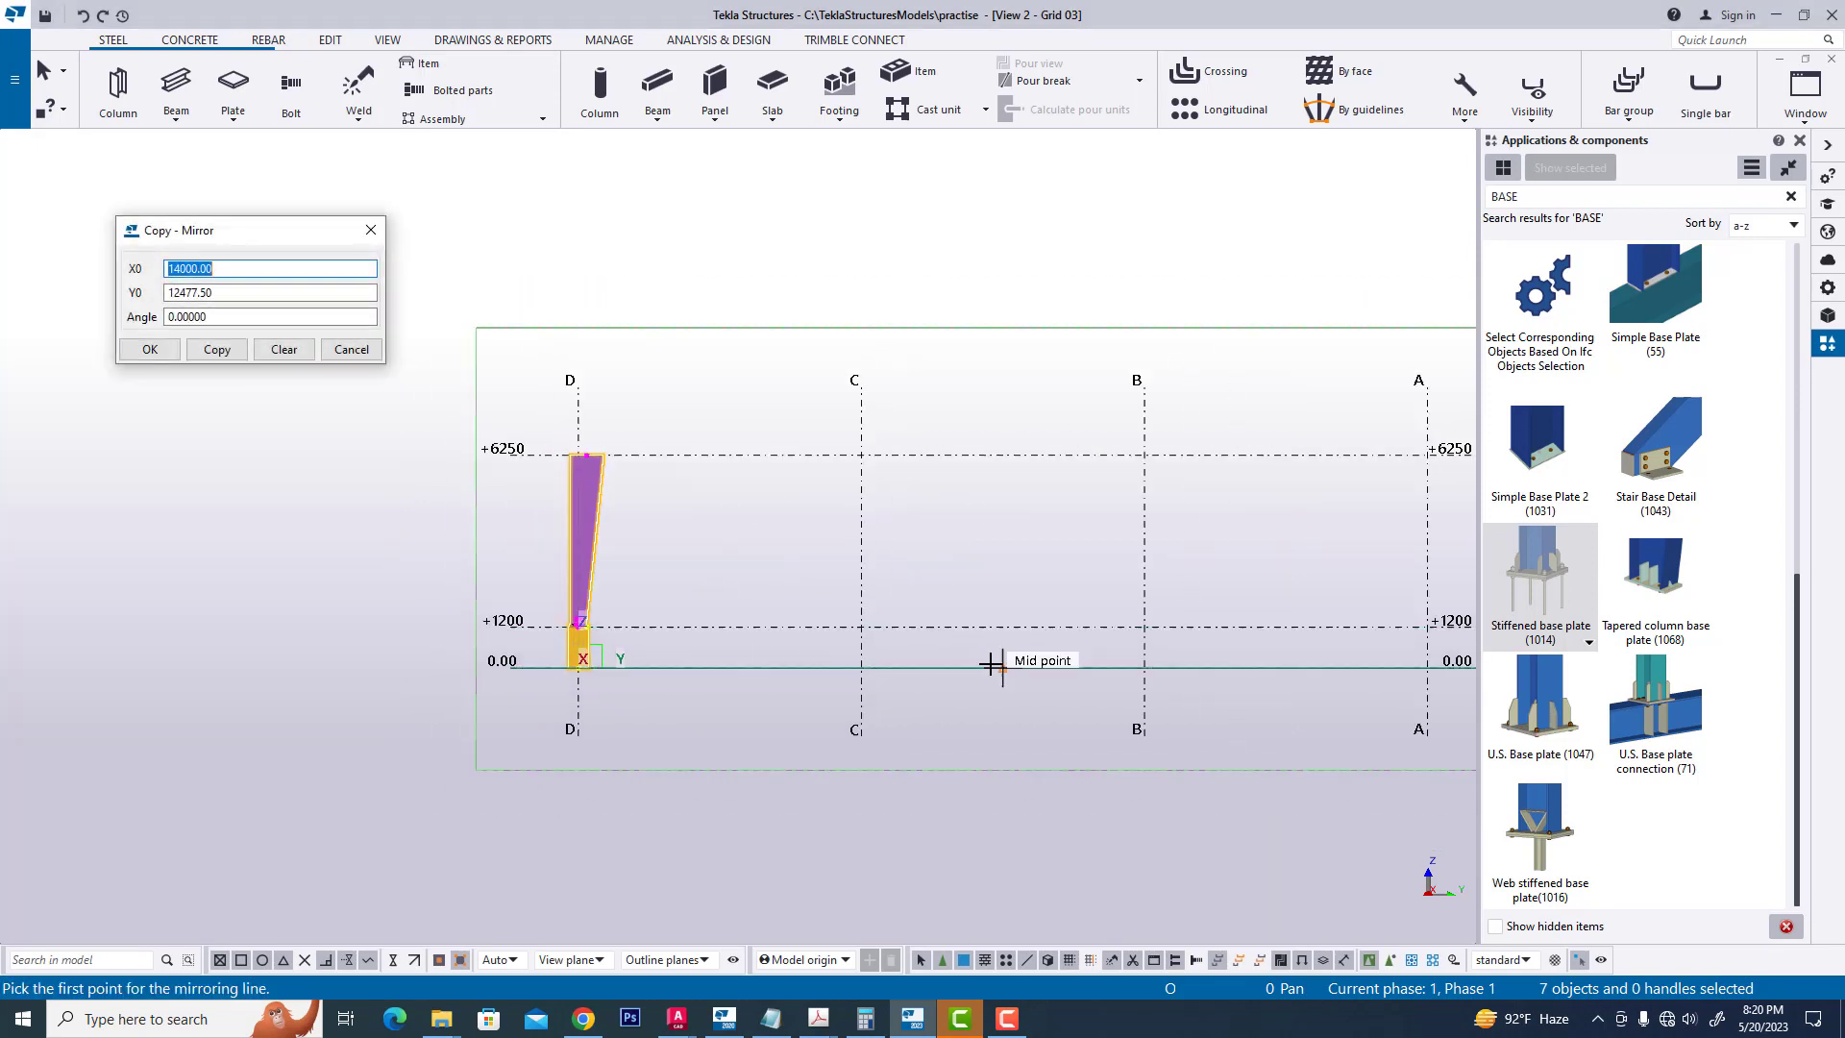
pyautogui.click(1000, 667)
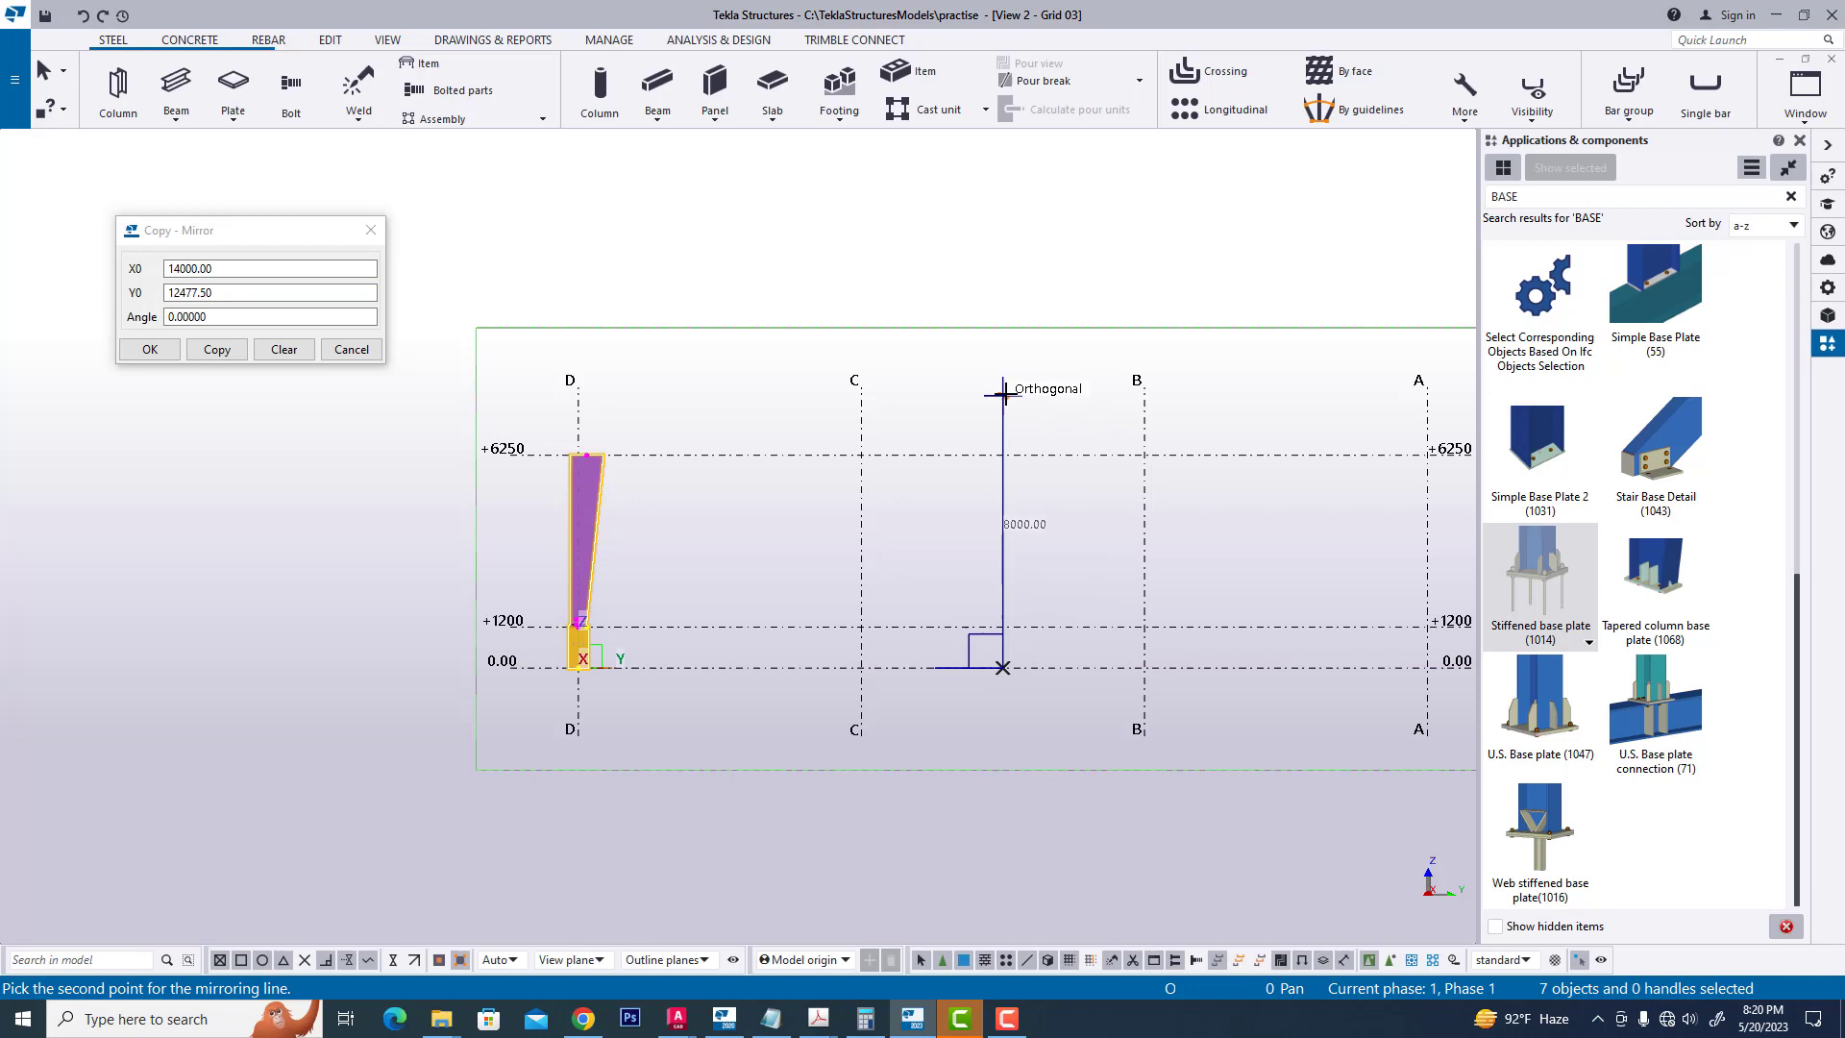
pyautogui.click(216, 349)
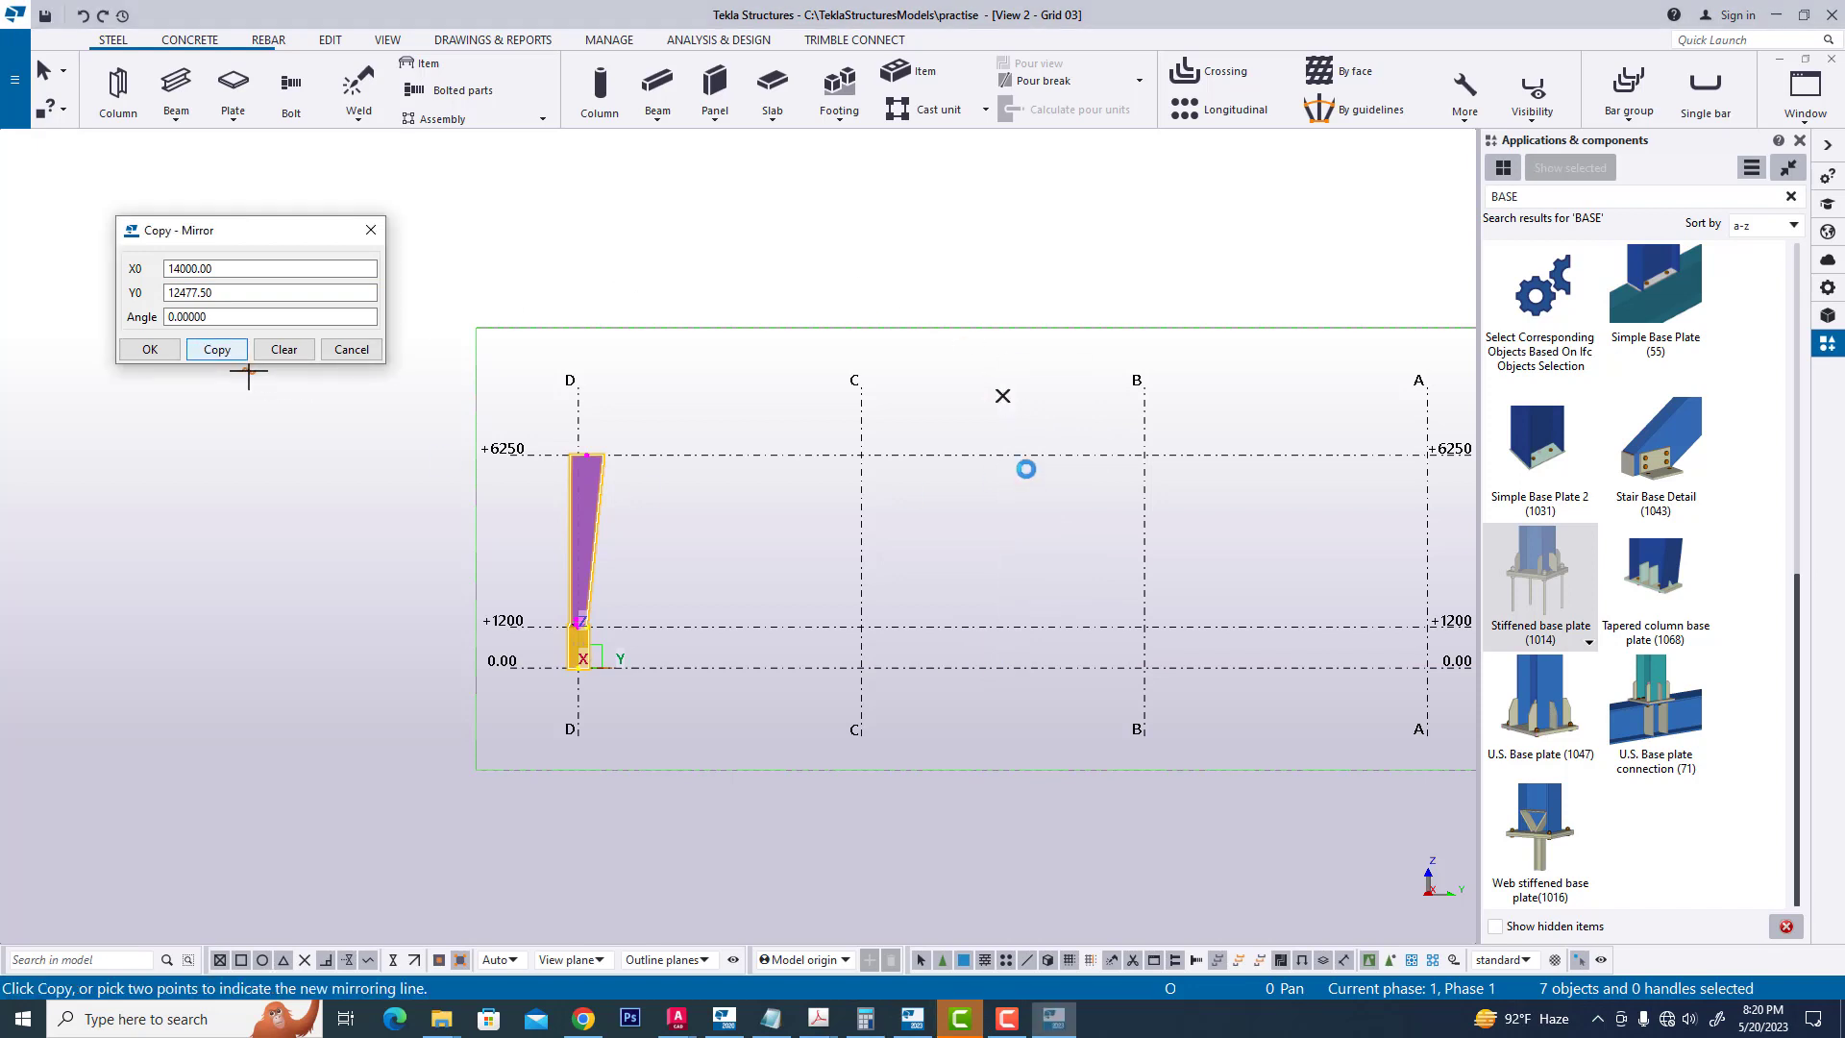
pyautogui.rightClick(1176, 470)
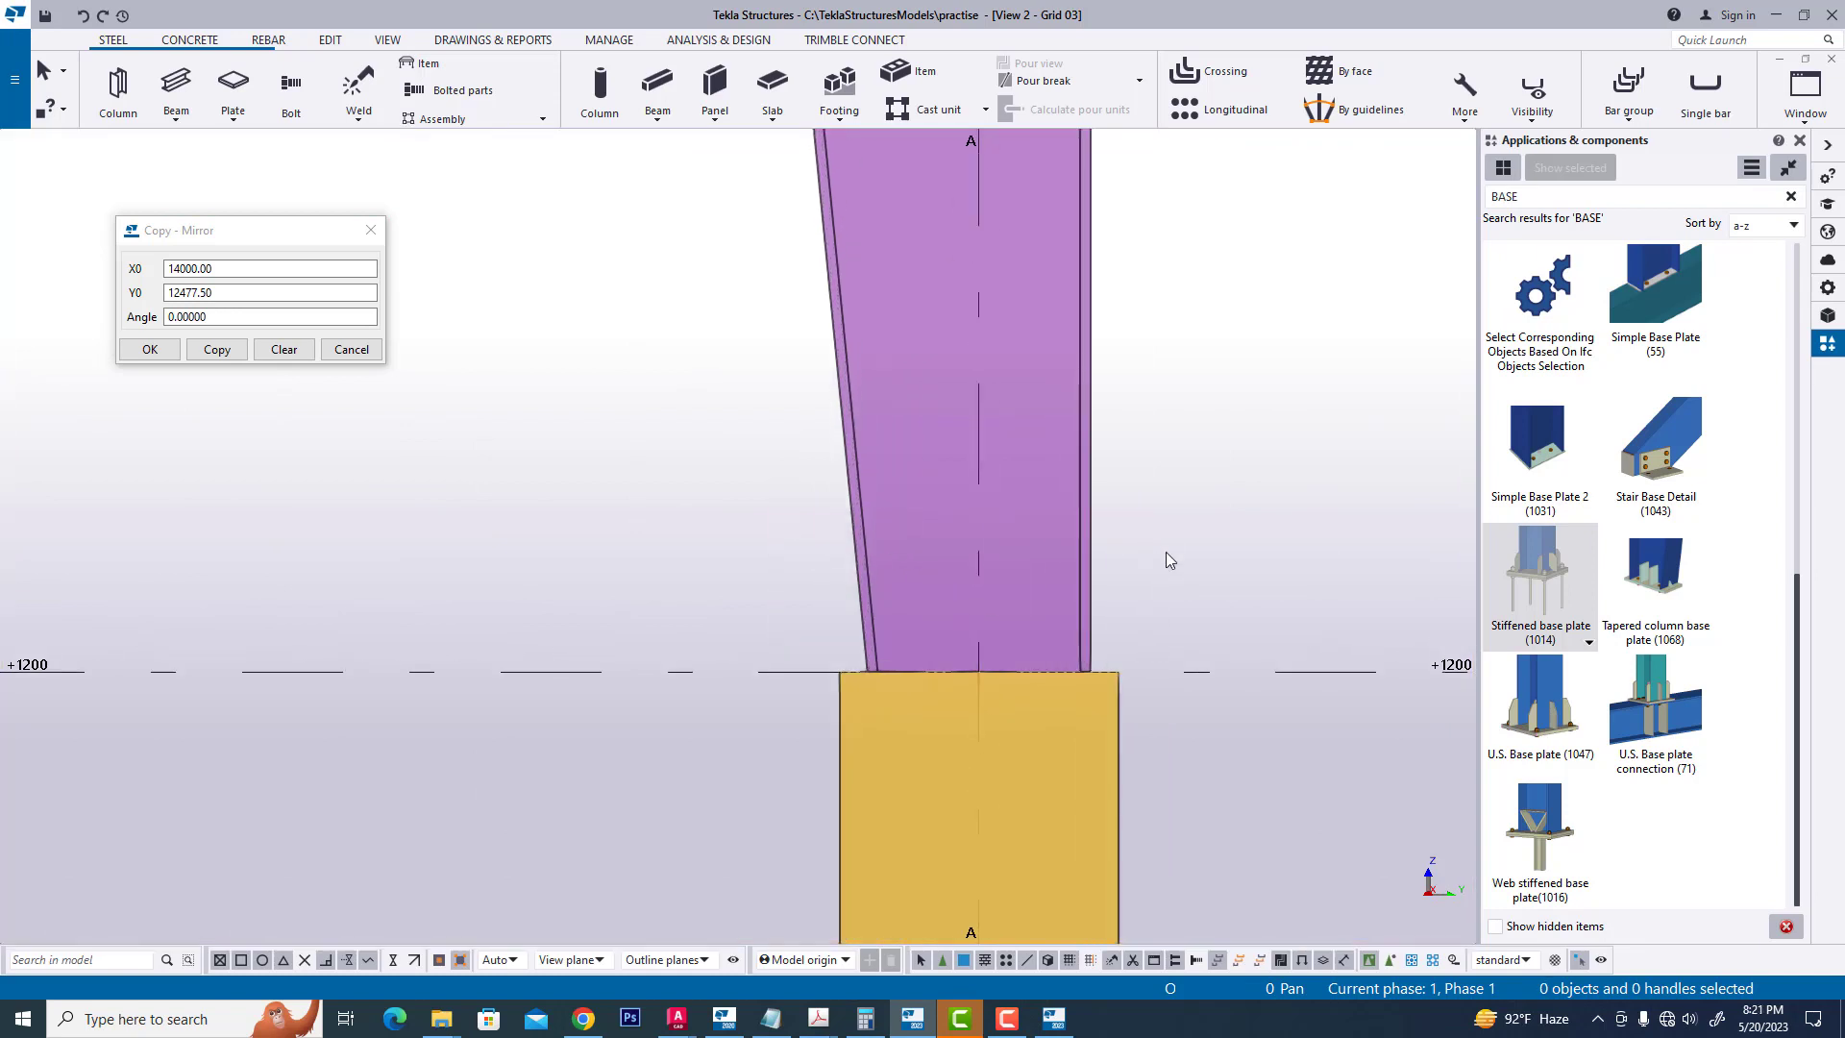
pyautogui.click(976, 591)
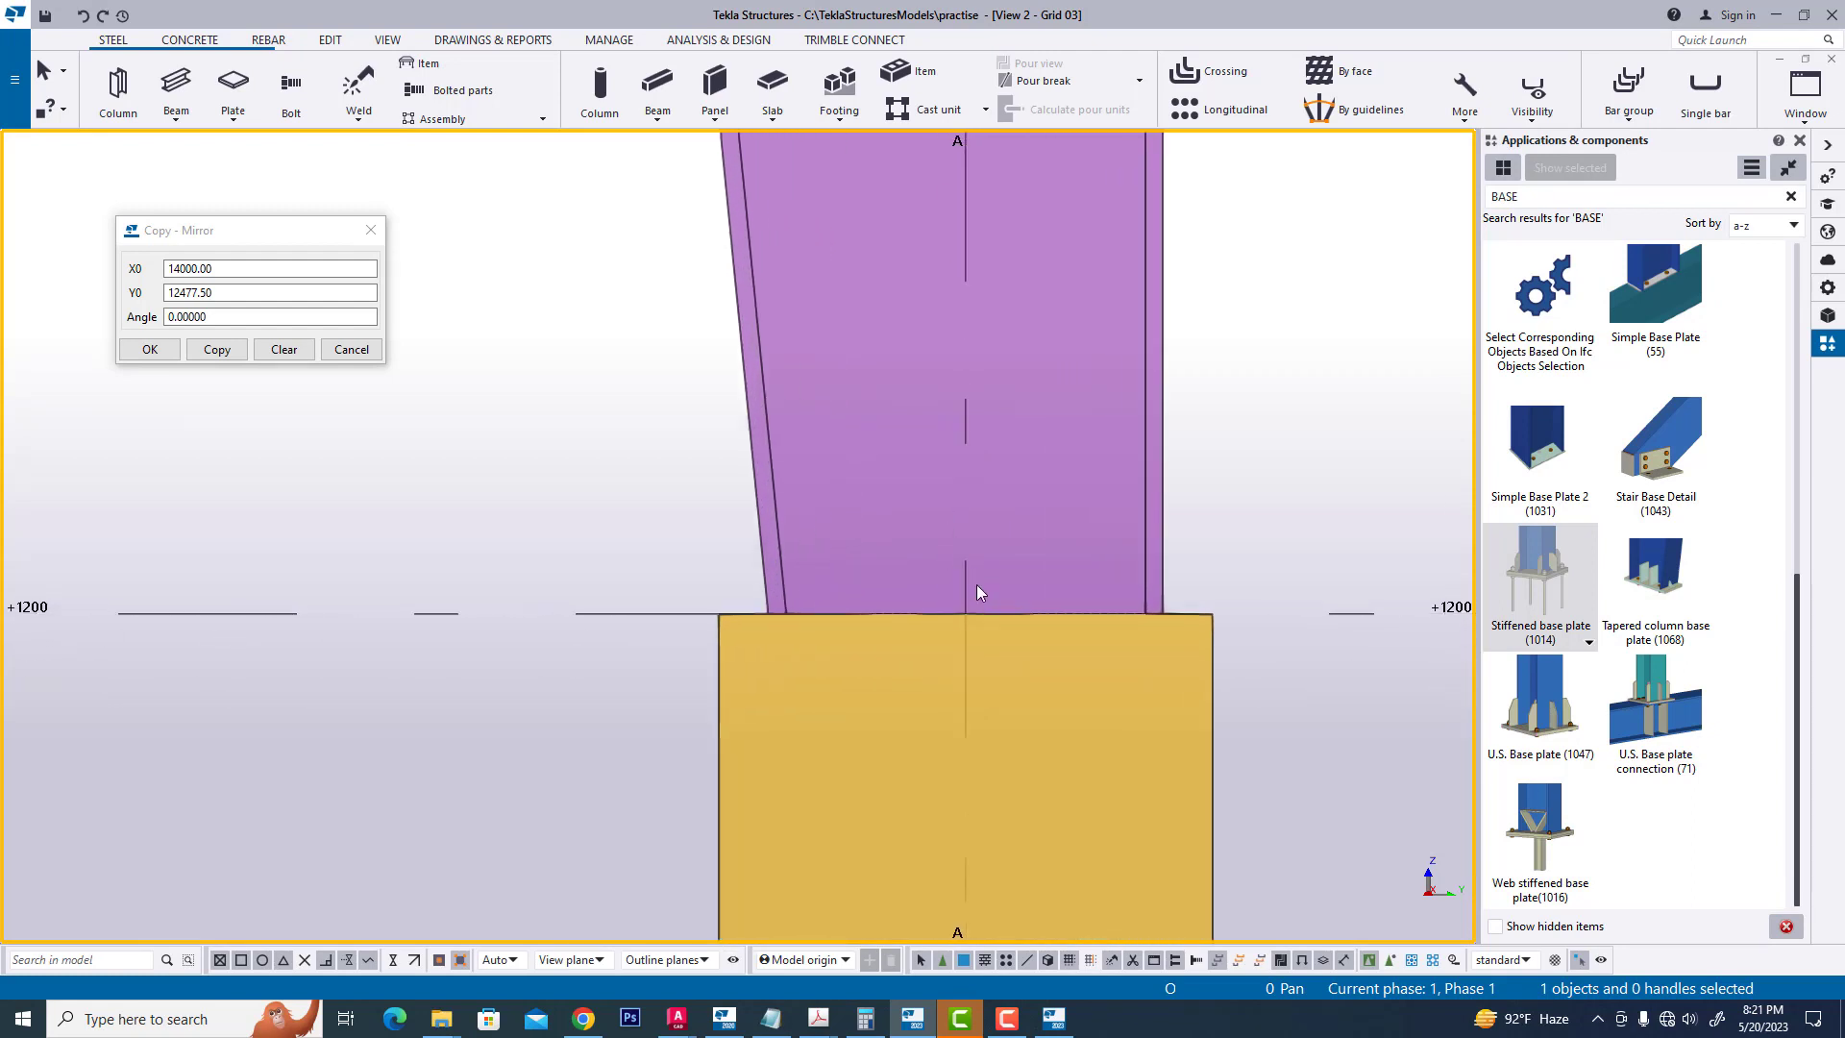
pyautogui.moveTo(1003, 948)
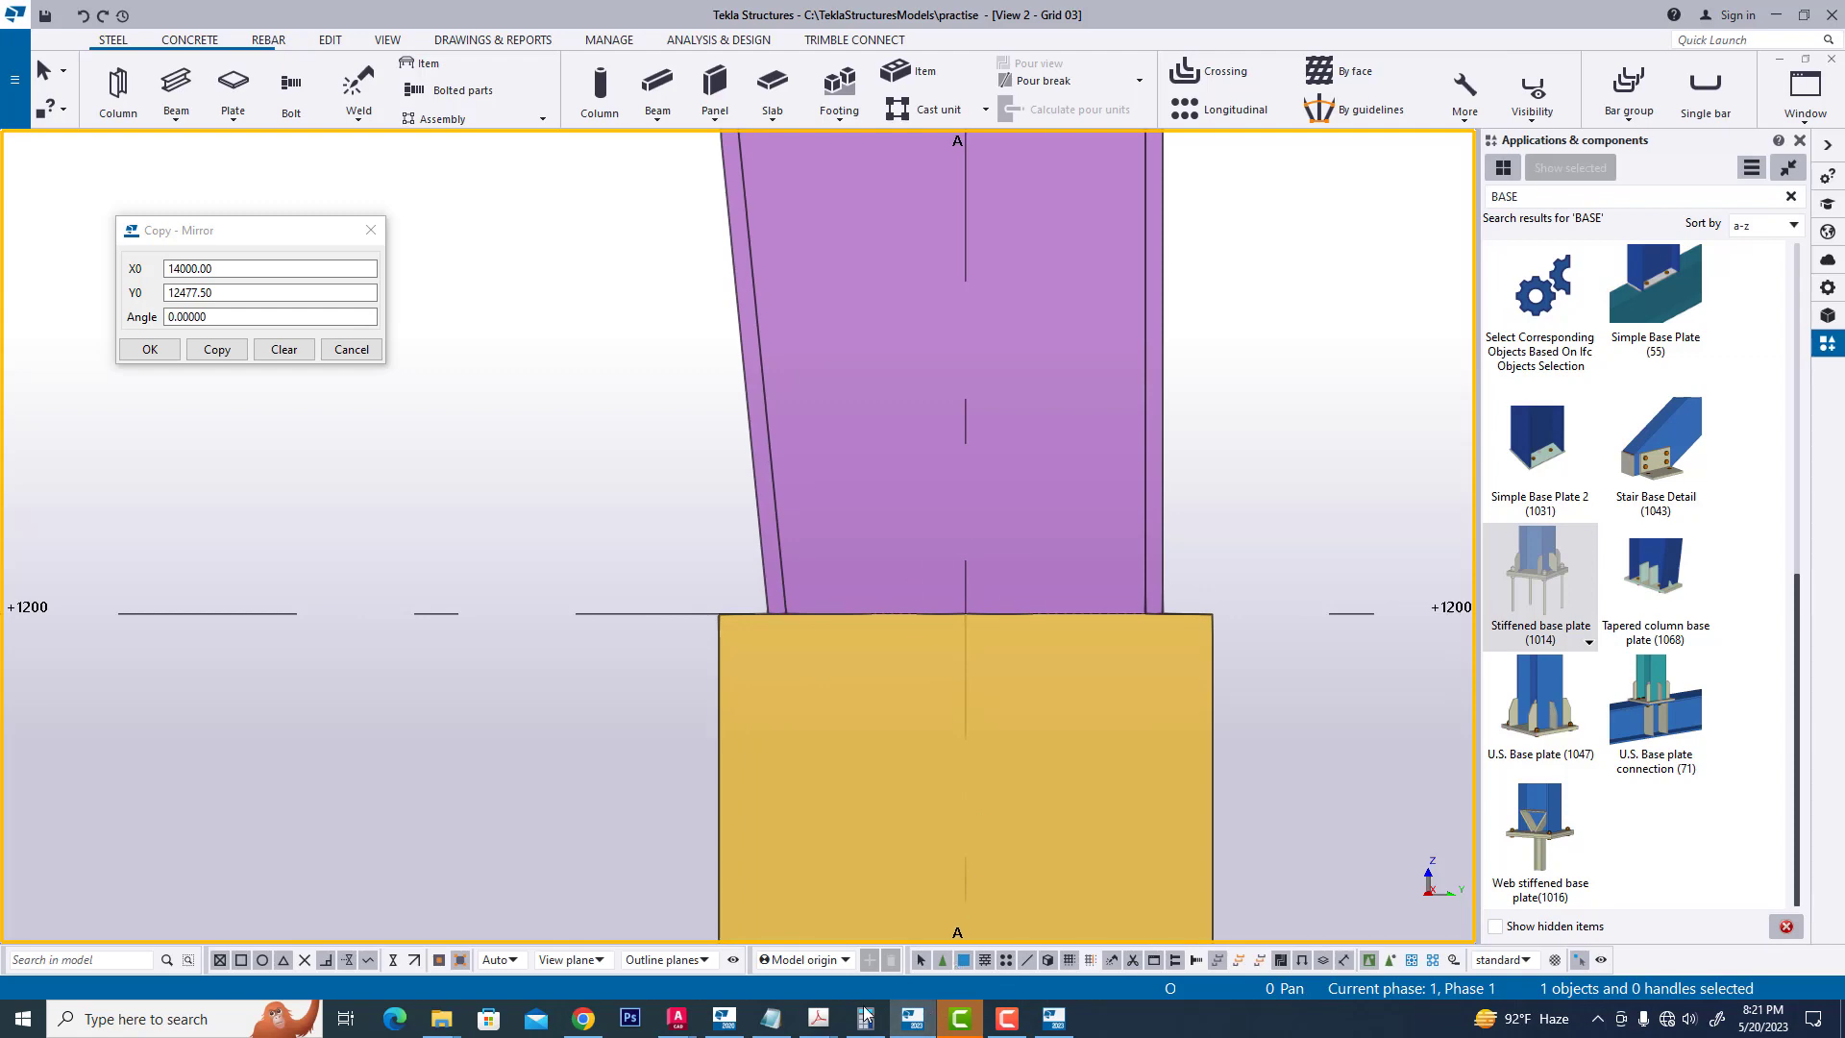
pyautogui.click(816, 1017)
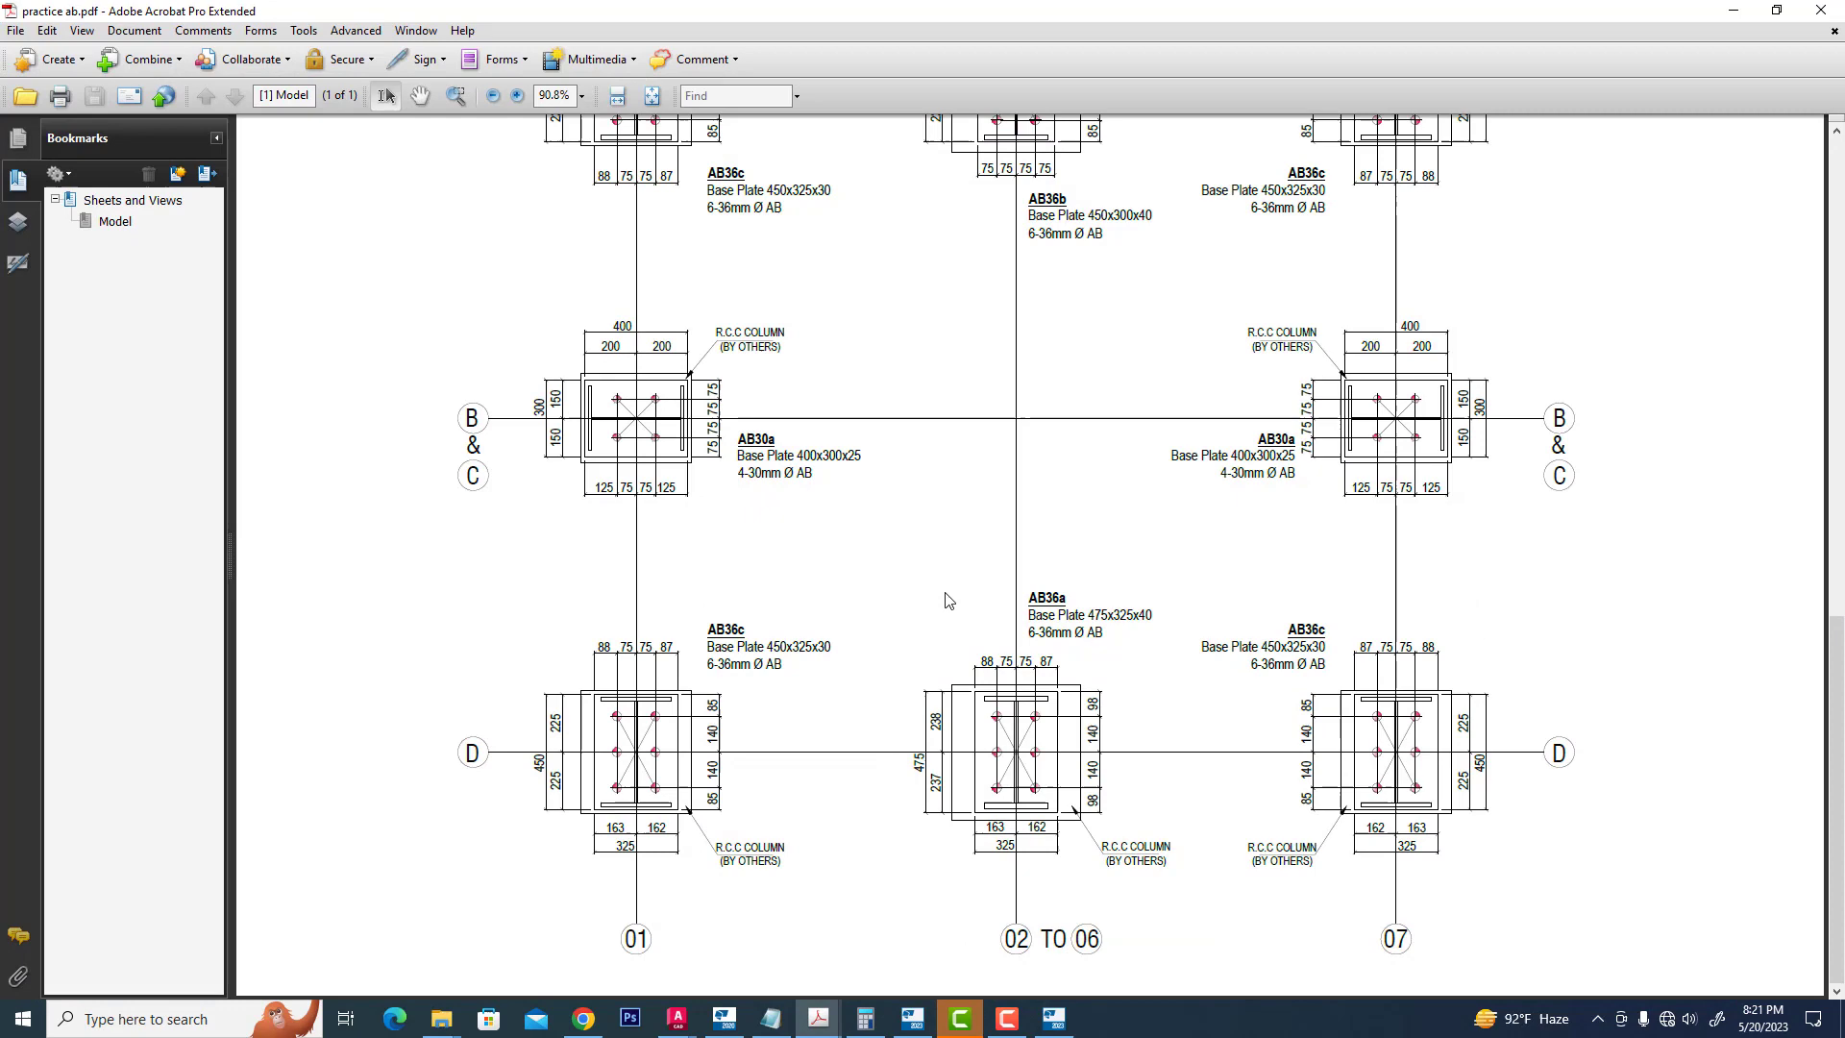
pyautogui.moveTo(958, 838)
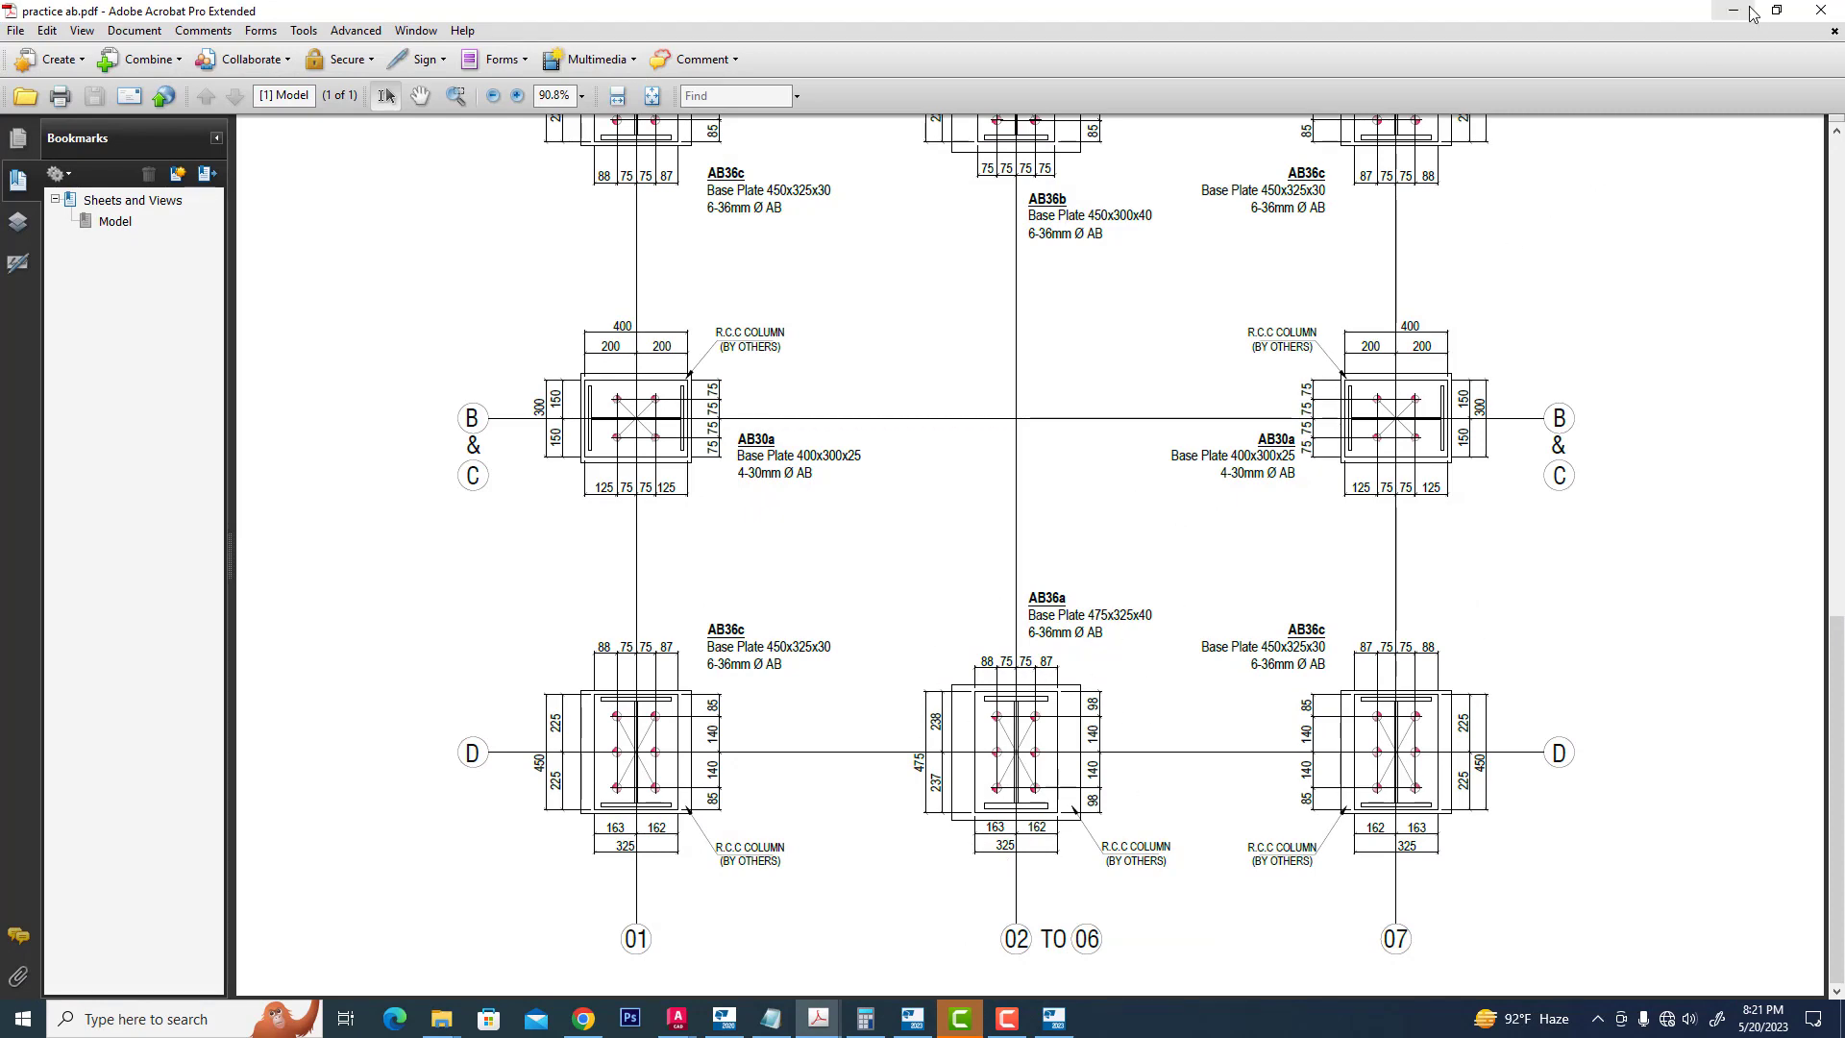
pyautogui.click(956, 1018)
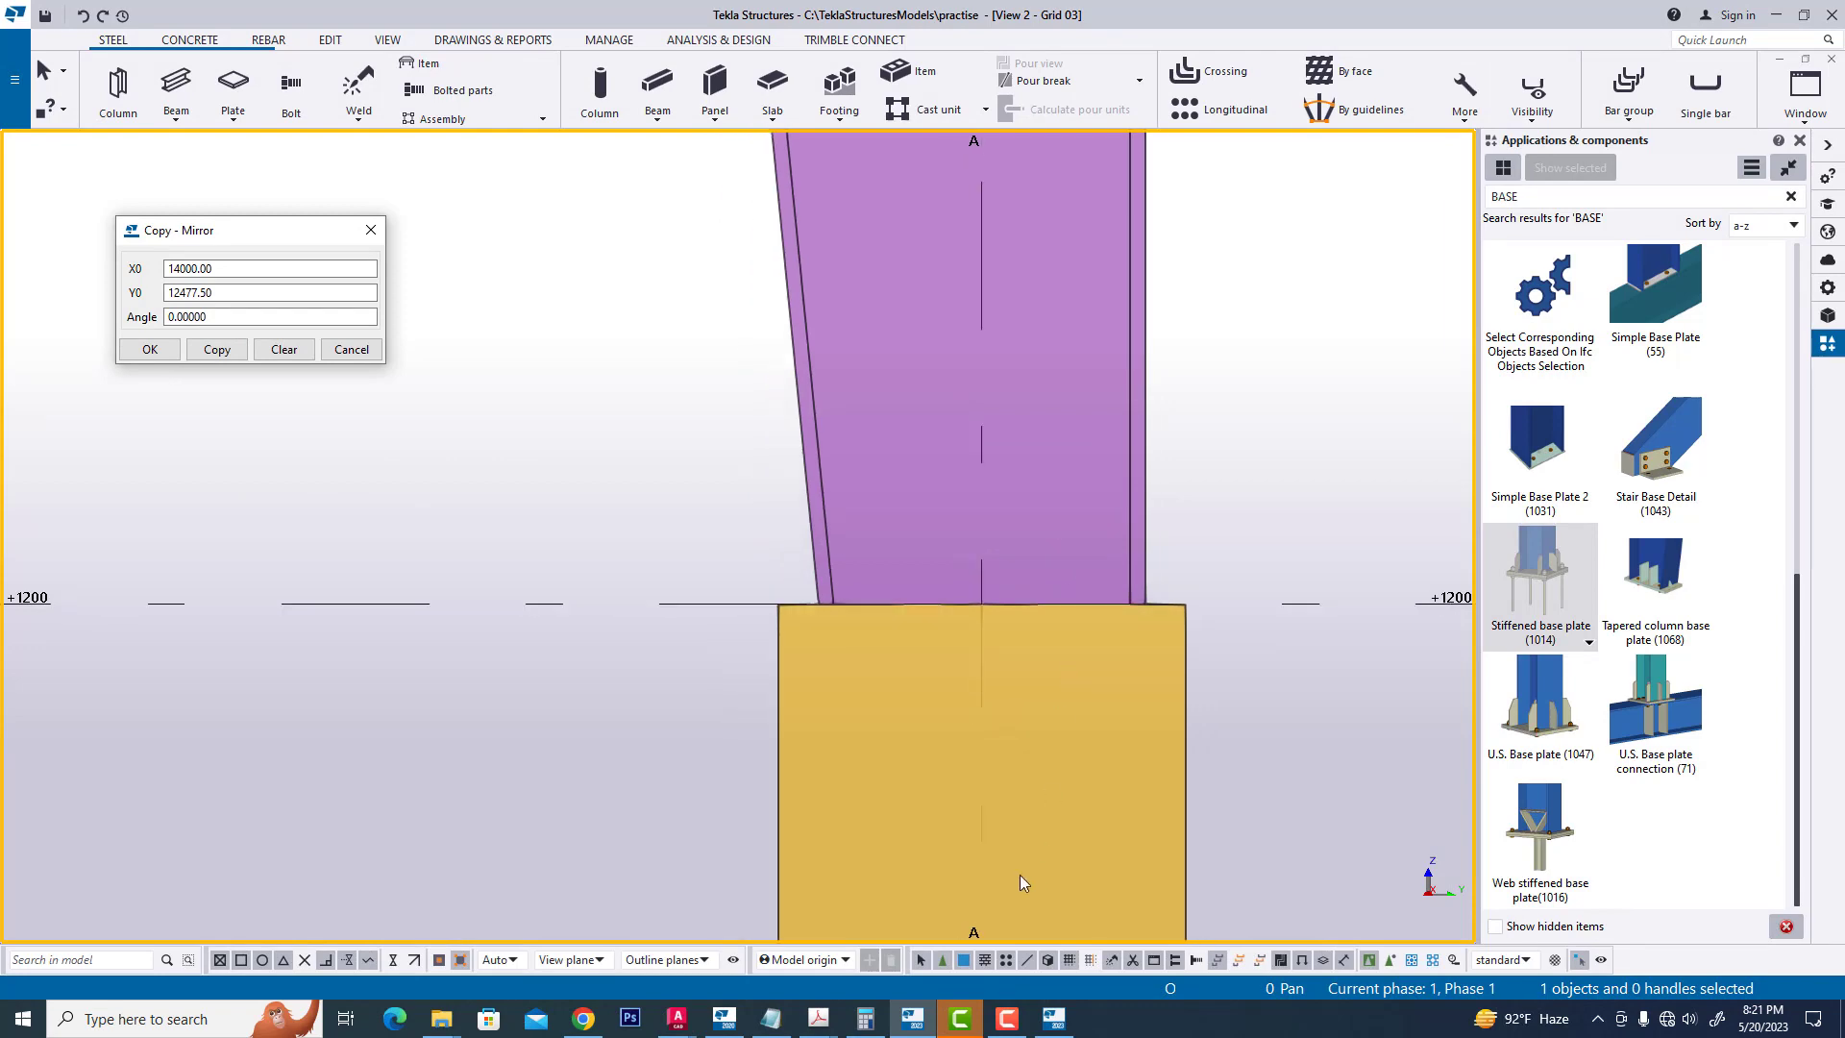
pyautogui.moveTo(823, 1018)
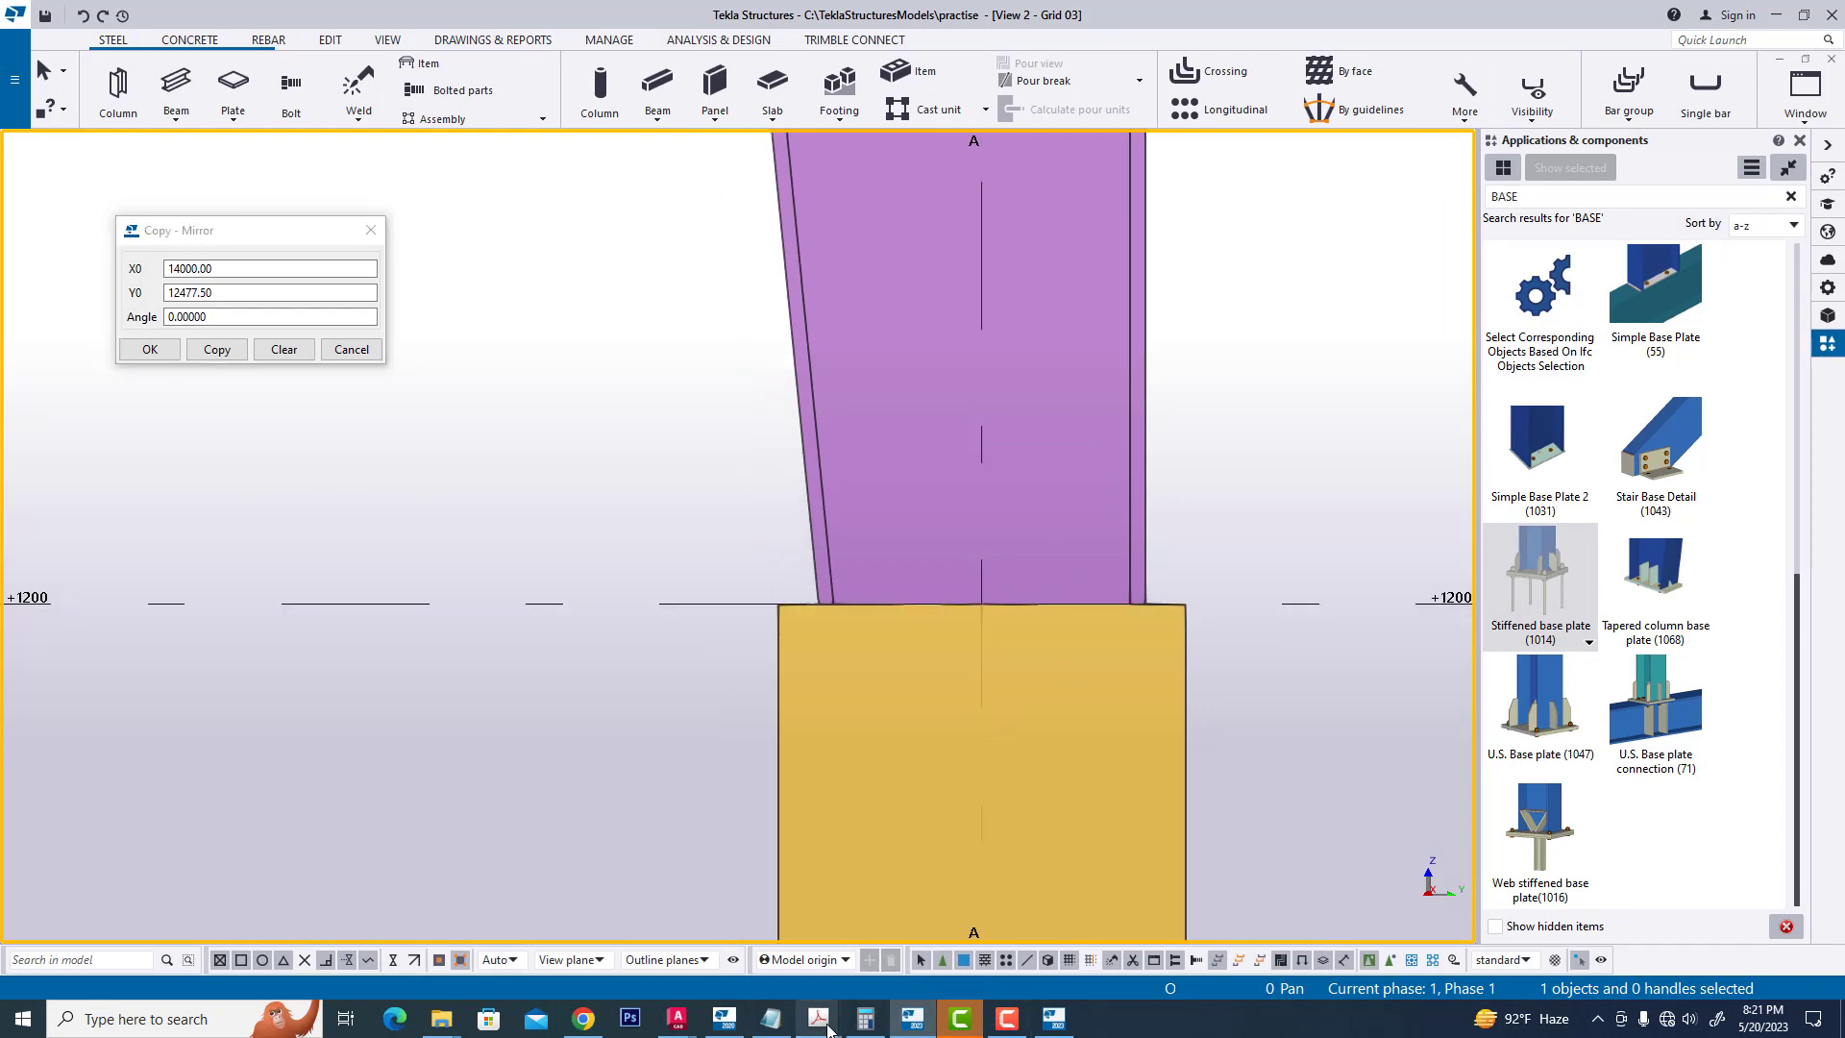
# - Pick Tapered column base plate (1068) from the Applications & components catalog
pyautogui.click(818, 1018)
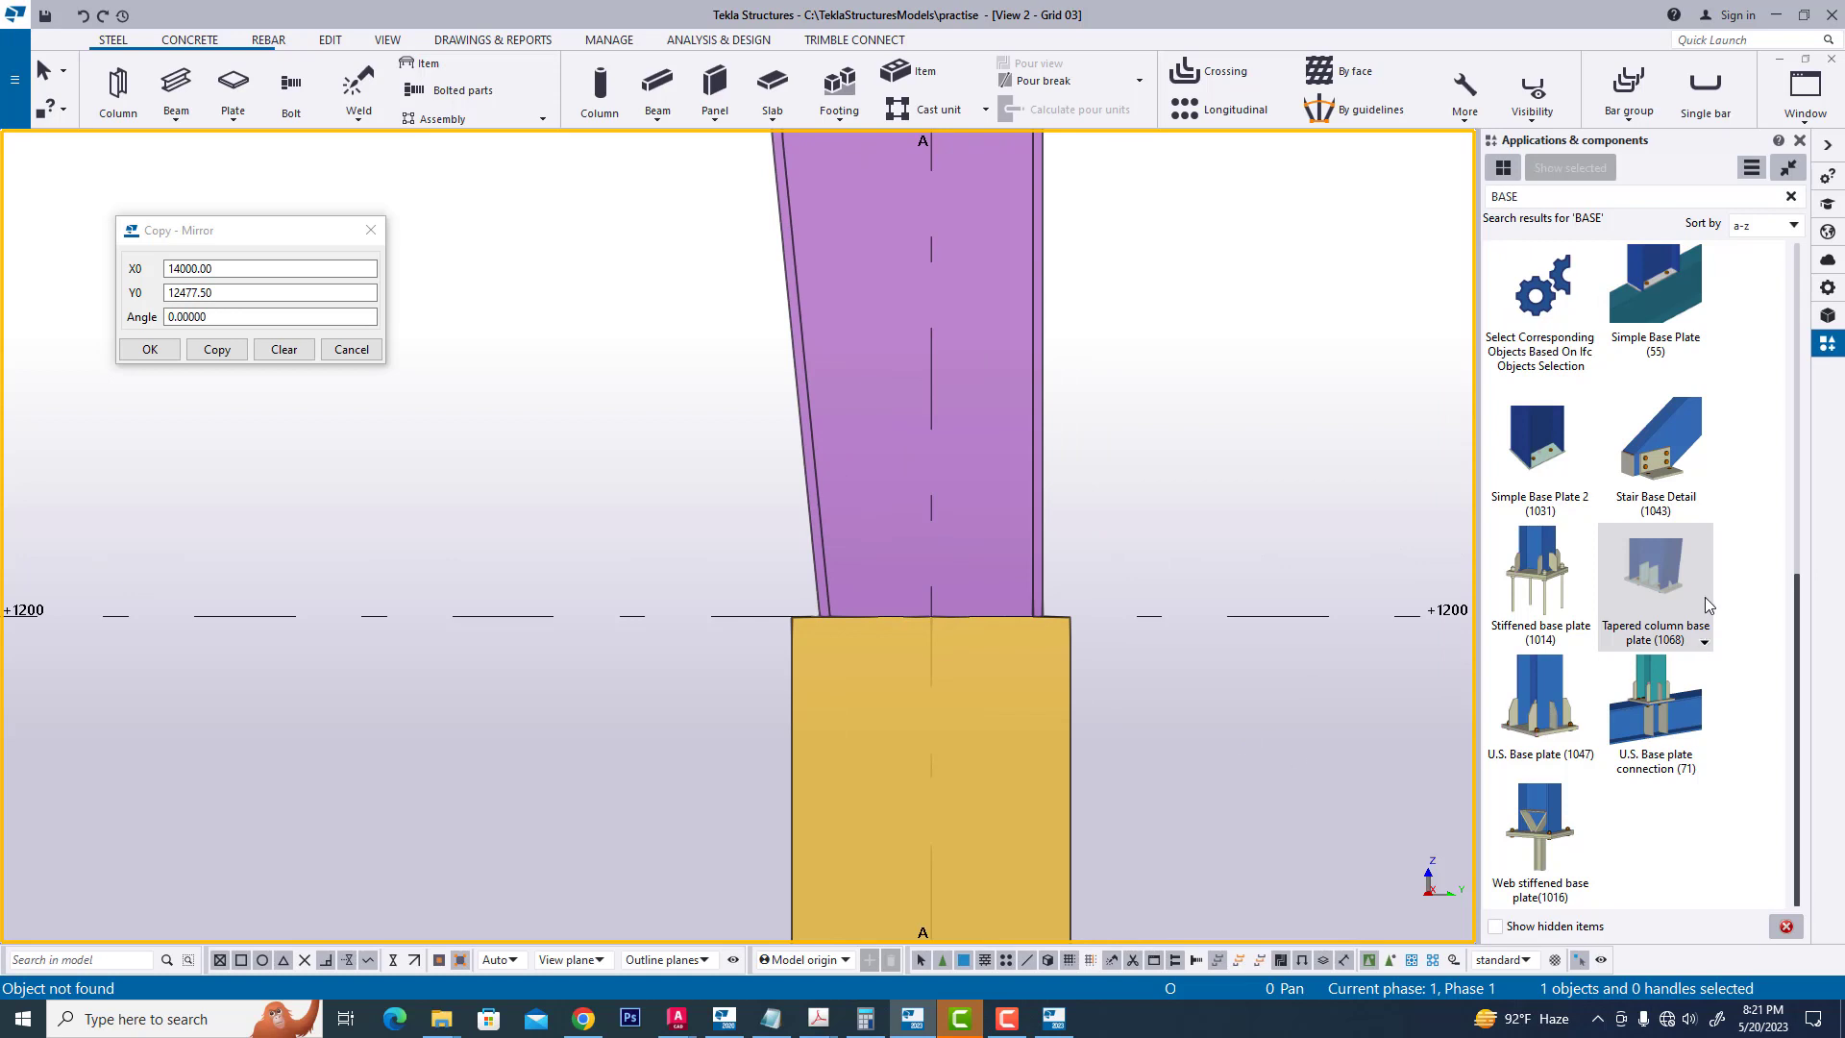
pyautogui.moveTo(1566, 570)
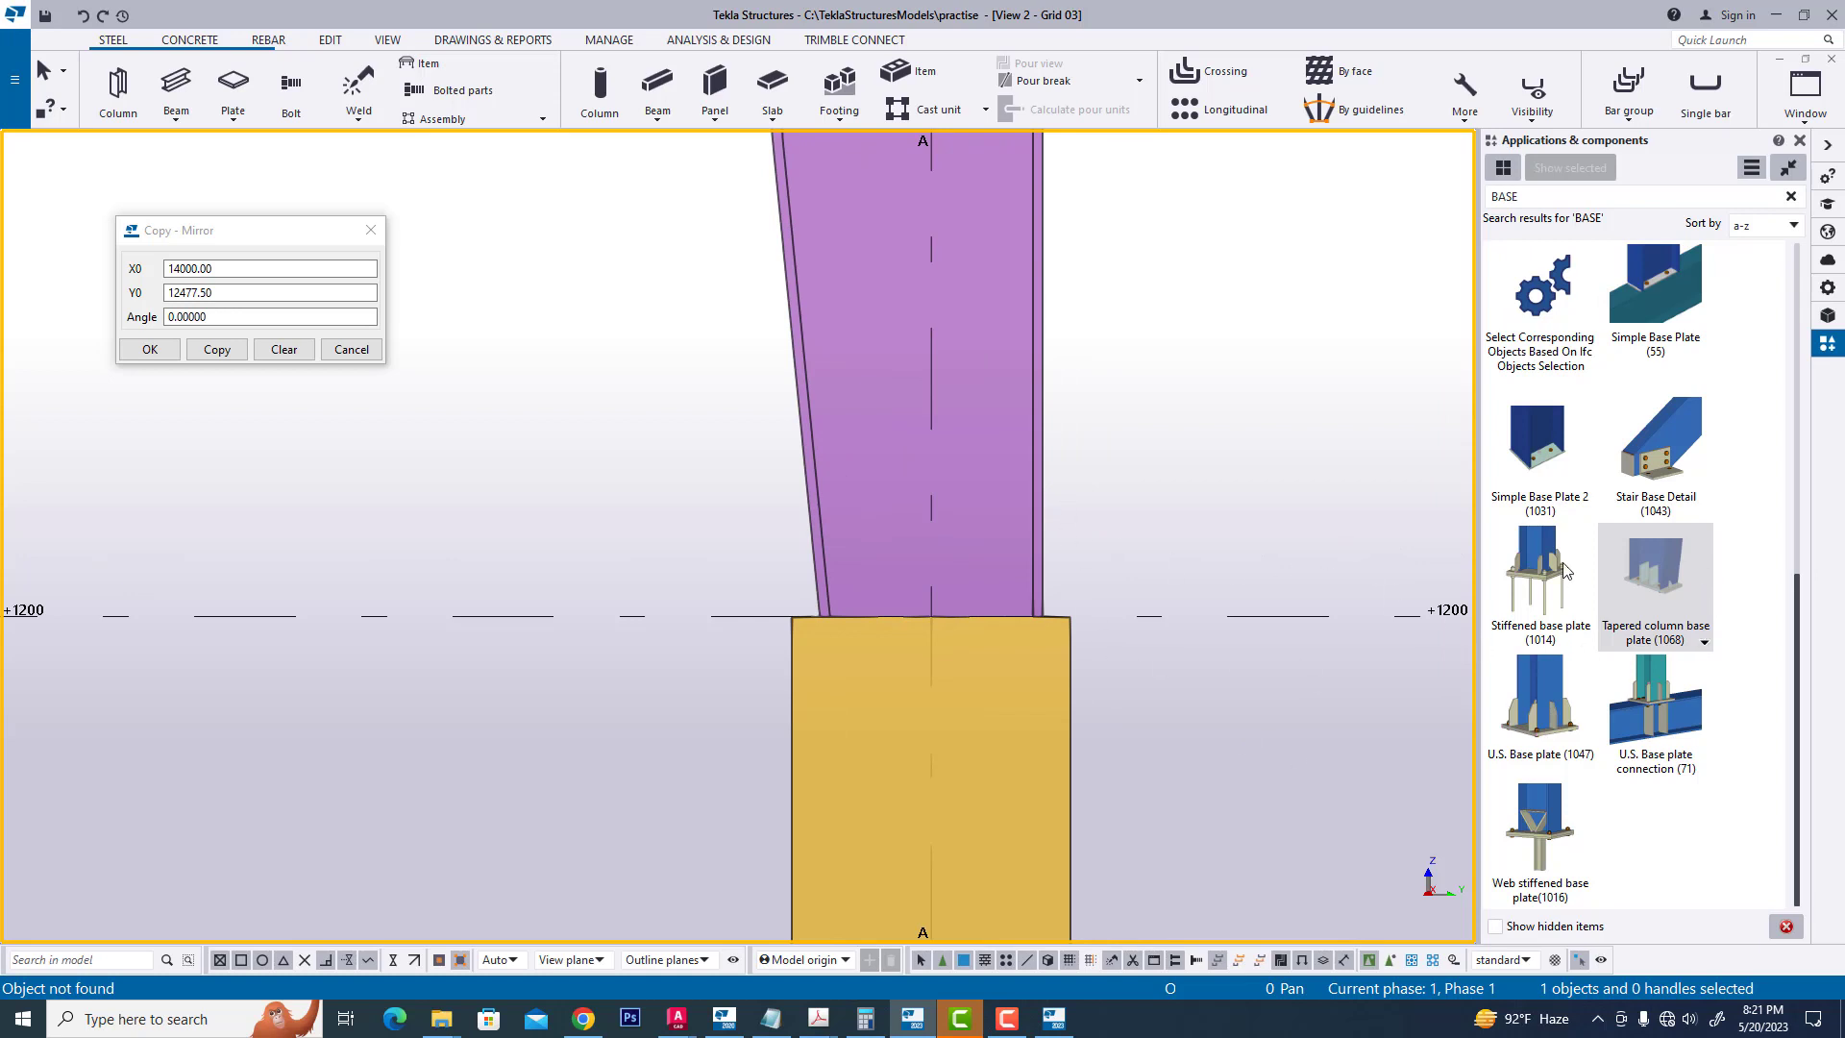
pyautogui.moveTo(1551, 649)
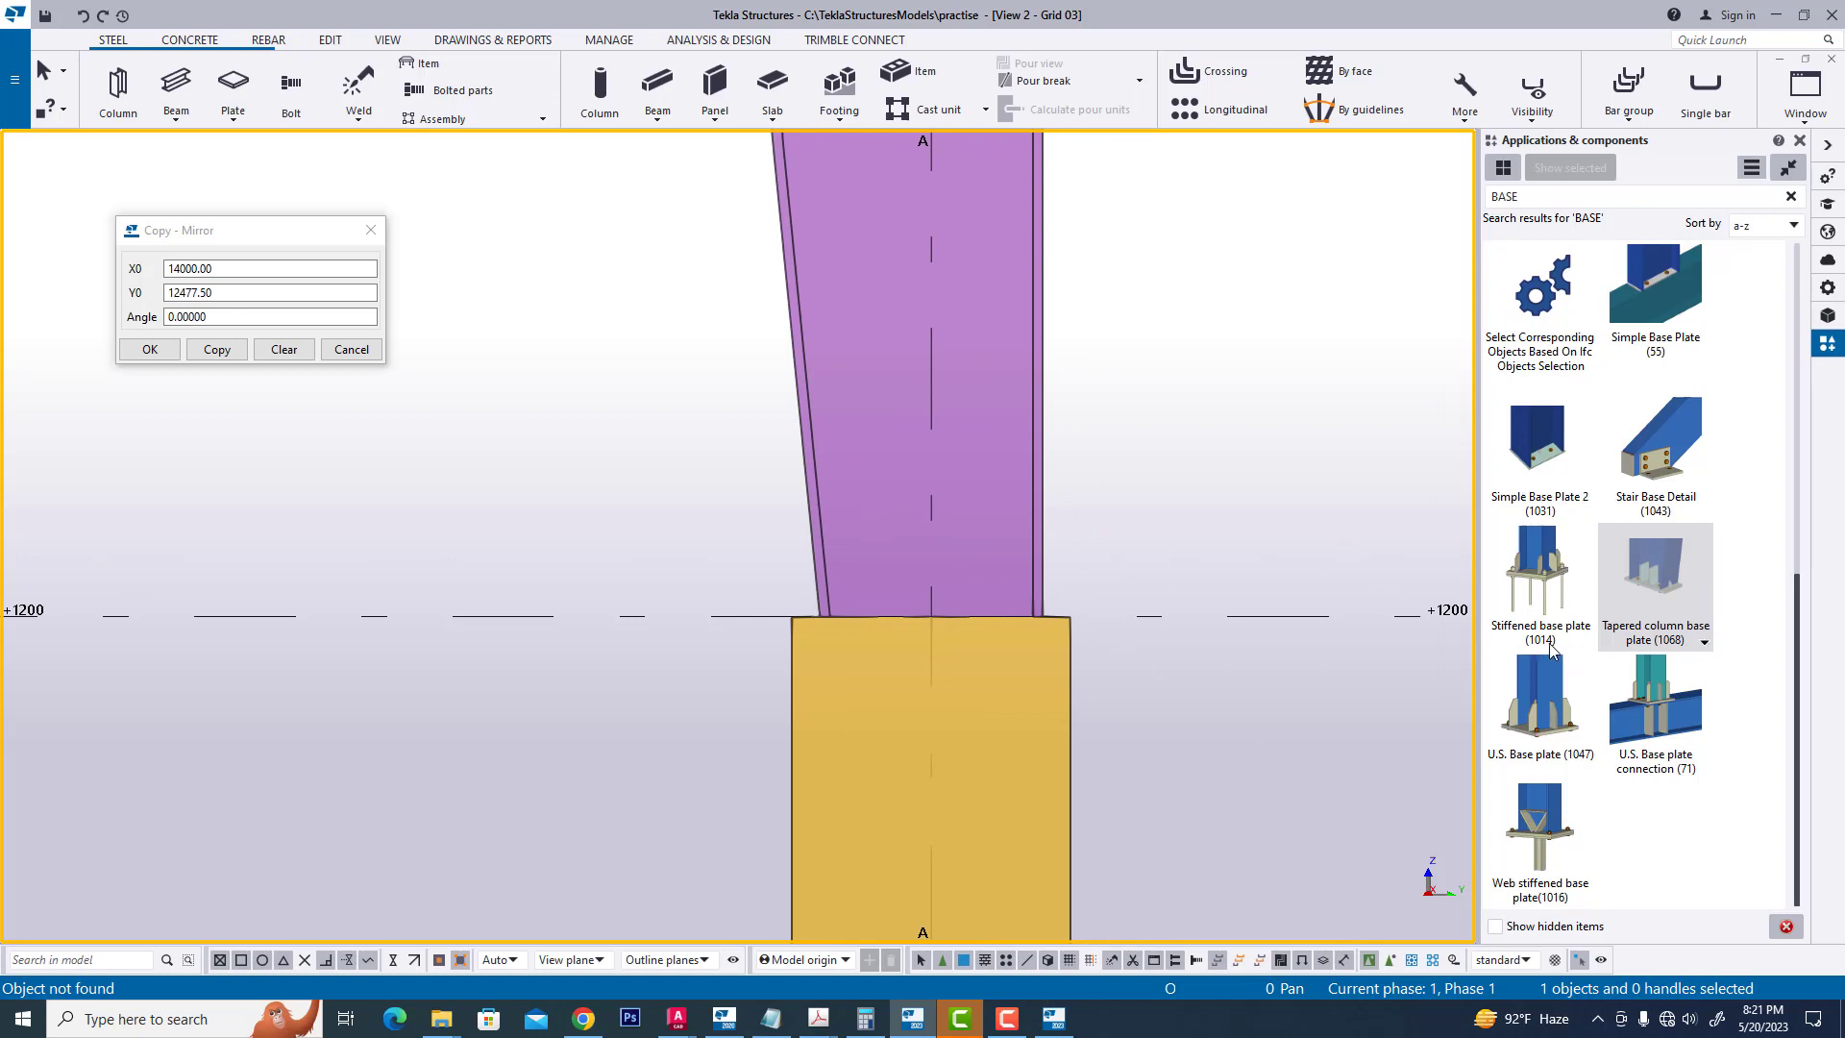
pyautogui.moveTo(1535, 600)
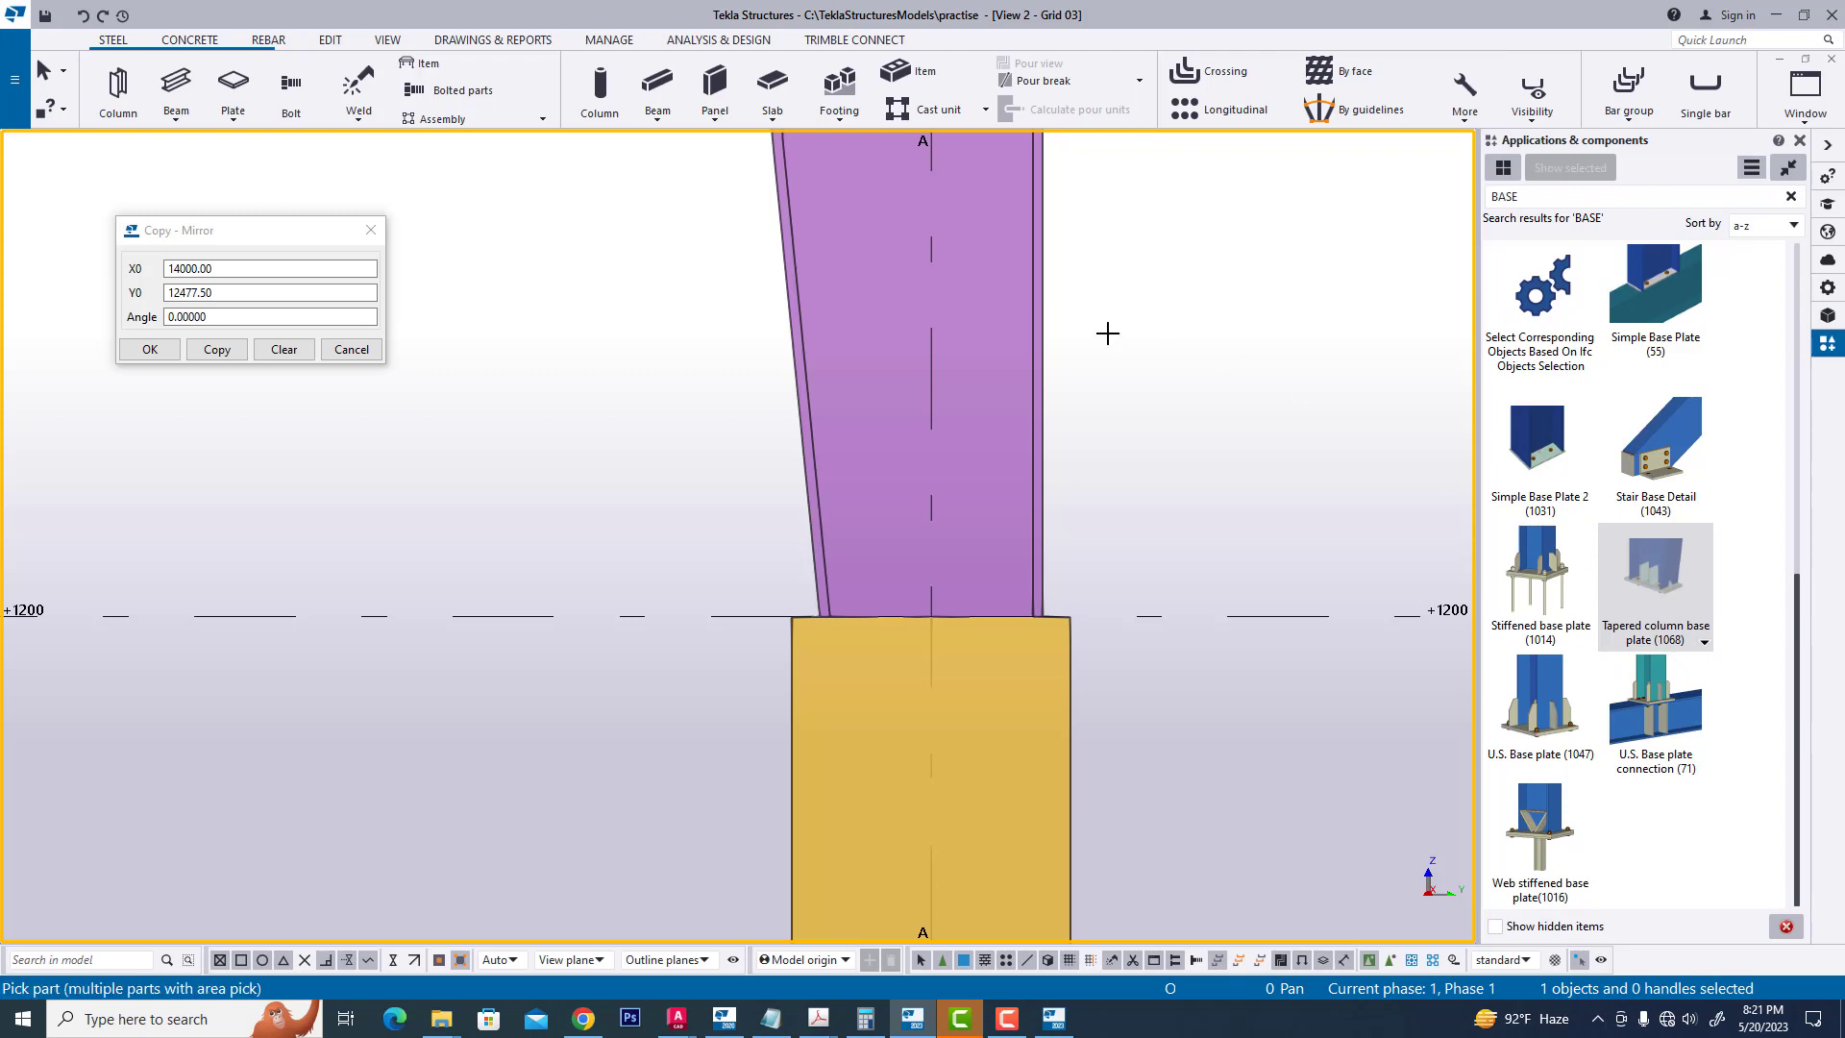
# - Apply the tapered base plate to the column with end plate thickness 40
pyautogui.doubleClick(1654, 573)
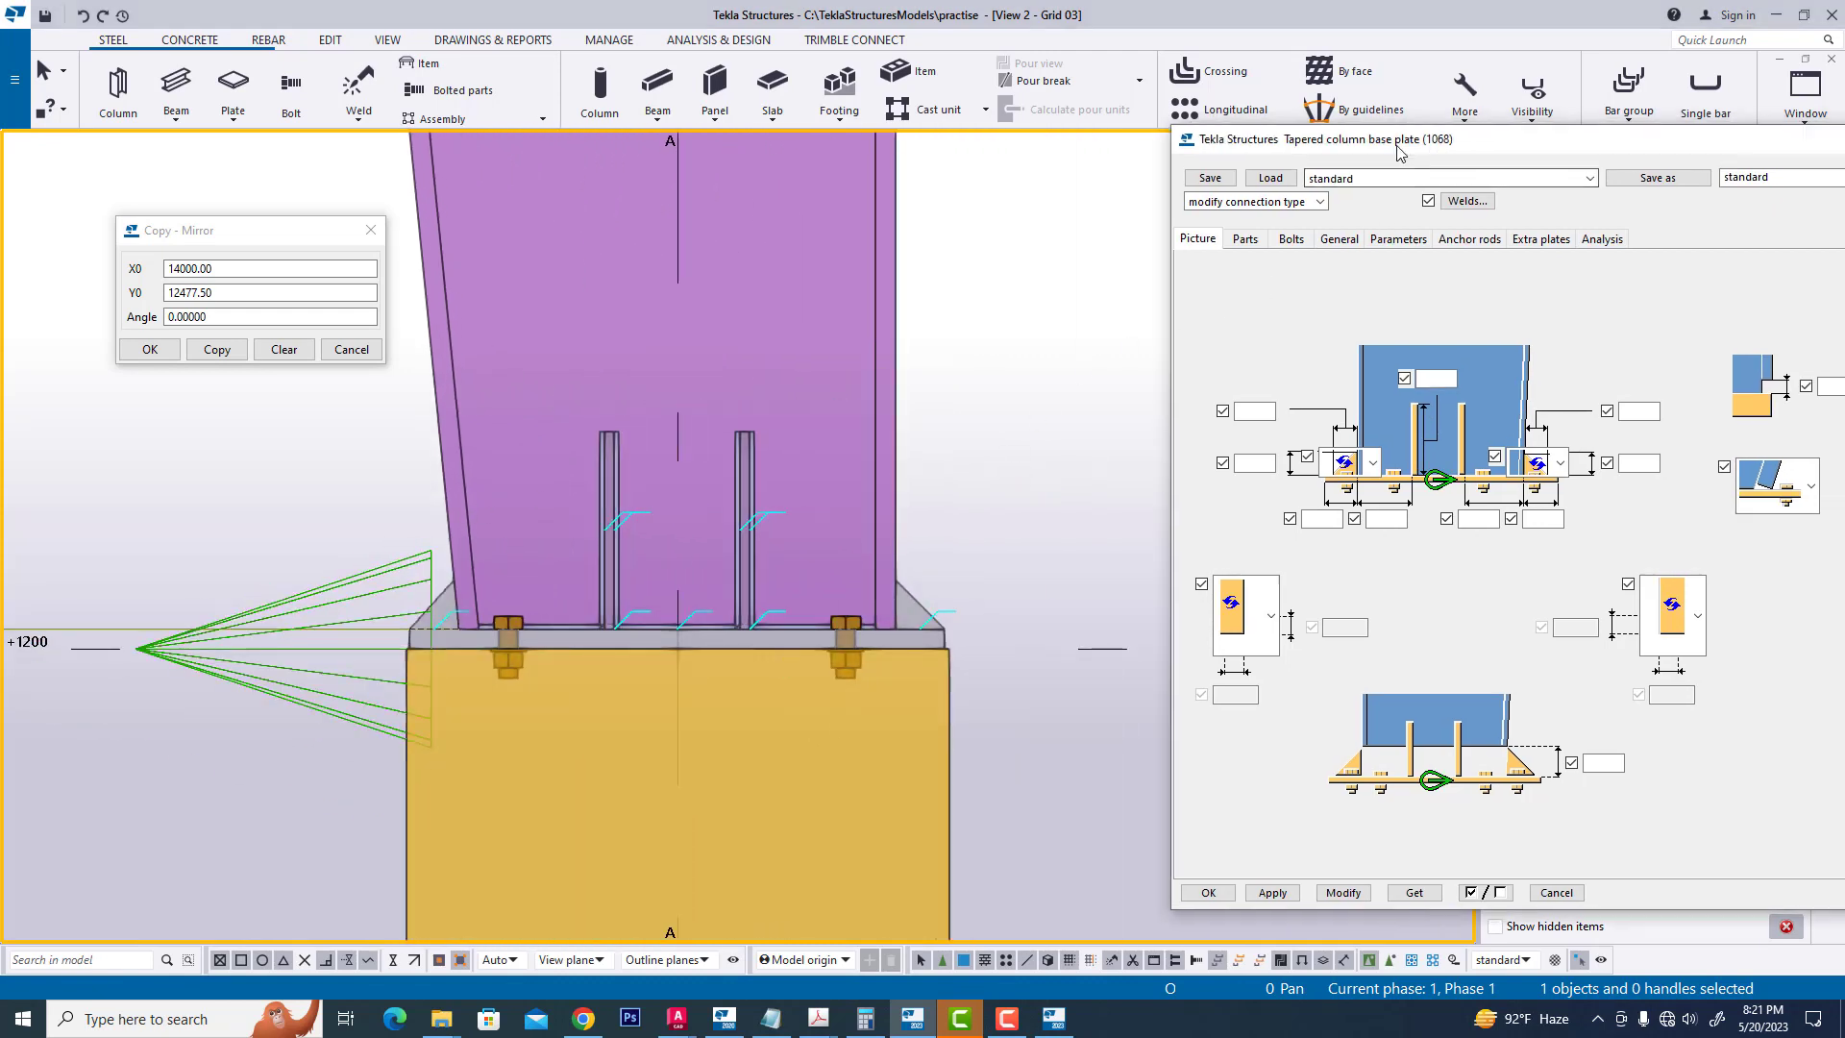
pyautogui.click(979, 242)
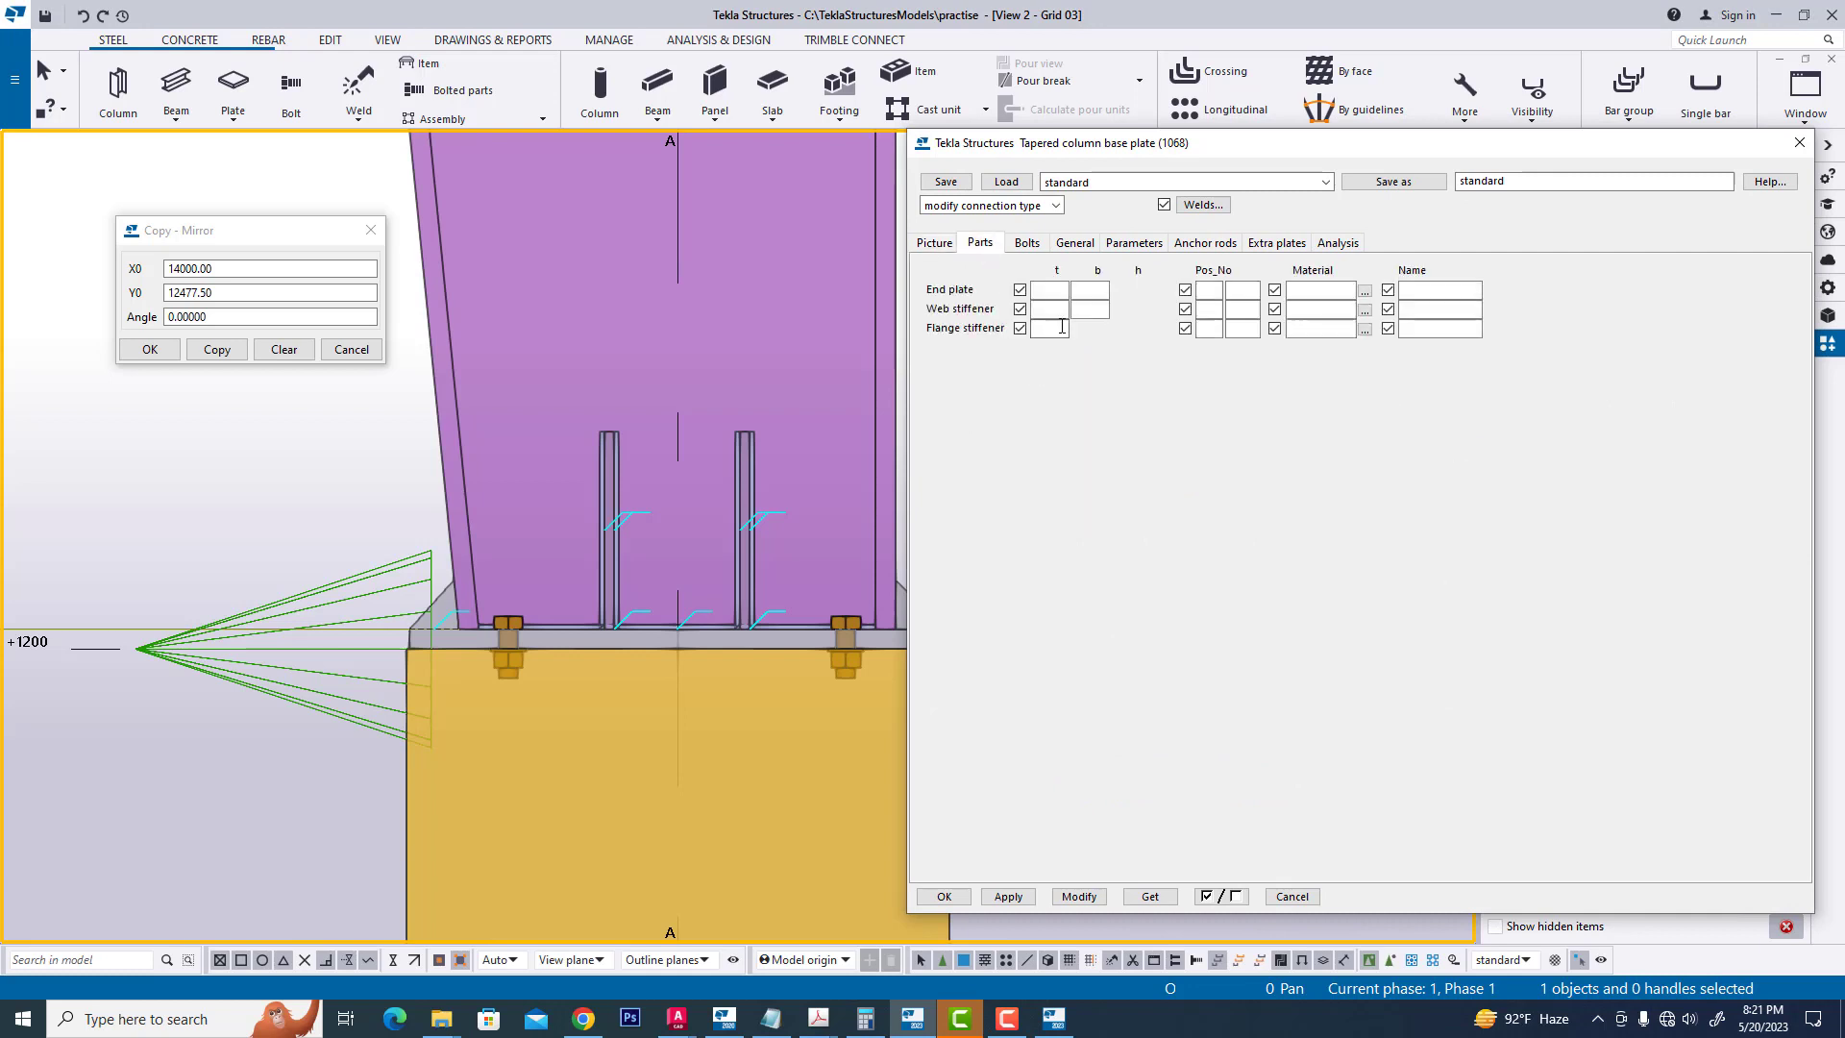
pyautogui.write('40.00')
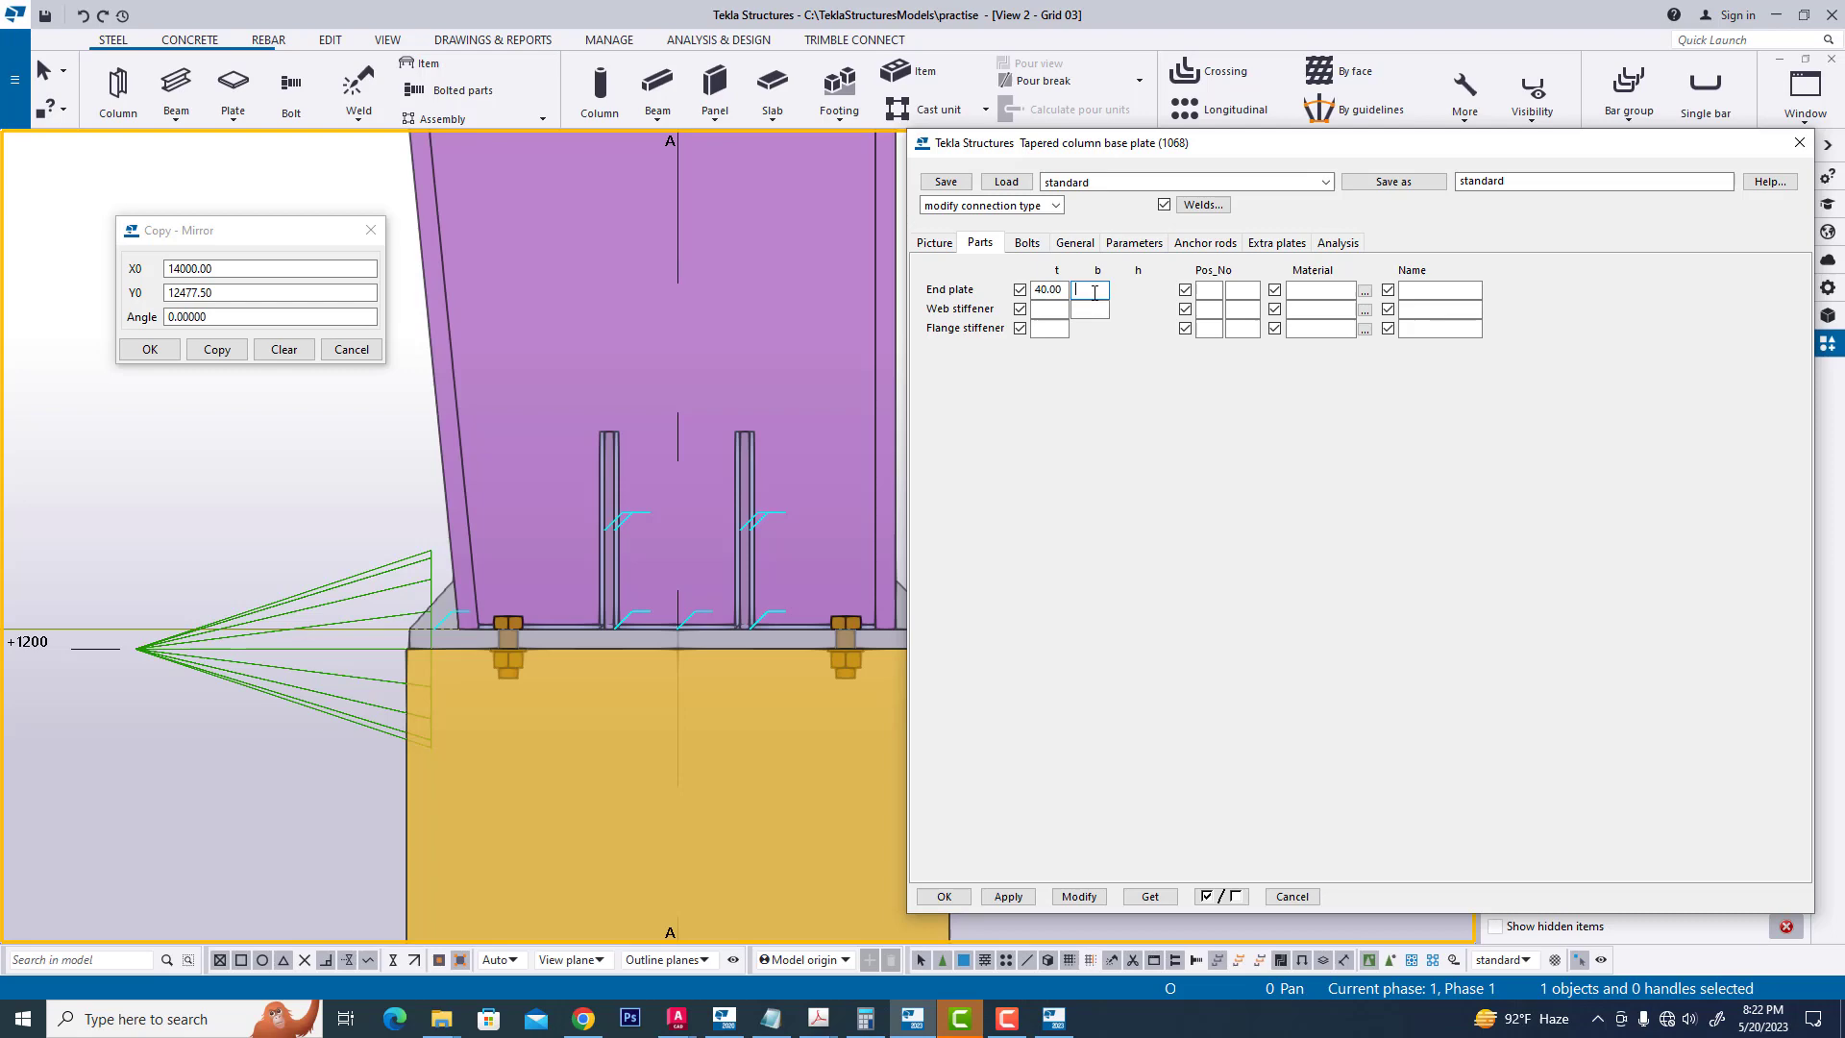
pyautogui.moveTo(817, 1018)
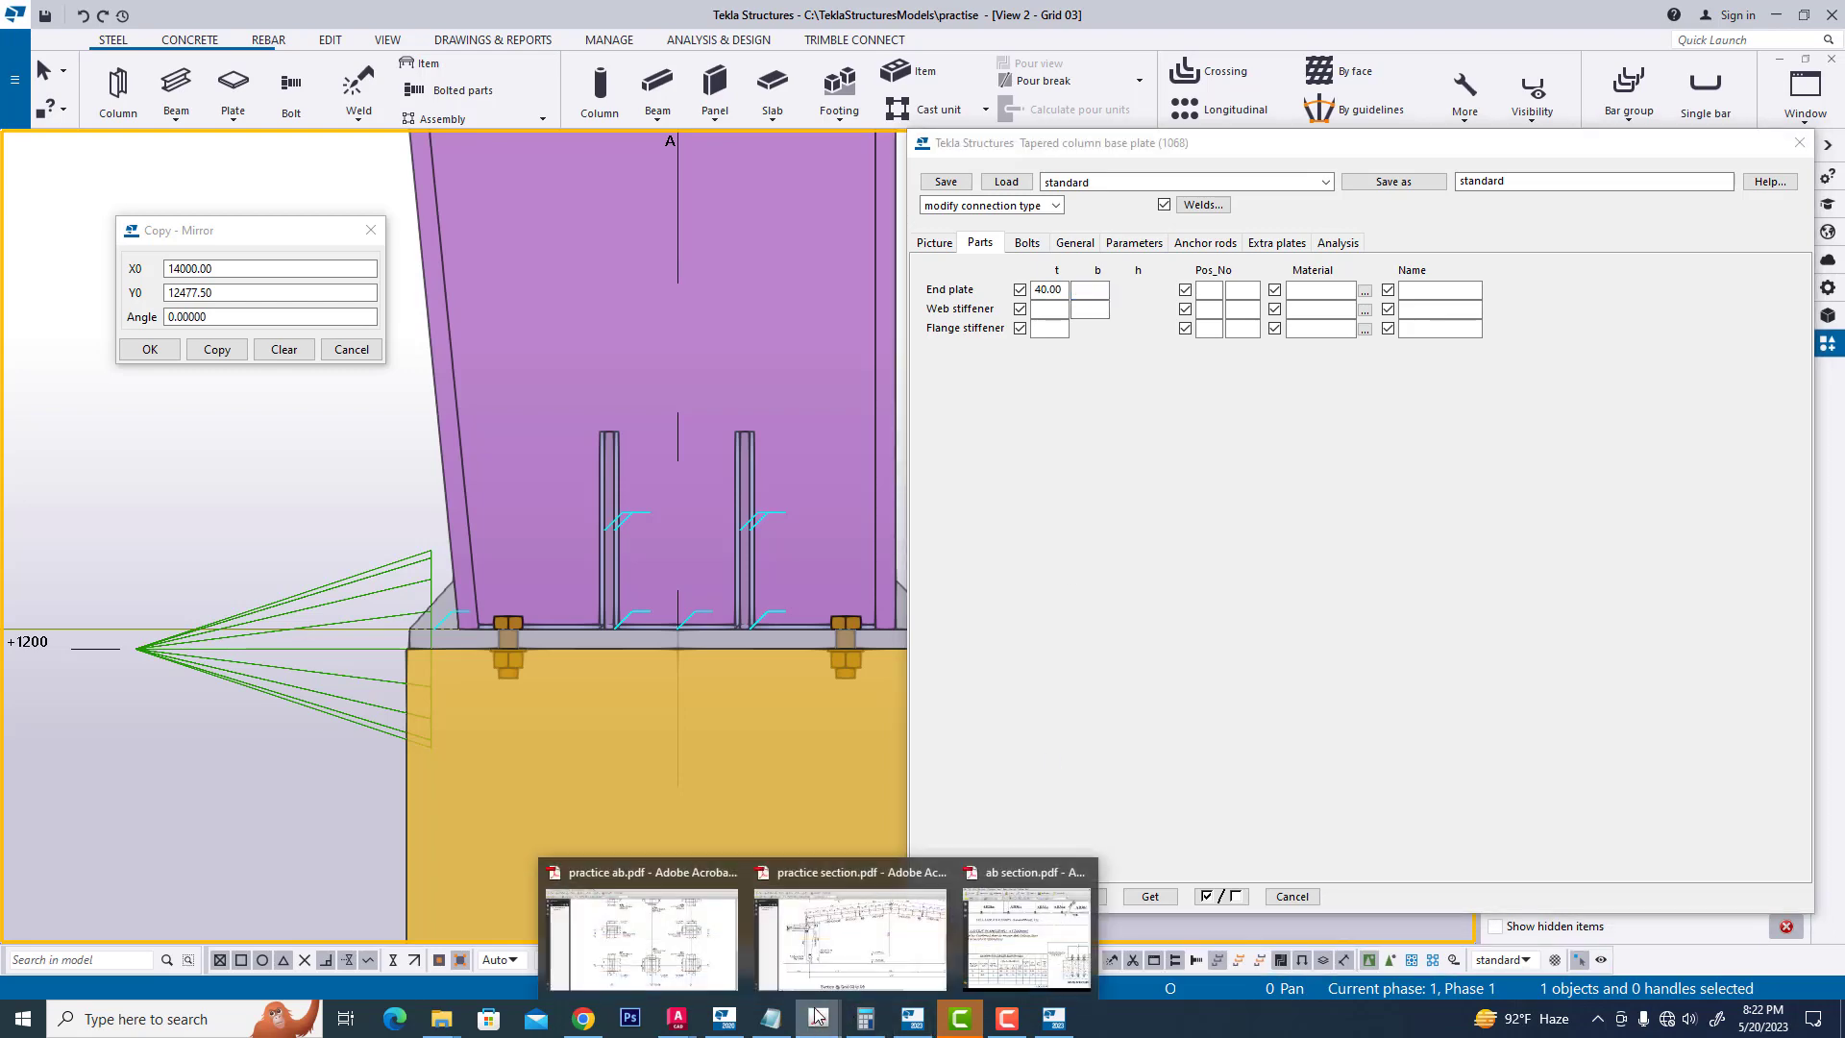
pyautogui.click(641, 939)
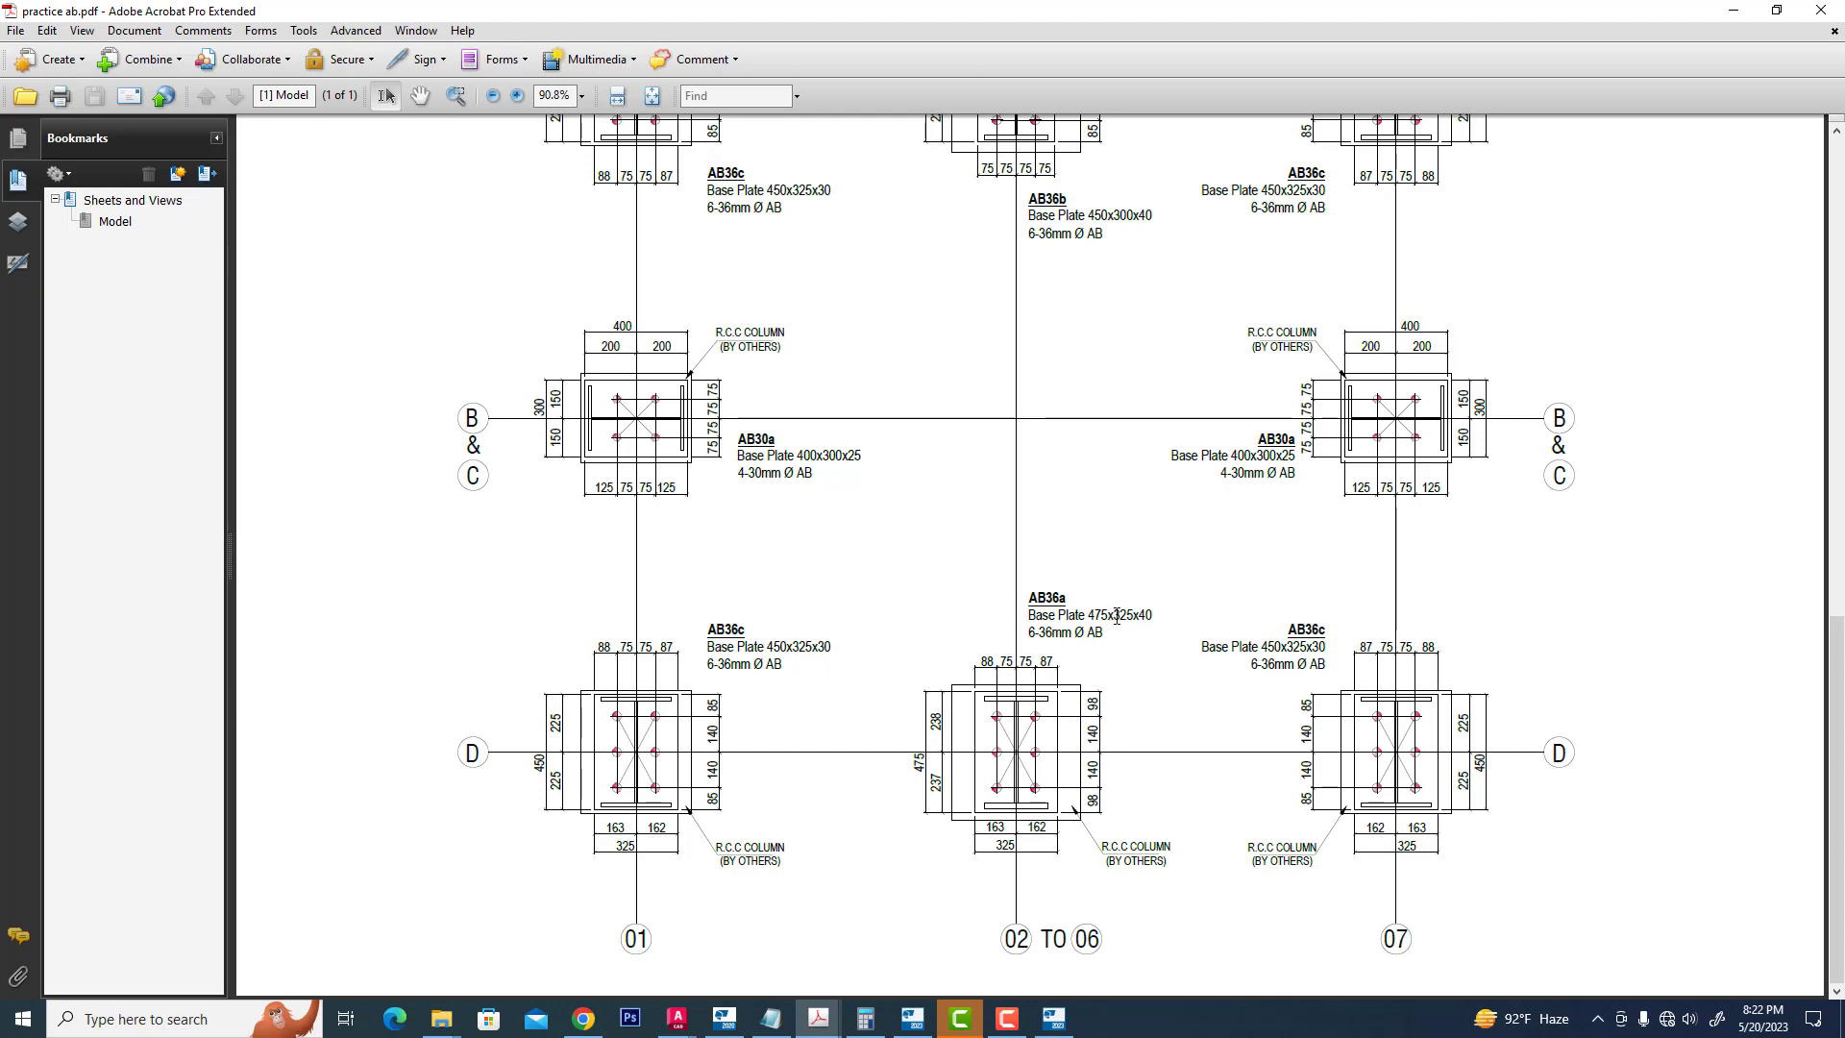
pyautogui.moveTo(1374, 545)
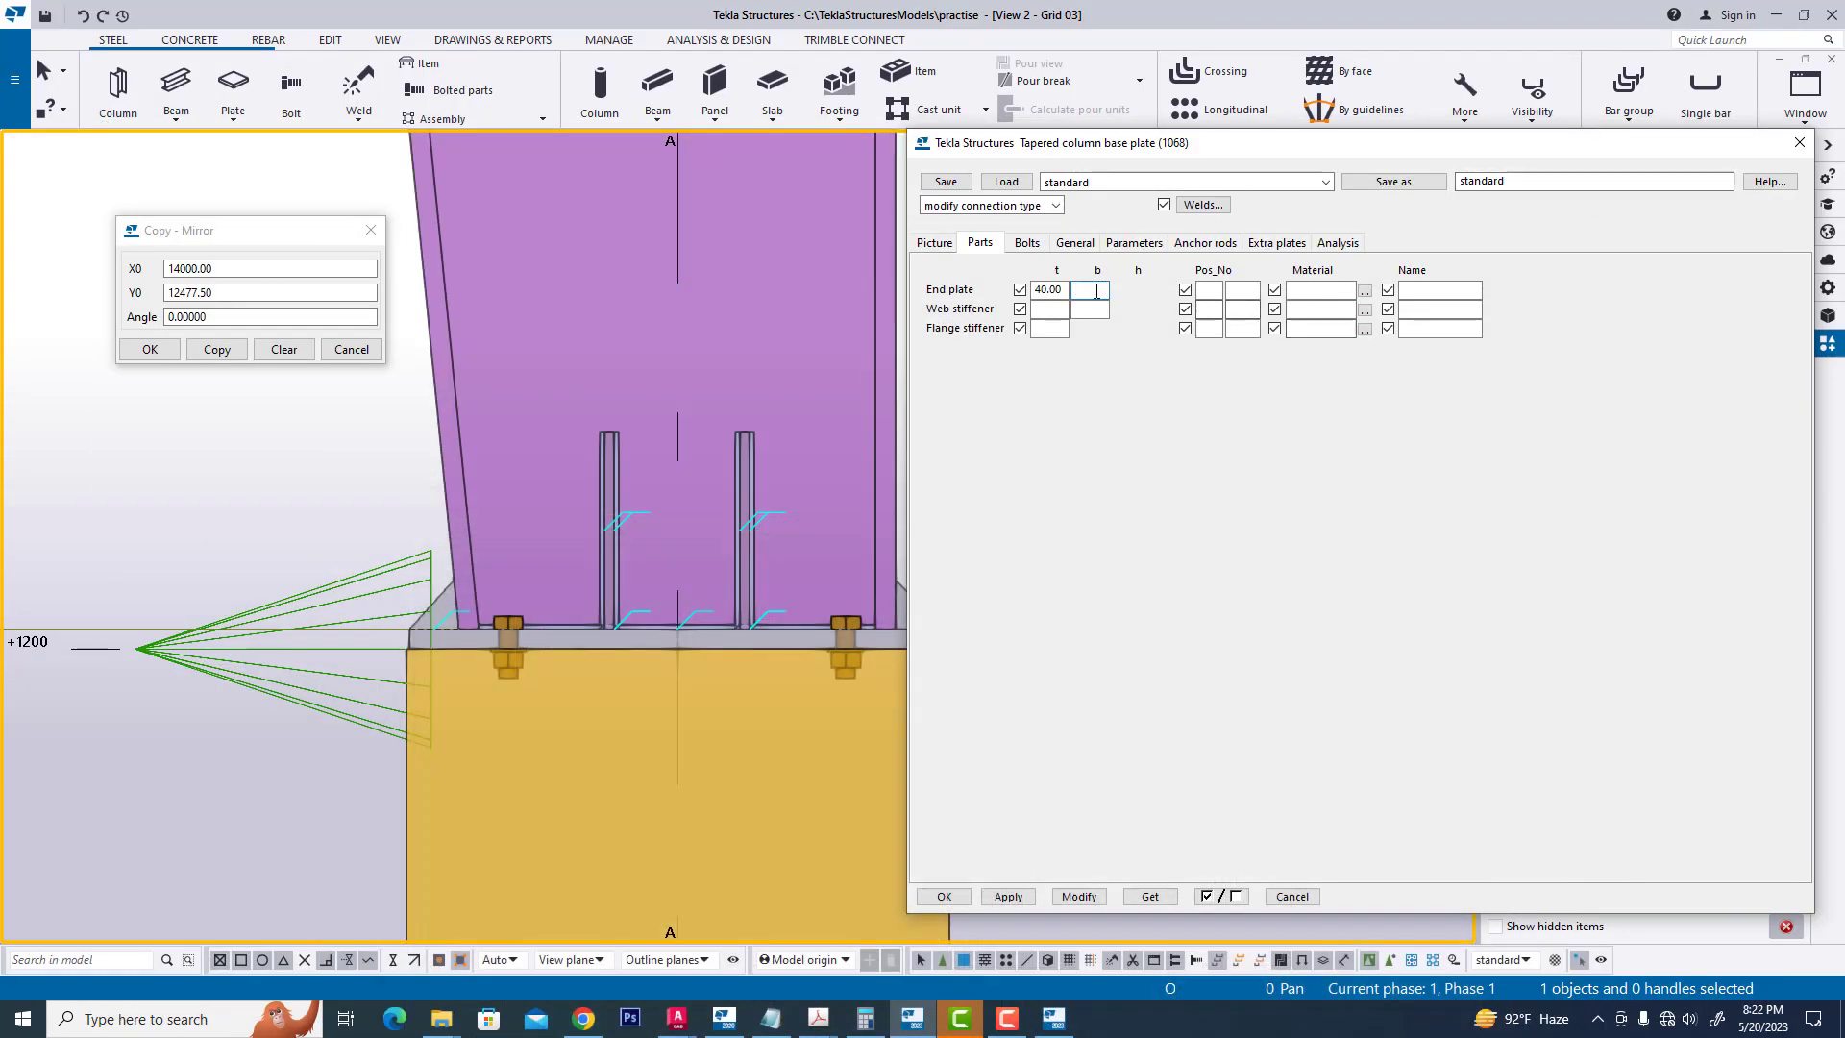
# - Enter end plate width 325 and the part names BASE PLATE and STIFFENER
pyautogui.write('325.00')
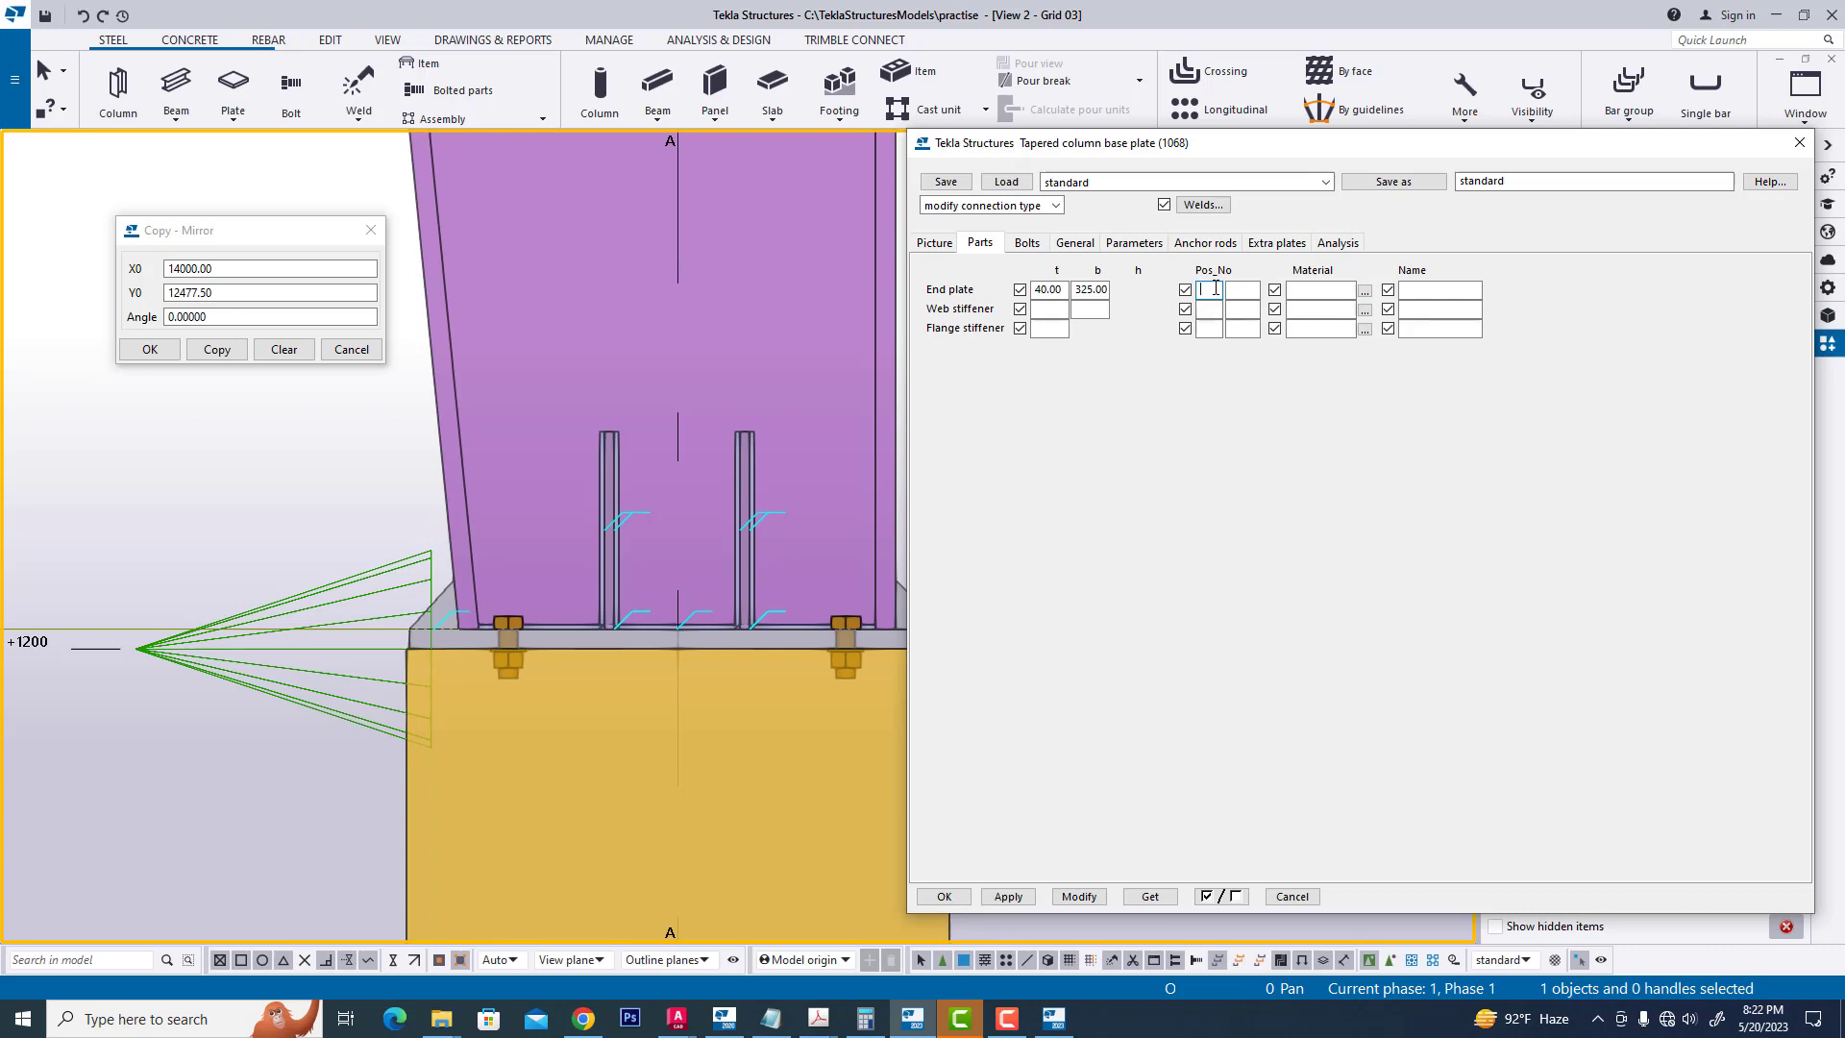
pyautogui.write('b')
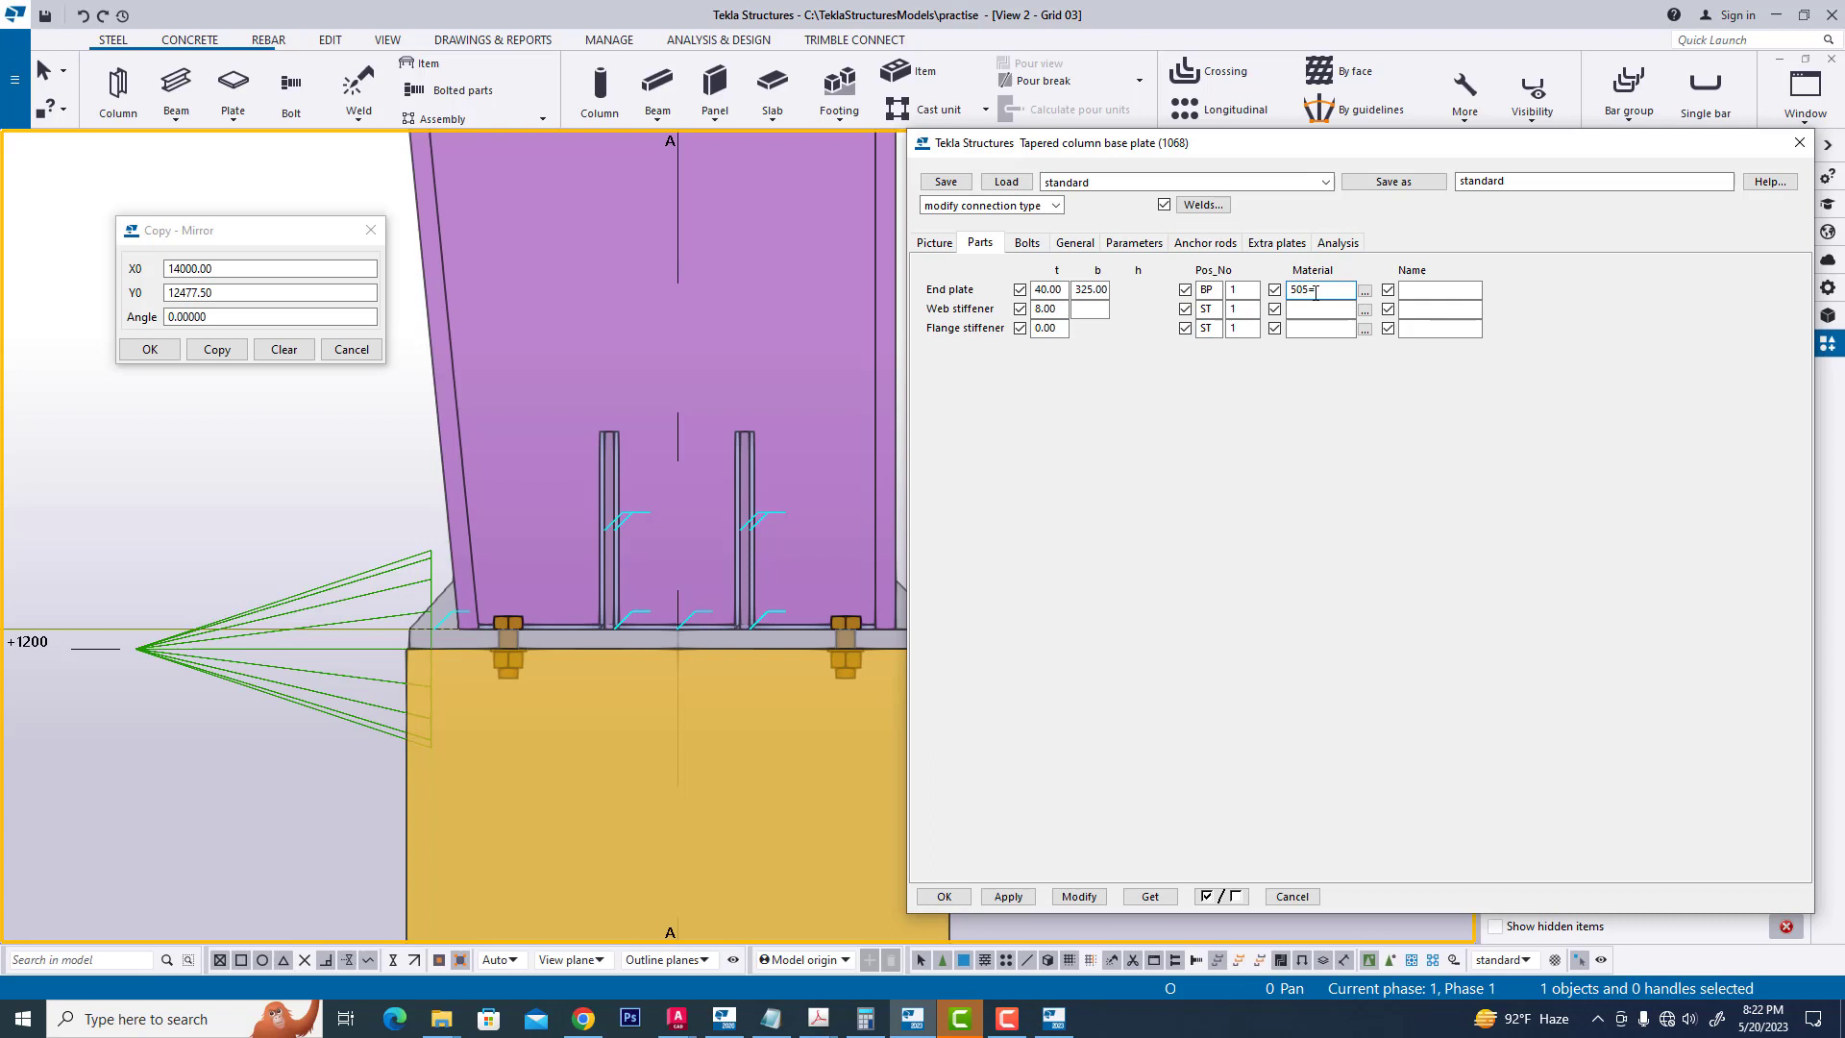
pyautogui.write('BASE PLATE')
pyautogui.click(1439, 308)
pyautogui.write('STIFFENER')
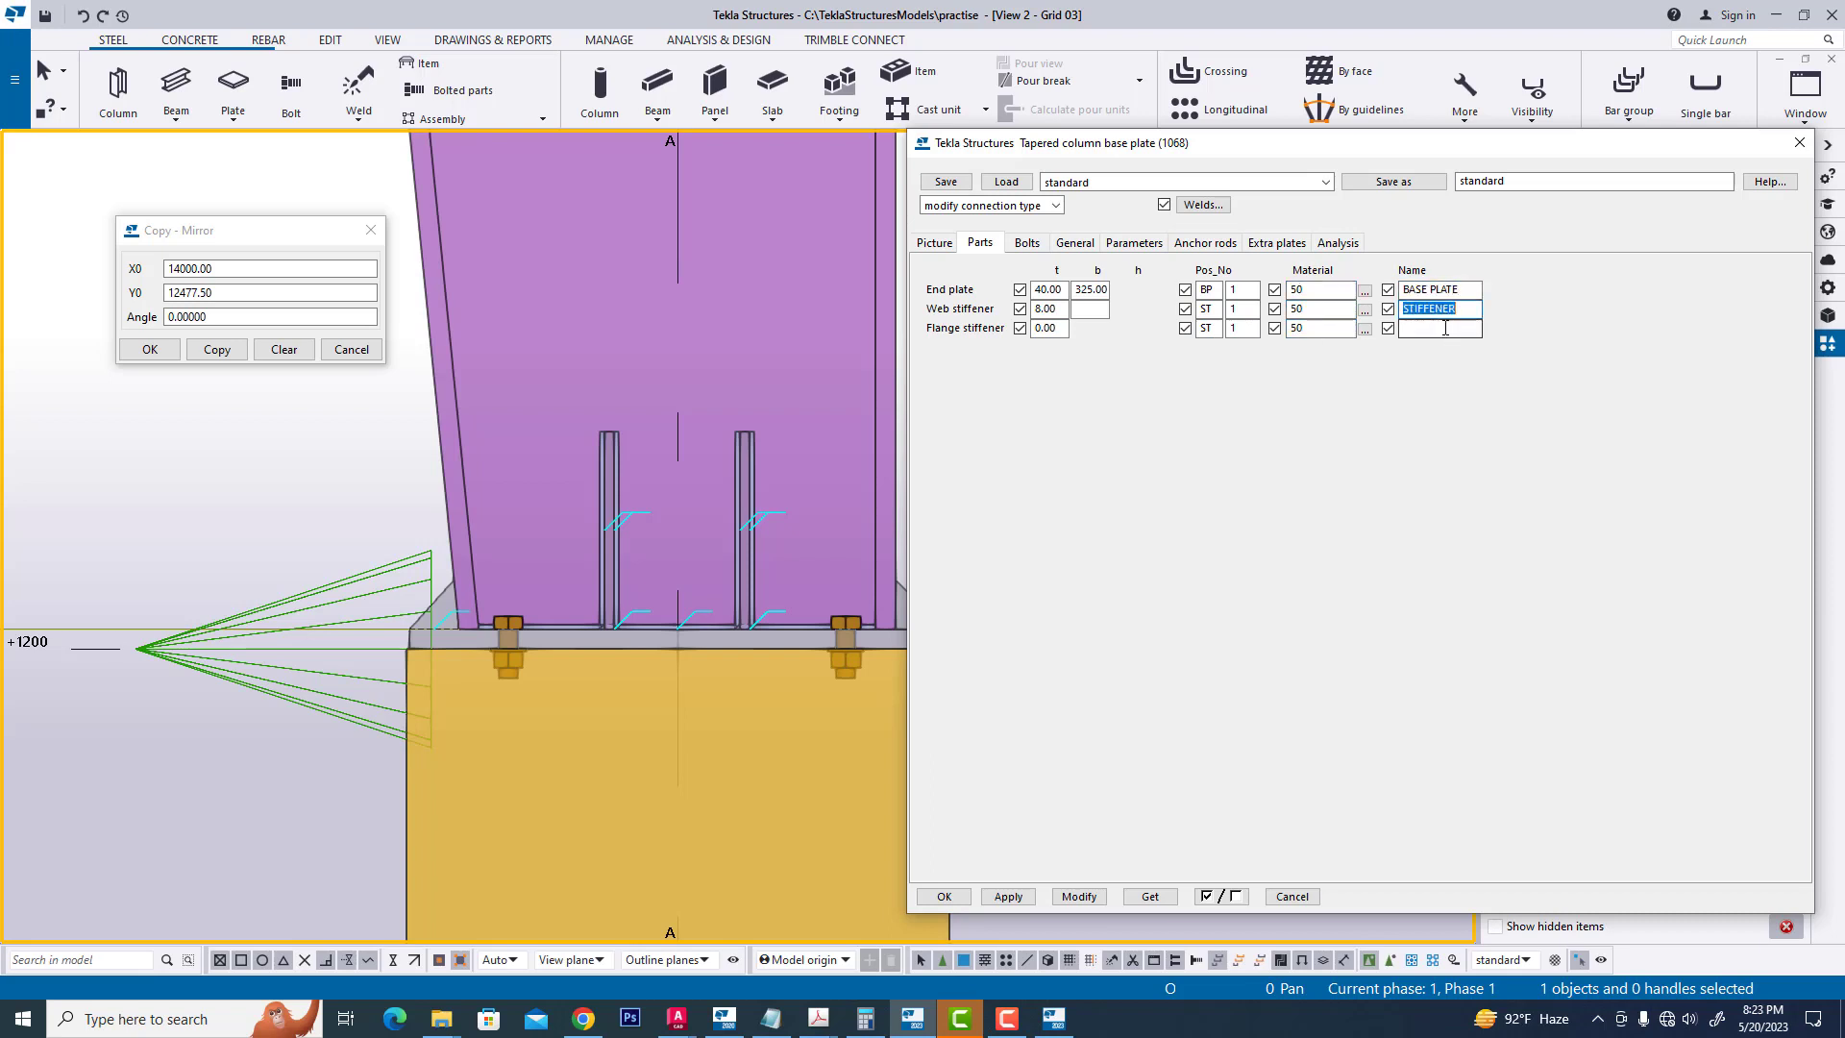
pyautogui.click(1025, 242)
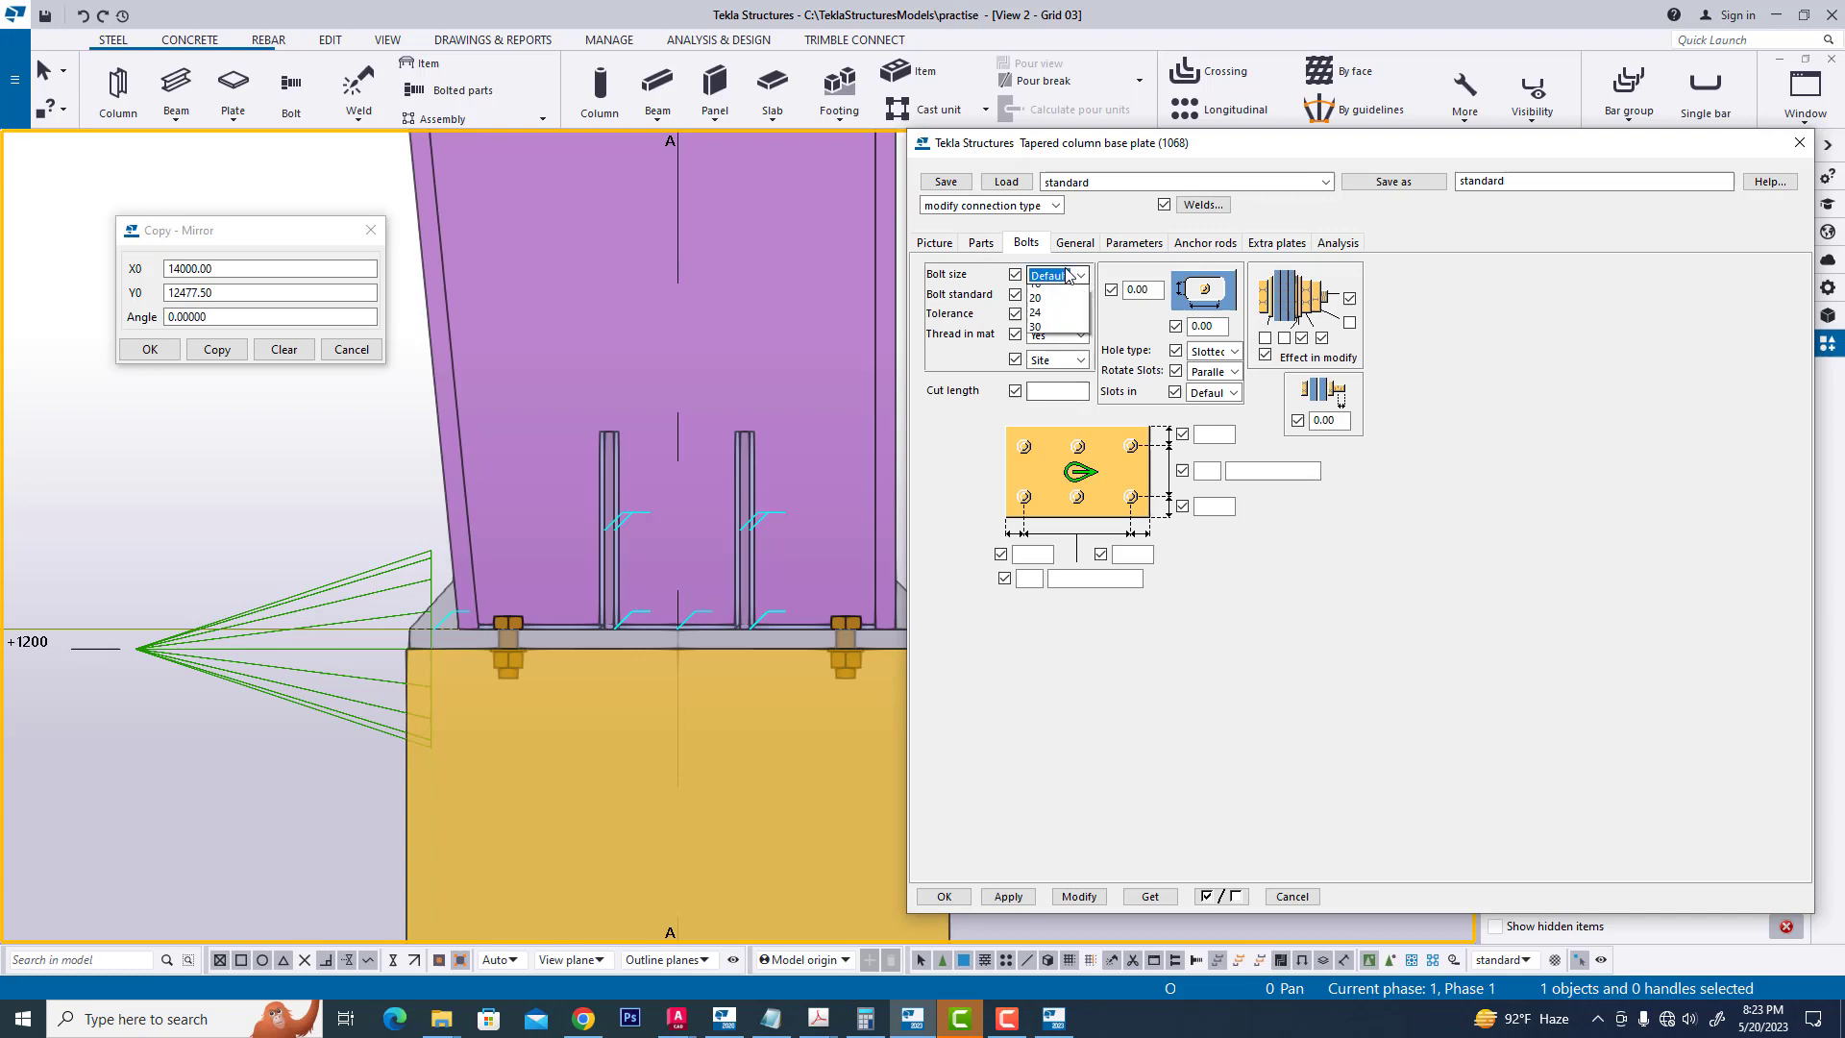
# - Set size-36 base plate bolts in 2 rows at 150 and 3 columns at 140
pyautogui.click(1078, 295)
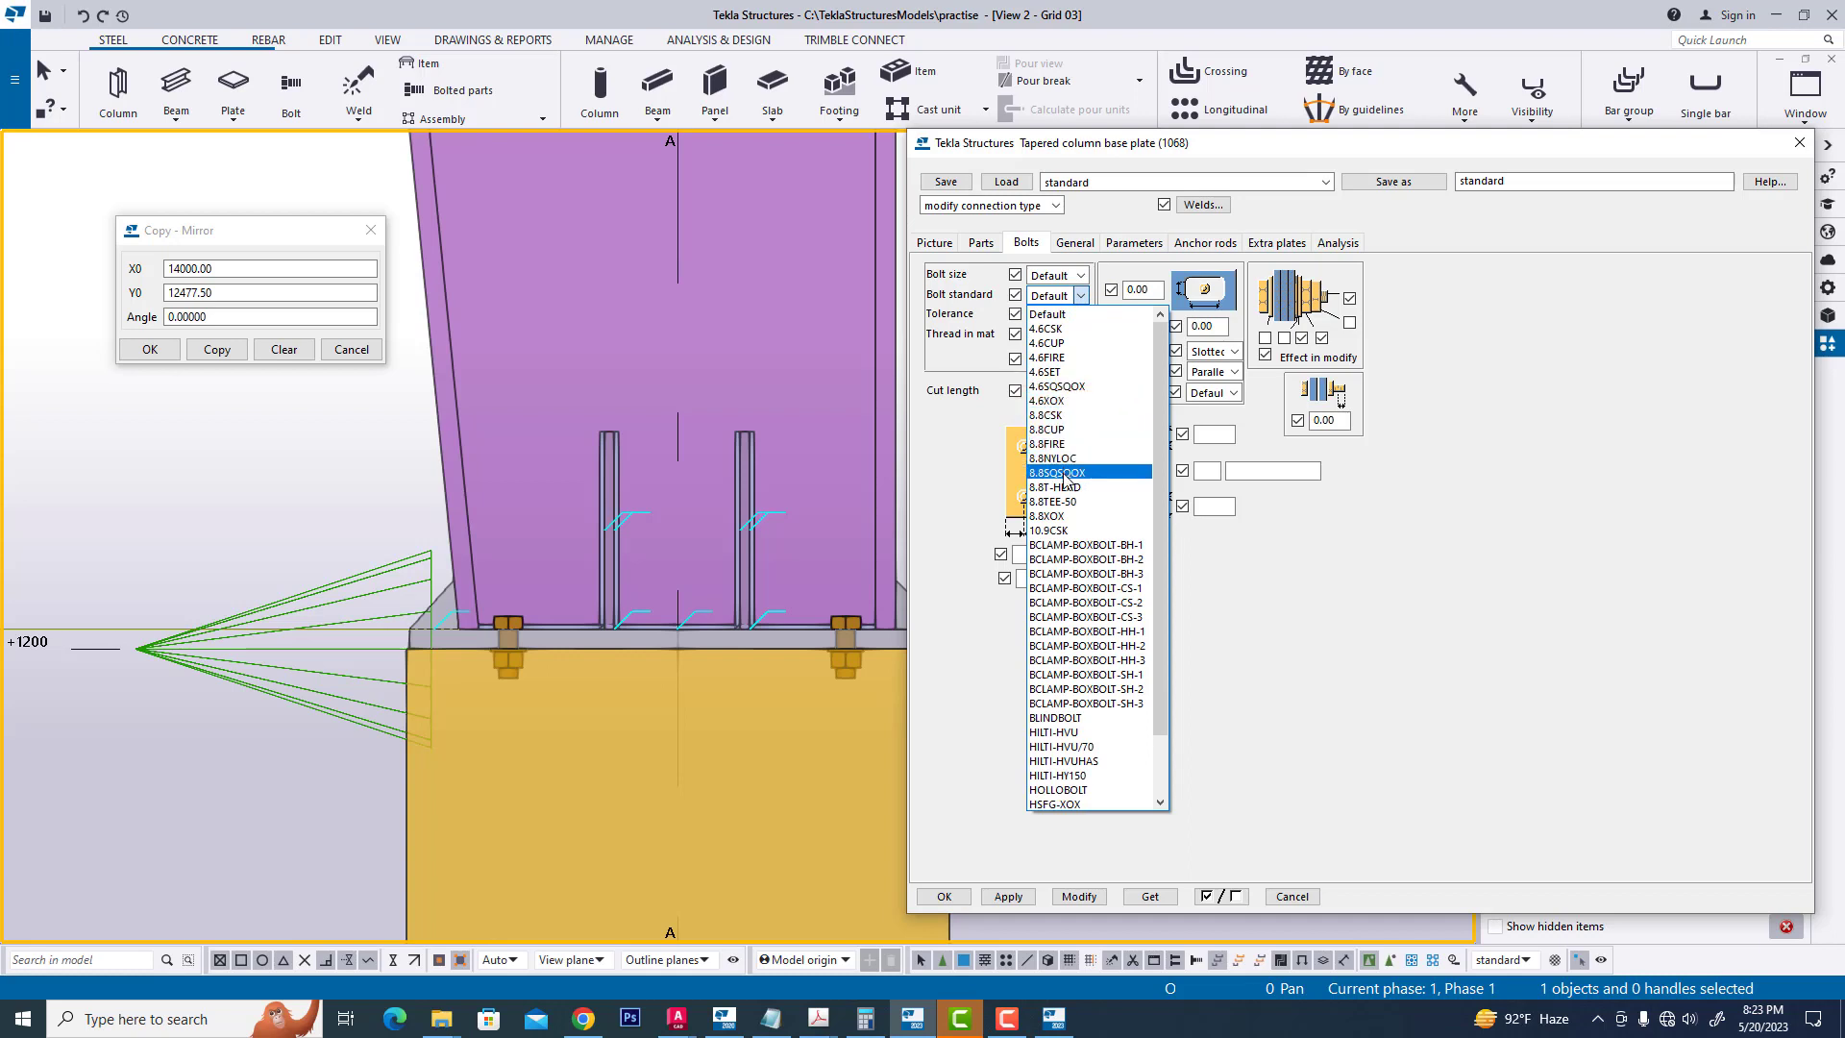
pyautogui.click(1066, 472)
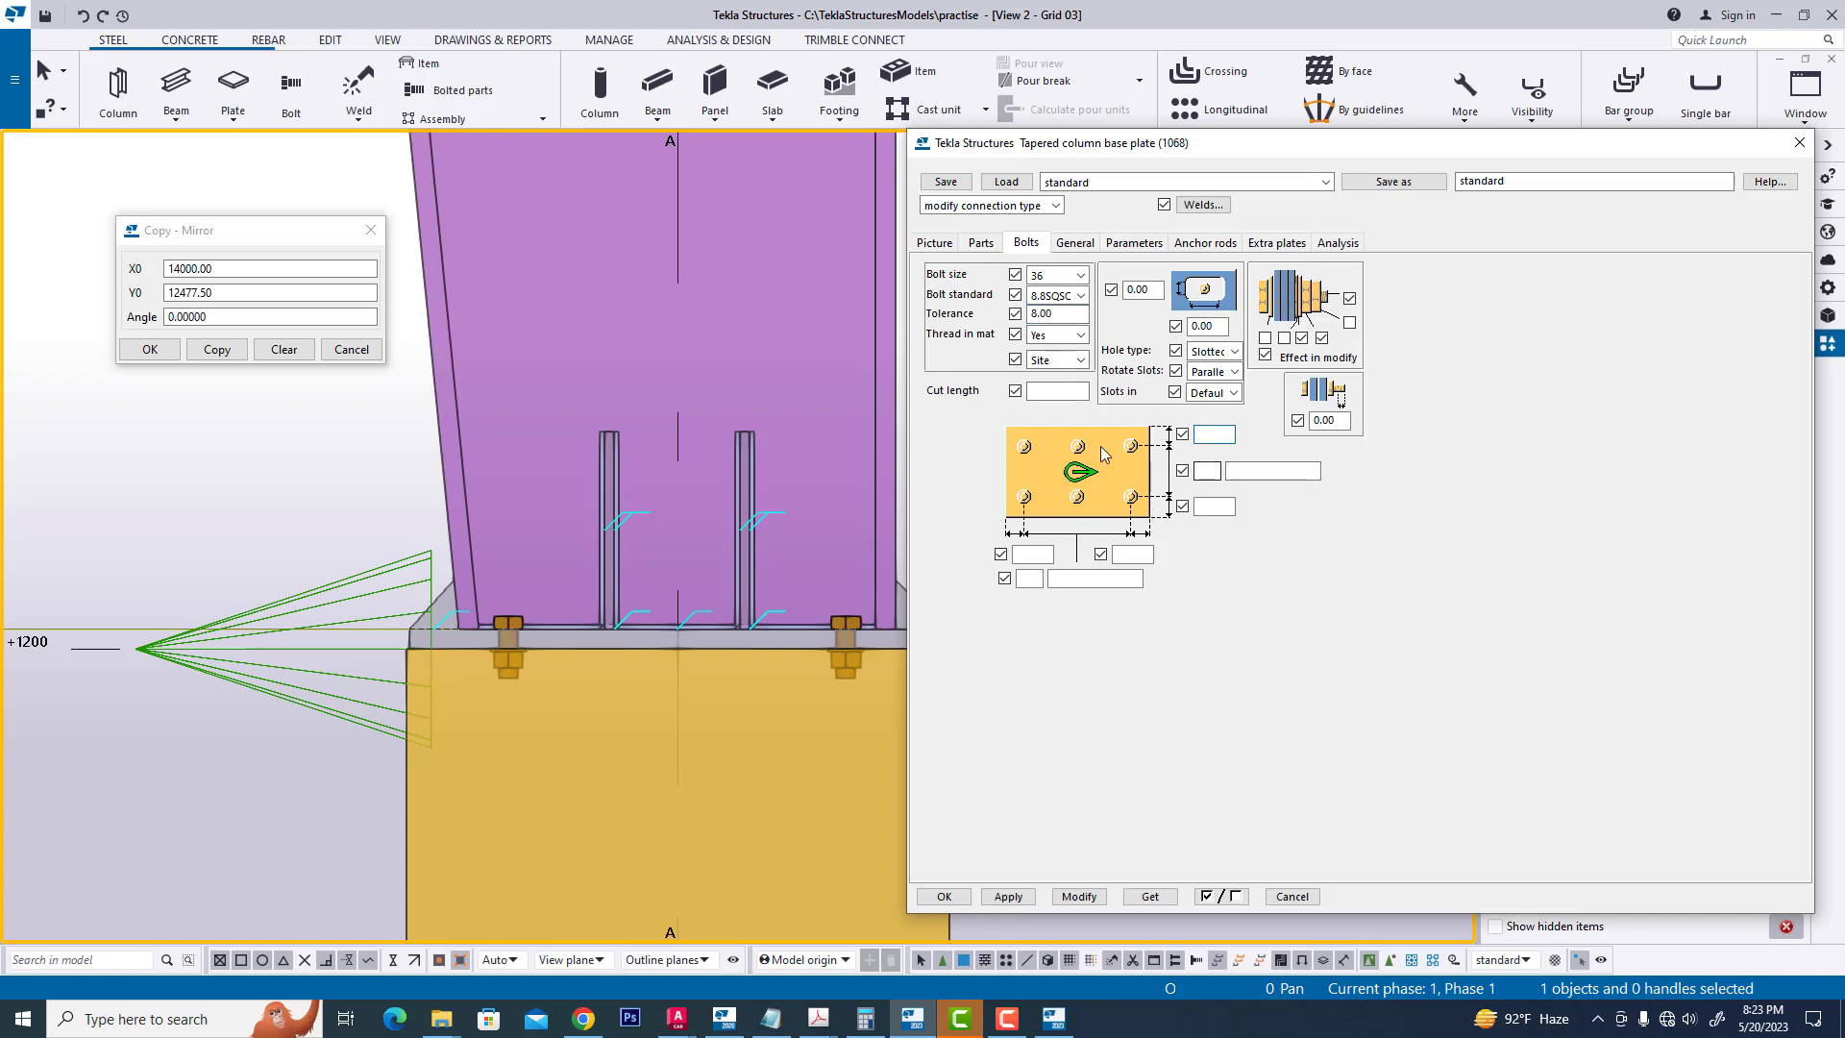
pyautogui.click(1212, 433)
pyautogui.write('2')
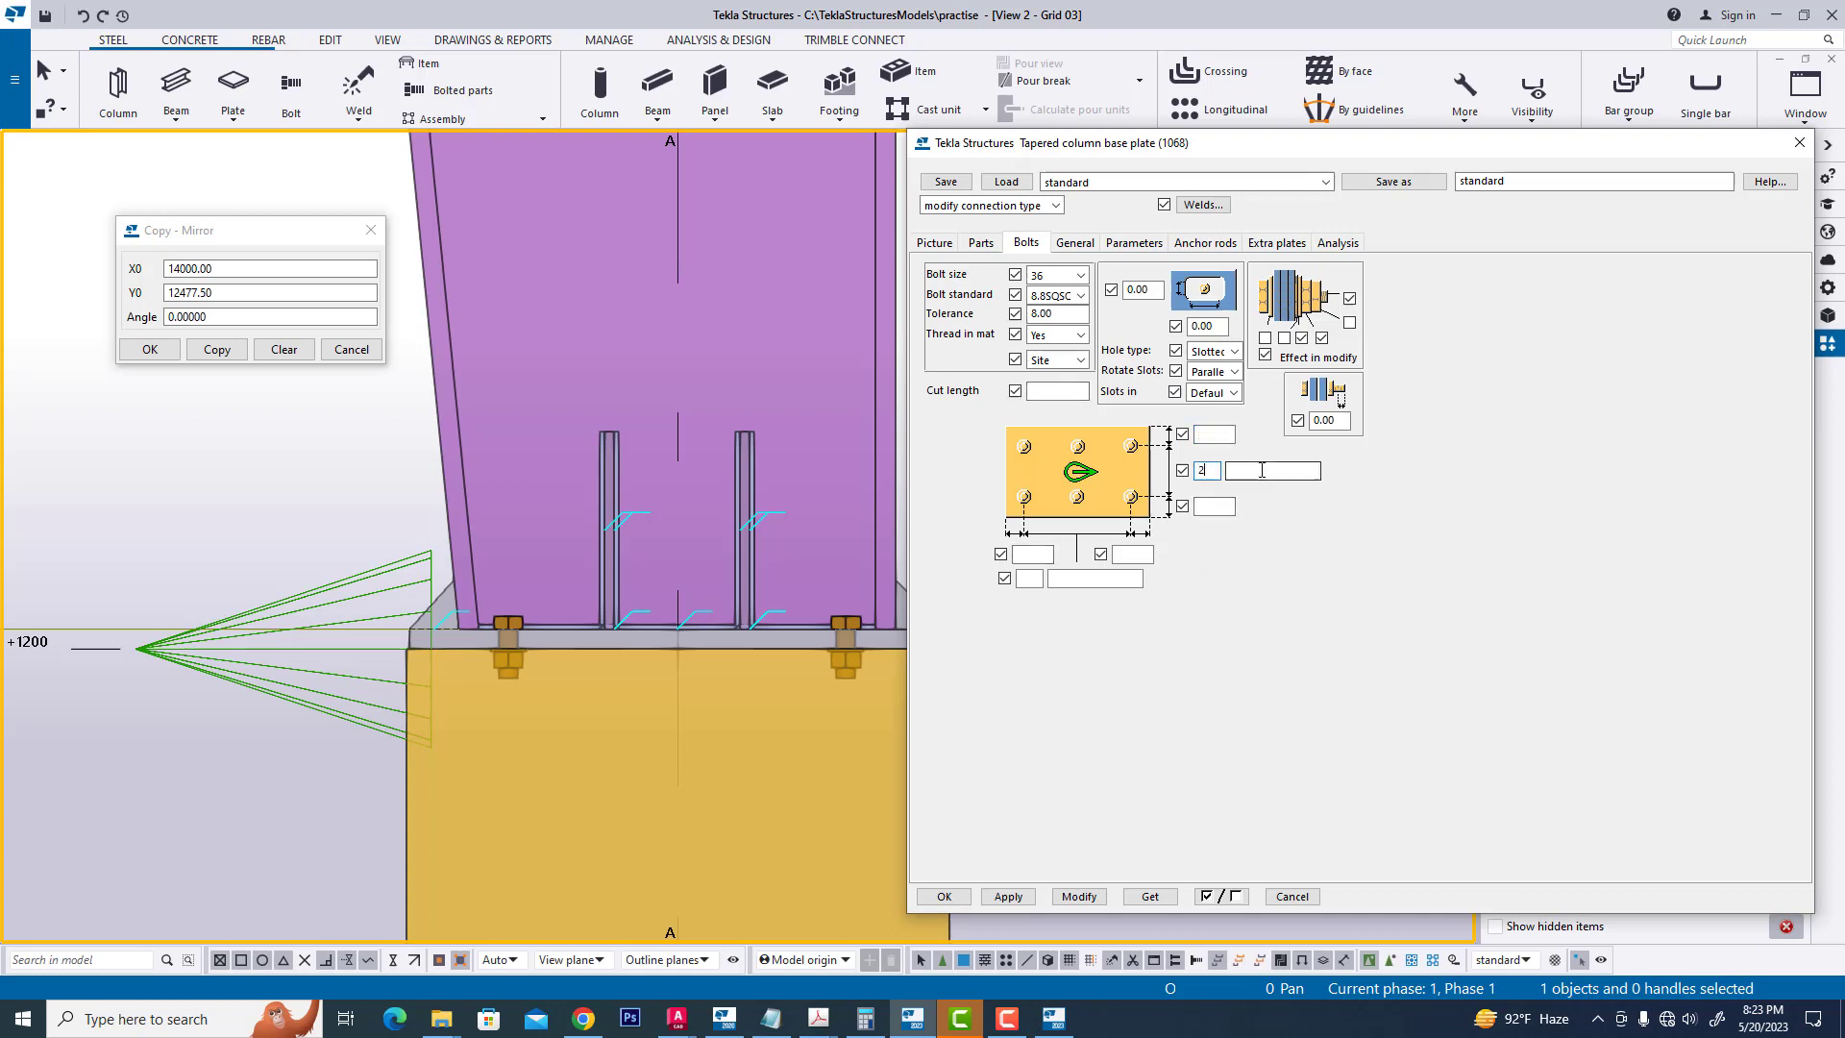
pyautogui.write('150.00')
pyautogui.click(1027, 578)
pyautogui.write('3')
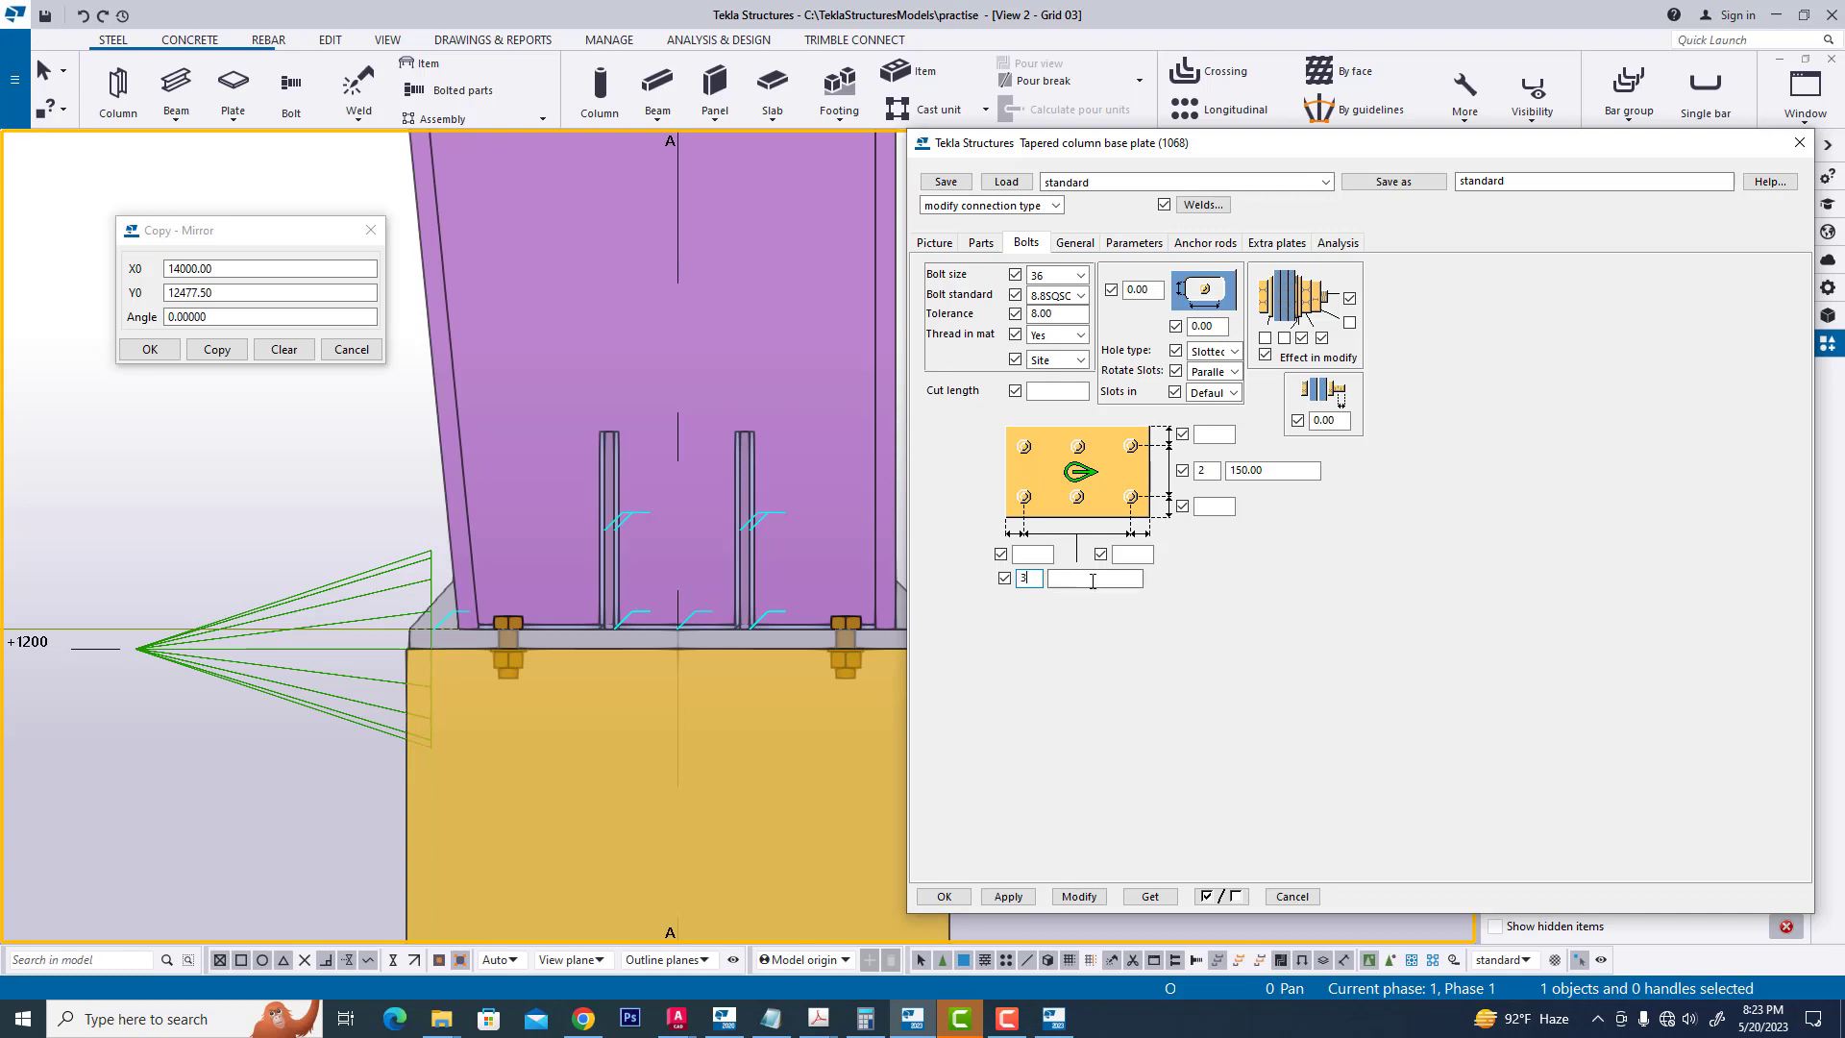
pyautogui.write('140.00')
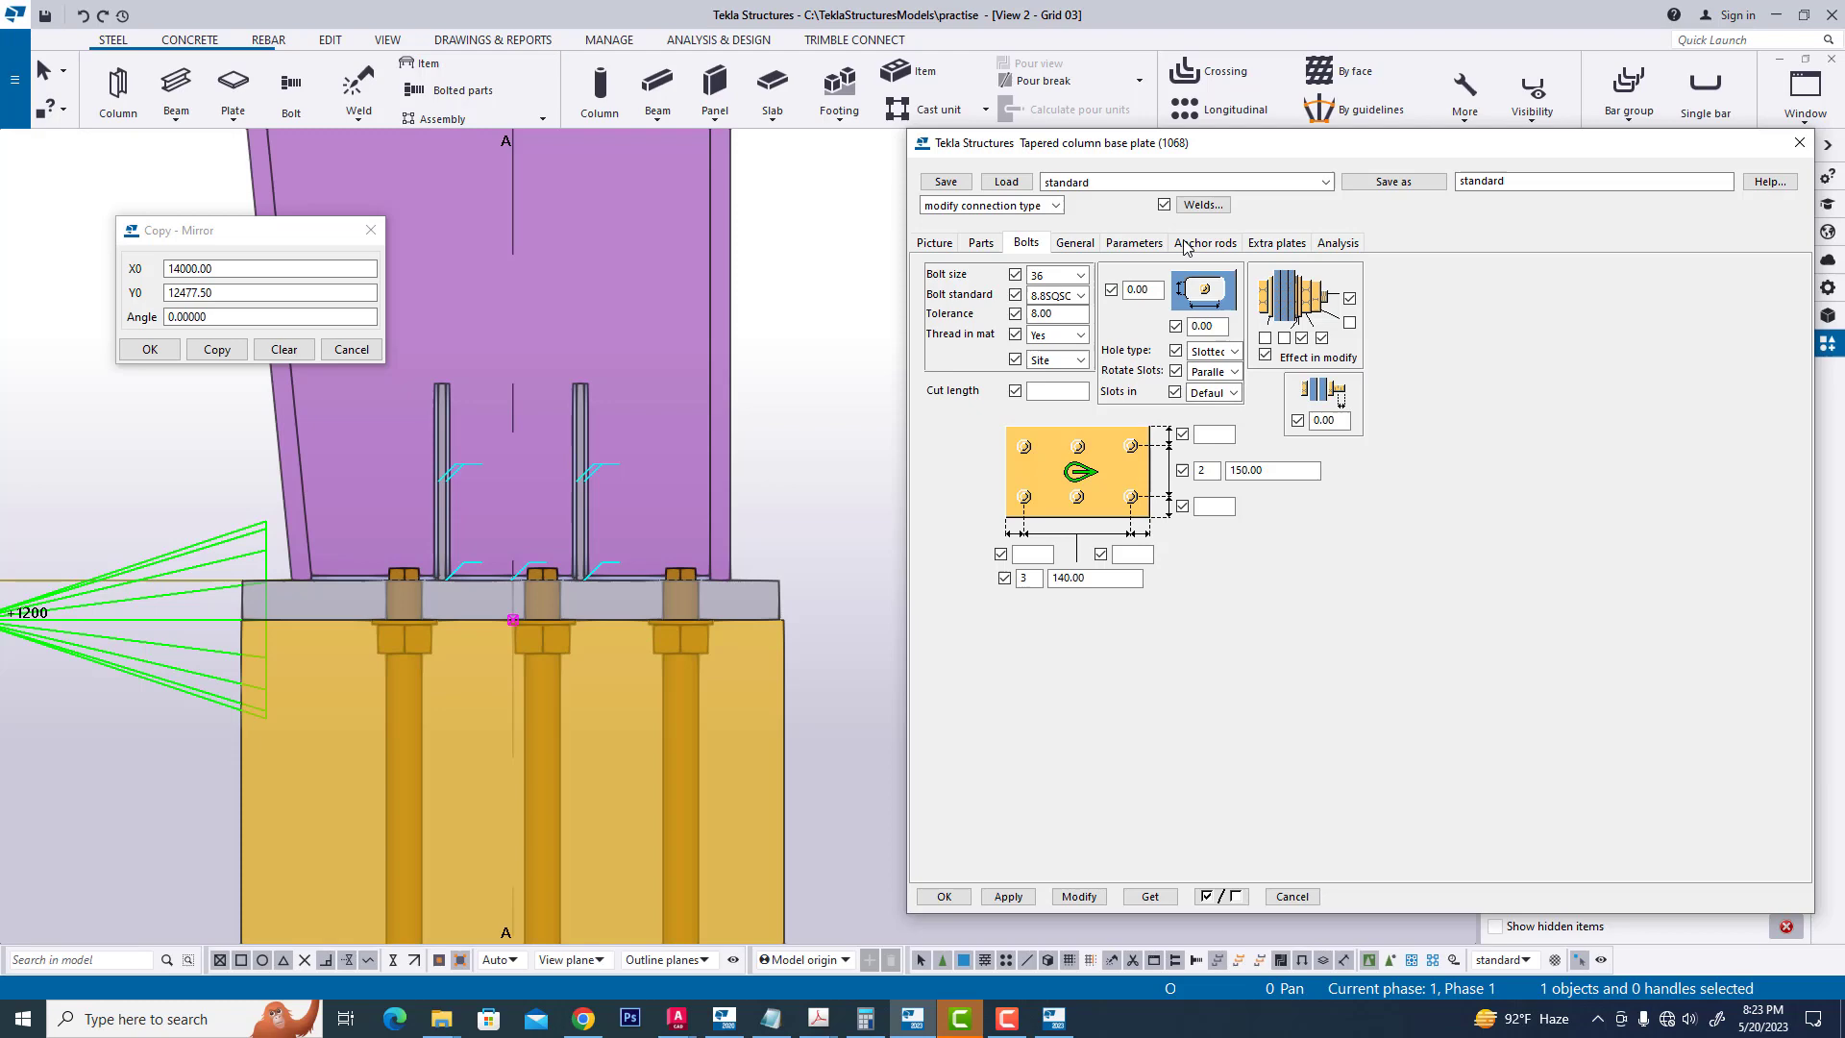
pyautogui.click(1202, 242)
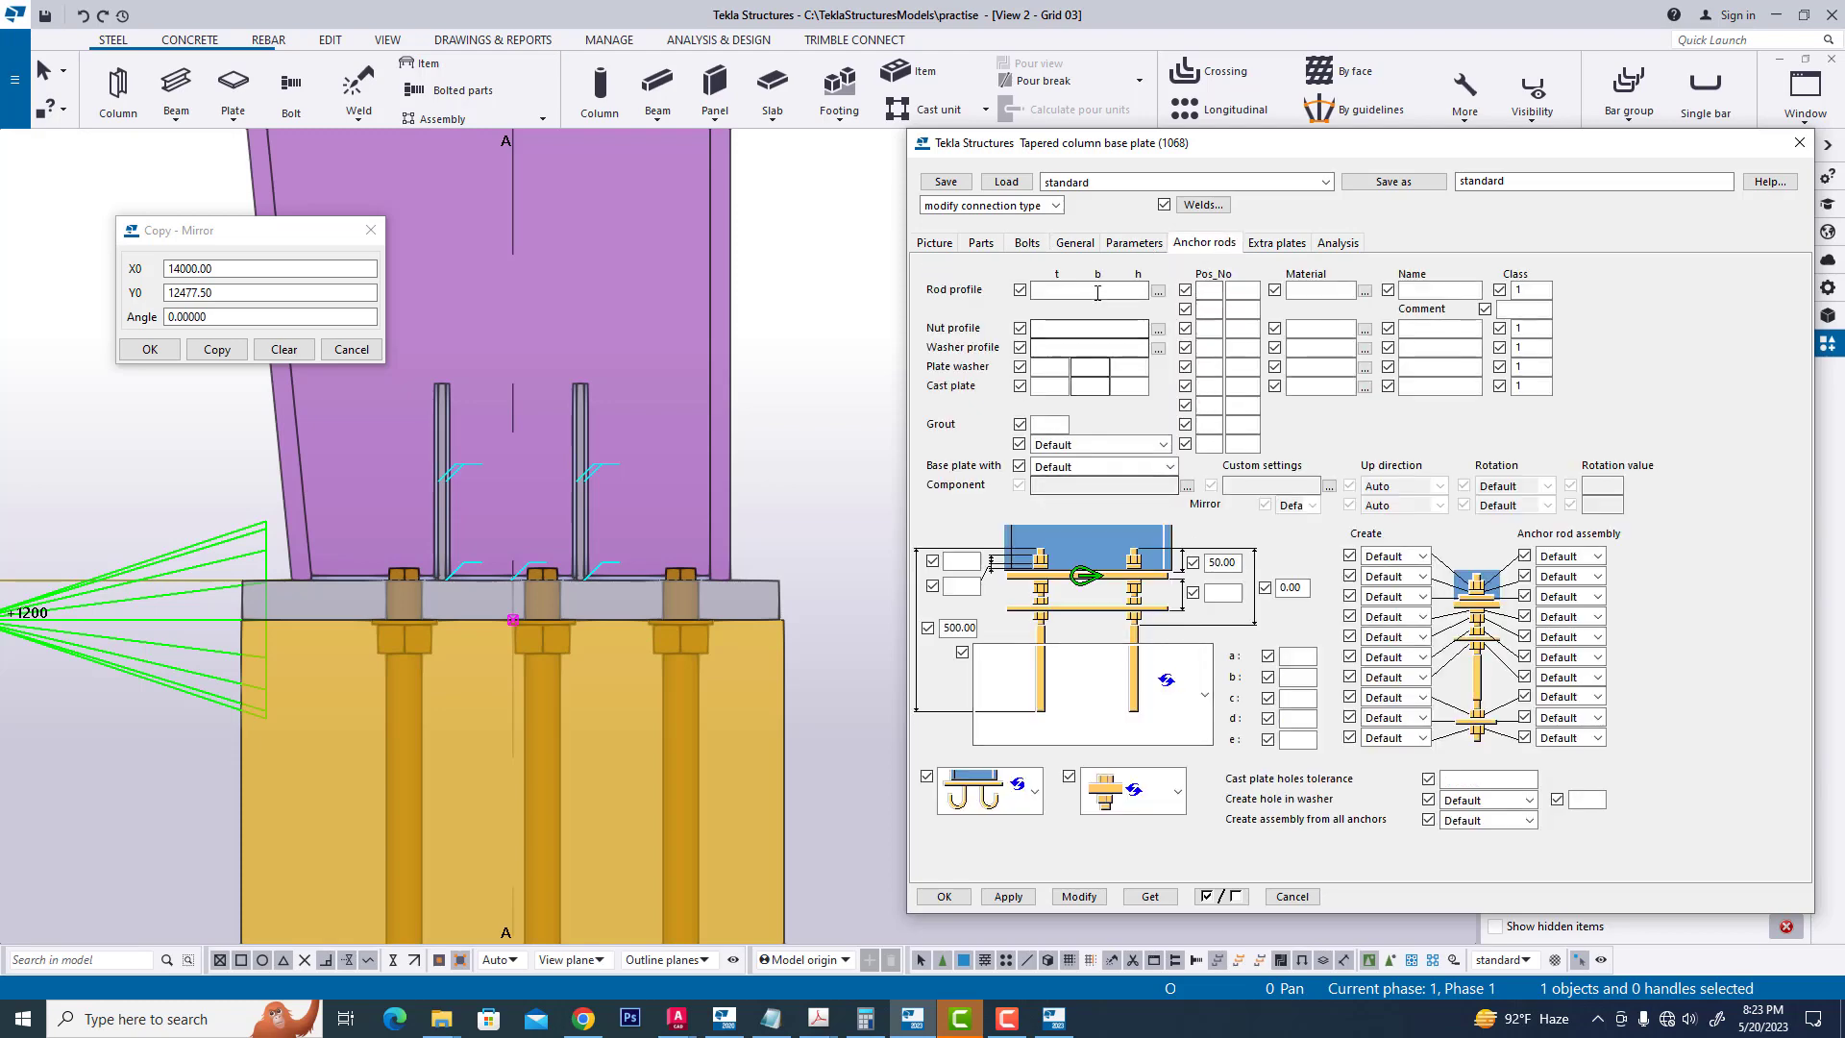
# - Set the anchor rod profile to ROD36
pyautogui.click(1158, 290)
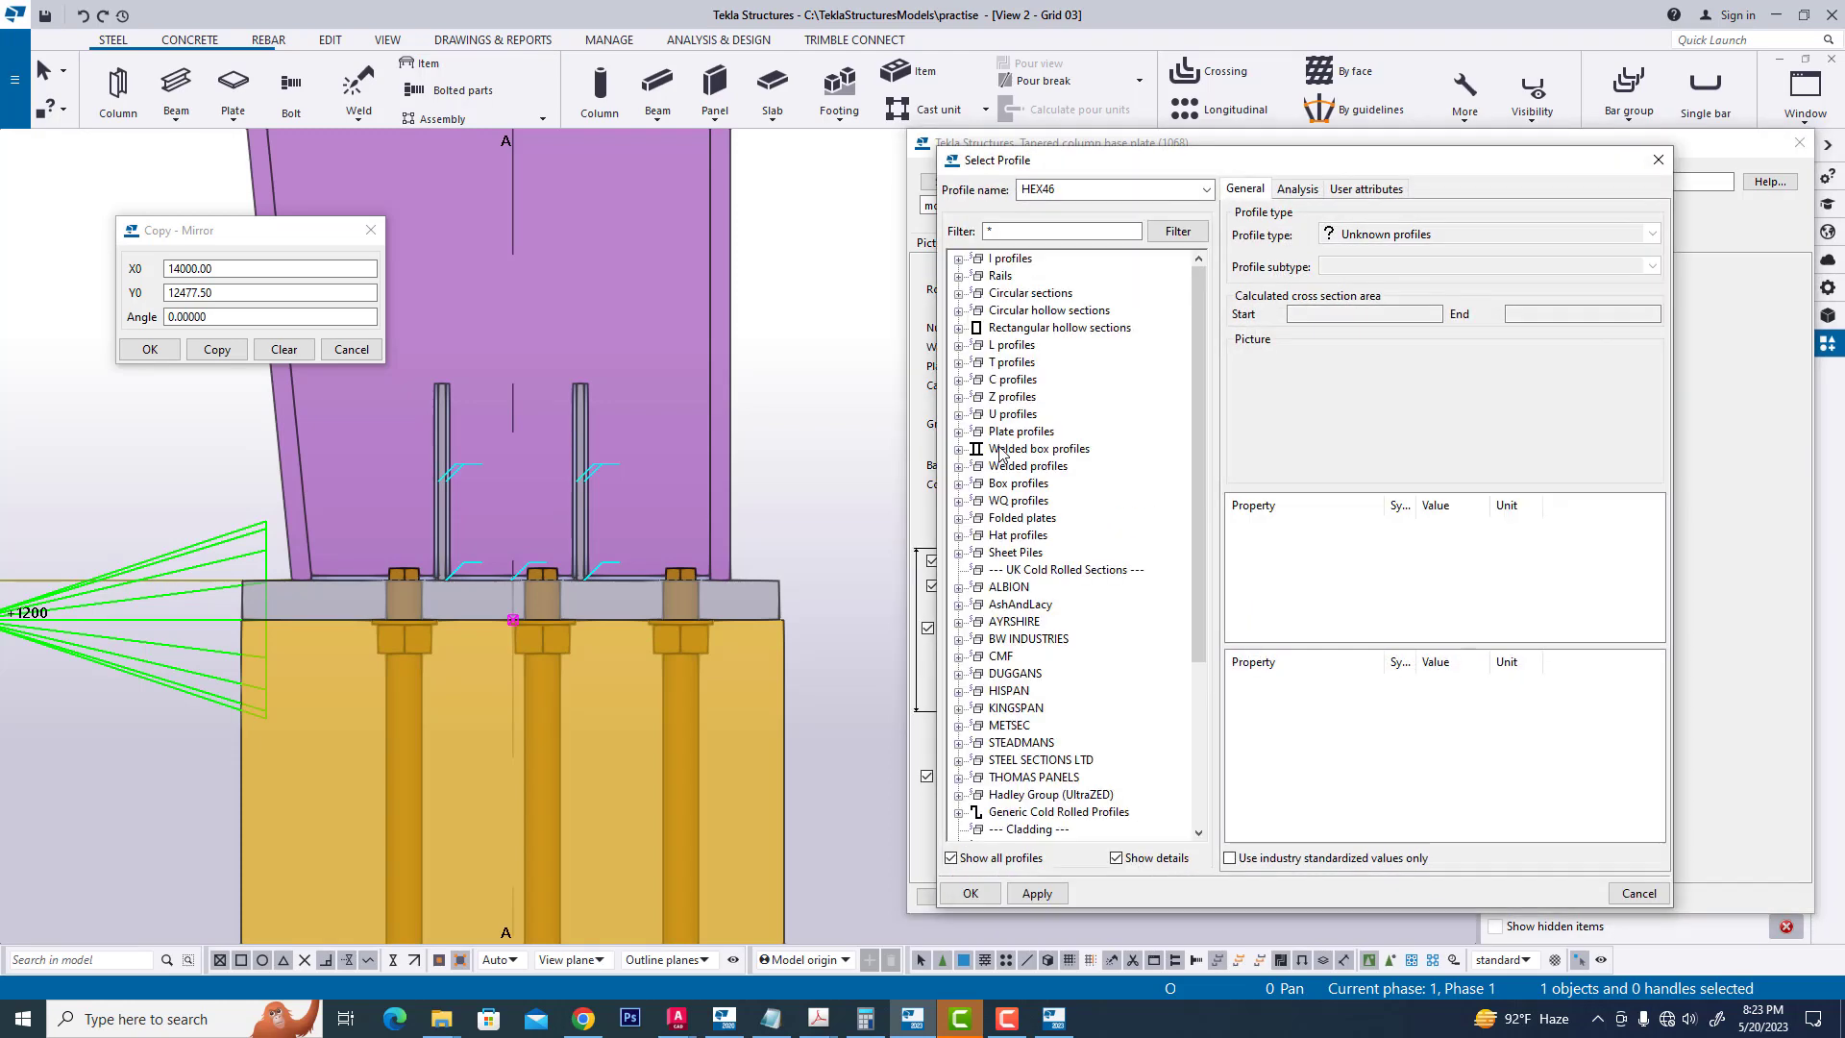
pyautogui.moveTo(1096, 500)
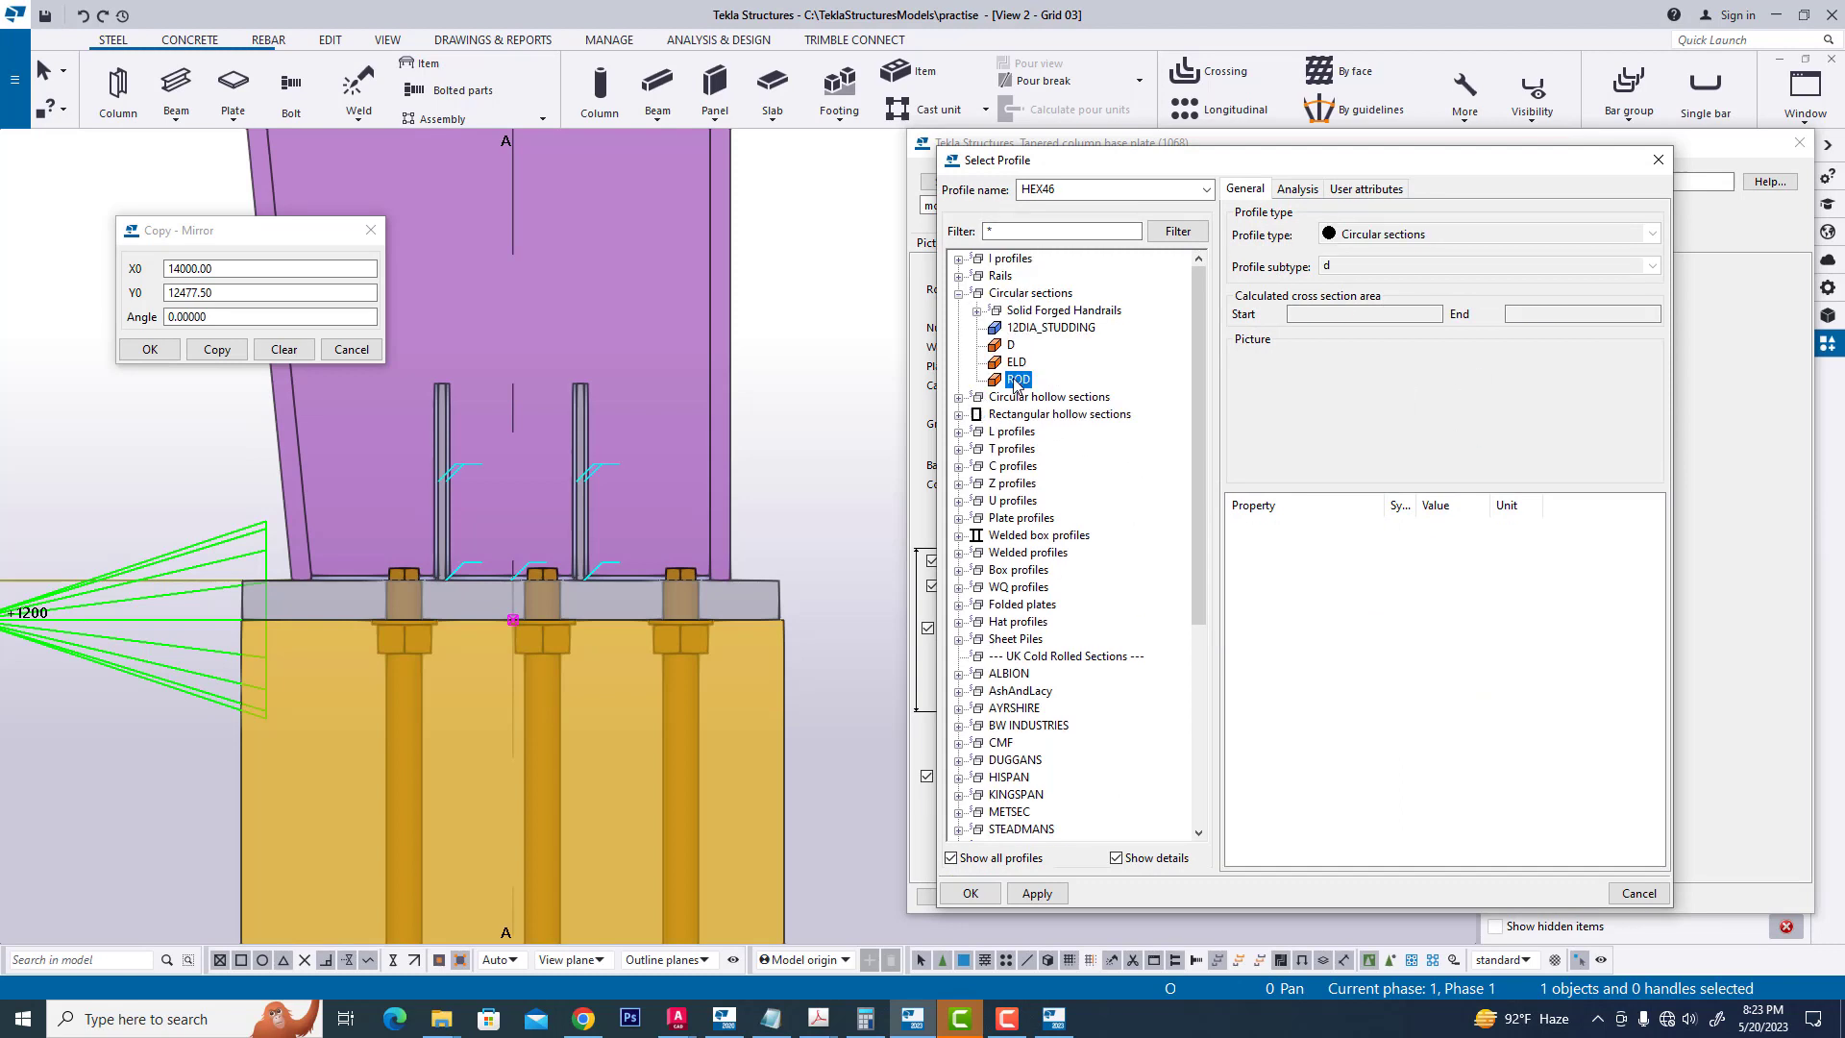
pyautogui.click(1016, 379)
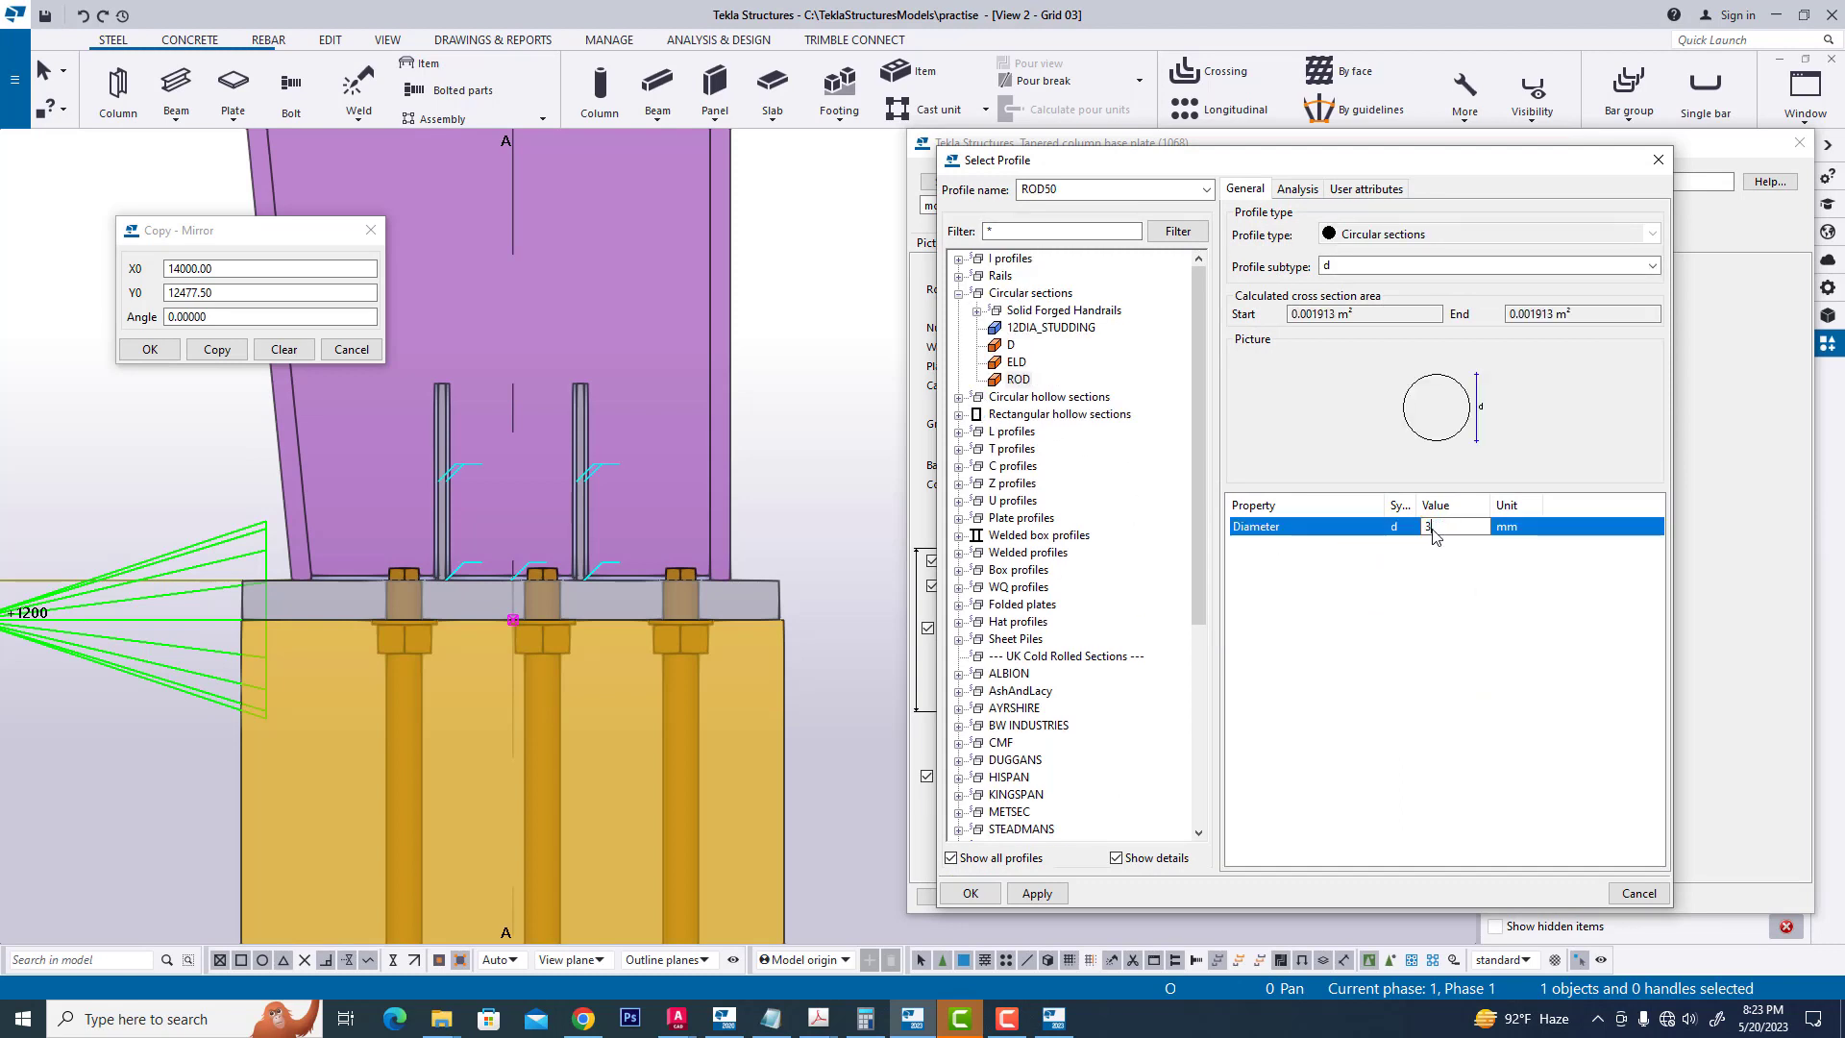
pyautogui.write('6')
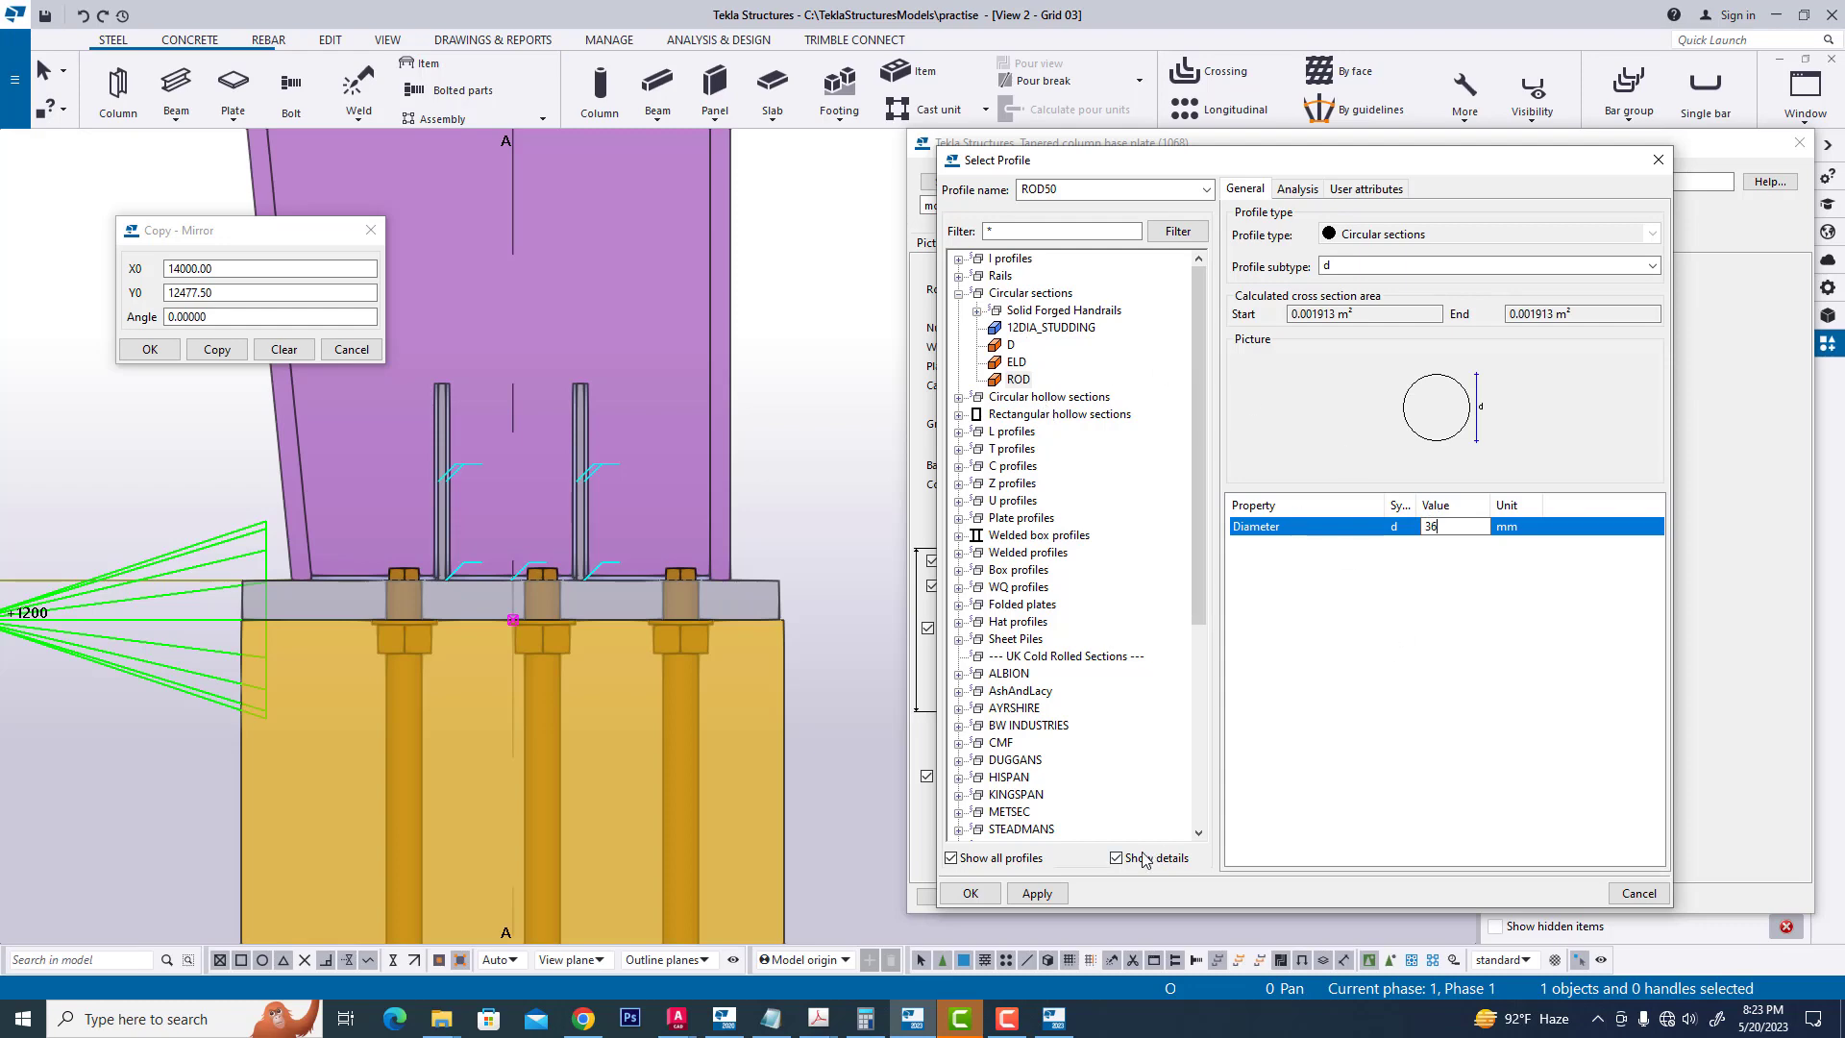
pyautogui.click(1035, 892)
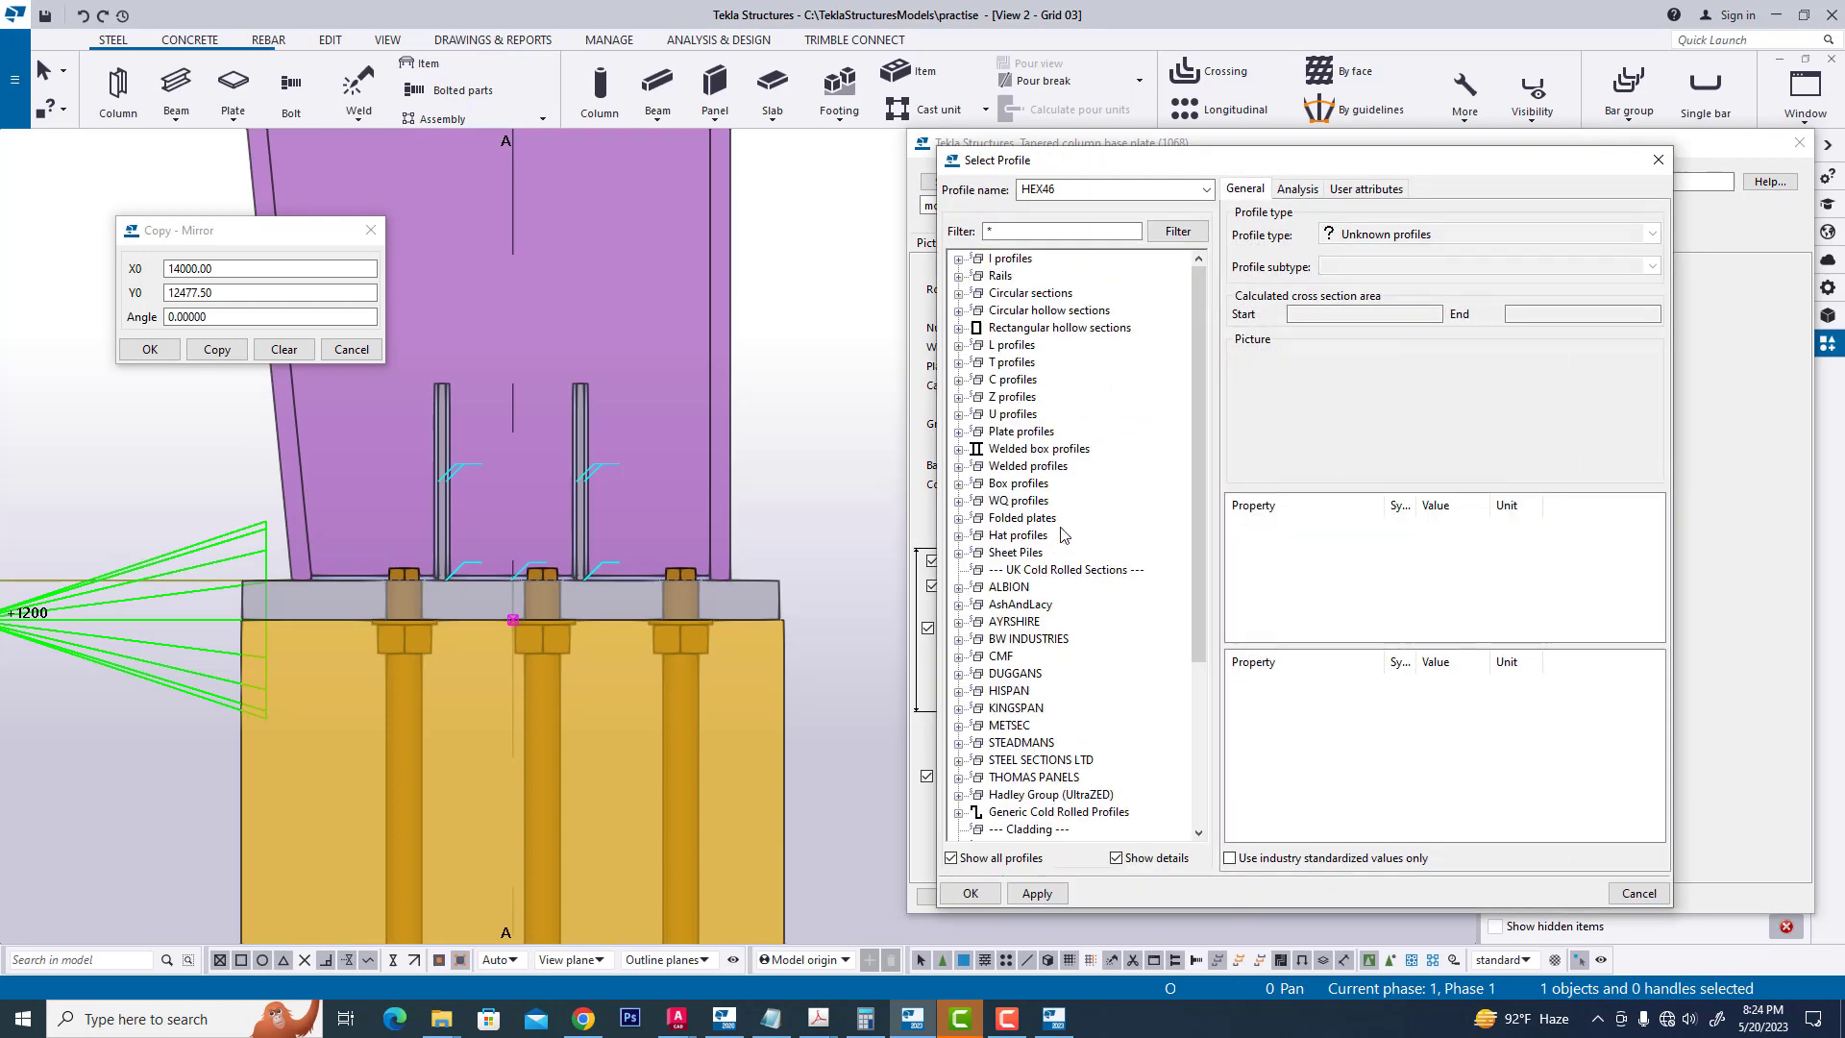
# - Set the anchor rod nut profile to HEX46
pyautogui.scroll(-3)
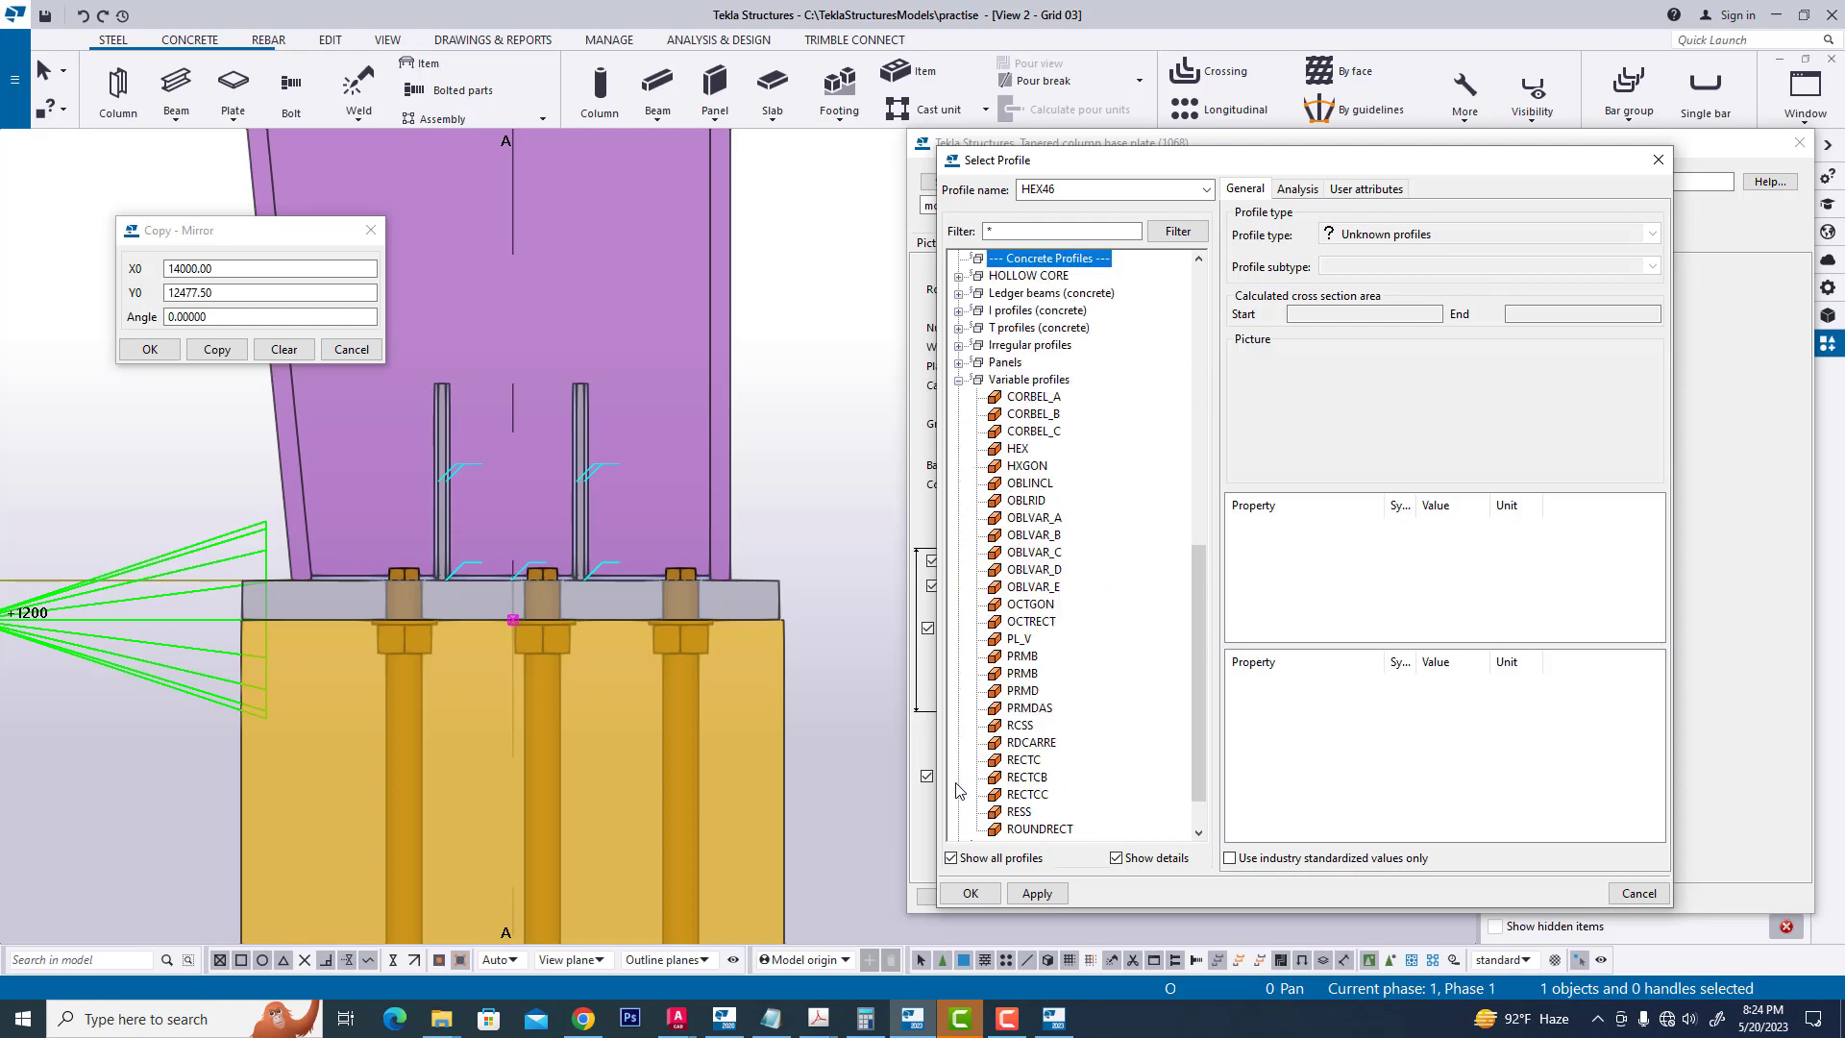
pyautogui.click(1017, 449)
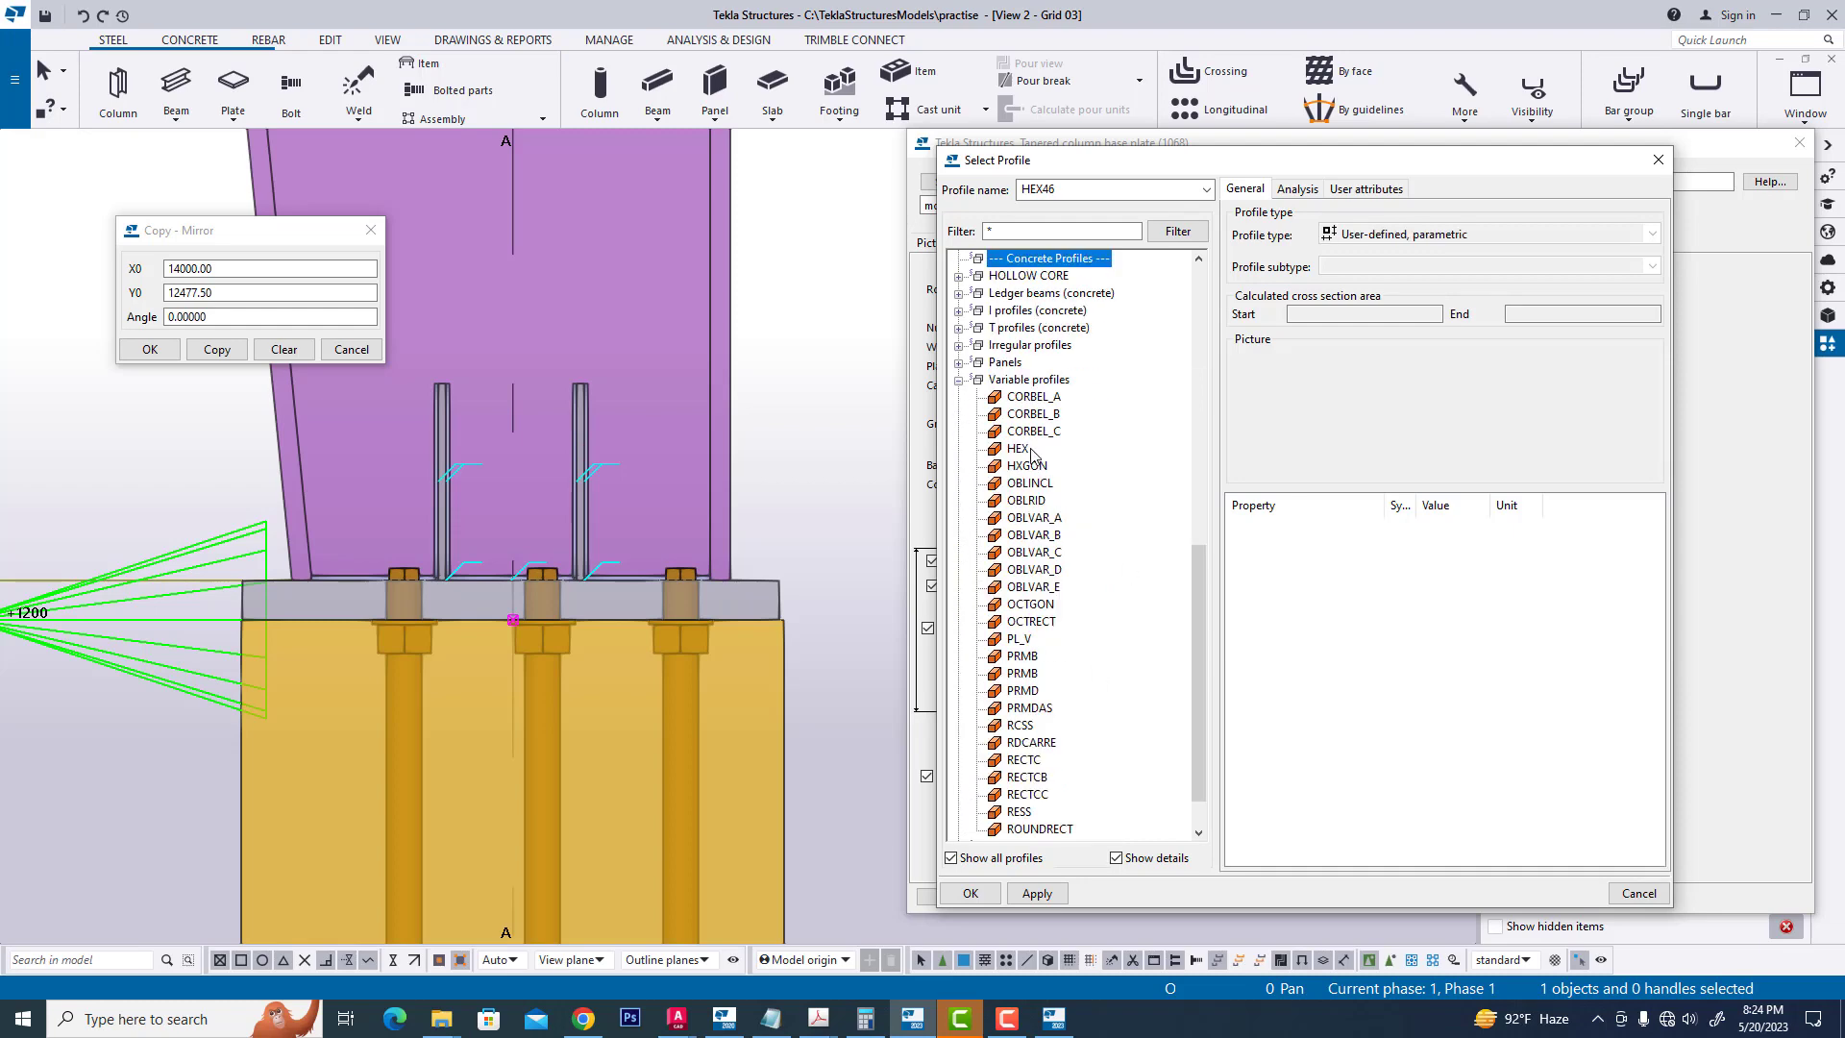
pyautogui.click(1016, 448)
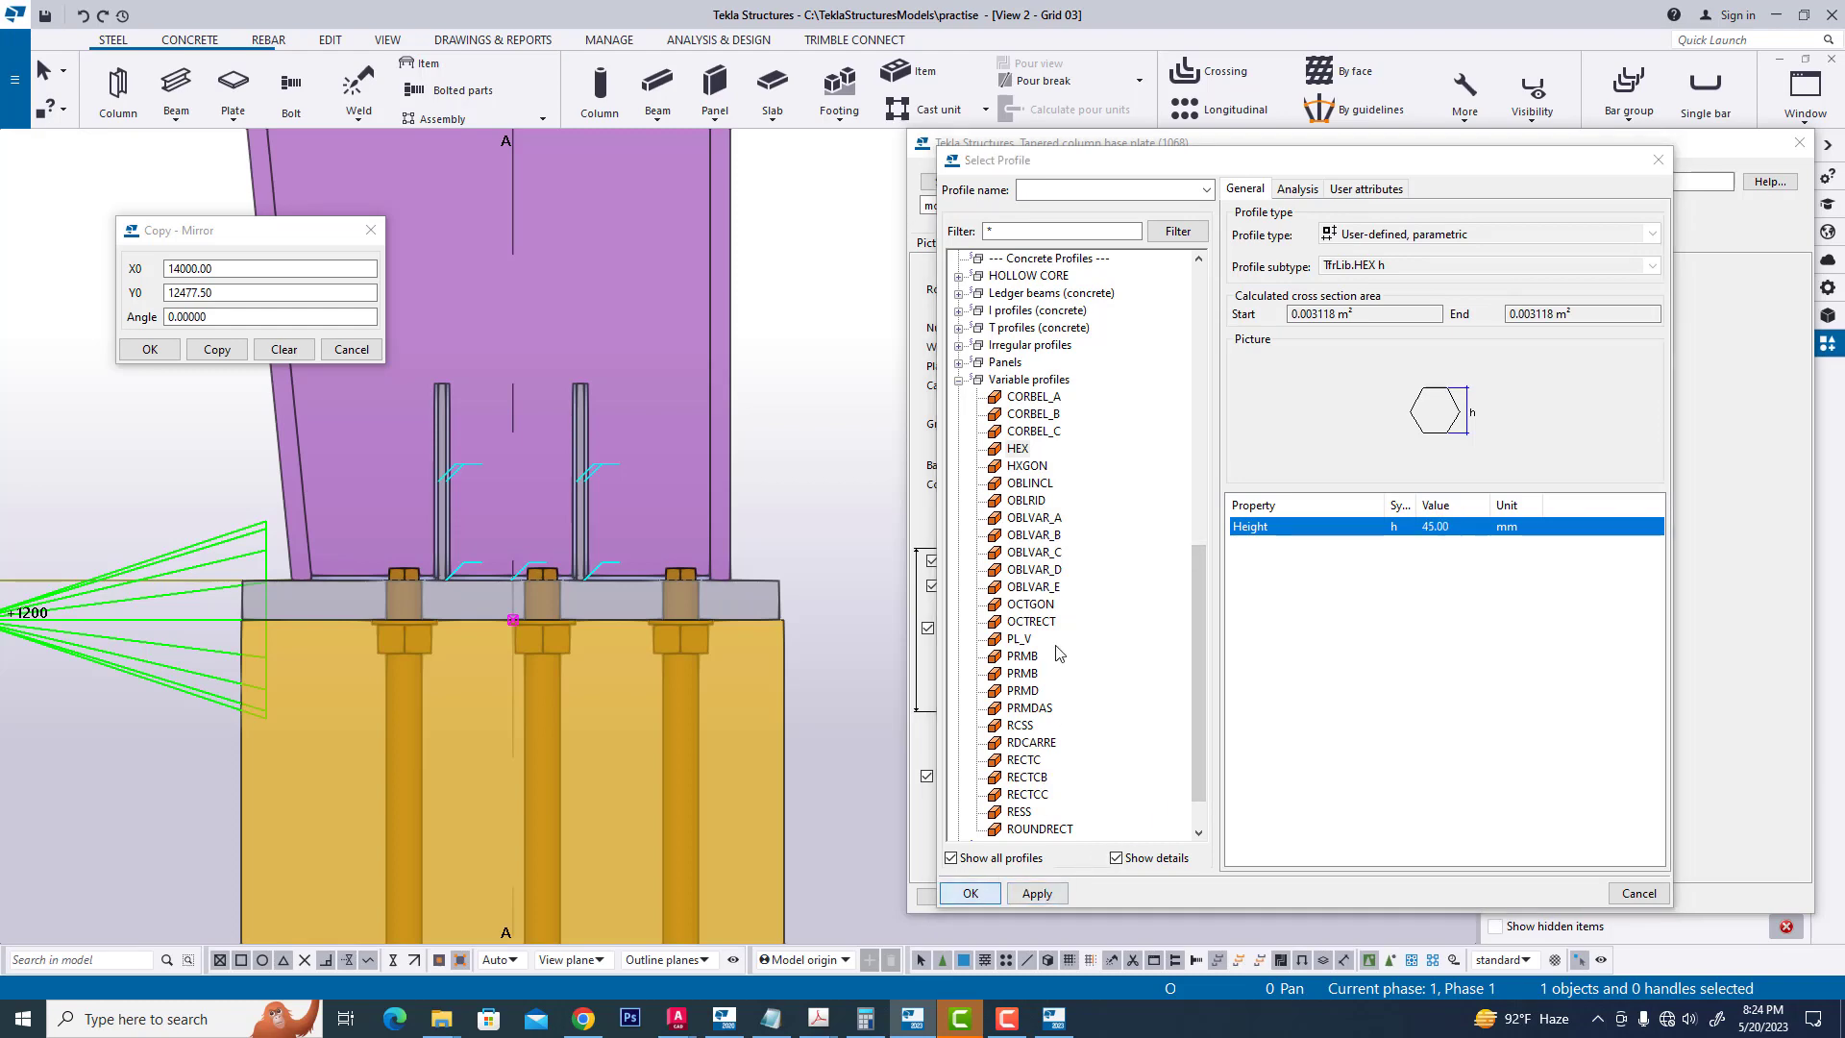
pyautogui.click(968, 893)
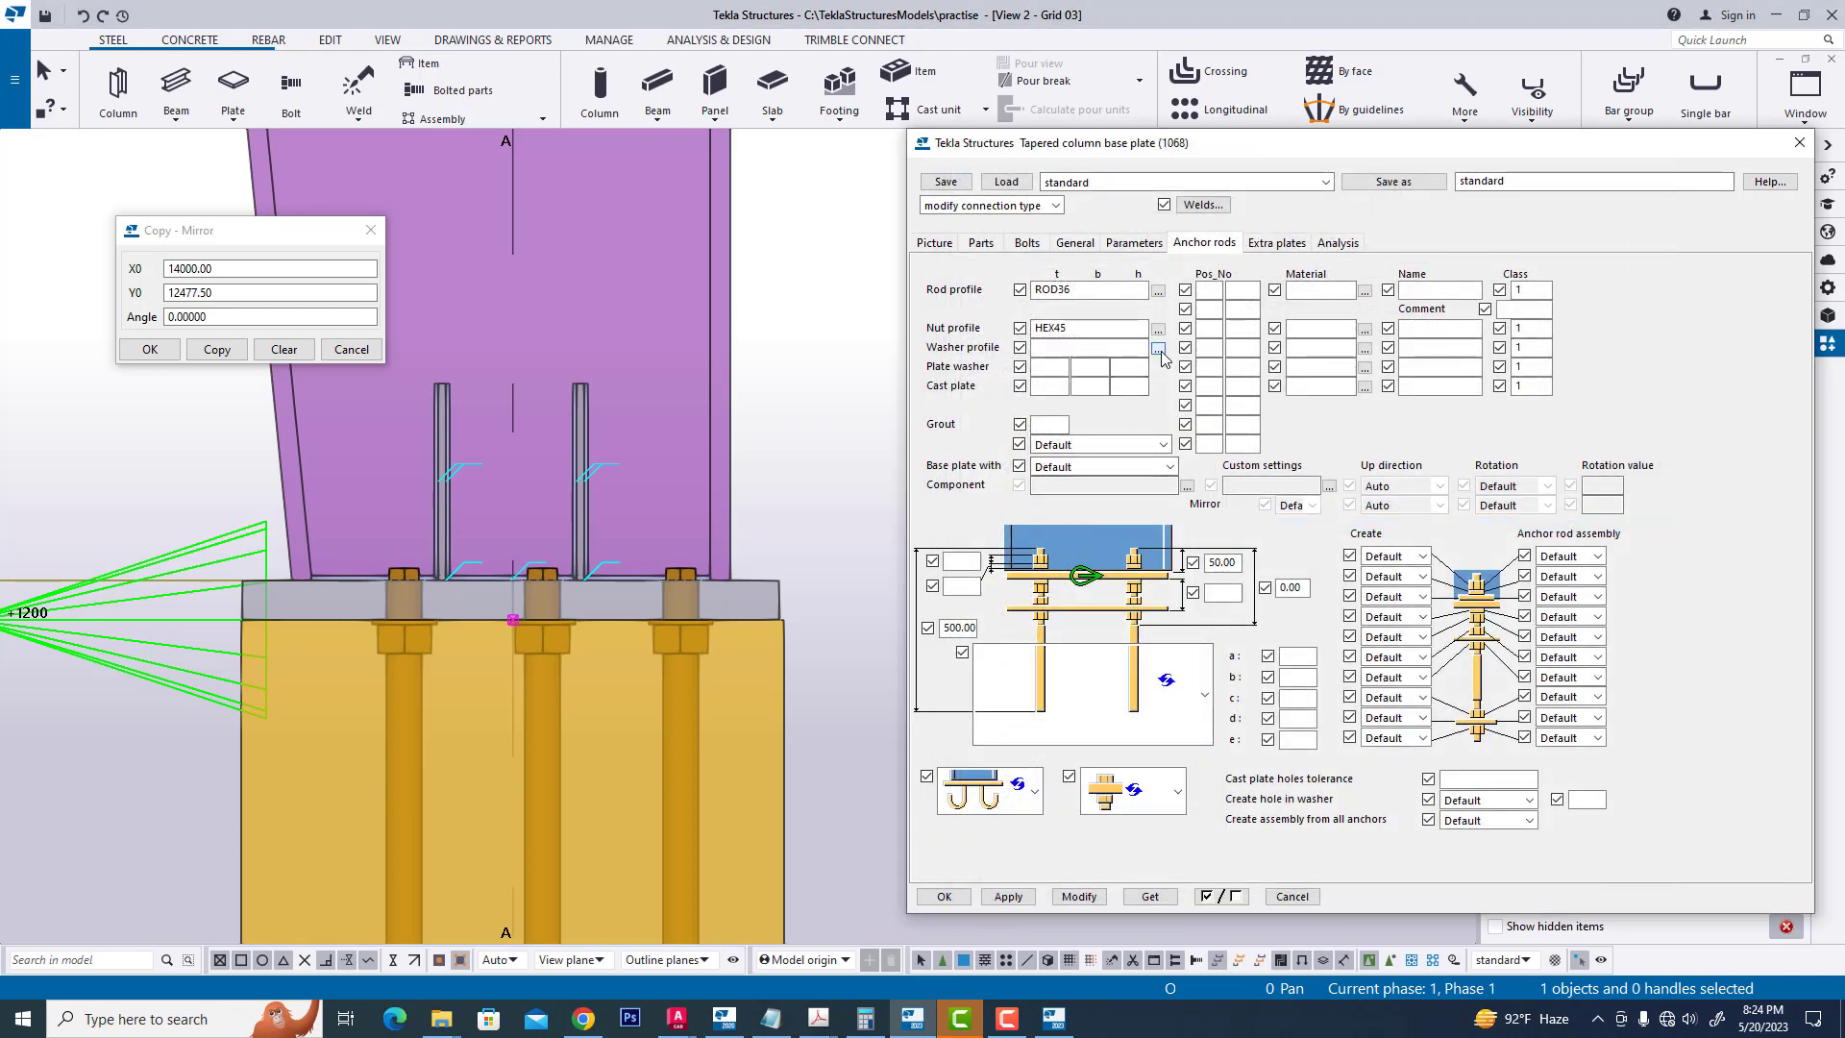
# - Set the anchor rod washer profile to ROD75
pyautogui.click(1159, 329)
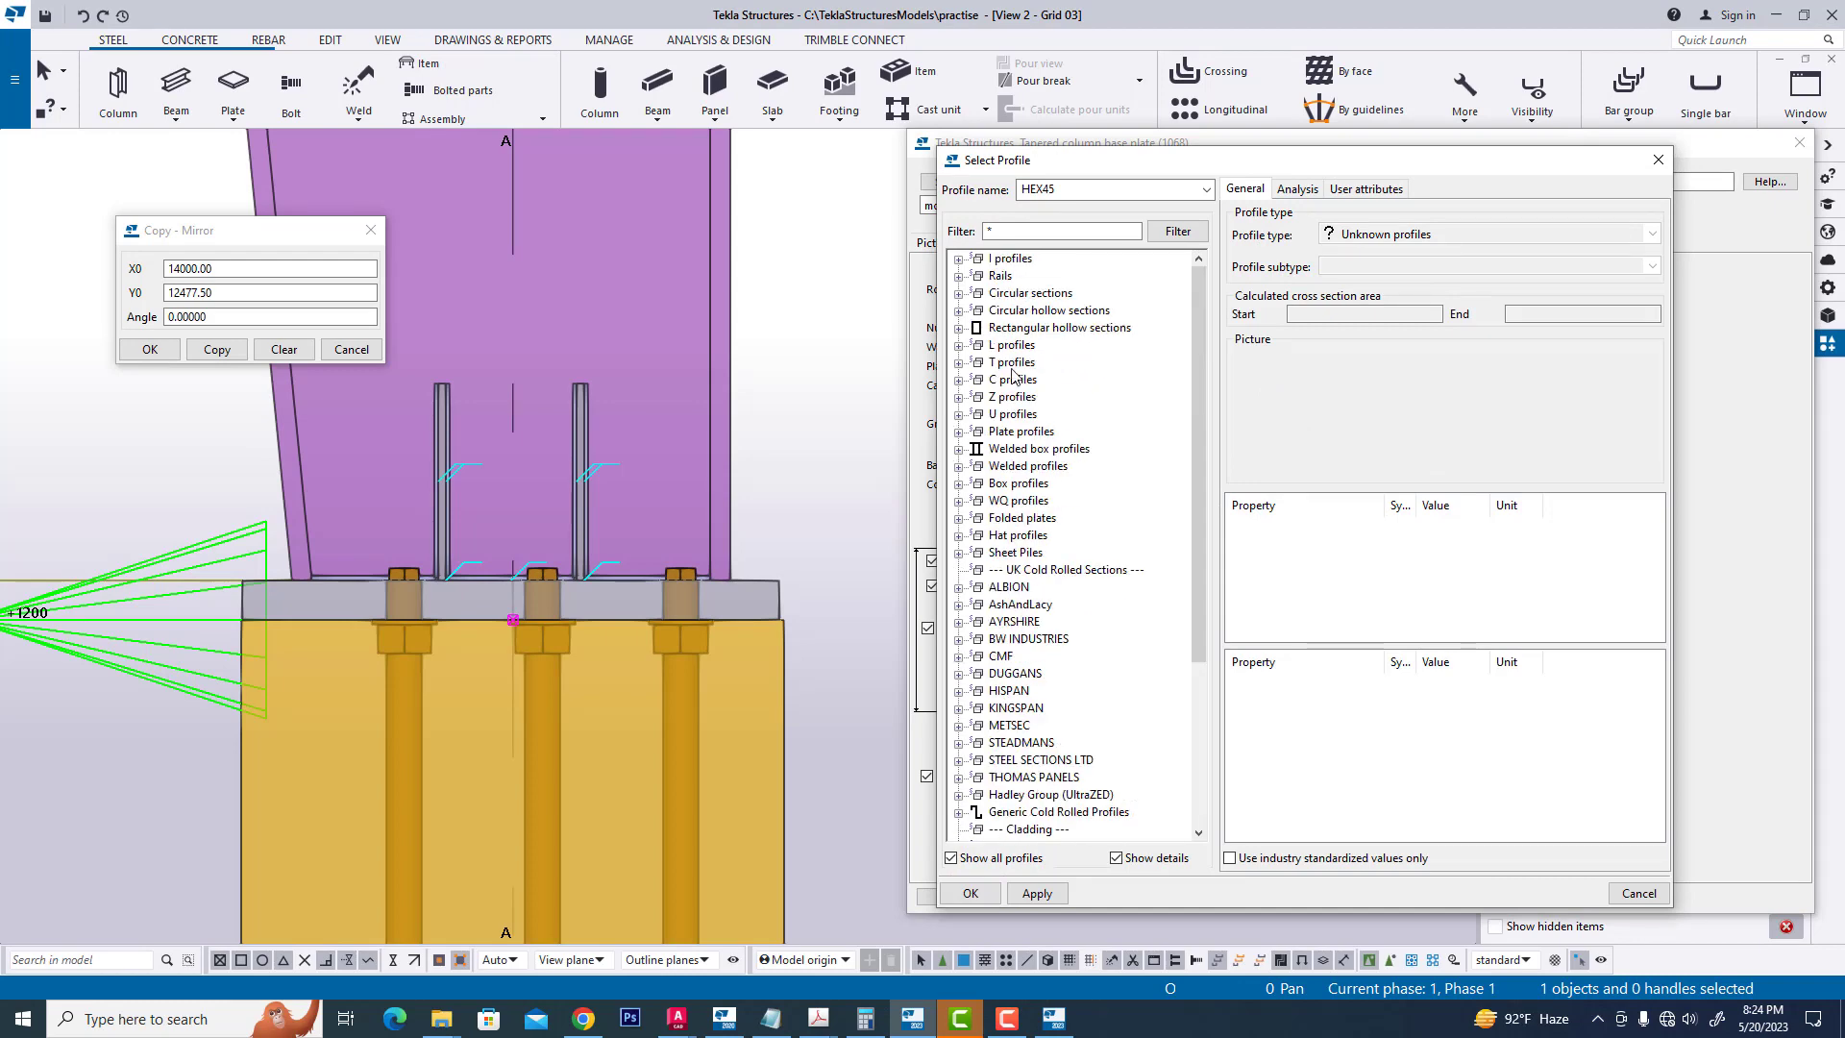
pyautogui.click(1009, 257)
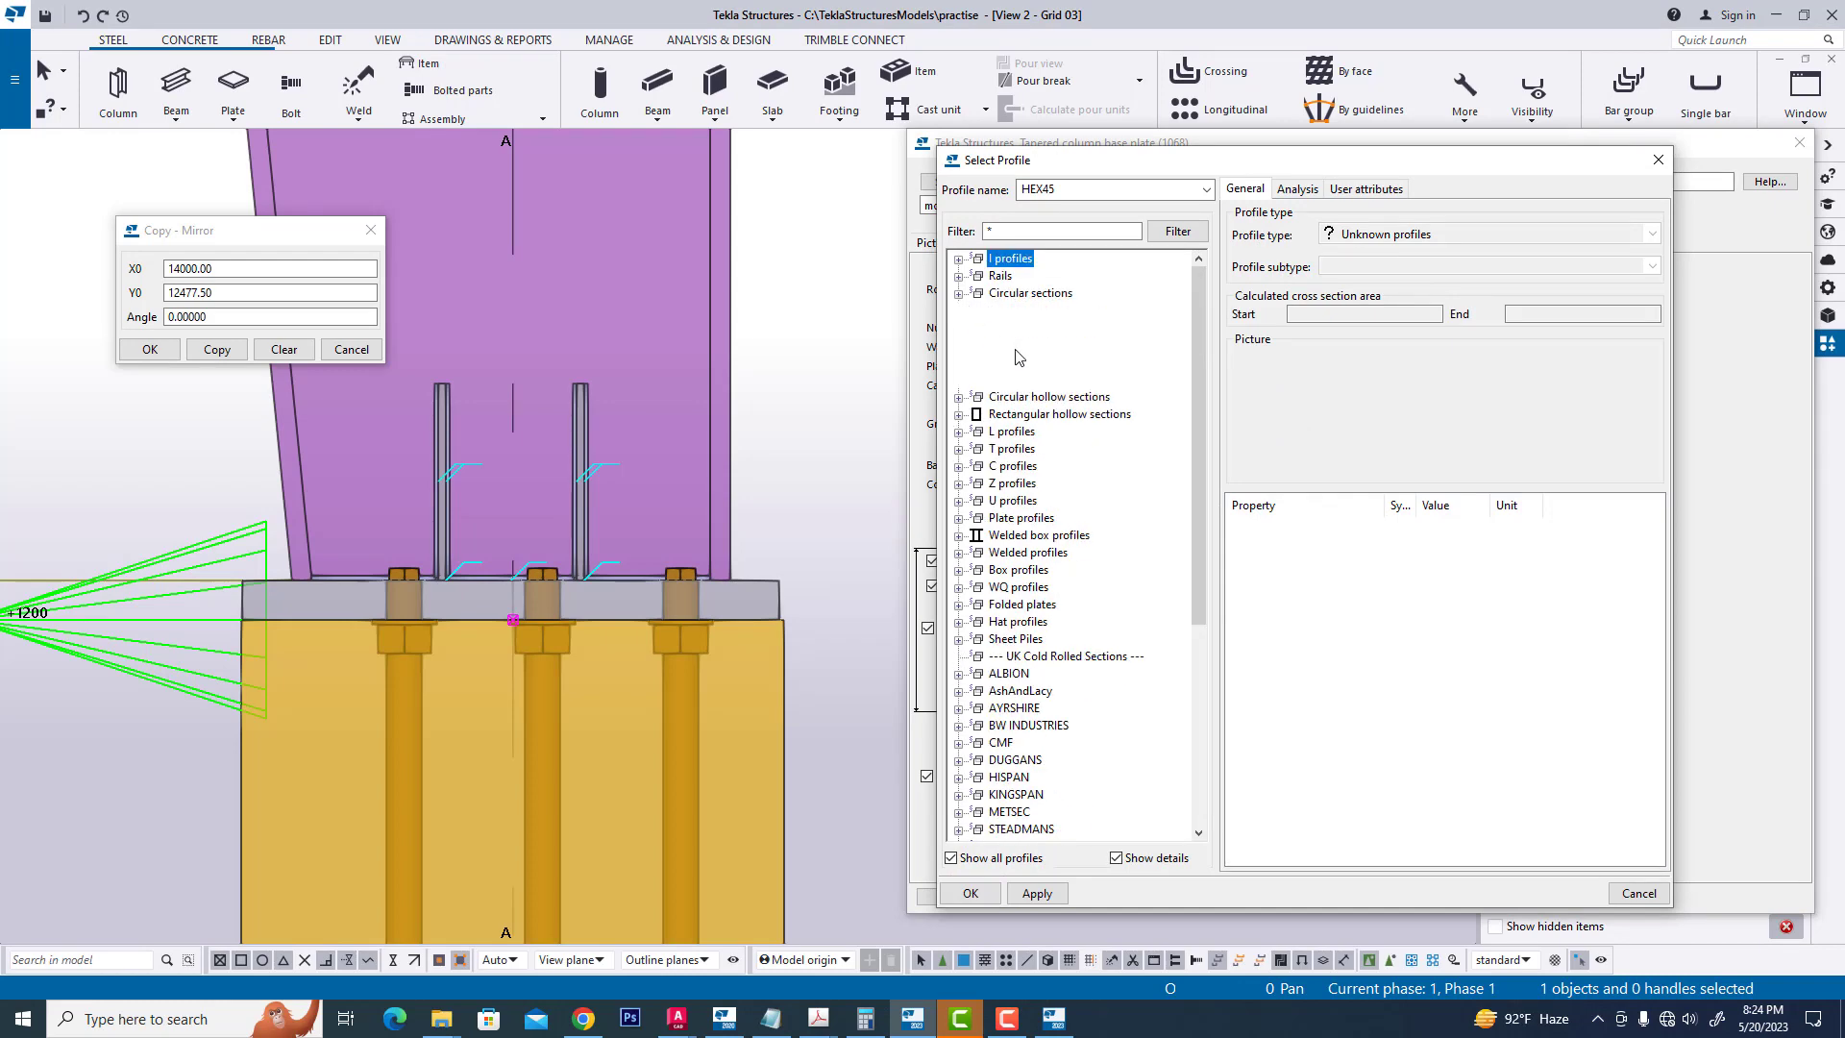
pyautogui.click(1019, 377)
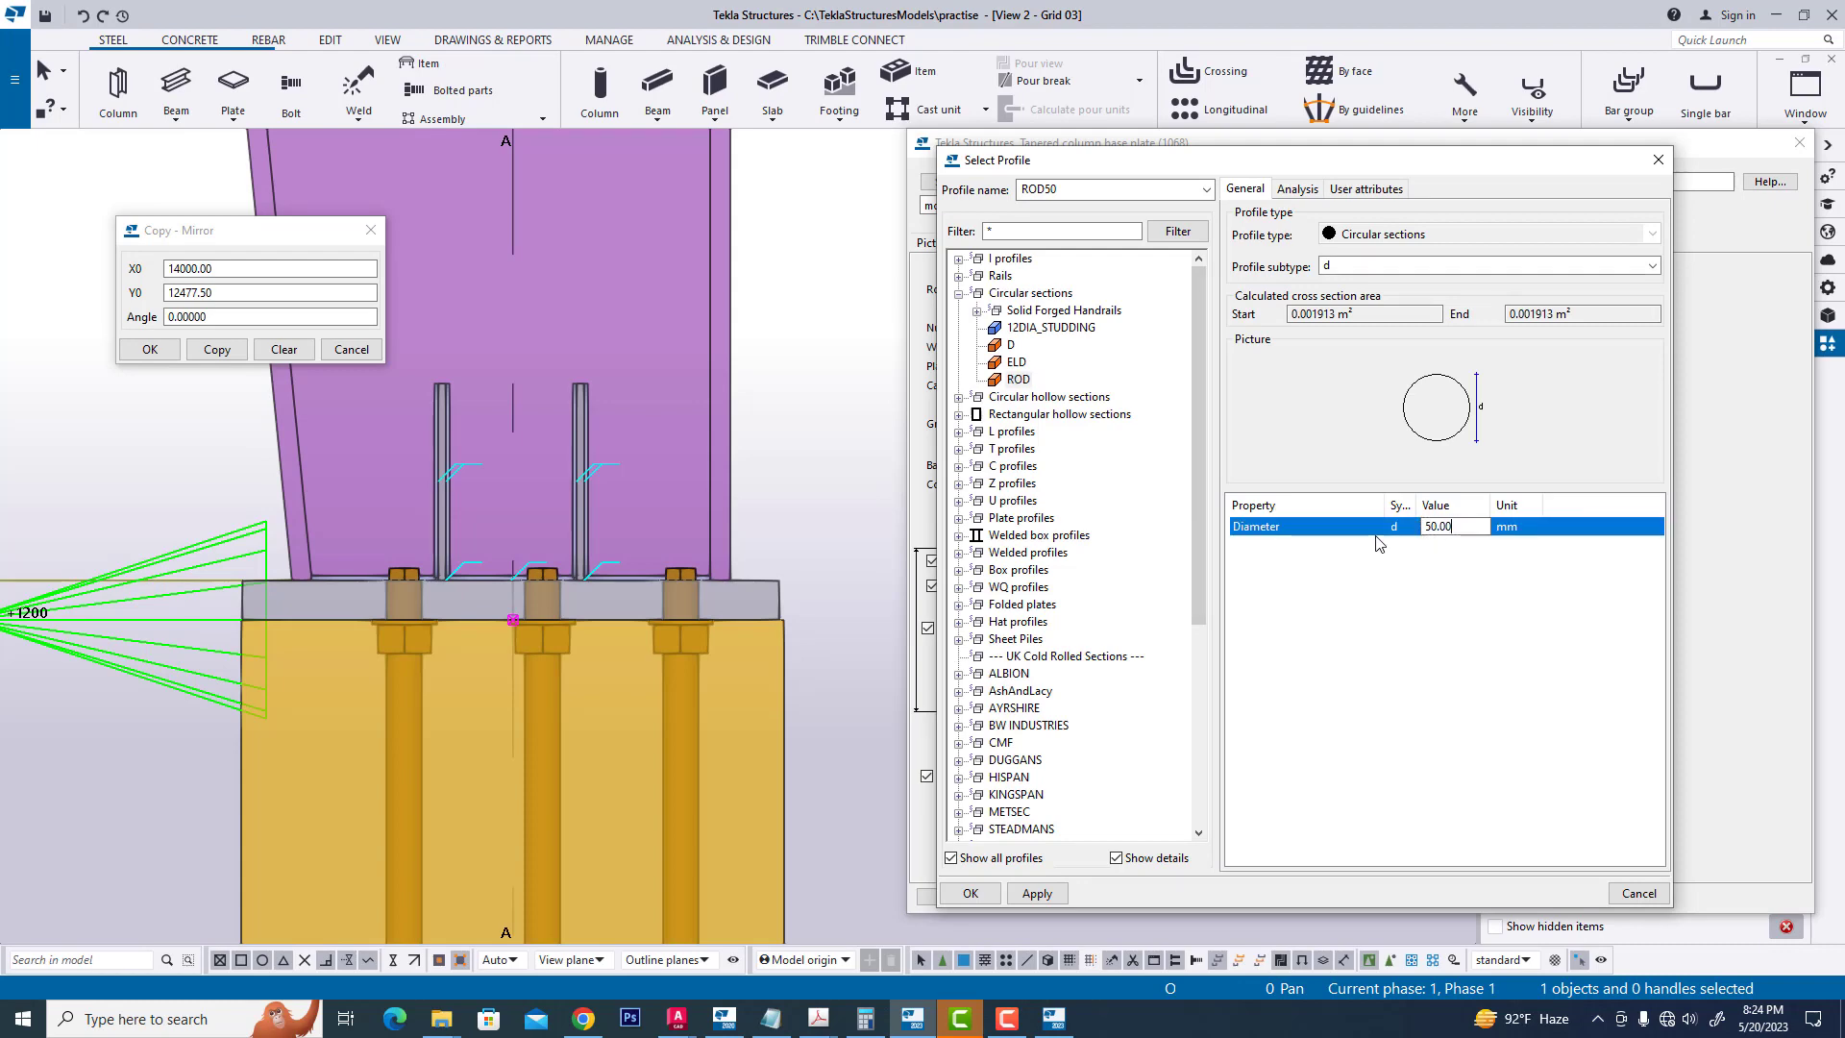
pyautogui.write('75')
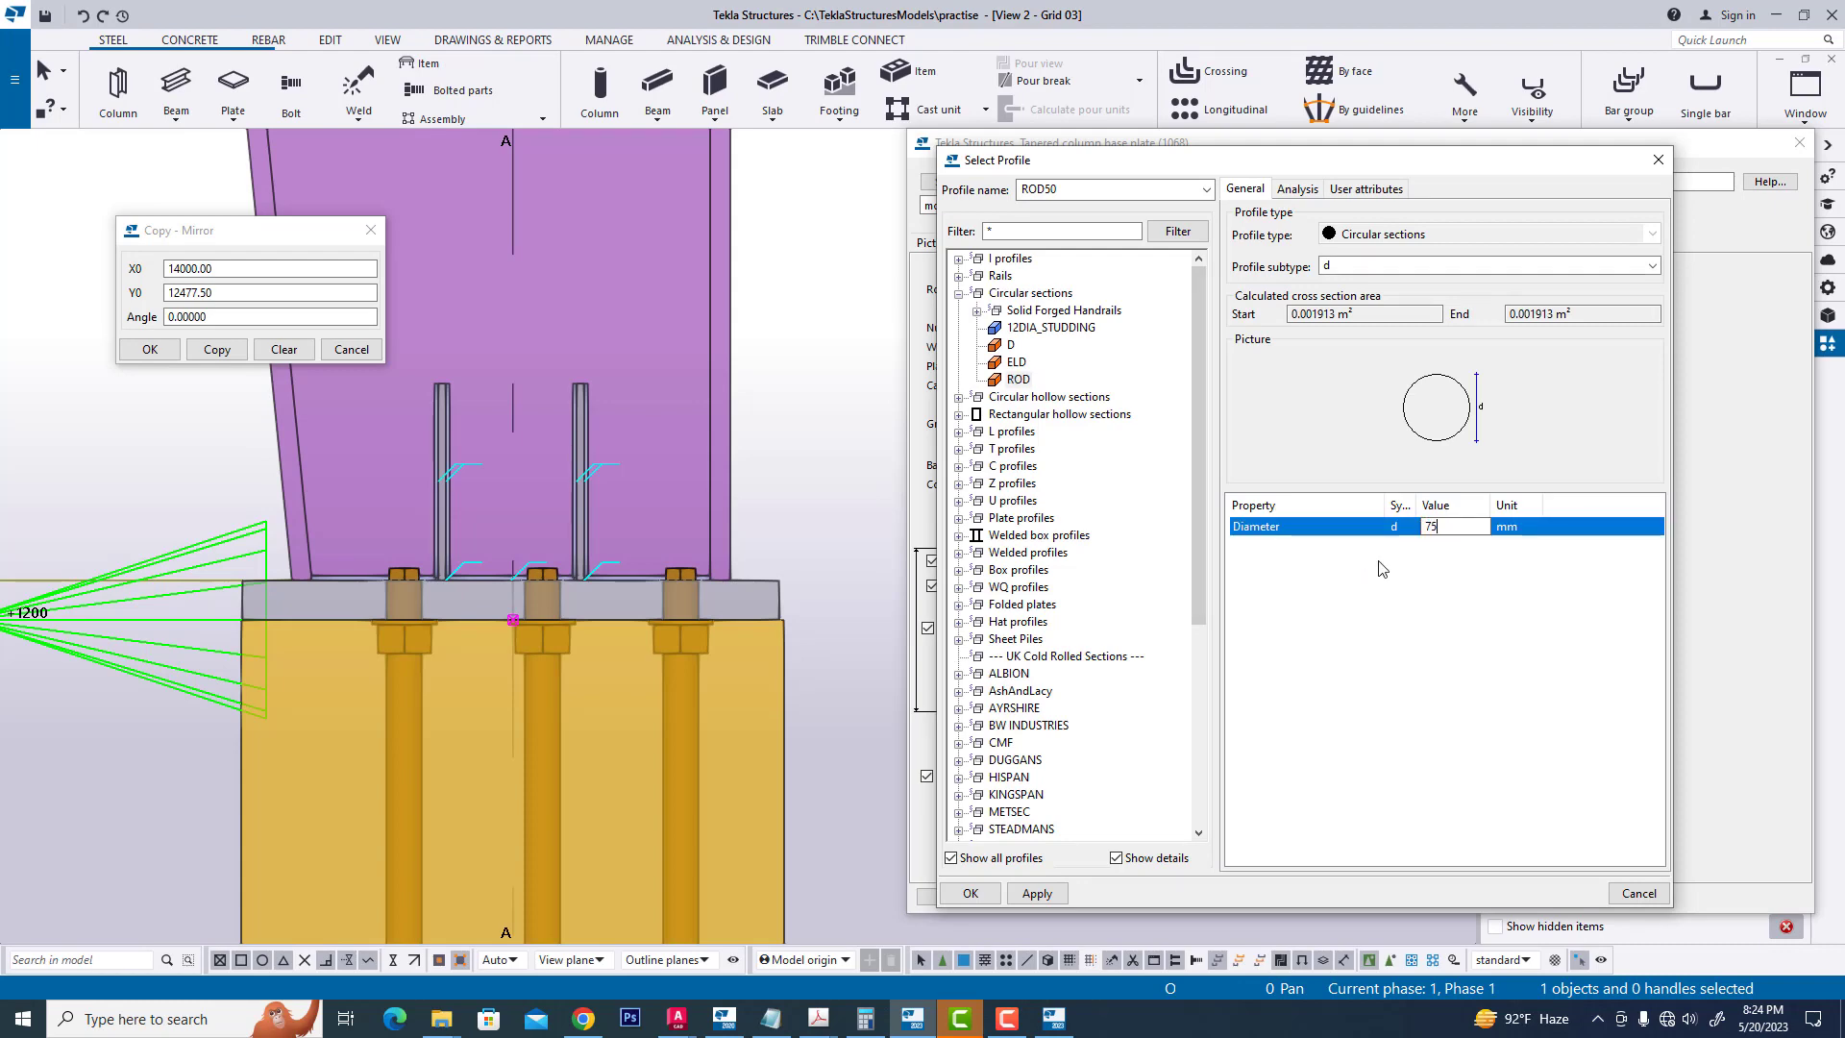
pyautogui.click(969, 892)
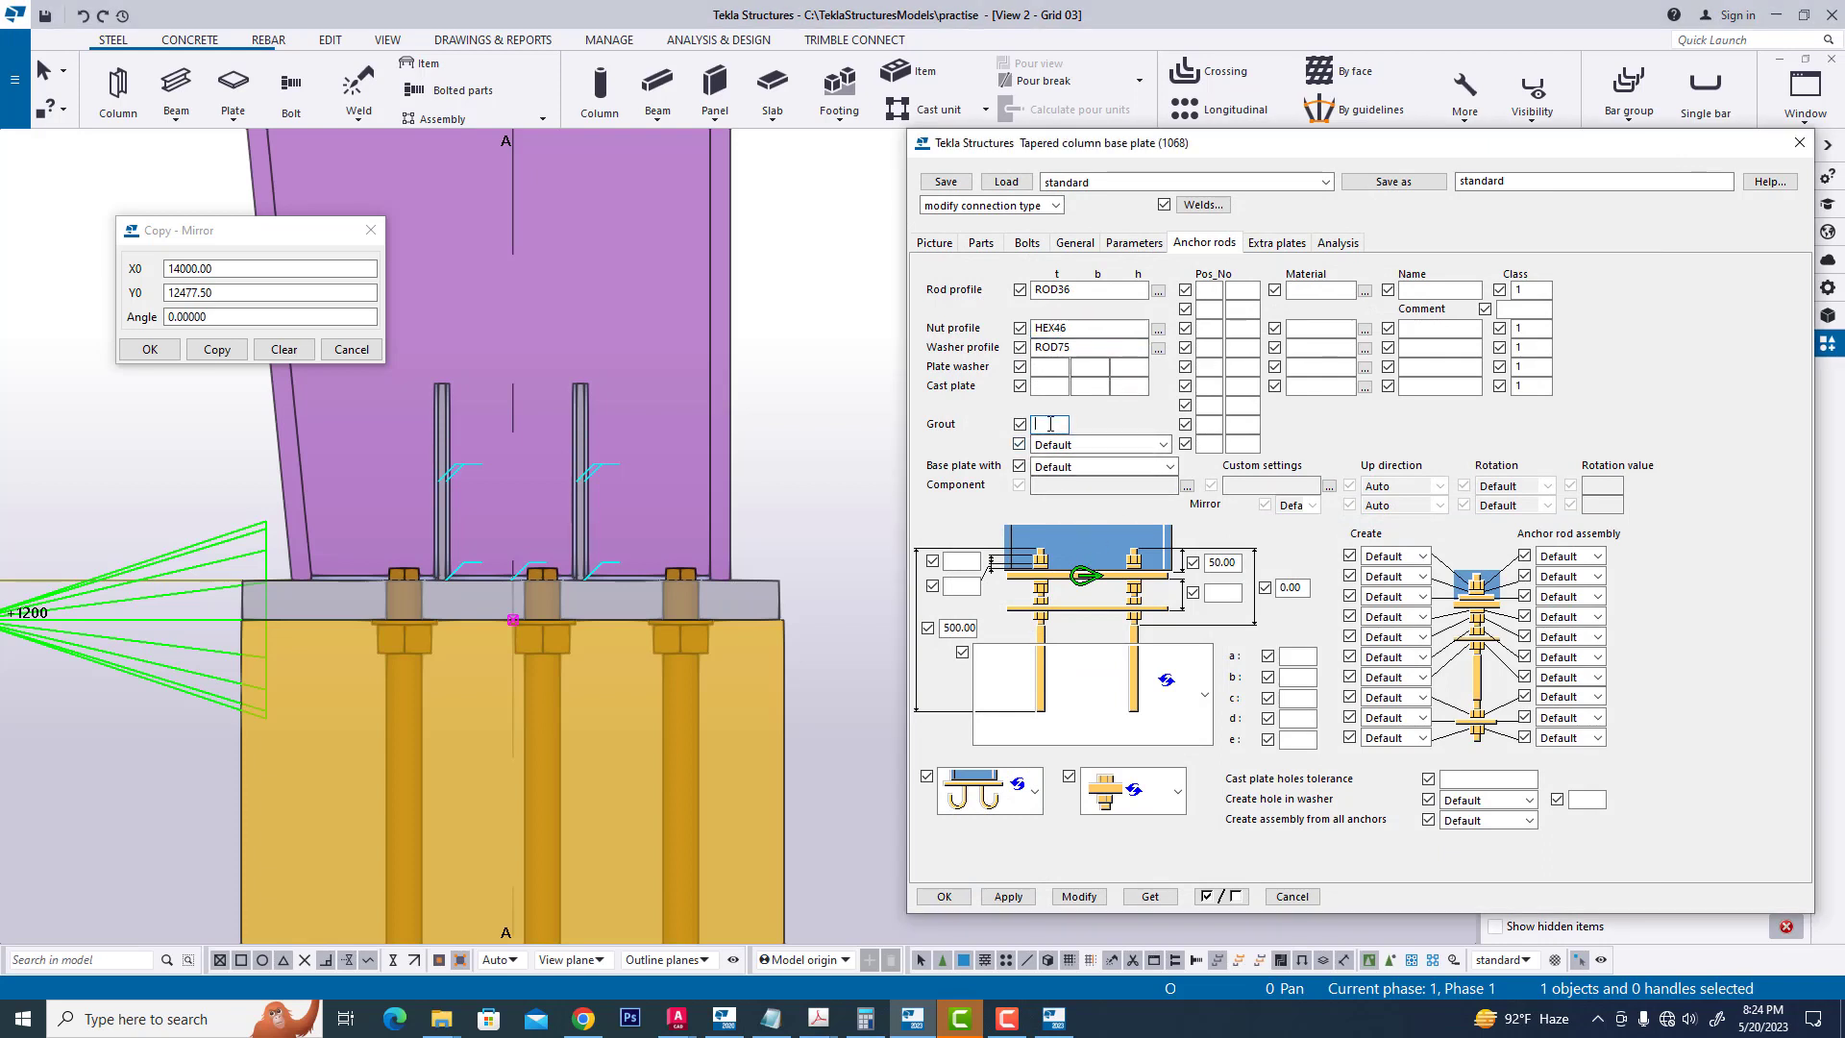
# - Add 40 grout above with slope, use anchor rods, and create nuts
pyautogui.click(1162, 444)
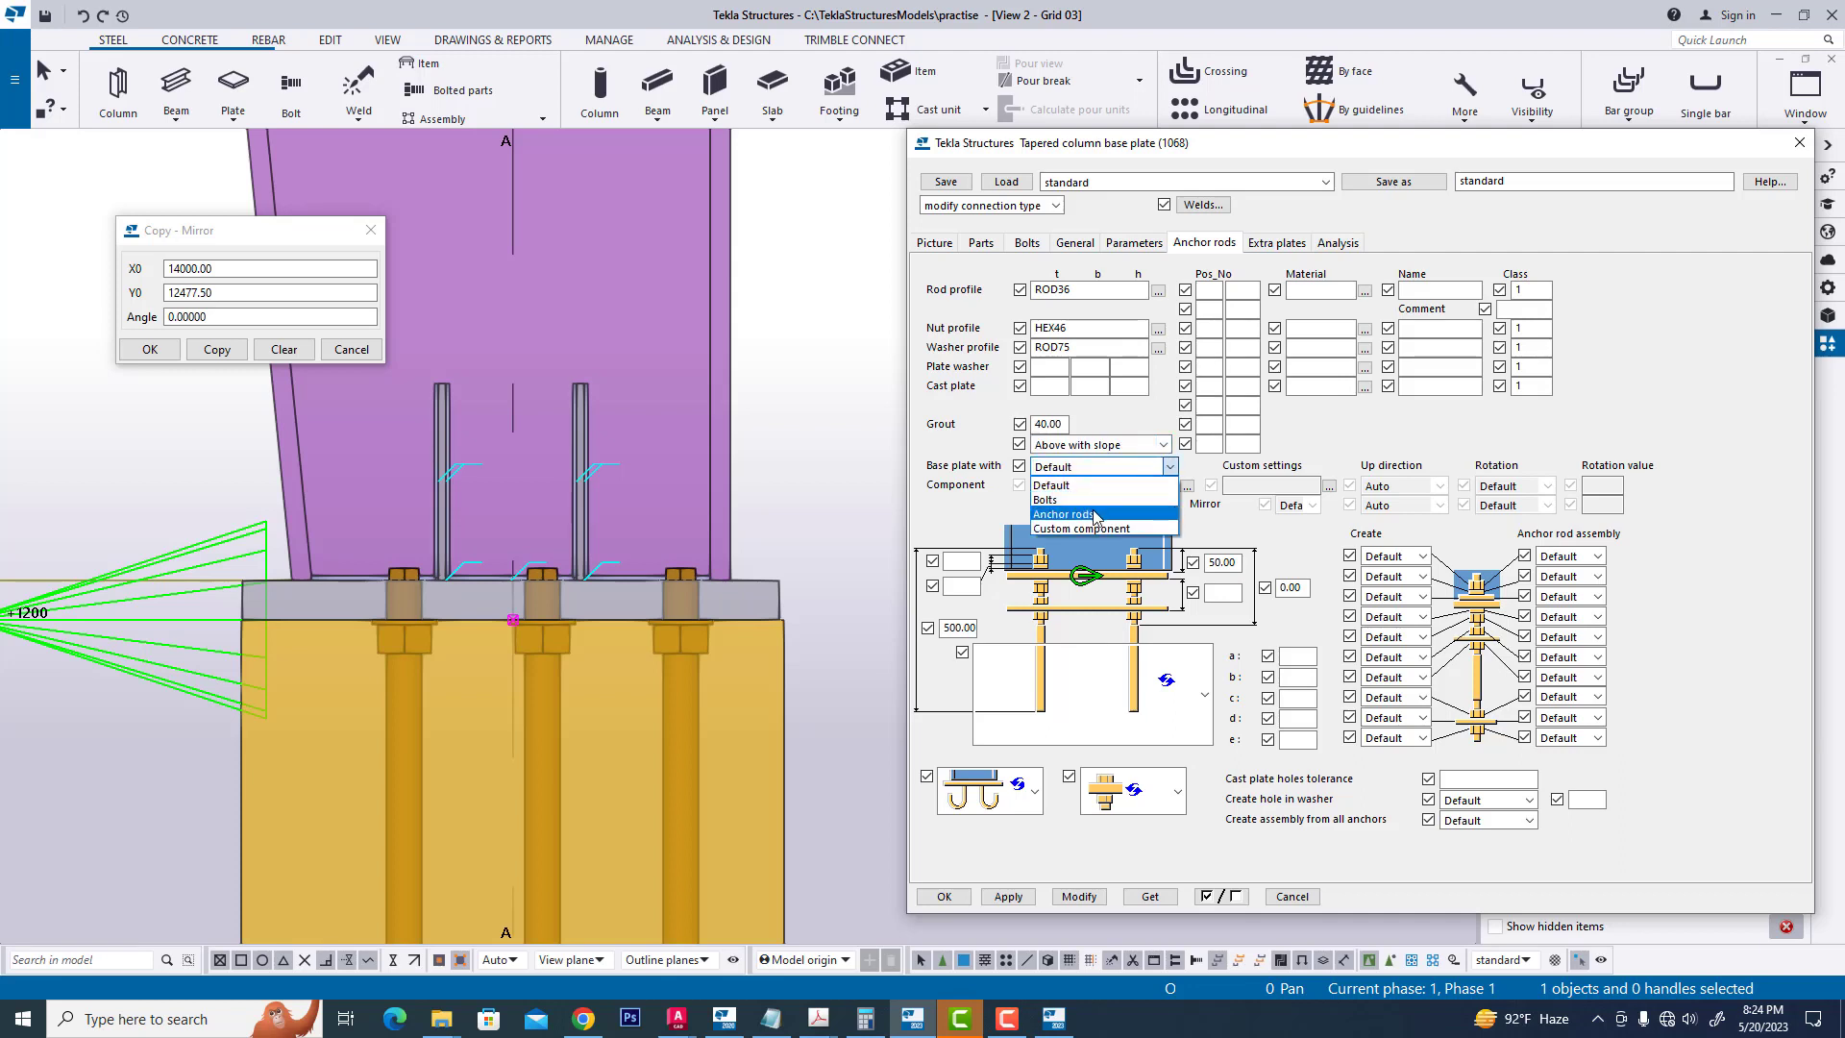
pyautogui.click(1064, 514)
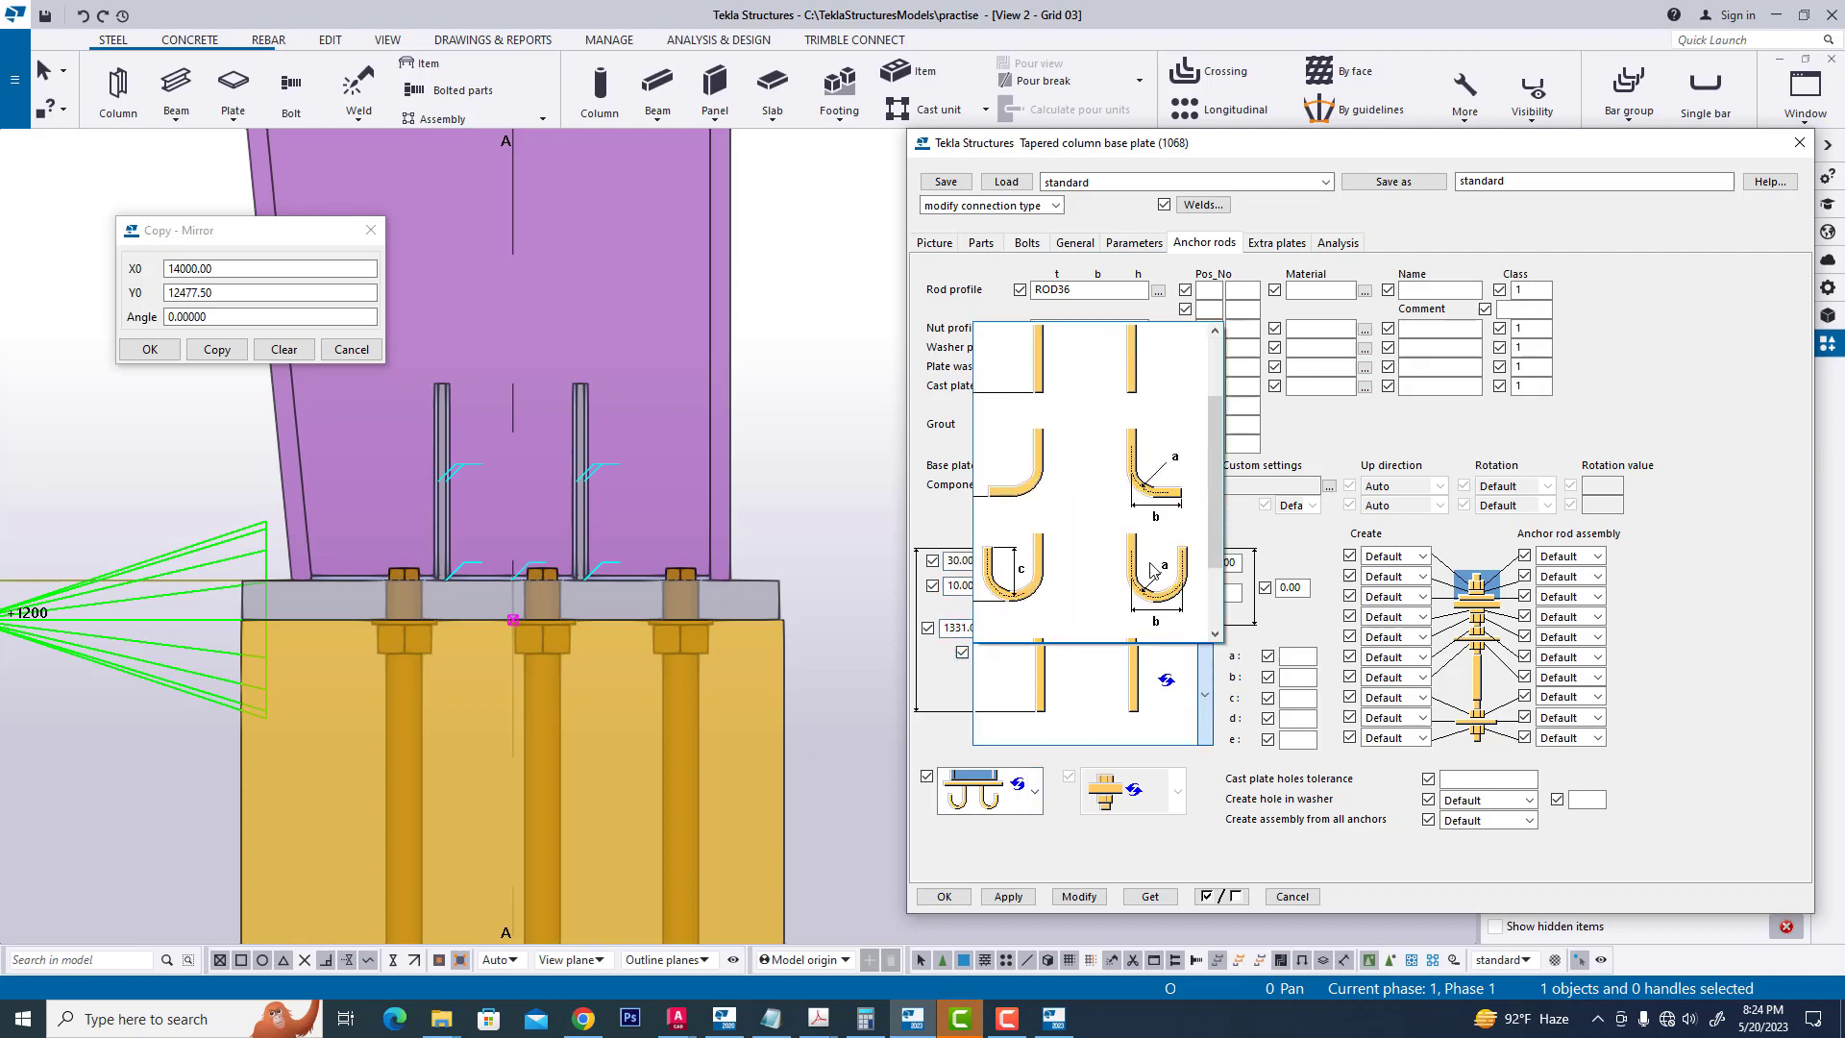
pyautogui.scroll(-3)
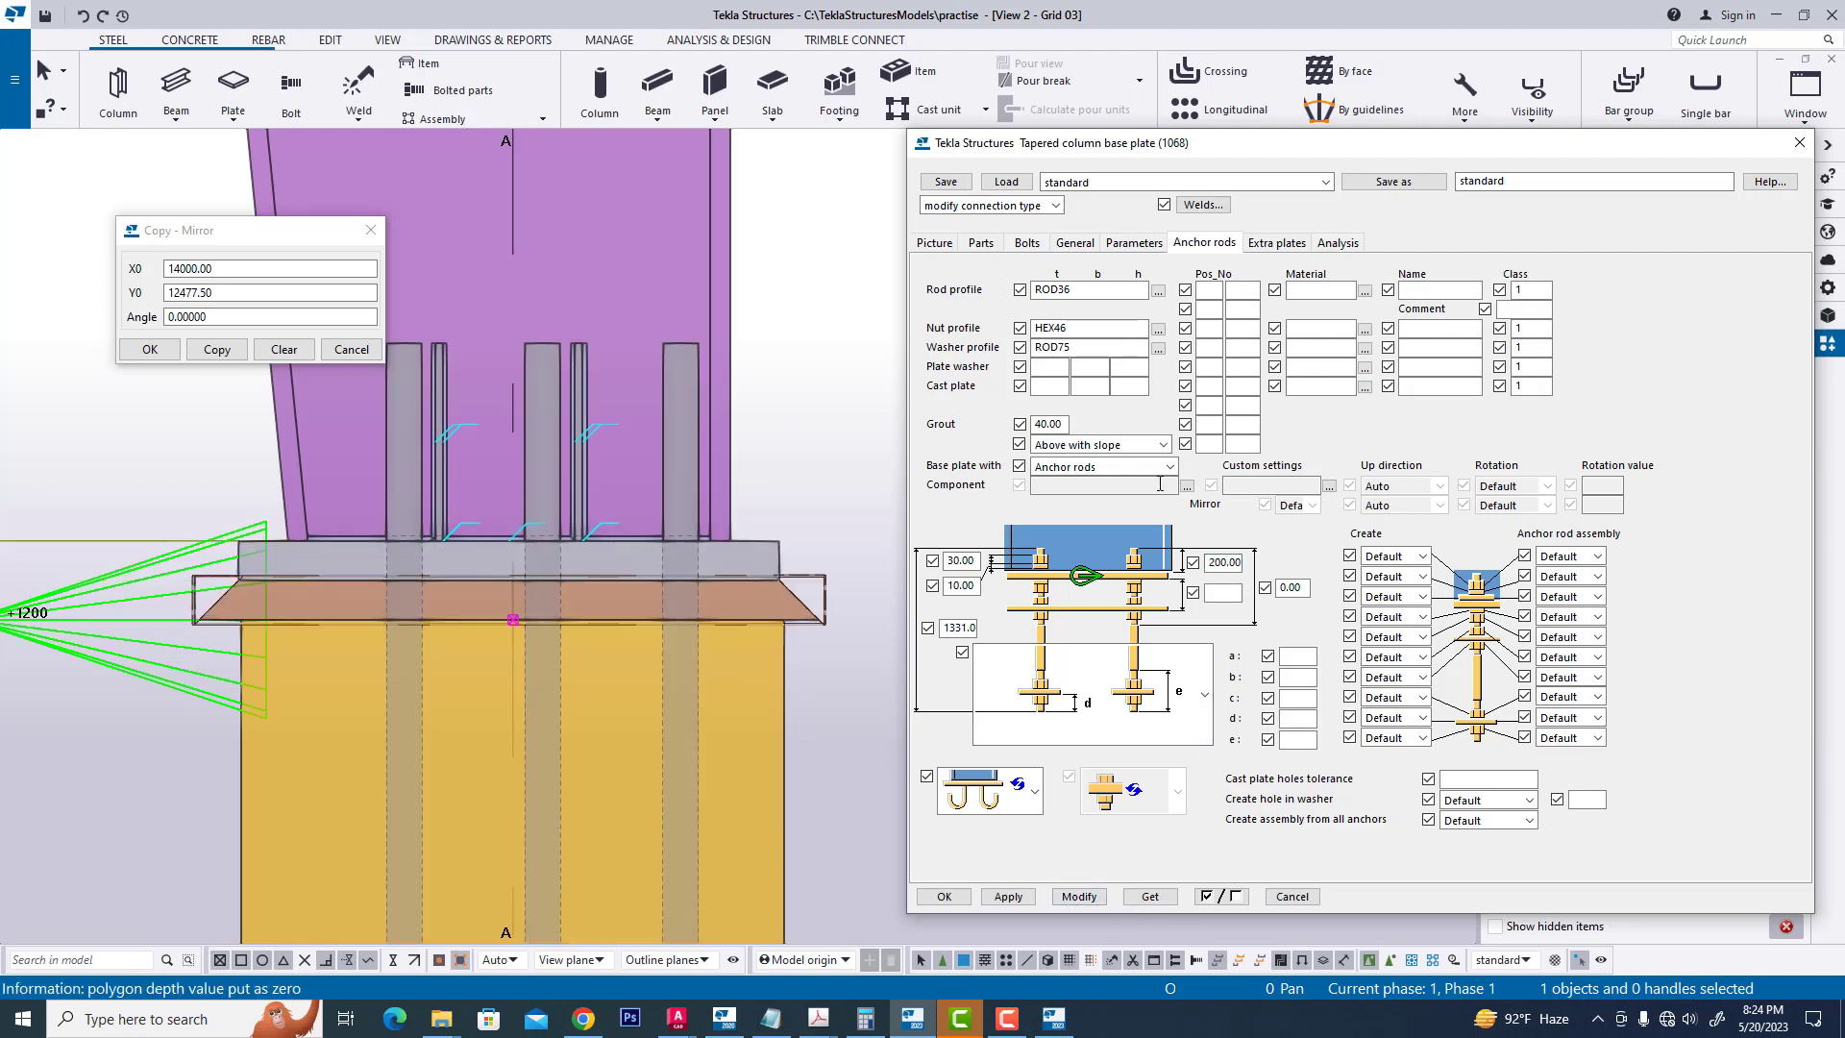
pyautogui.click(1421, 554)
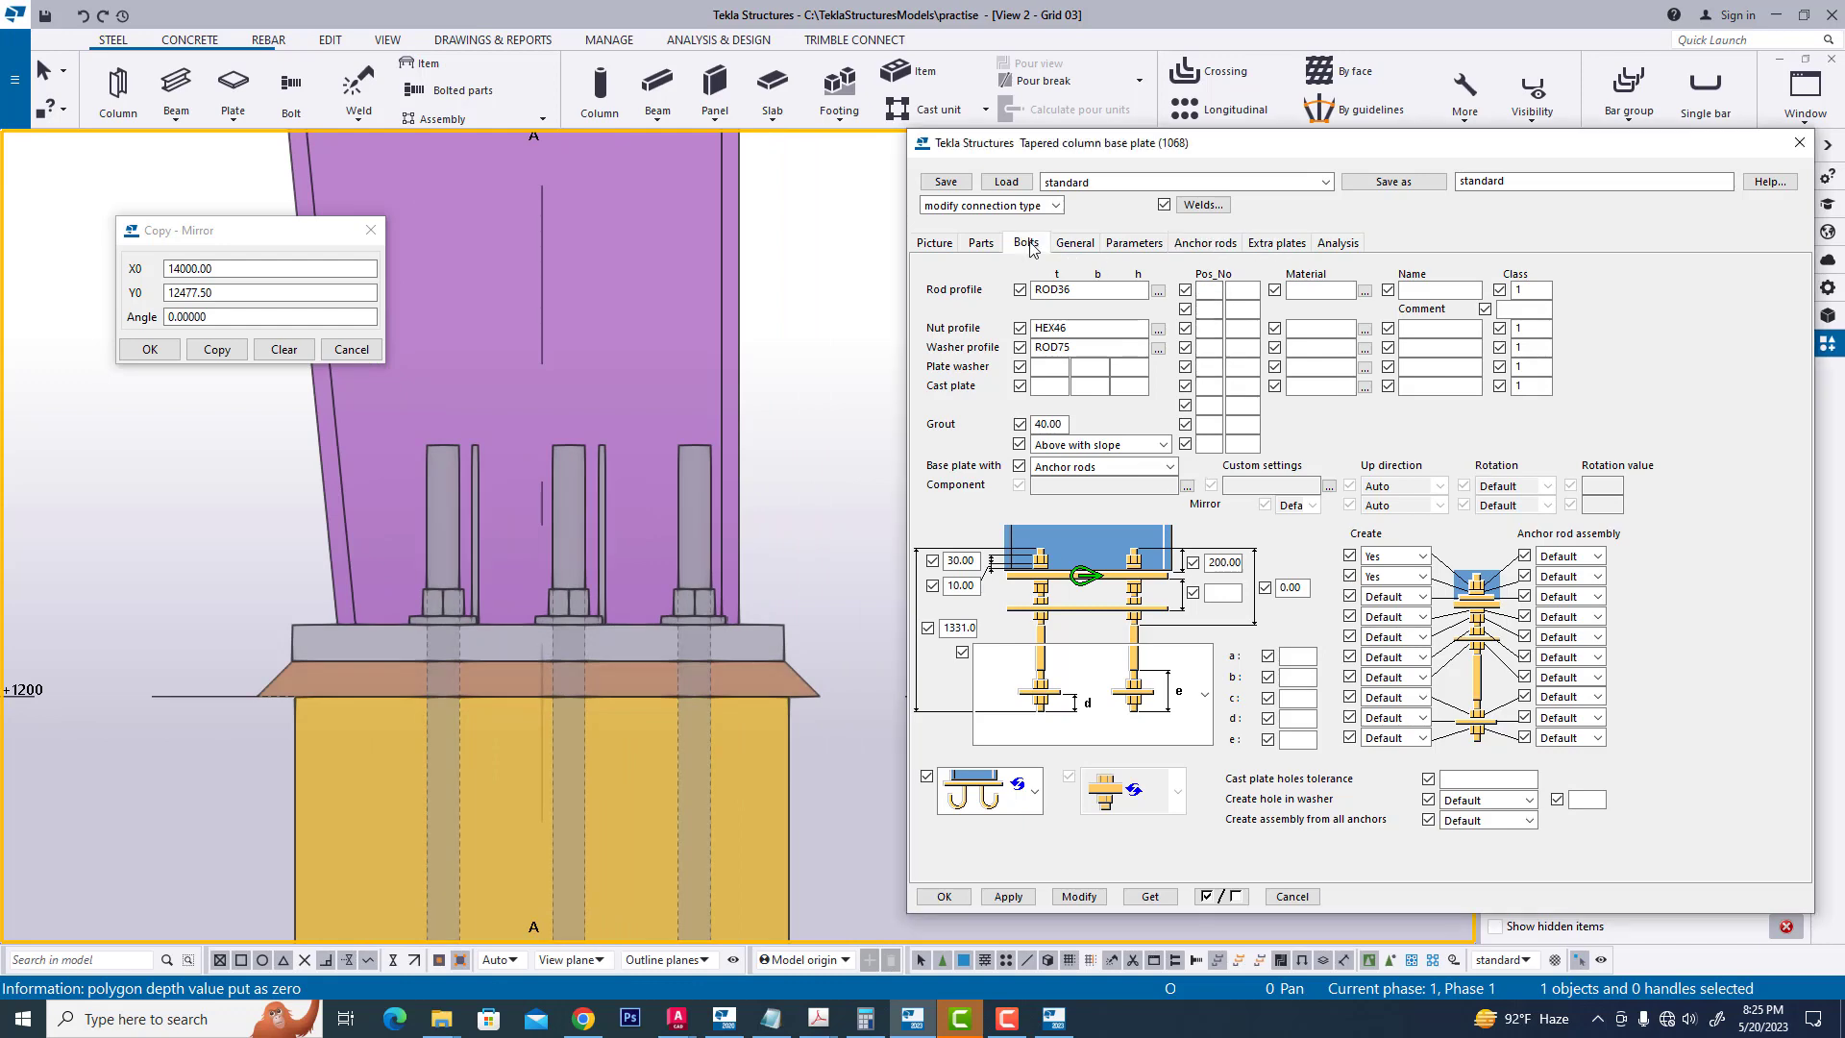
pyautogui.click(1026, 242)
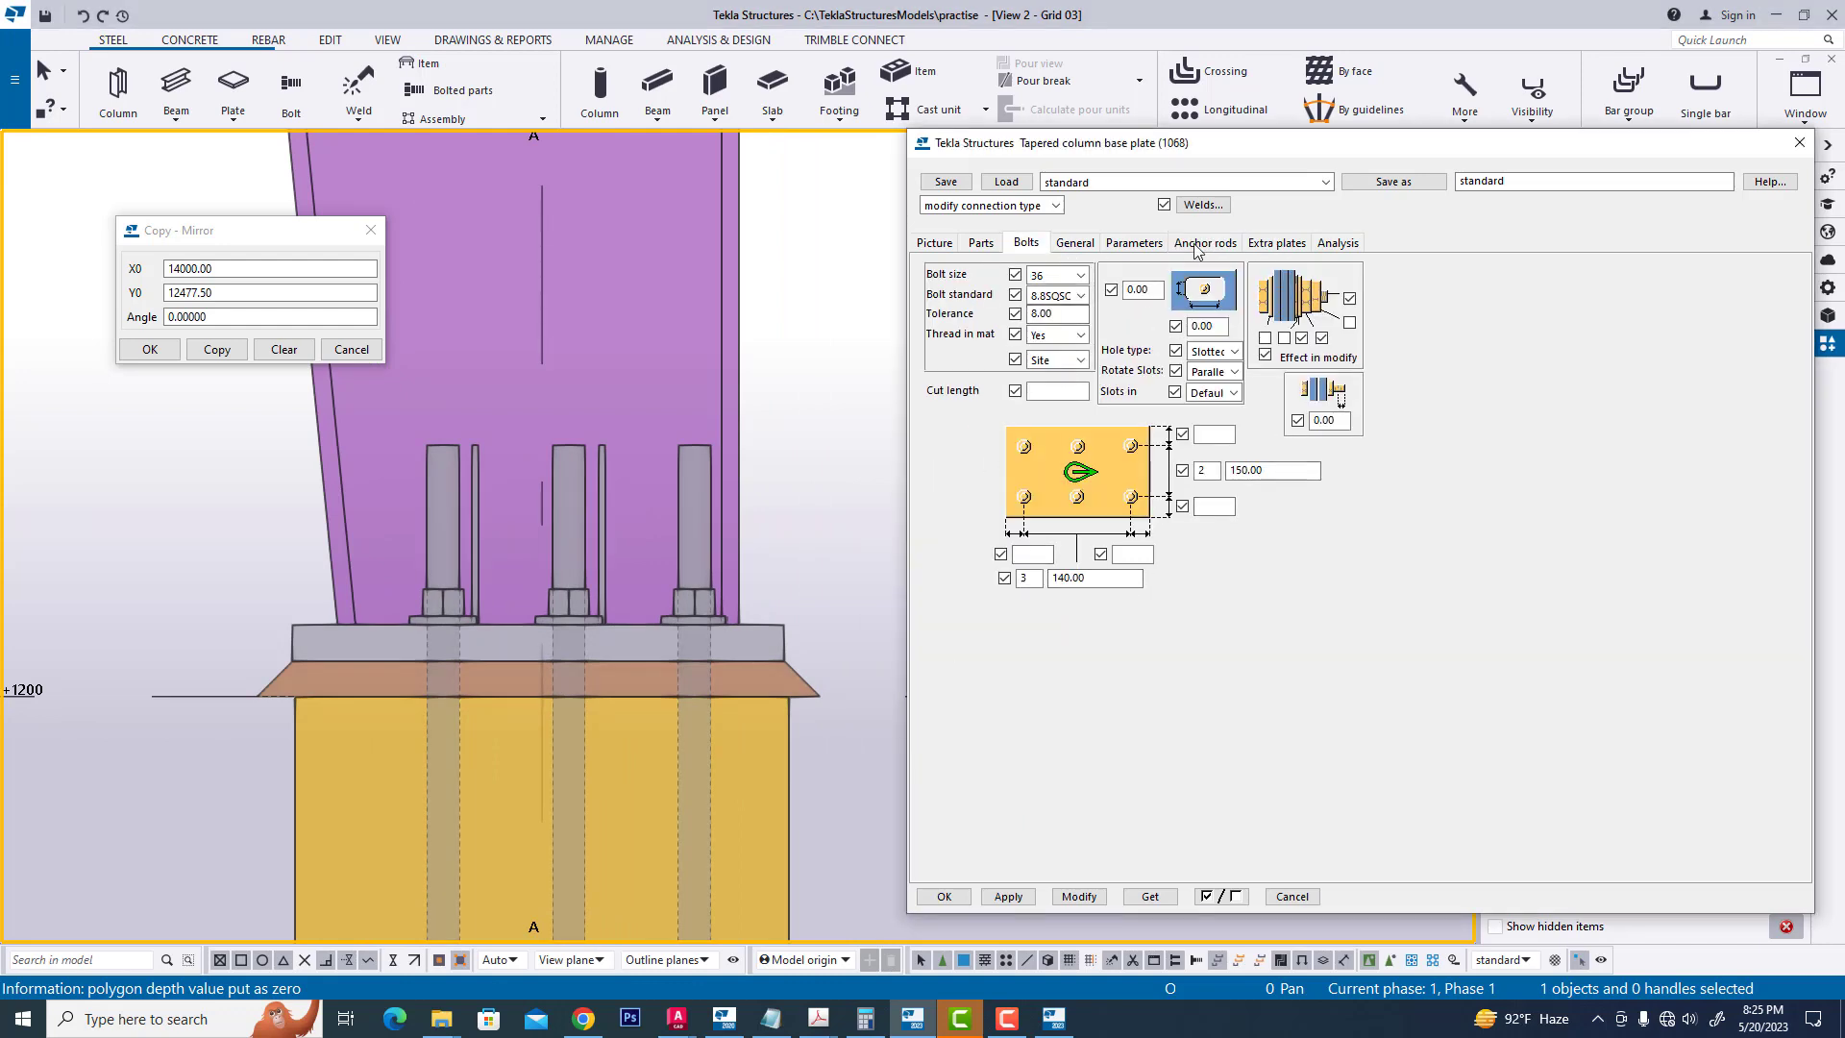
# - Set the base plate Picture-tab dimensions to 180 and 120
pyautogui.click(1202, 243)
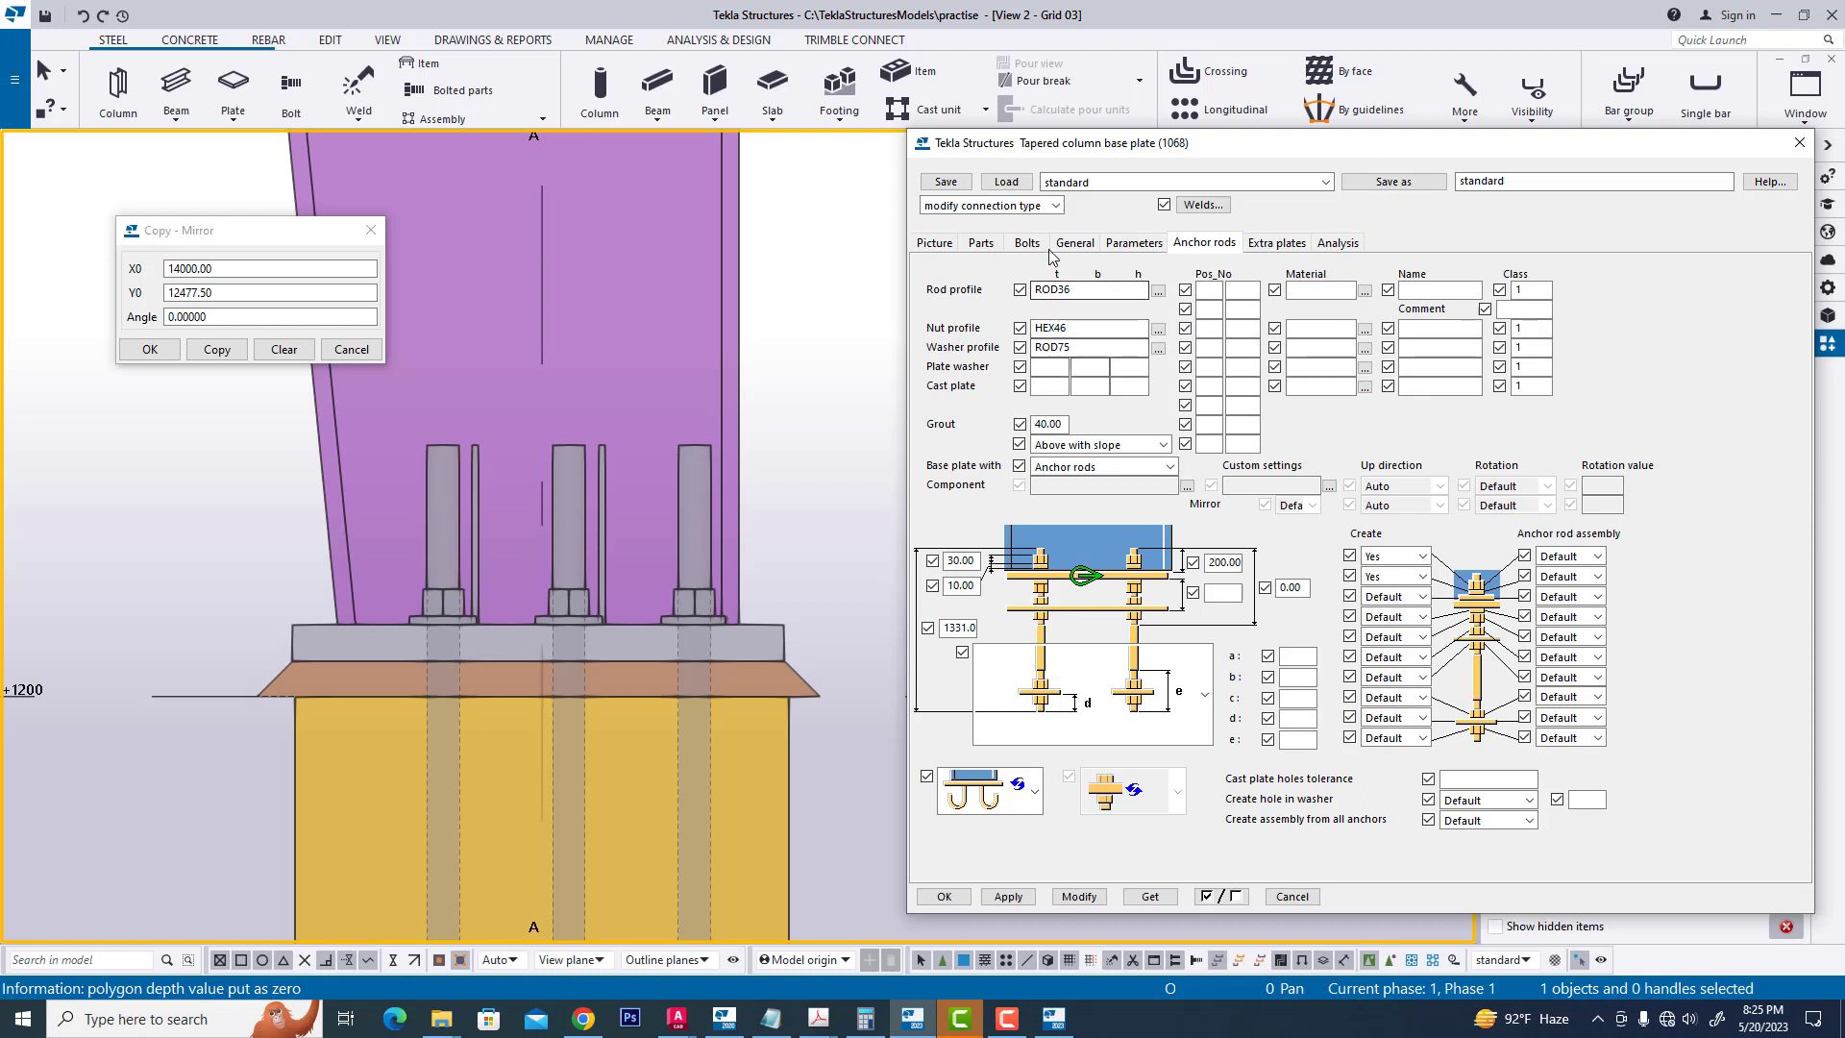
pyautogui.click(1025, 243)
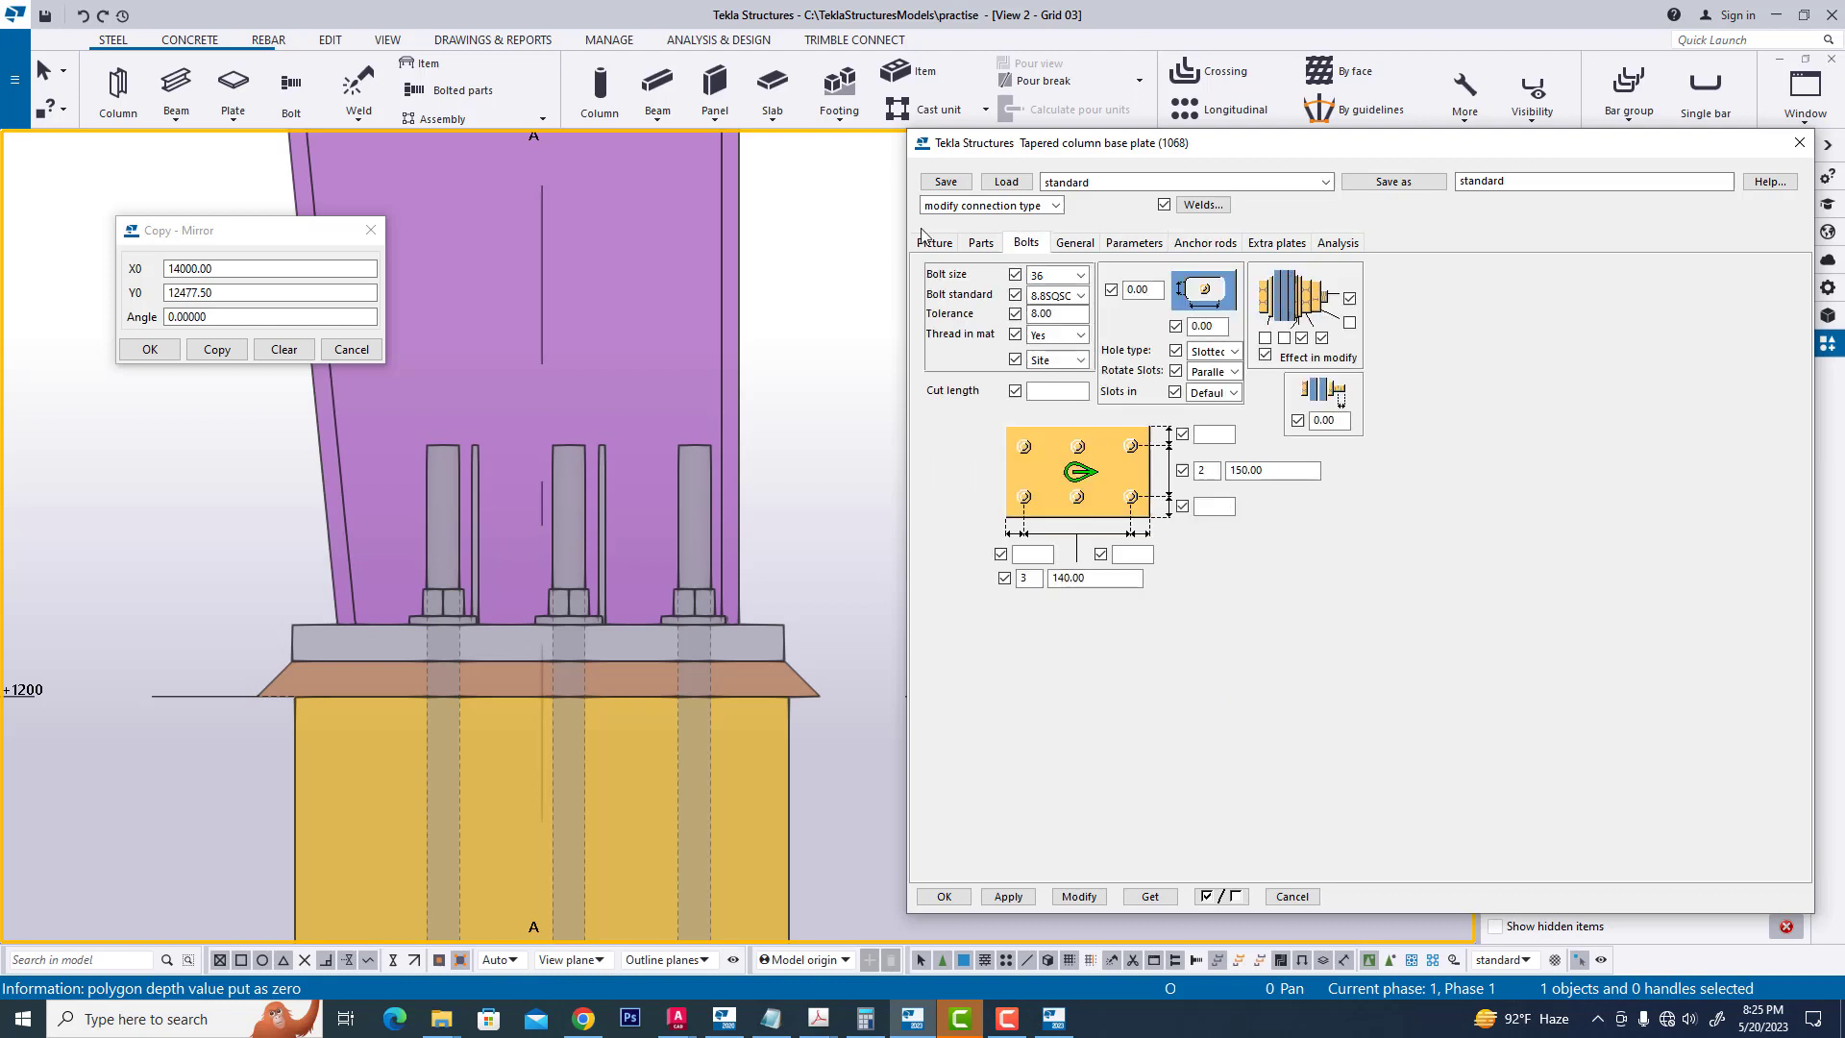
pyautogui.click(931, 242)
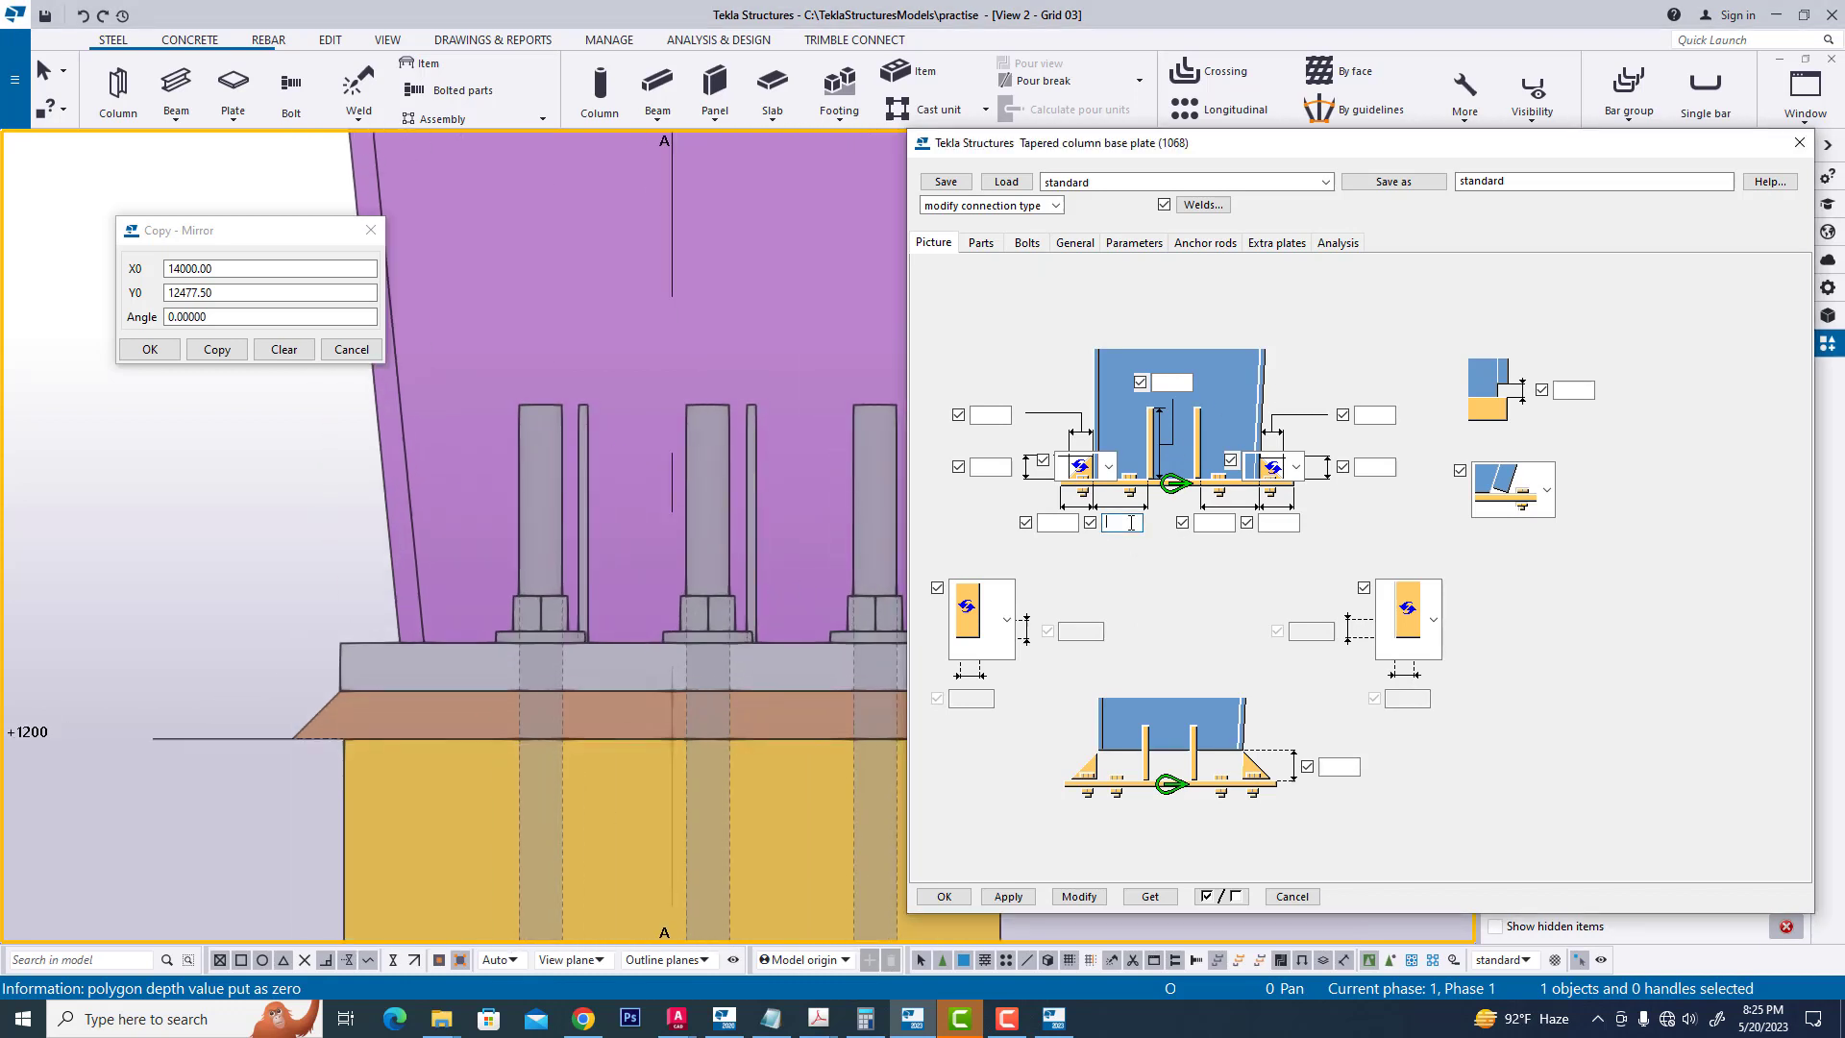
pyautogui.click(1076, 895)
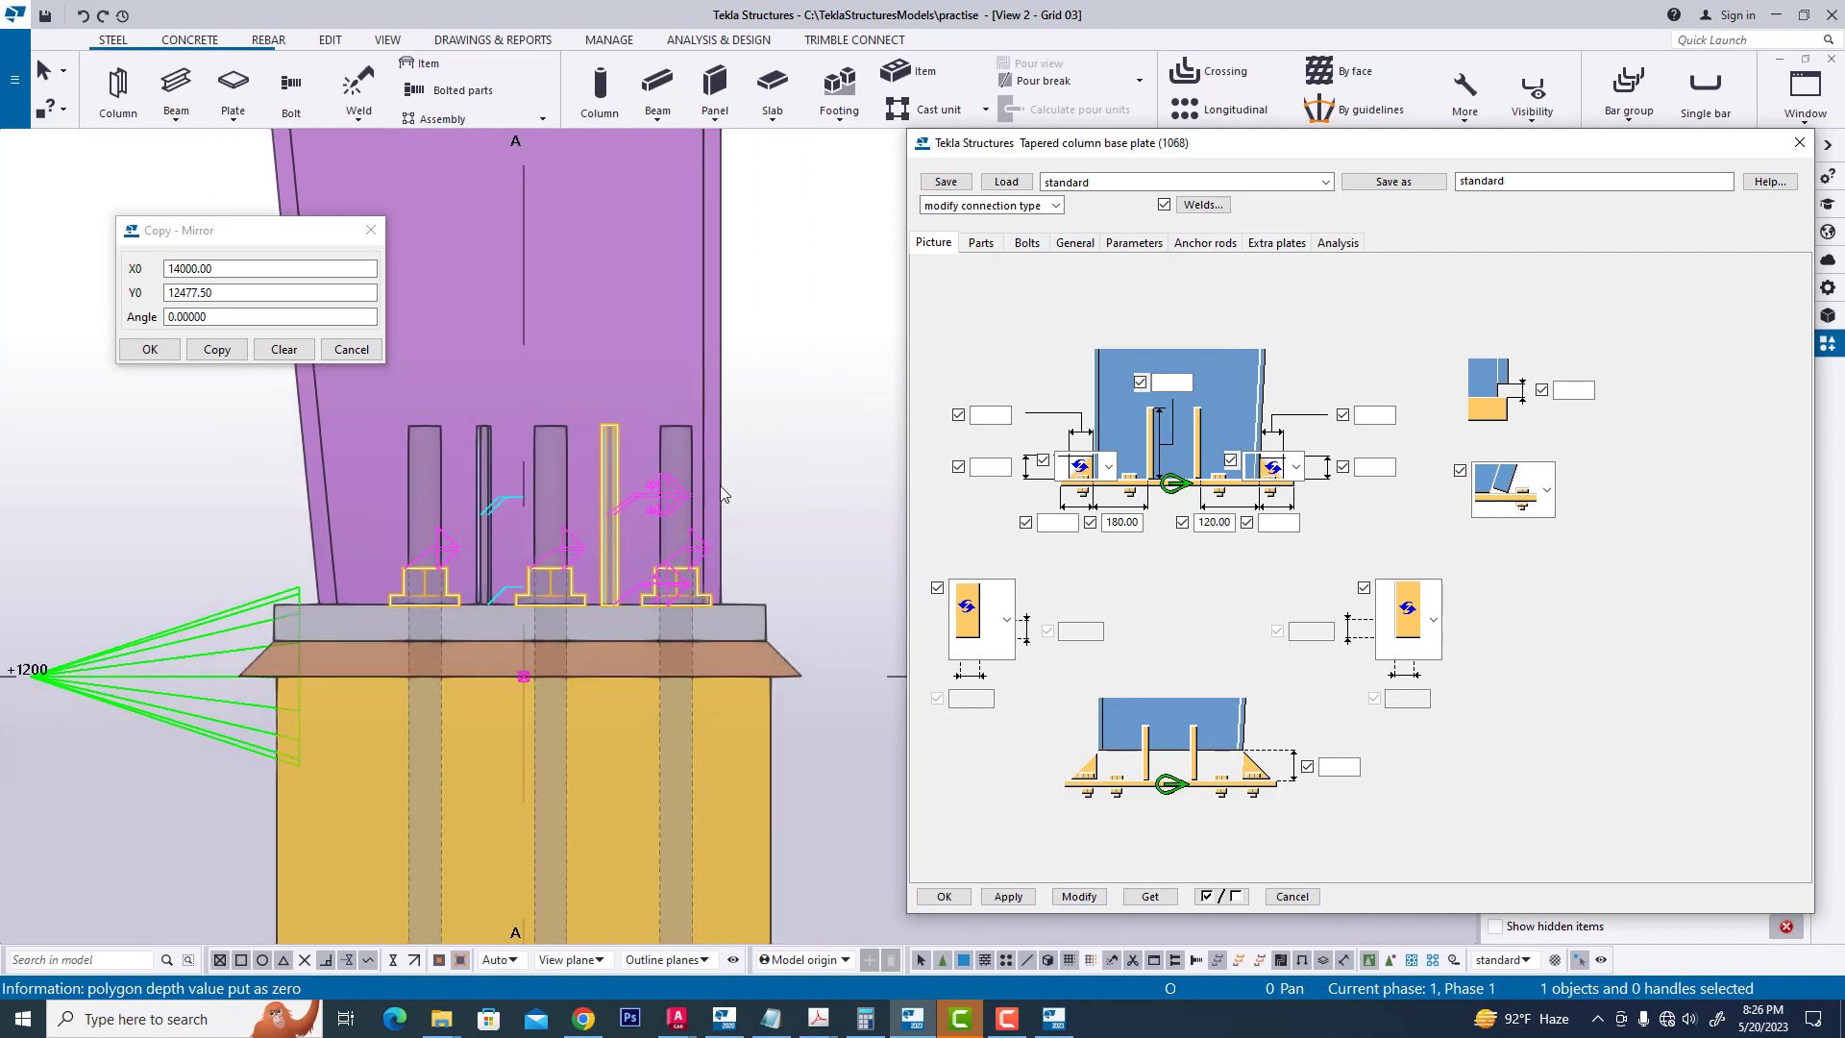
pyautogui.rightClick(798, 314)
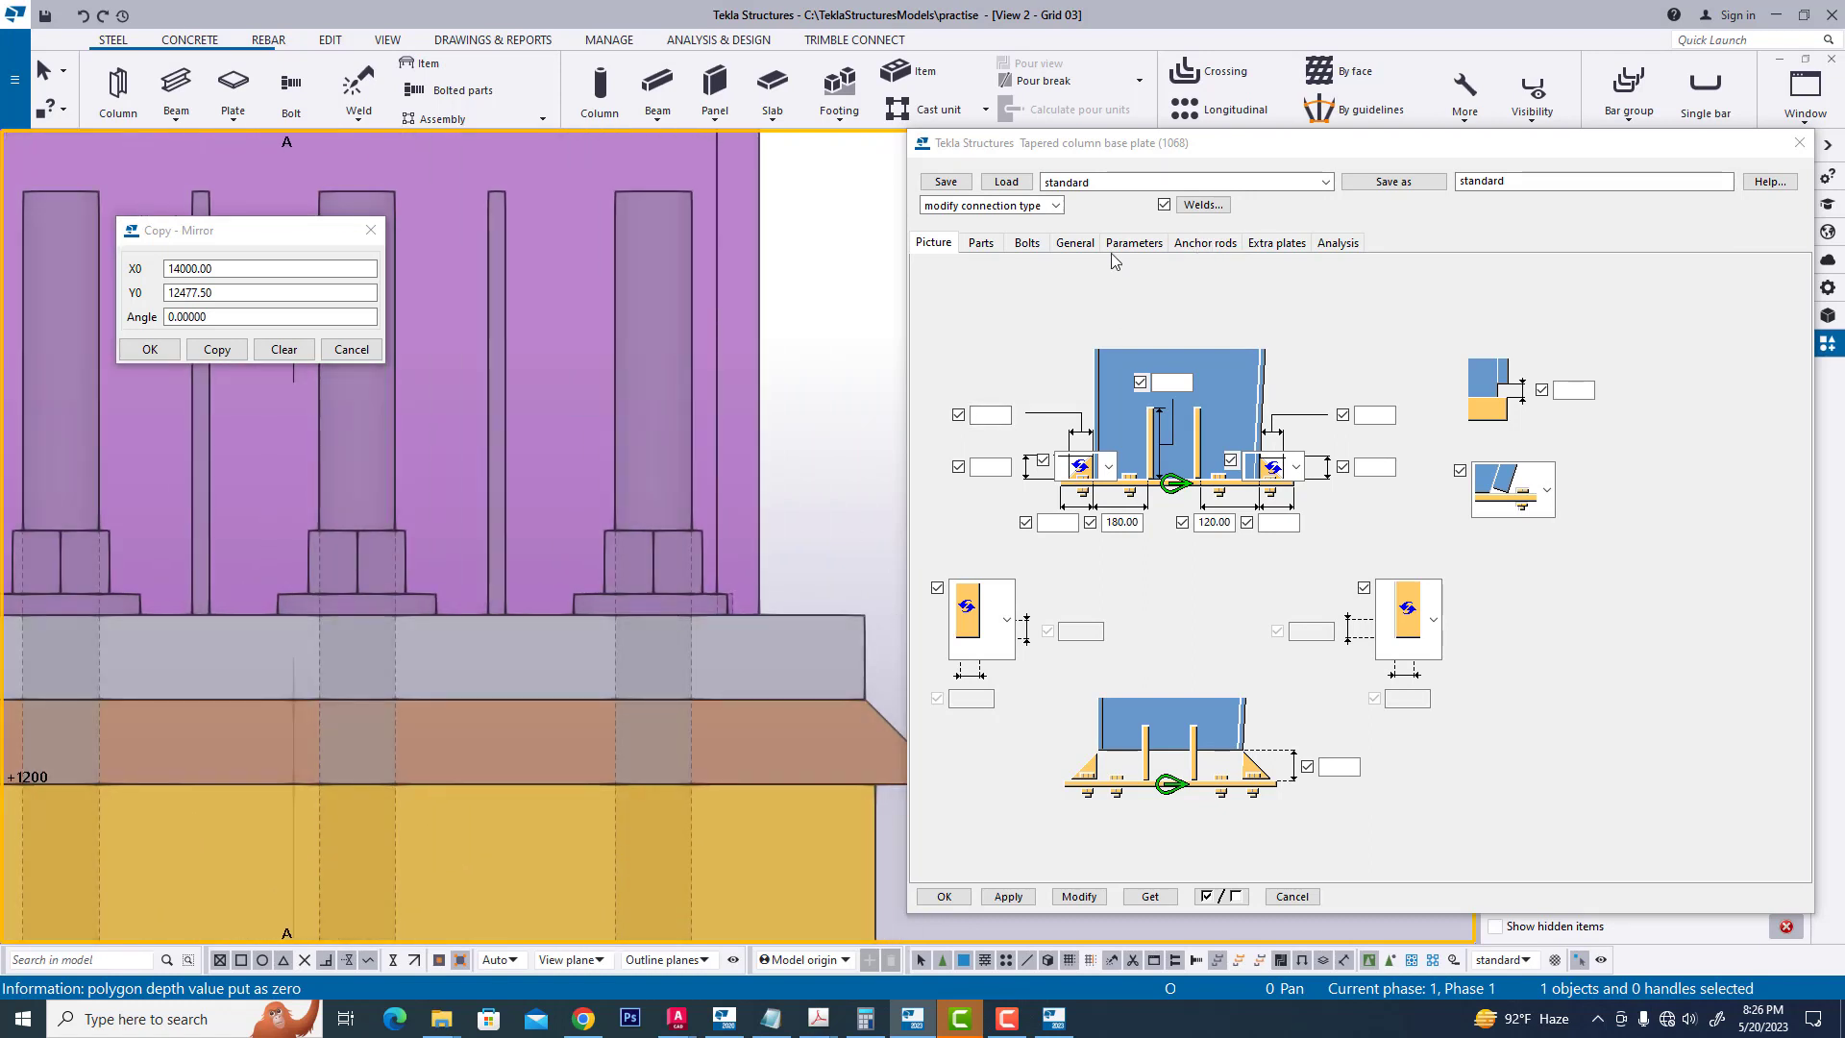
# - Enter 130 for both base plate bolt edge distances and modify the connection
pyautogui.click(1025, 242)
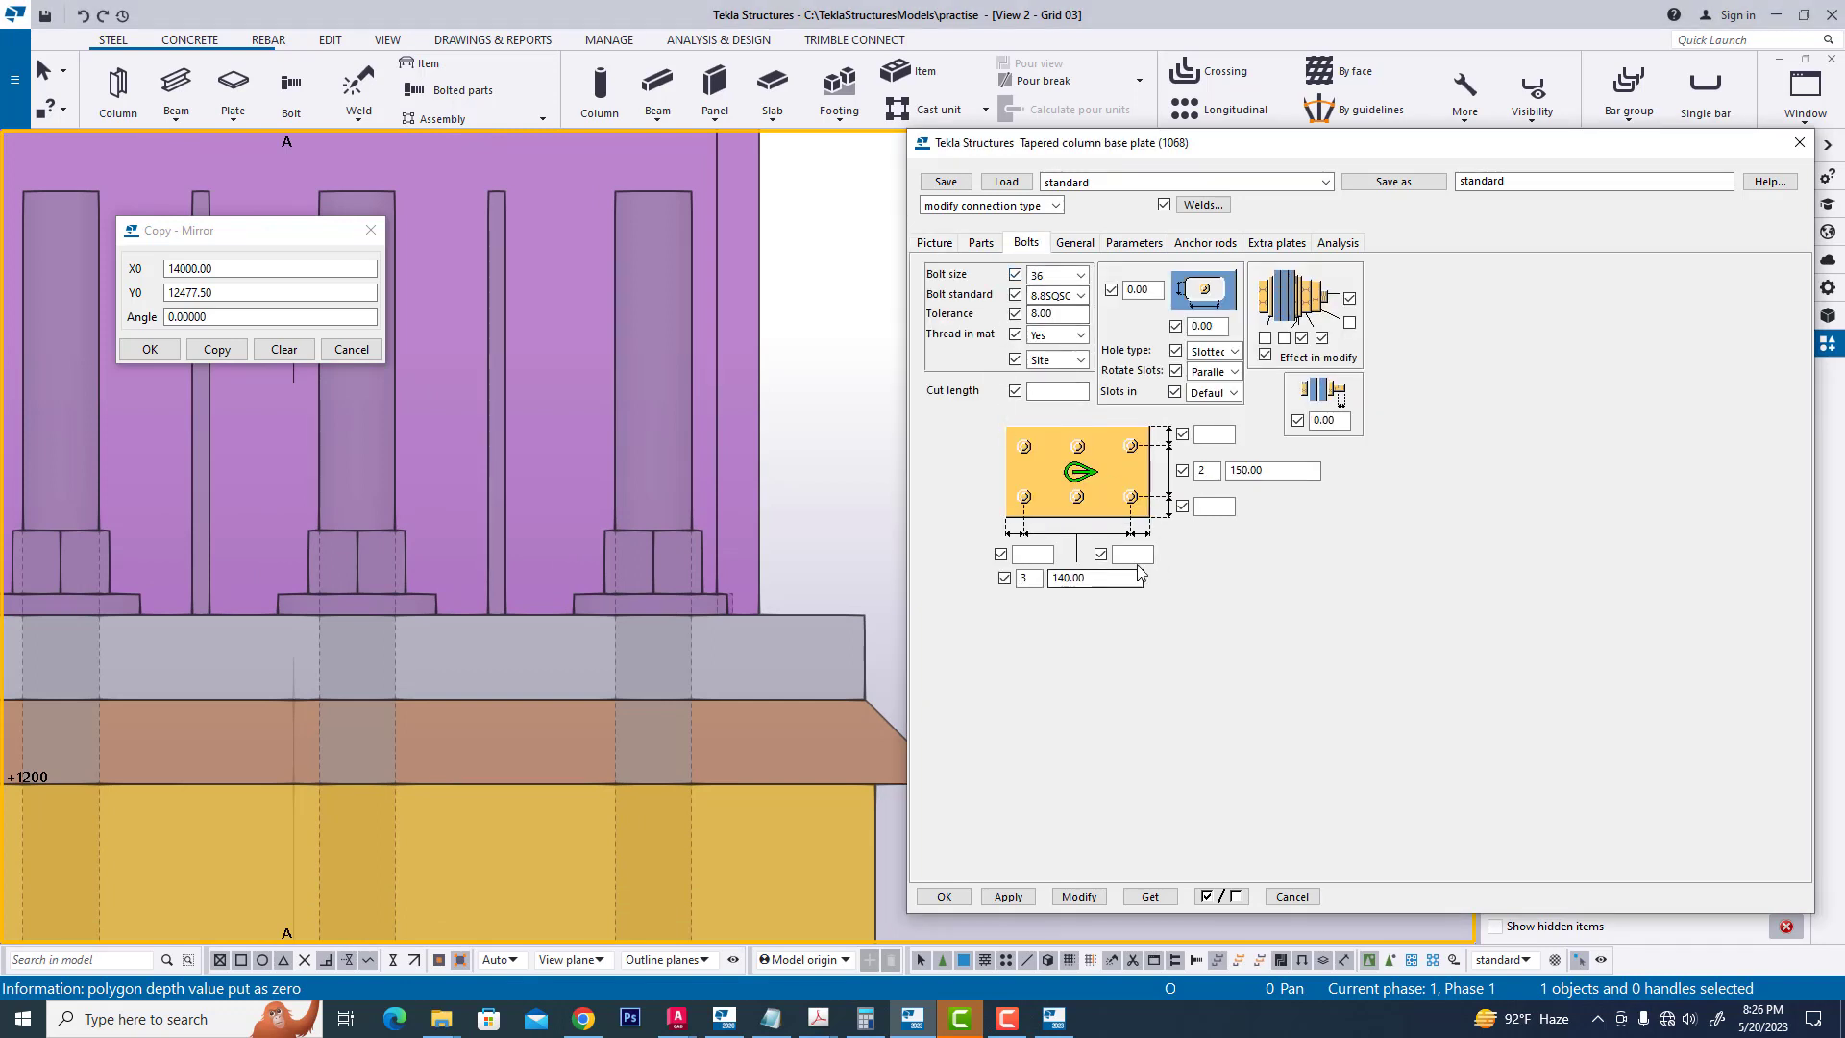
pyautogui.click(1132, 554)
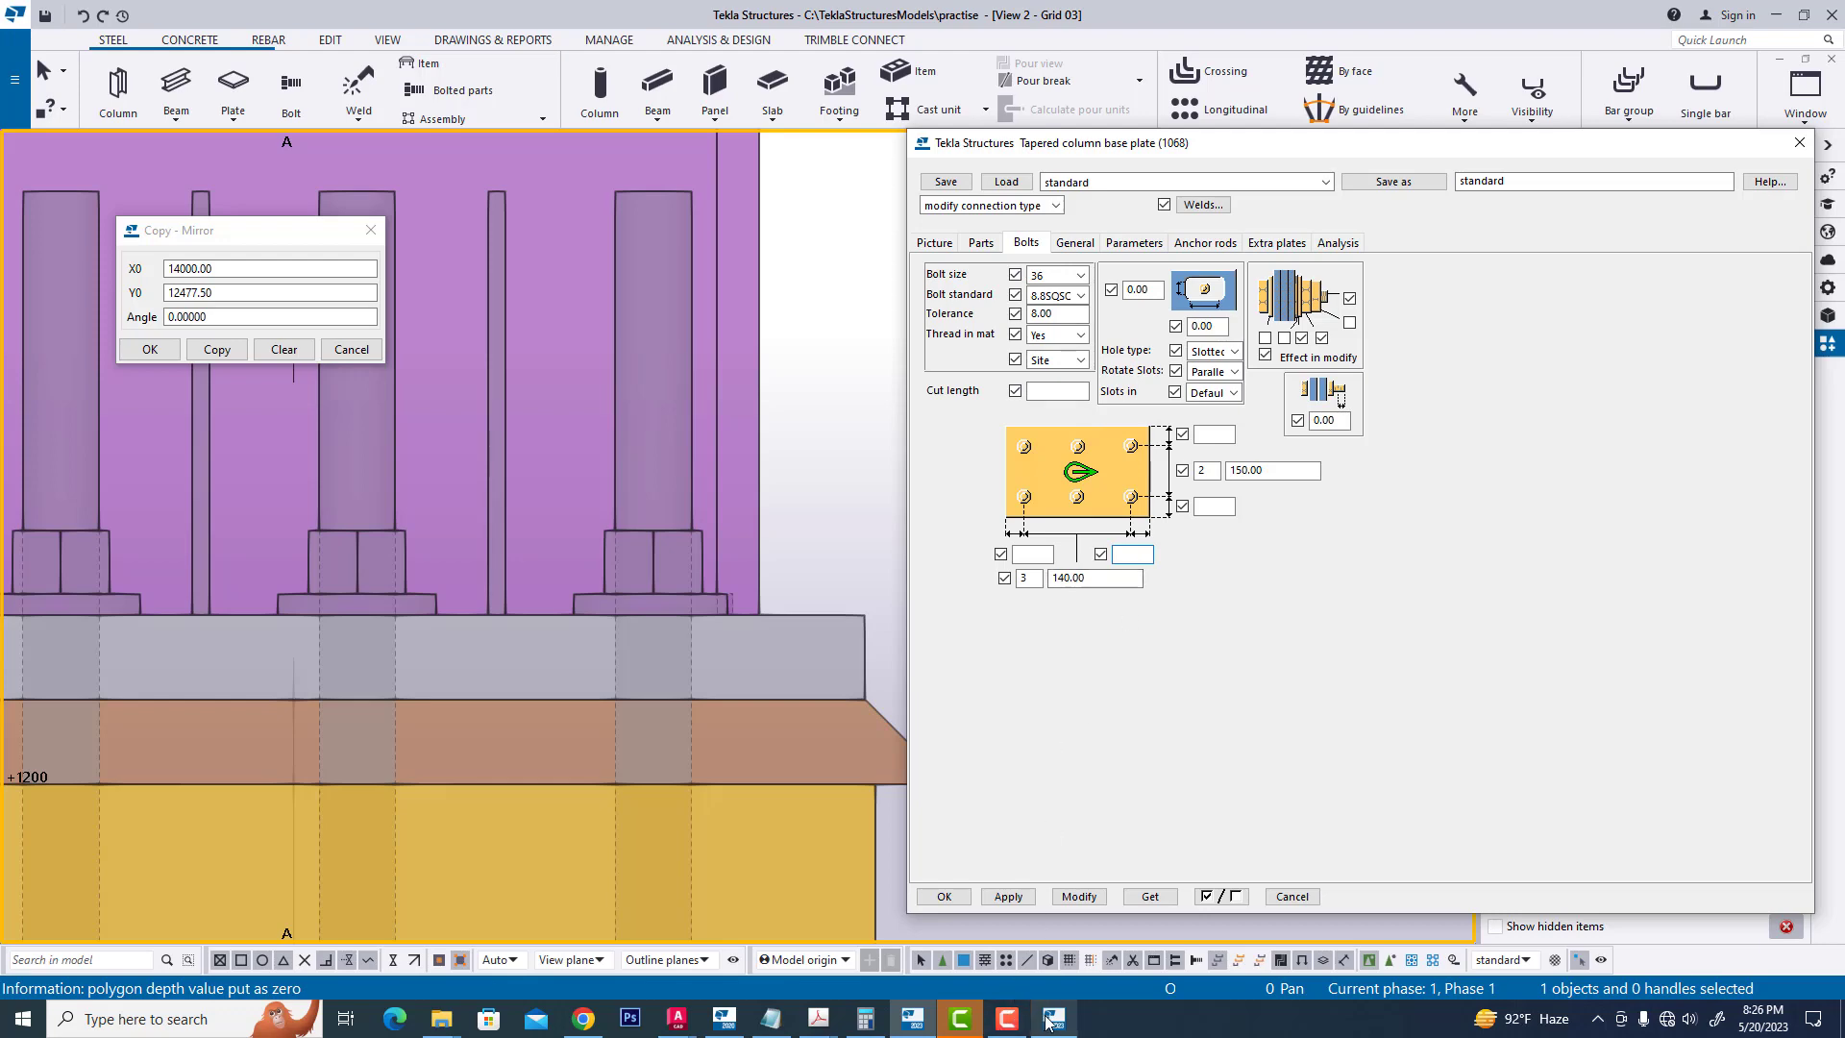
pyautogui.moveTo(815, 1018)
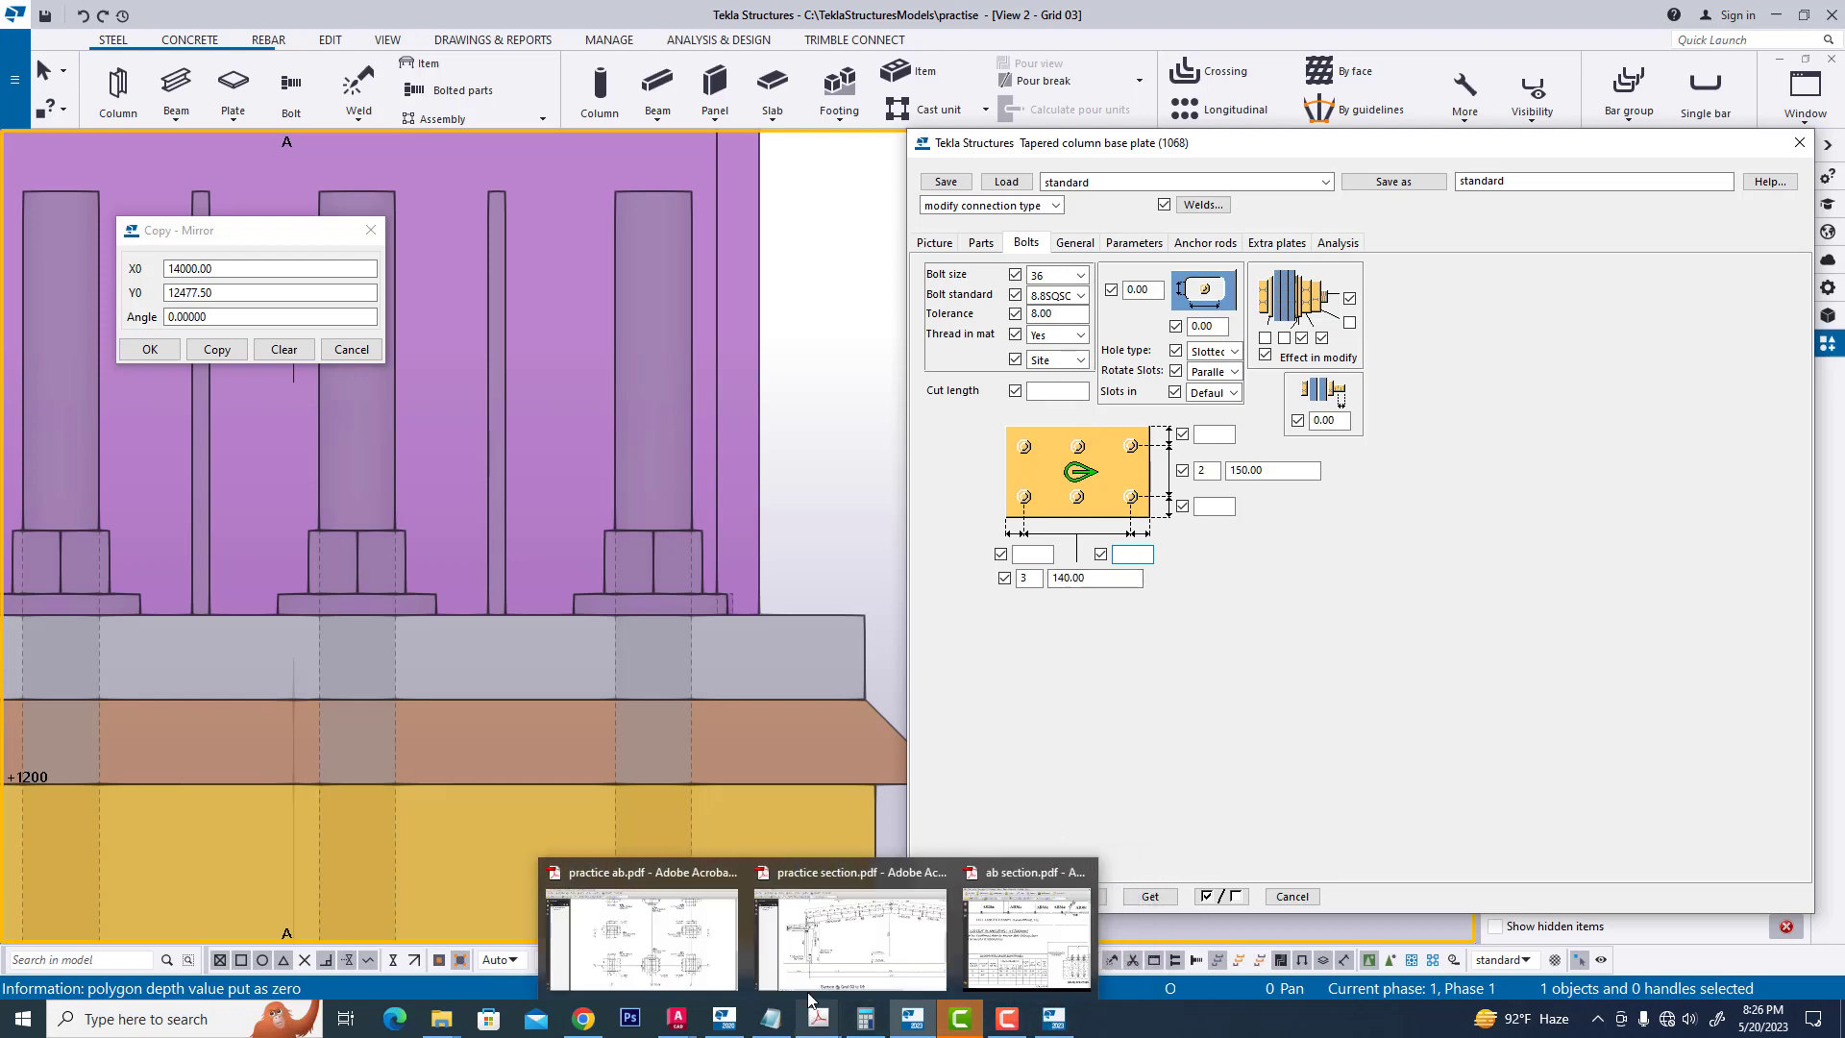
pyautogui.click(640, 938)
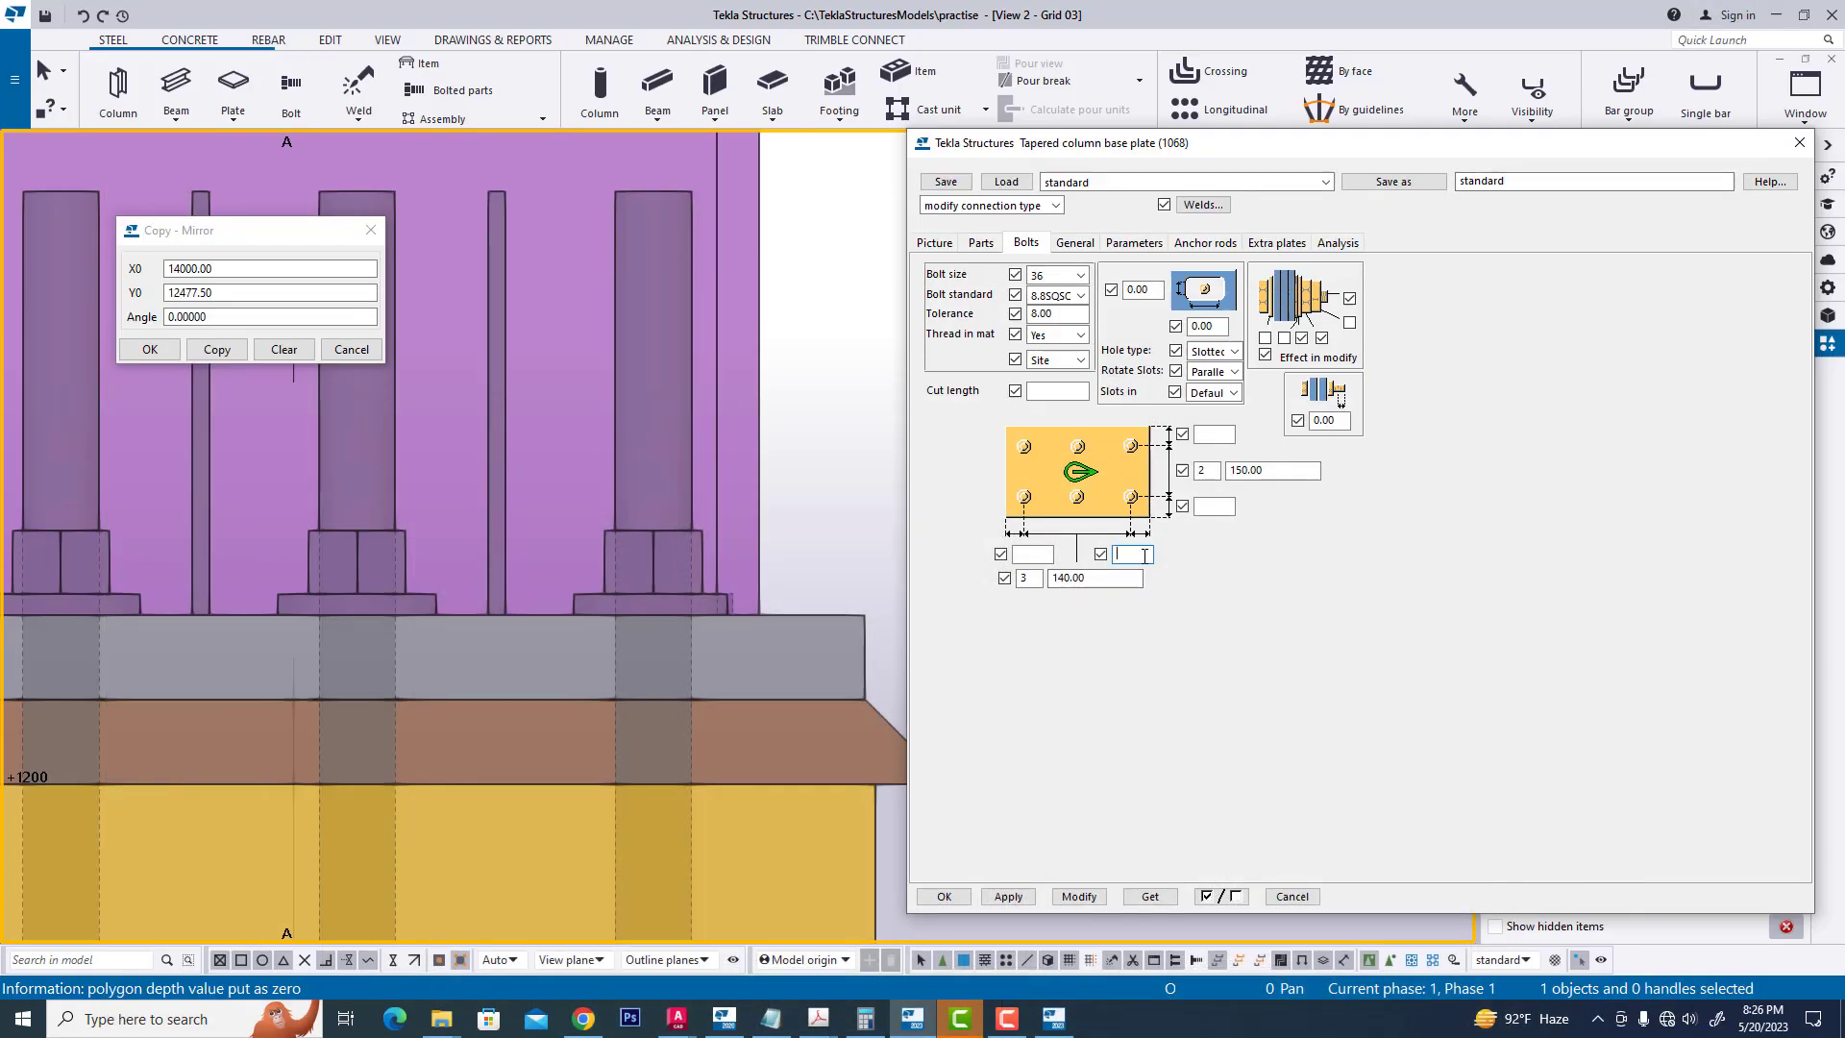
pyautogui.write('125')
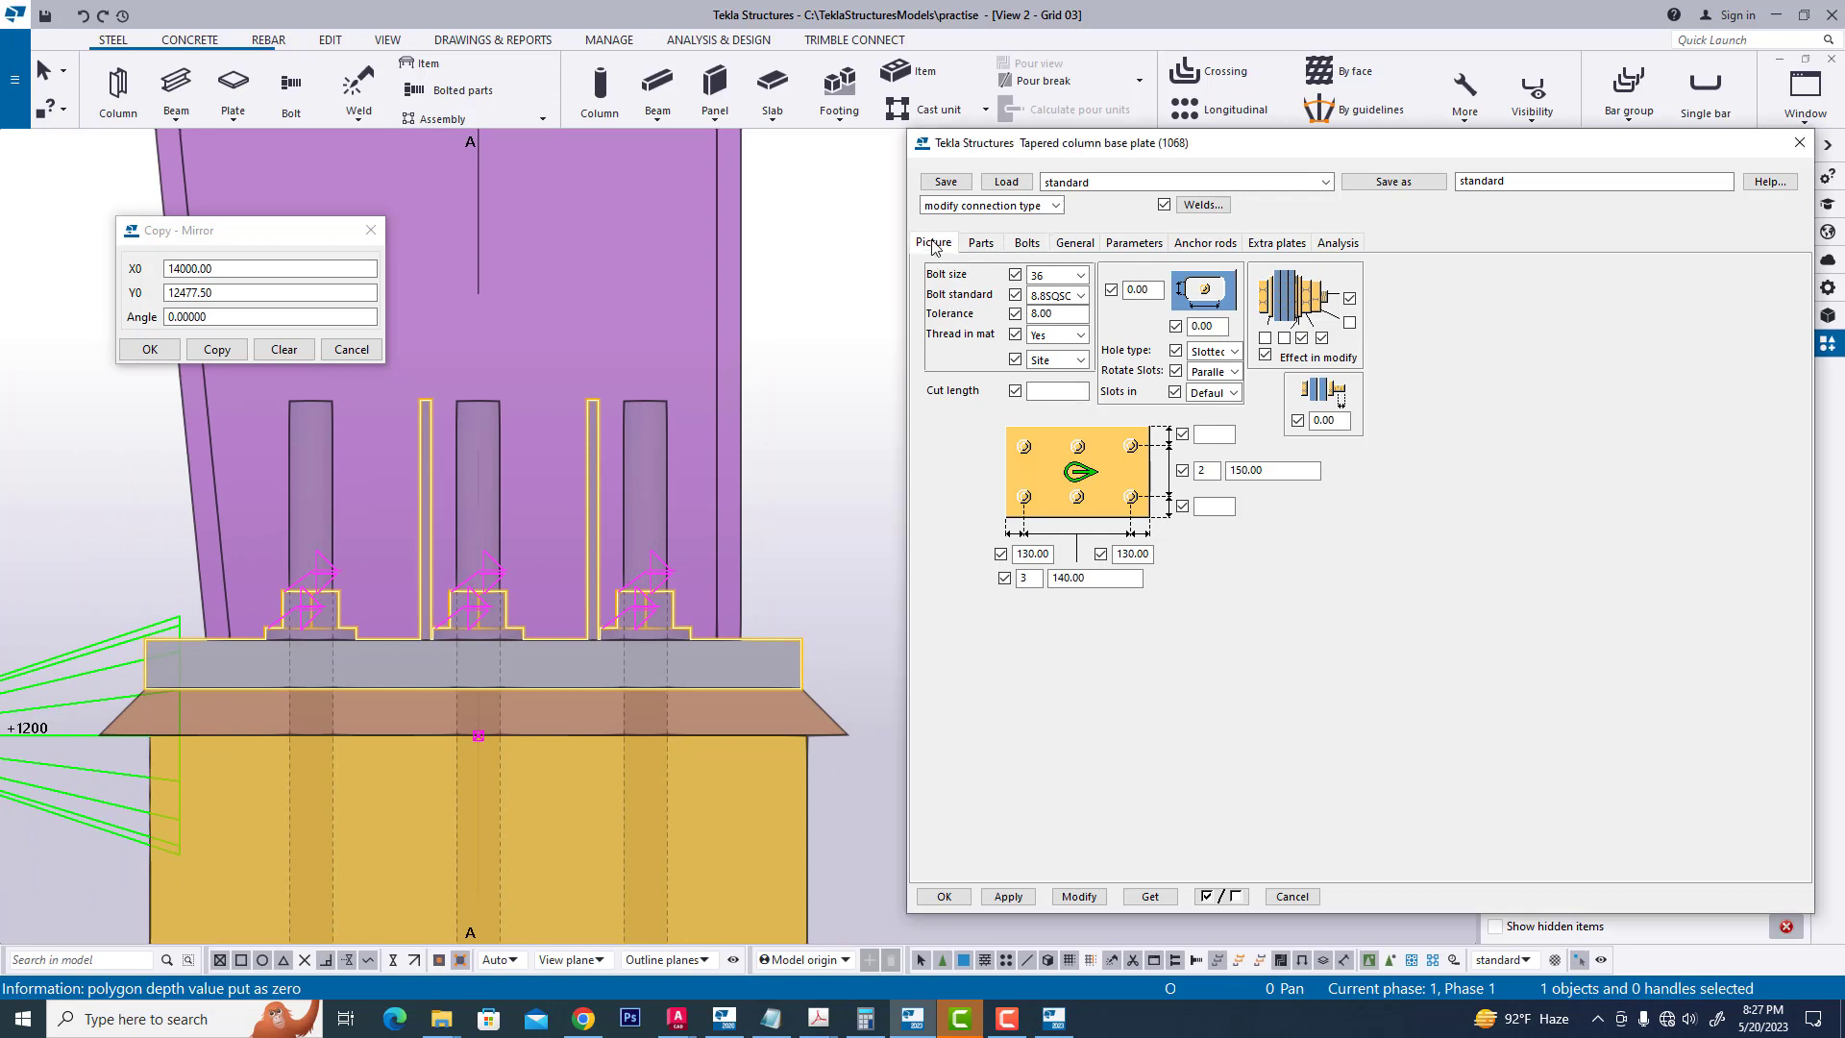
# - Return to the Picture tab and close the Tapered column base plate (1068) dialog
pyautogui.click(933, 242)
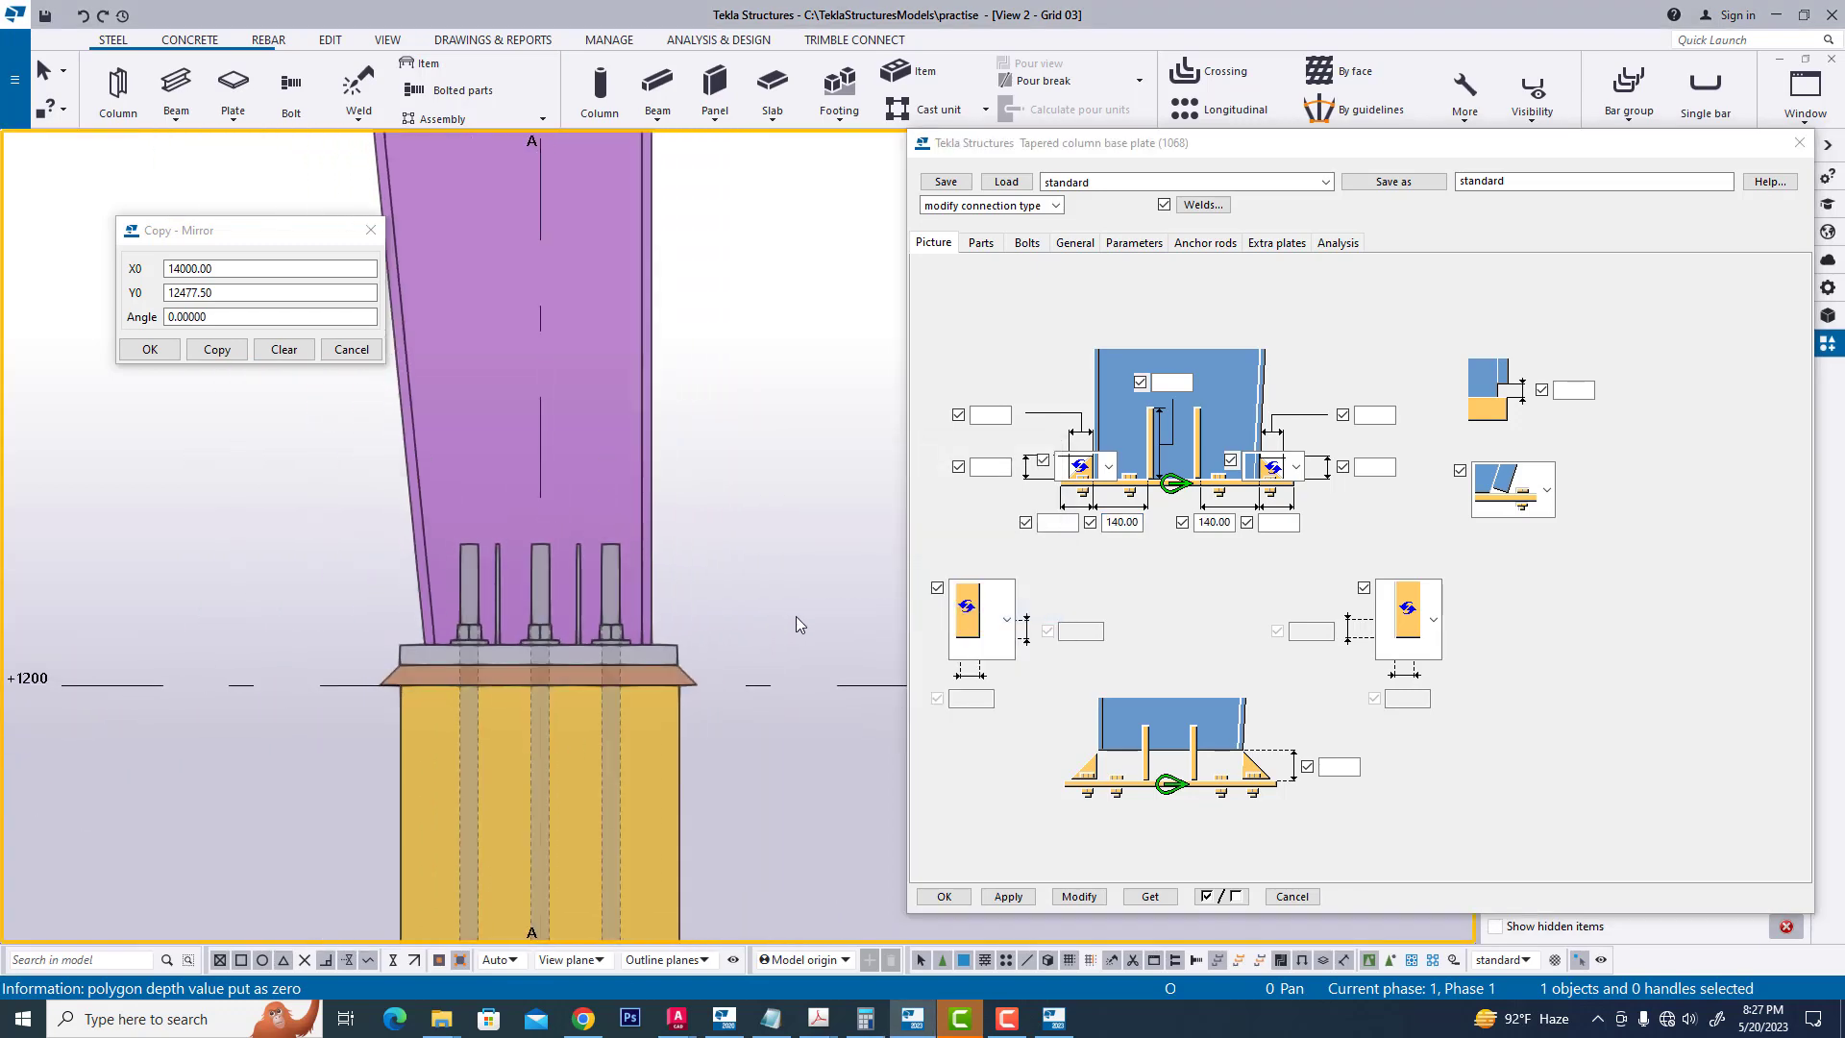
pyautogui.moveTo(1797, 142)
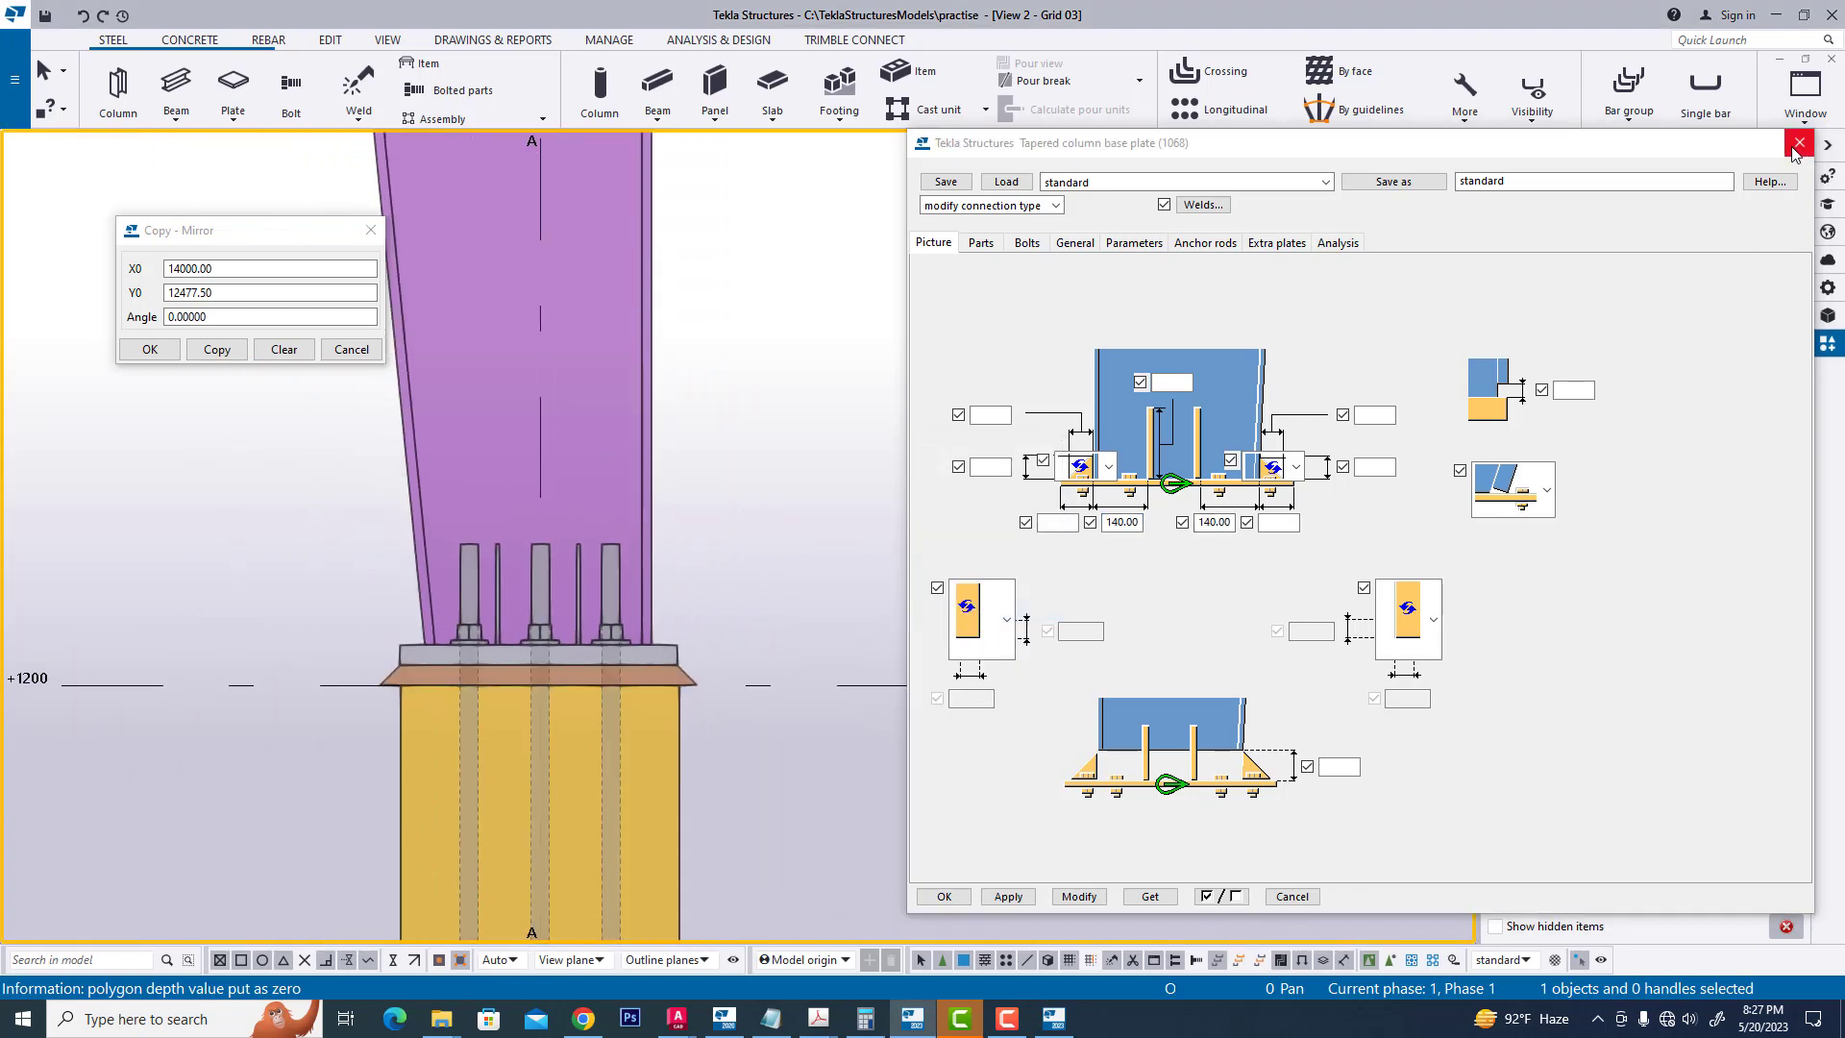
pyautogui.click(1798, 142)
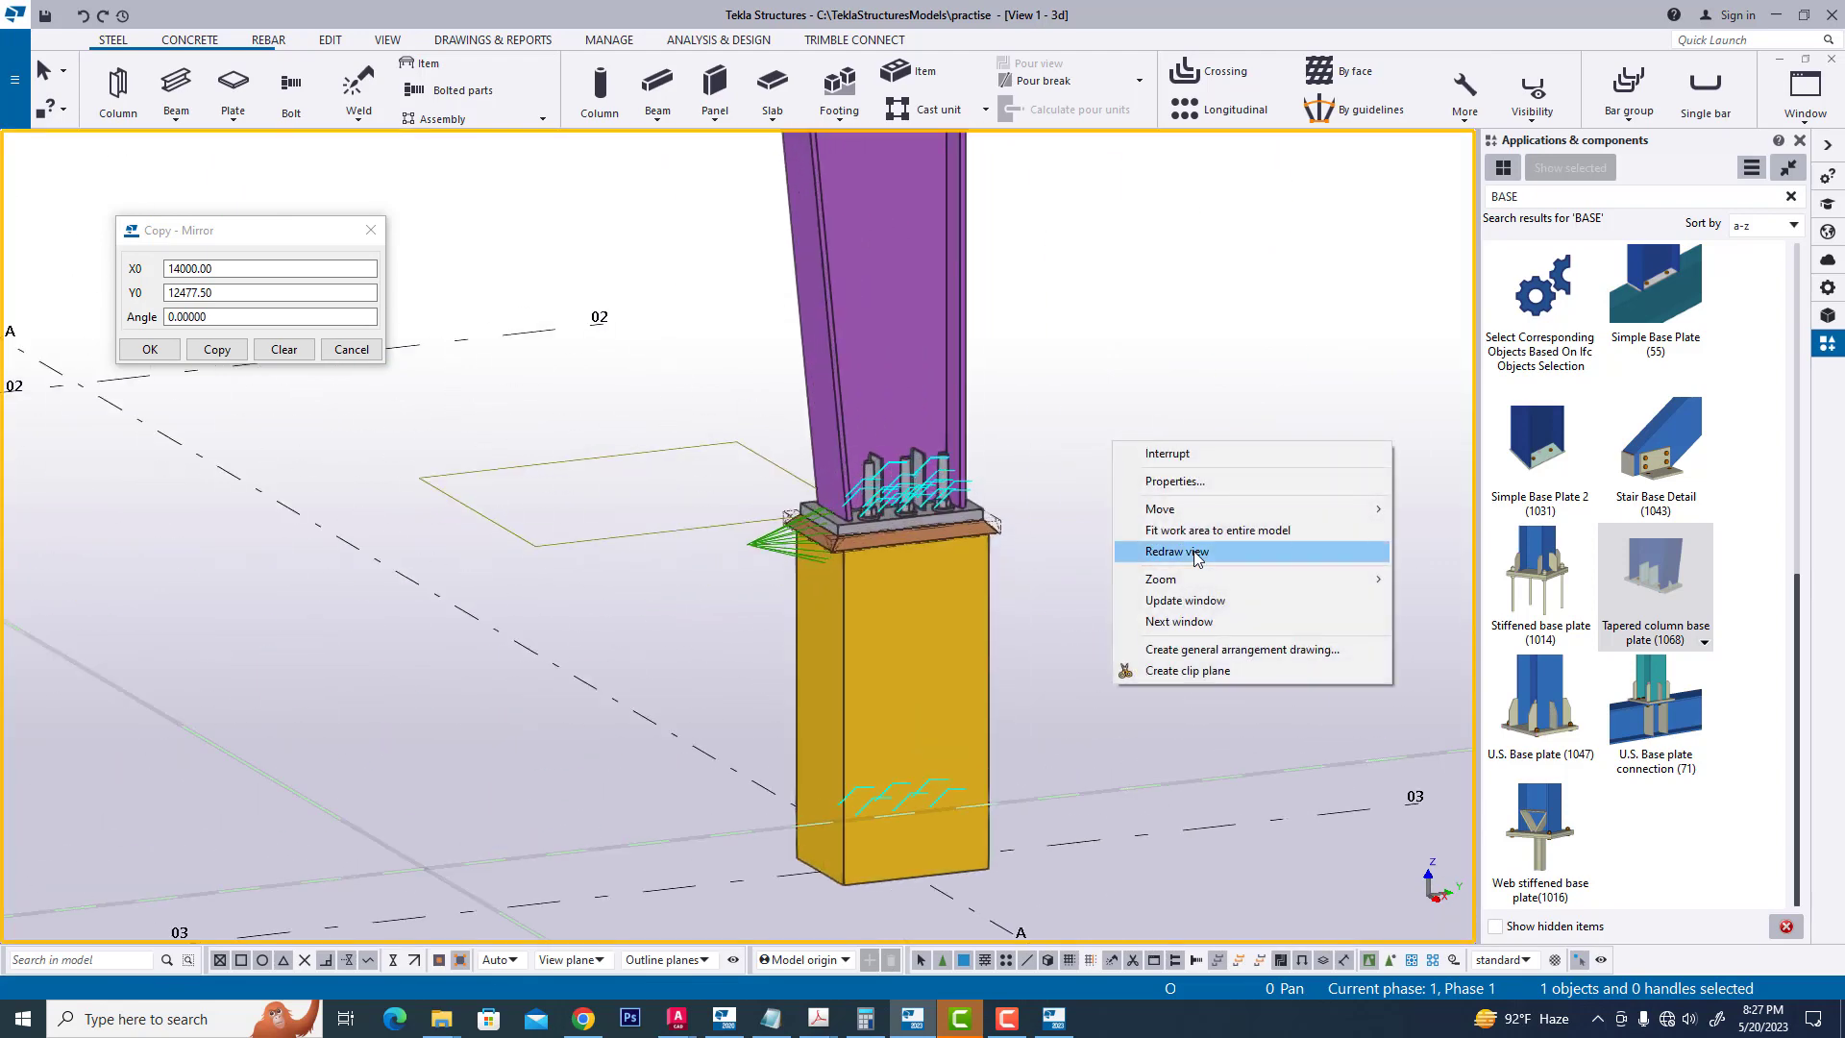
# - Redraw the 3D view of the column base and open the View list from the Edit menu
pyautogui.click(1174, 551)
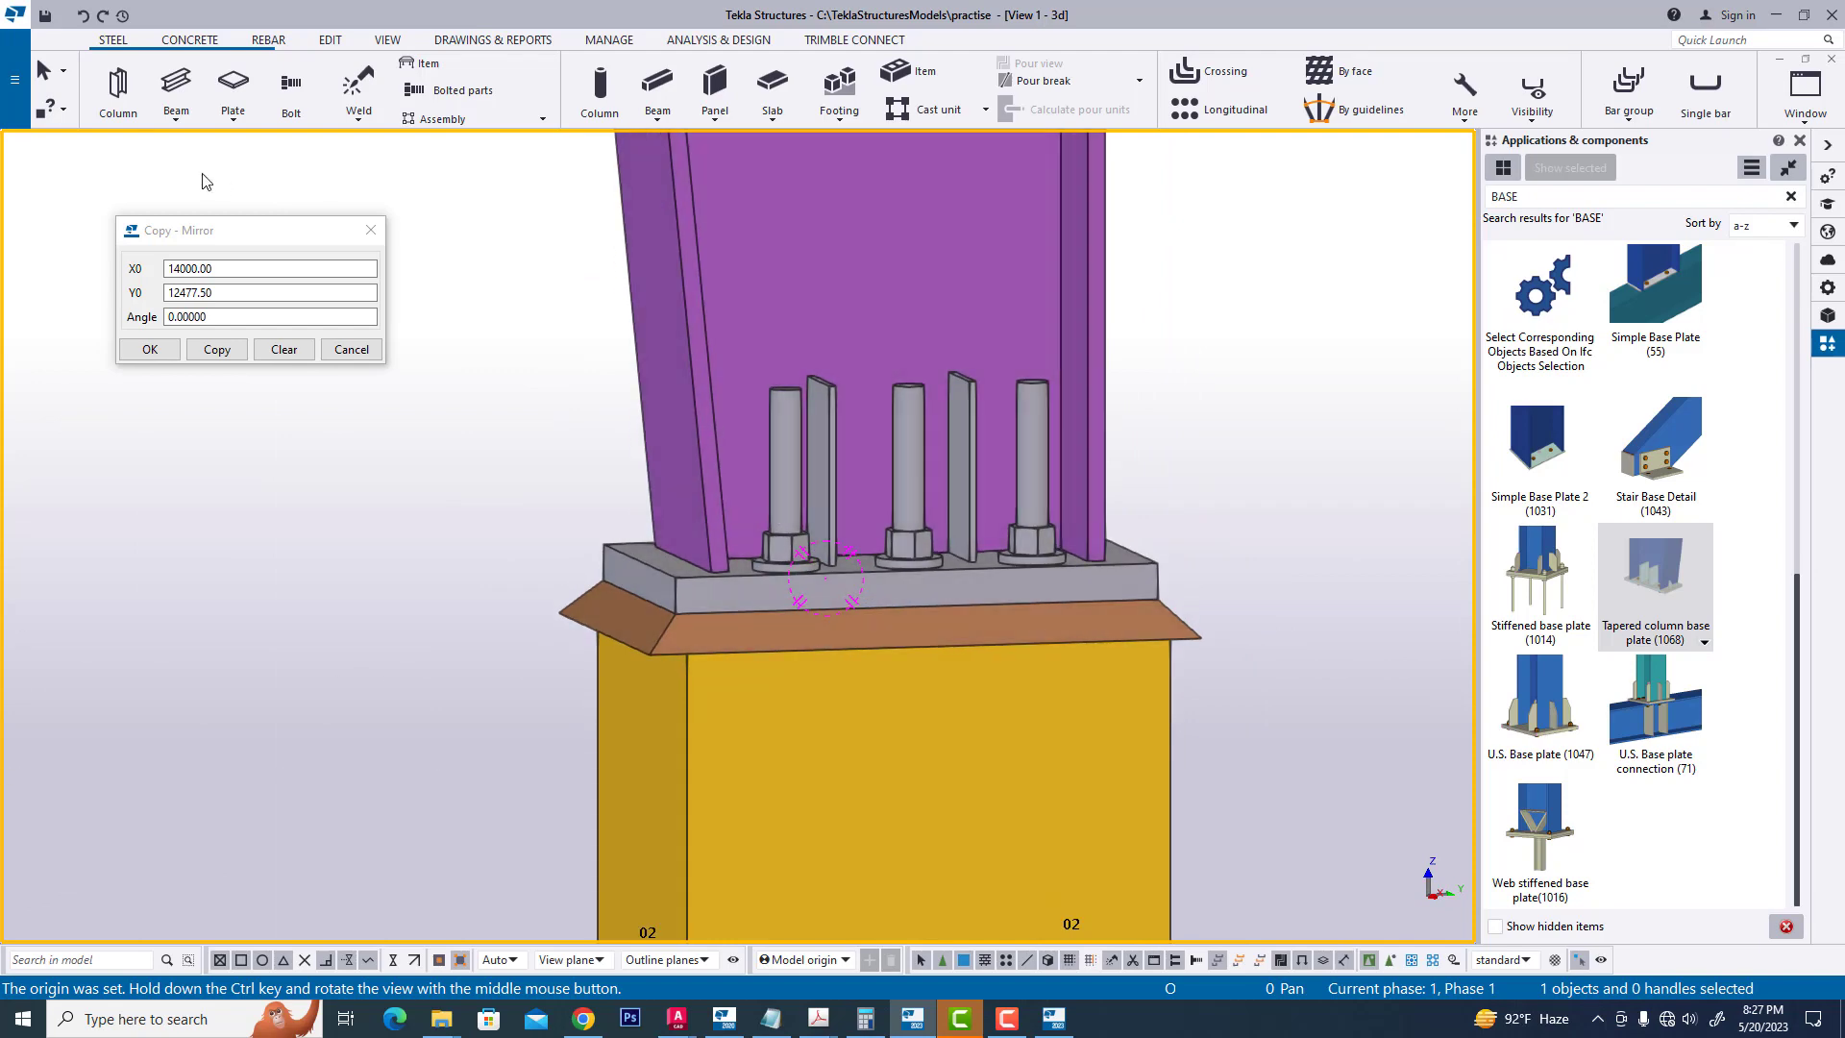
pyautogui.click(329, 39)
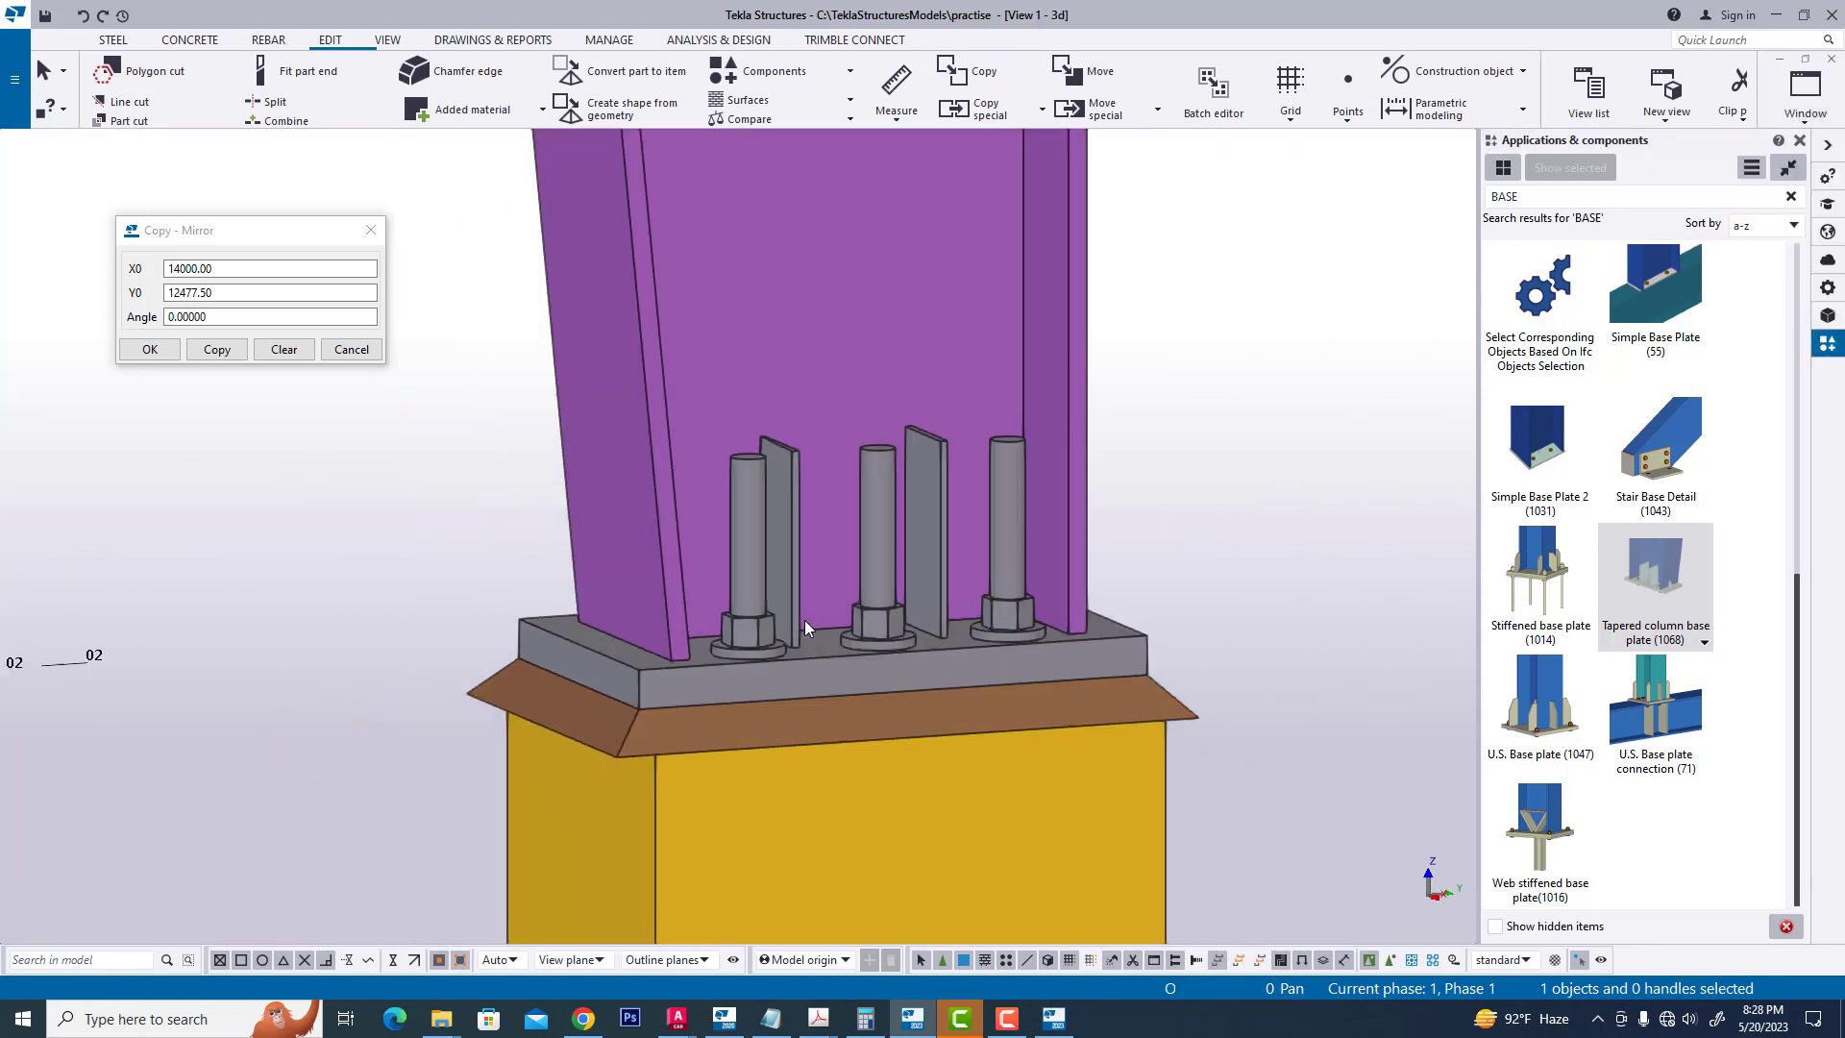
pyautogui.scroll(-3)
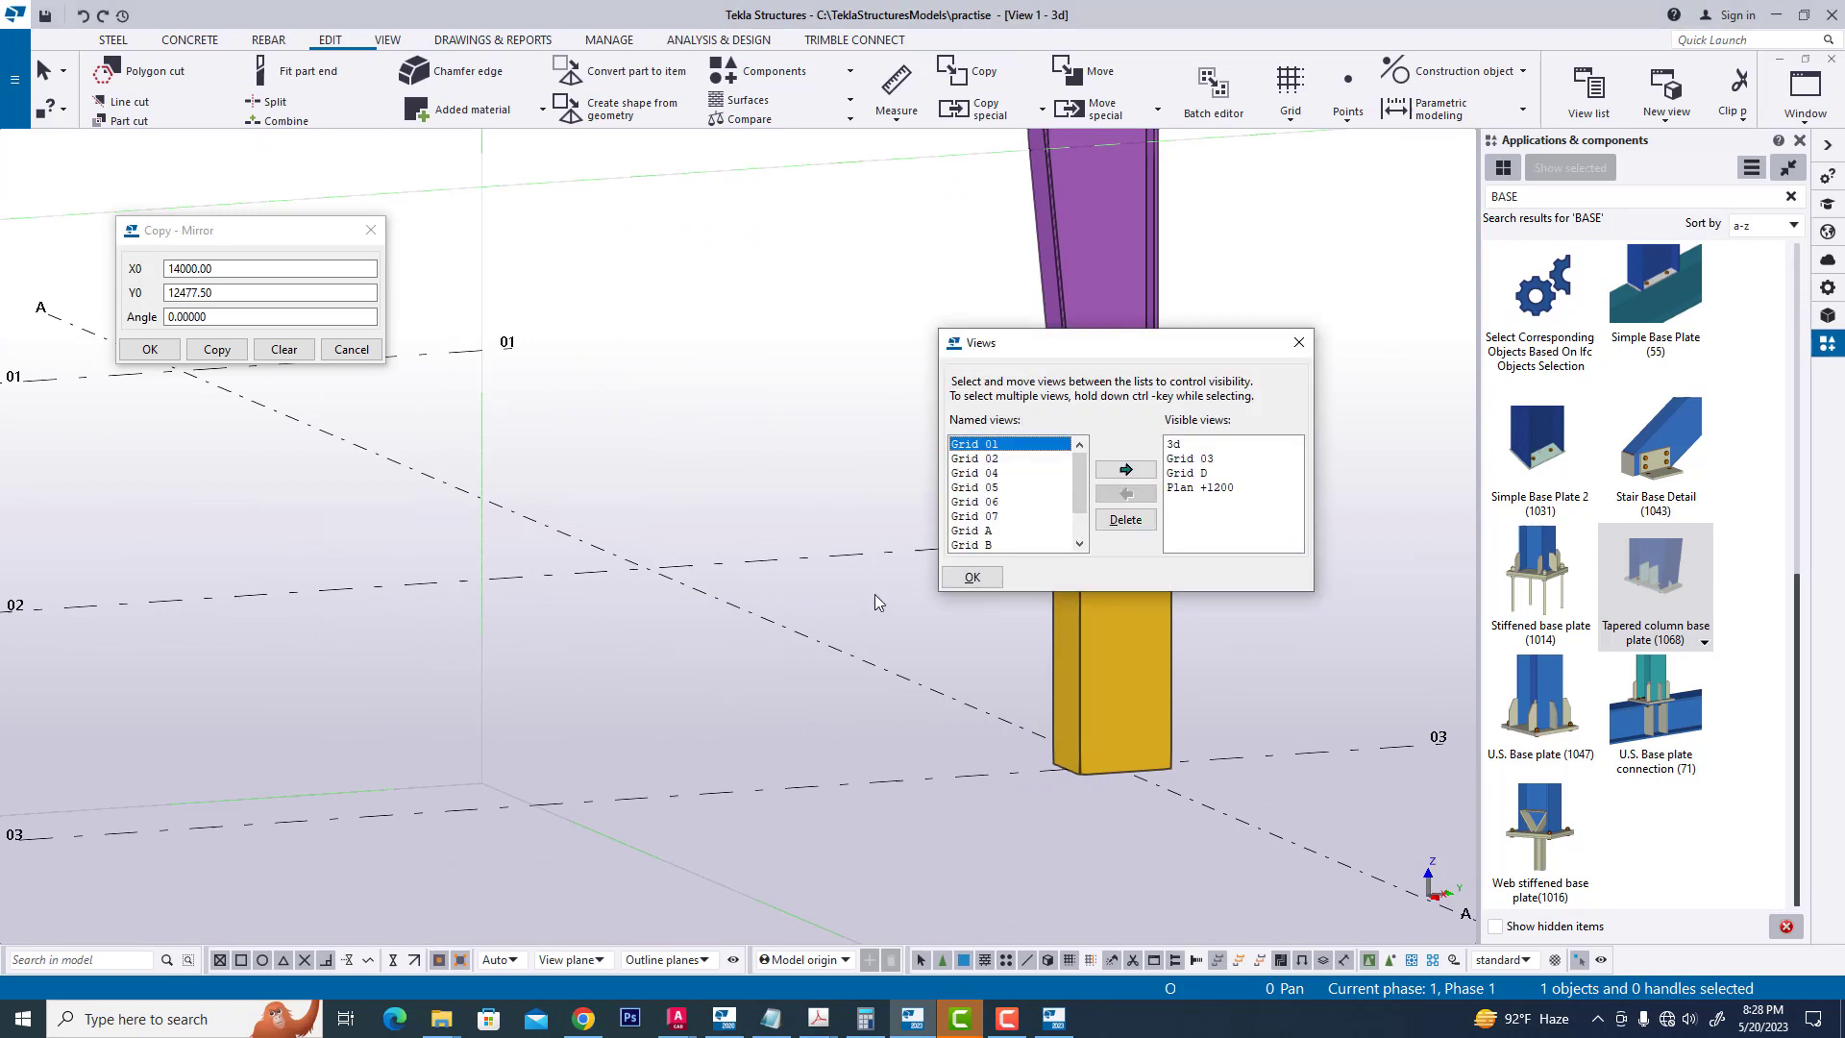
# - Open the Grid A elevation, fit it, and modify the connection's stiffener height to 125
pyautogui.click(976, 531)
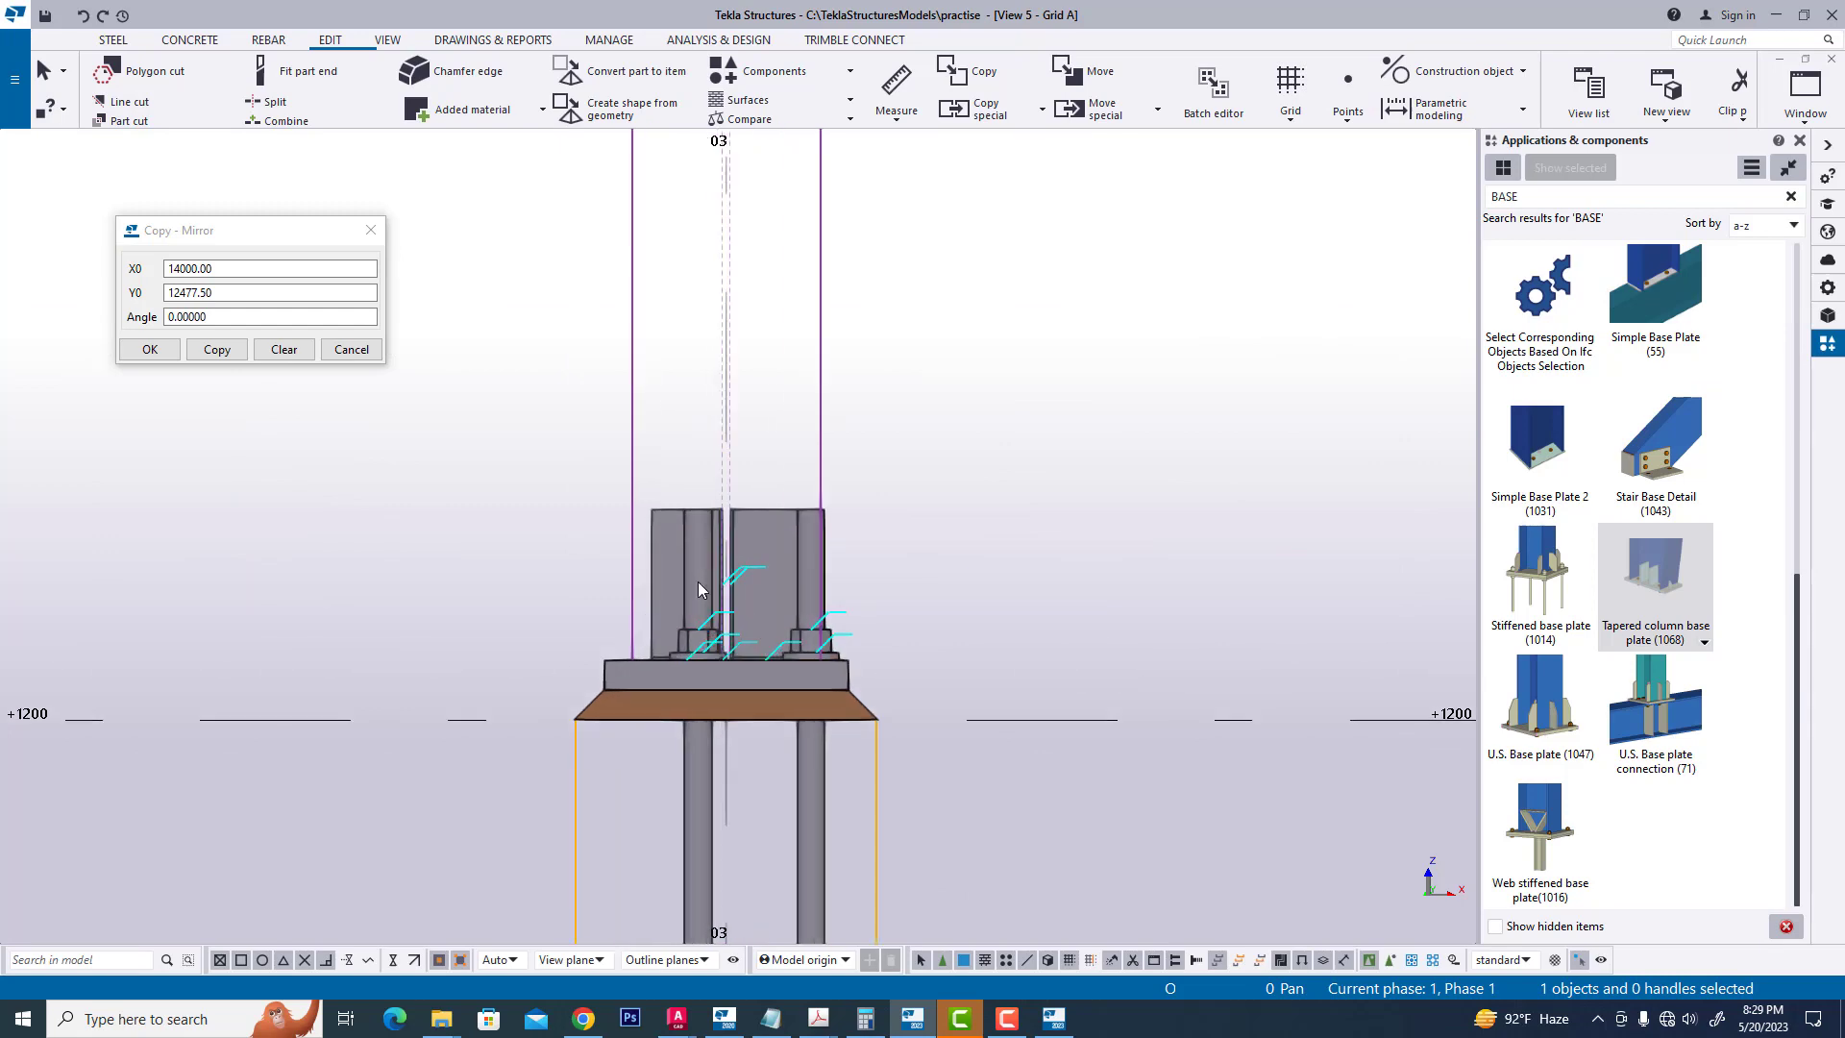
pyautogui.rightClick(701, 588)
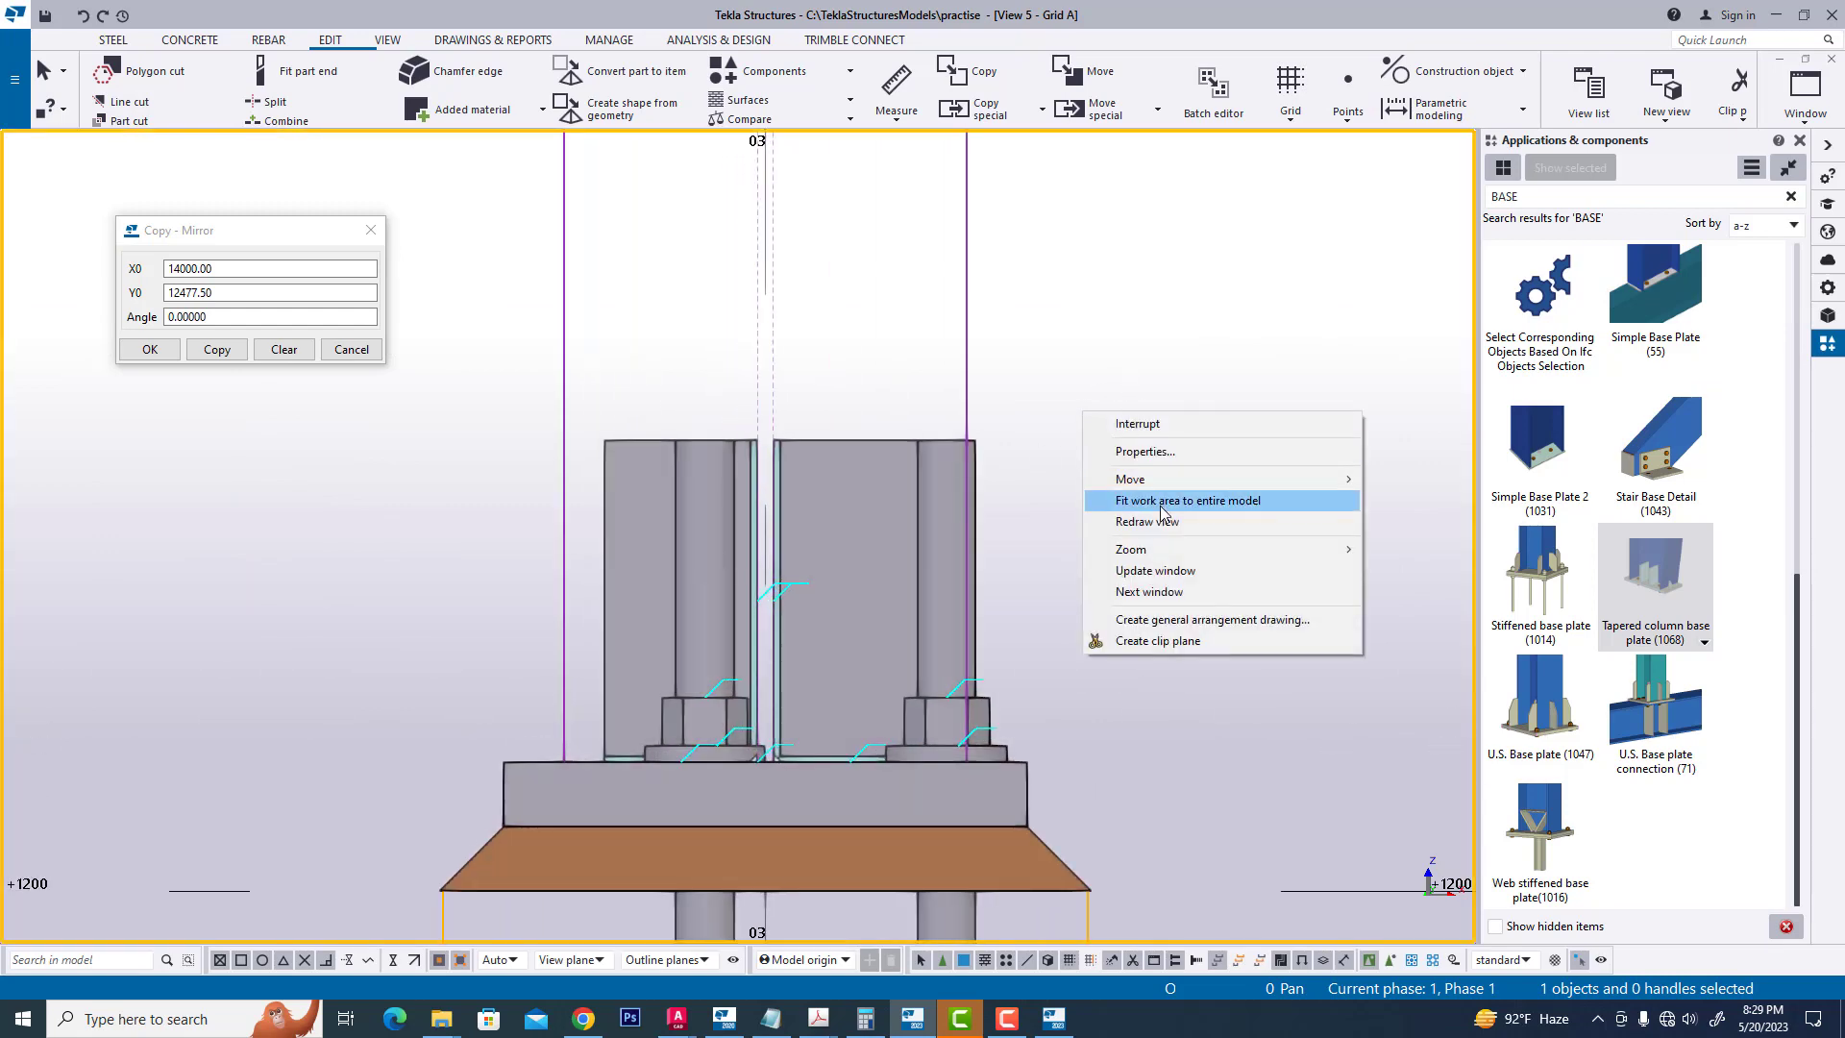
pyautogui.click(1185, 500)
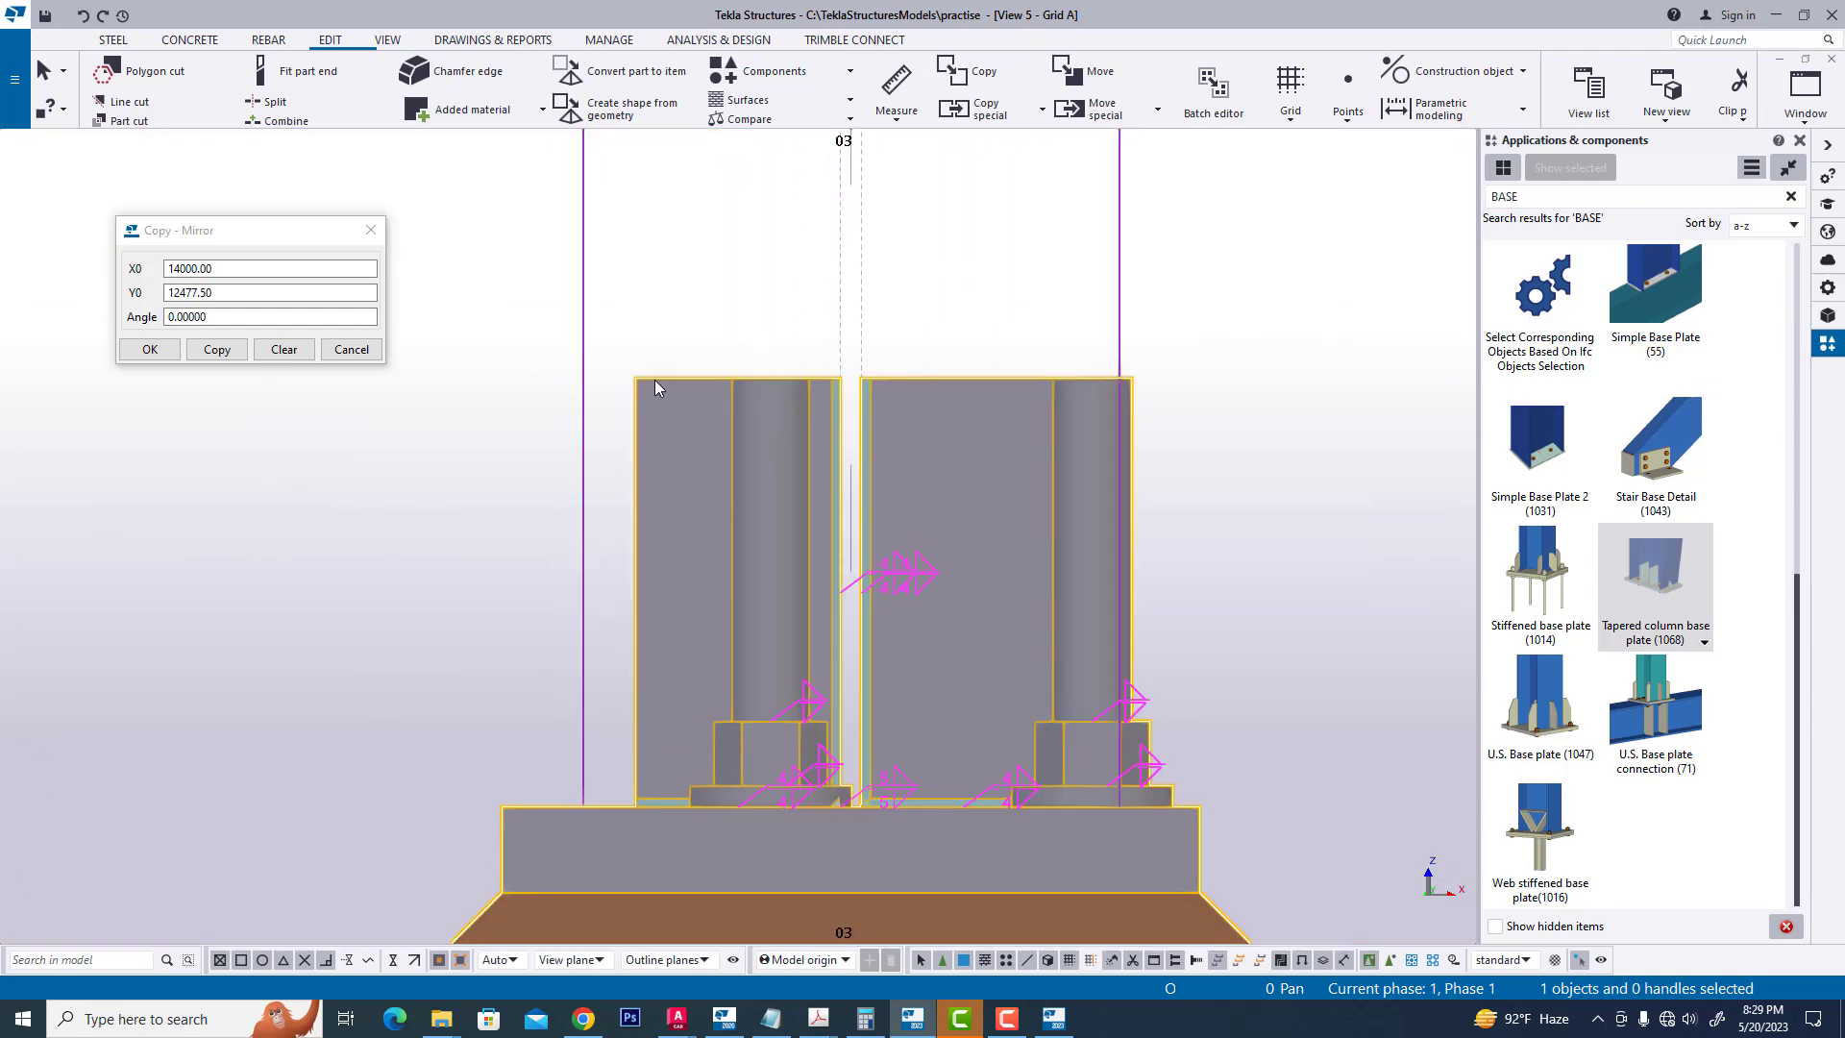
pyautogui.doubleClick(1654, 572)
pyautogui.write('125')
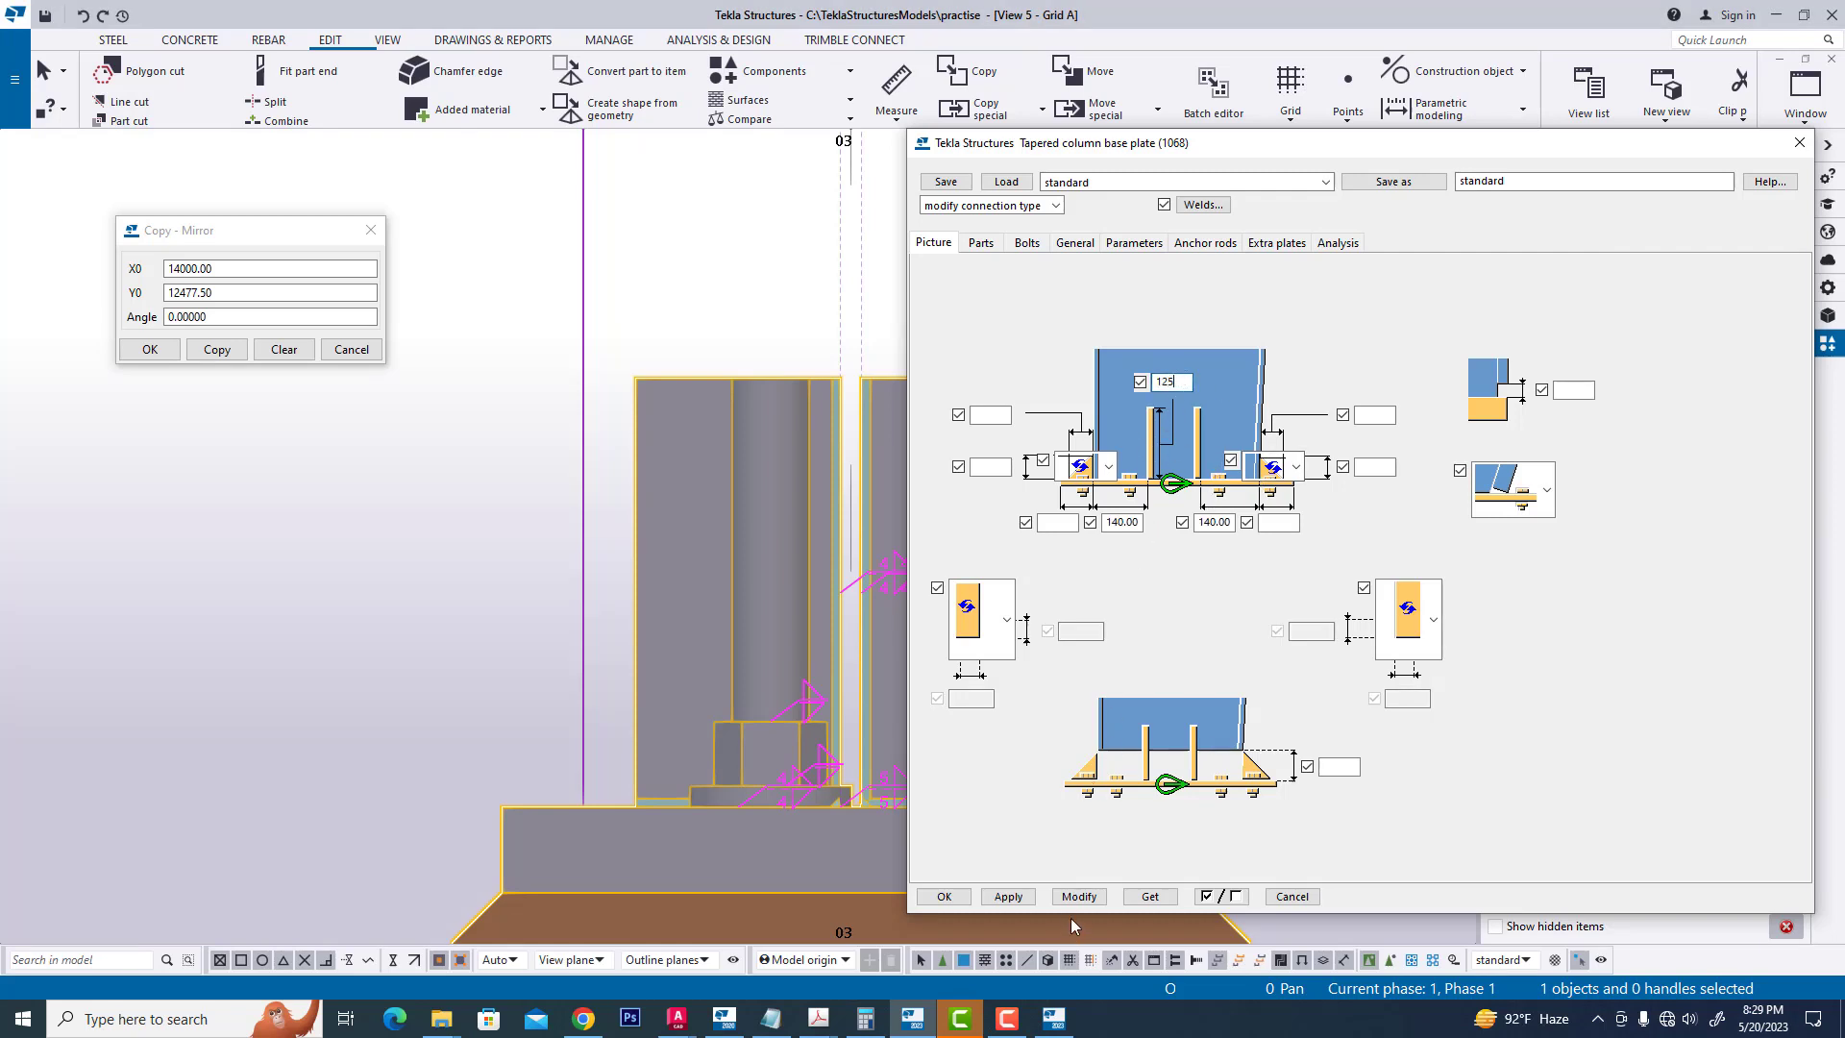
pyautogui.click(1006, 895)
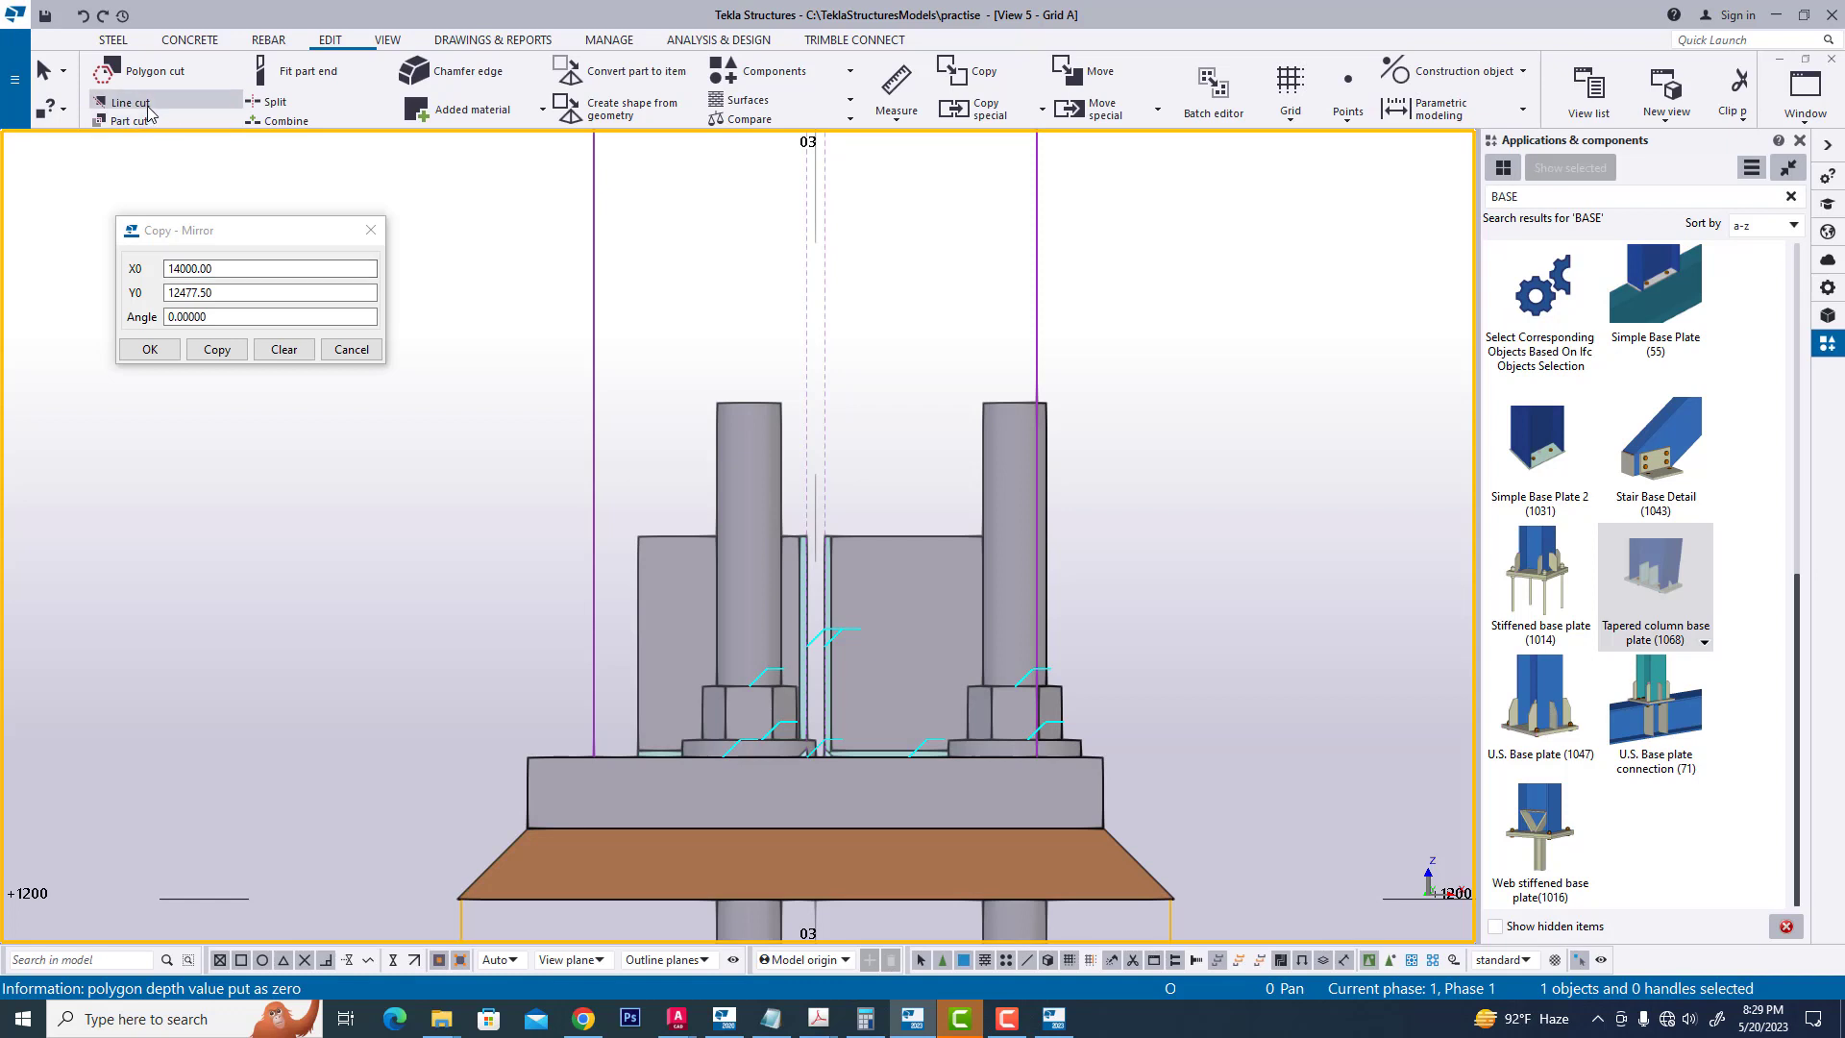
# - Line-cut both stiffeners from their top inner corners to the base plate's outer corners
pyautogui.click(127, 101)
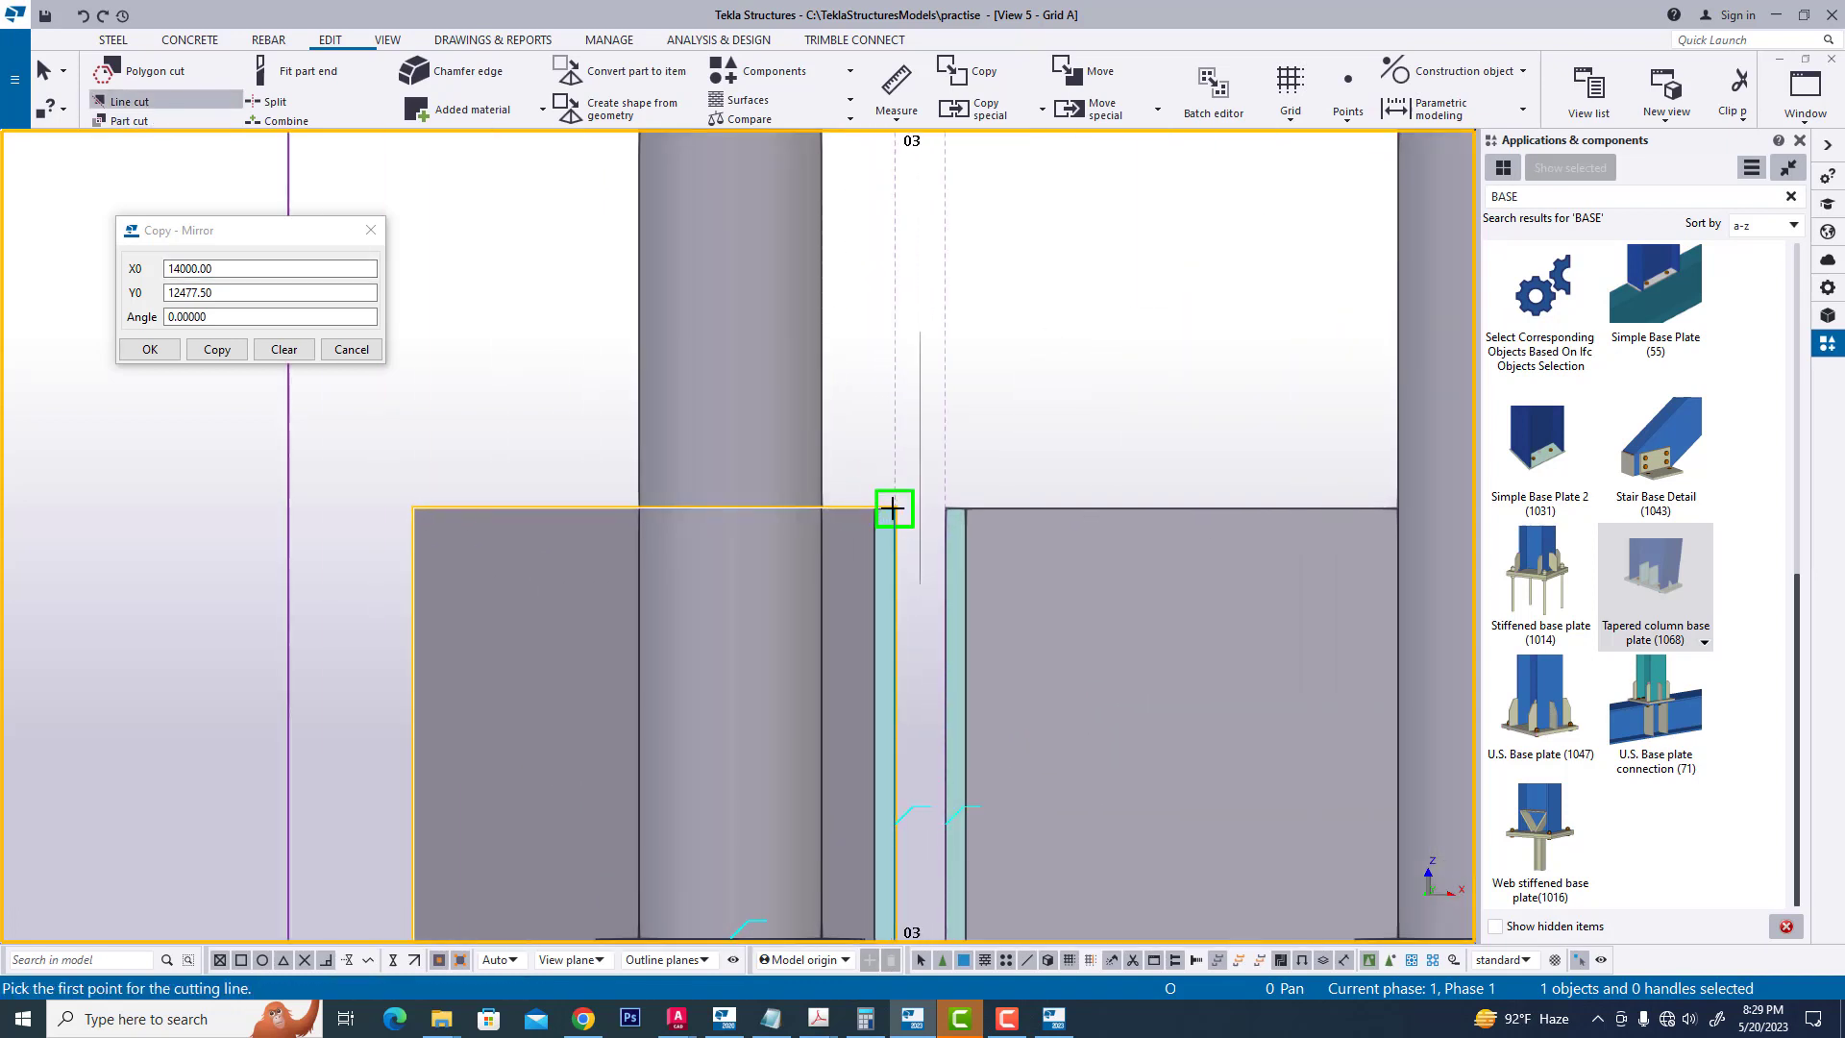
pyautogui.click(891, 508)
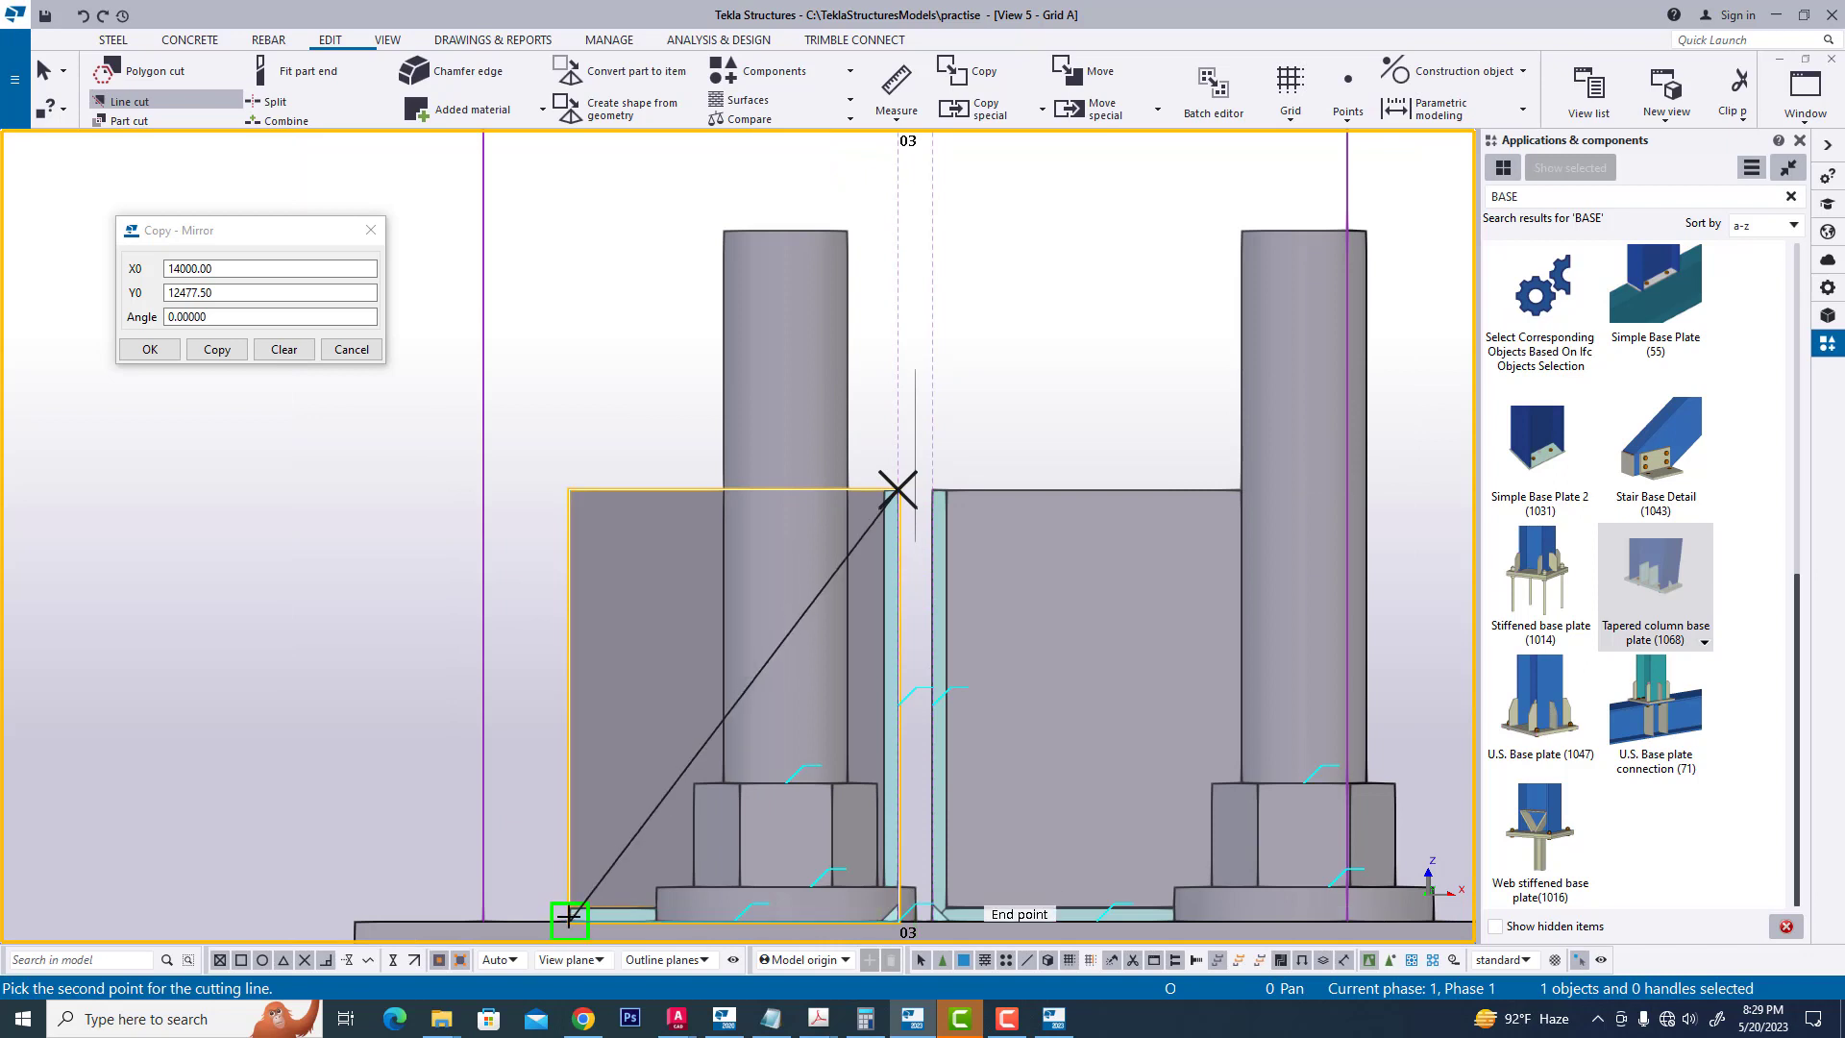
pyautogui.rightClick(570, 920)
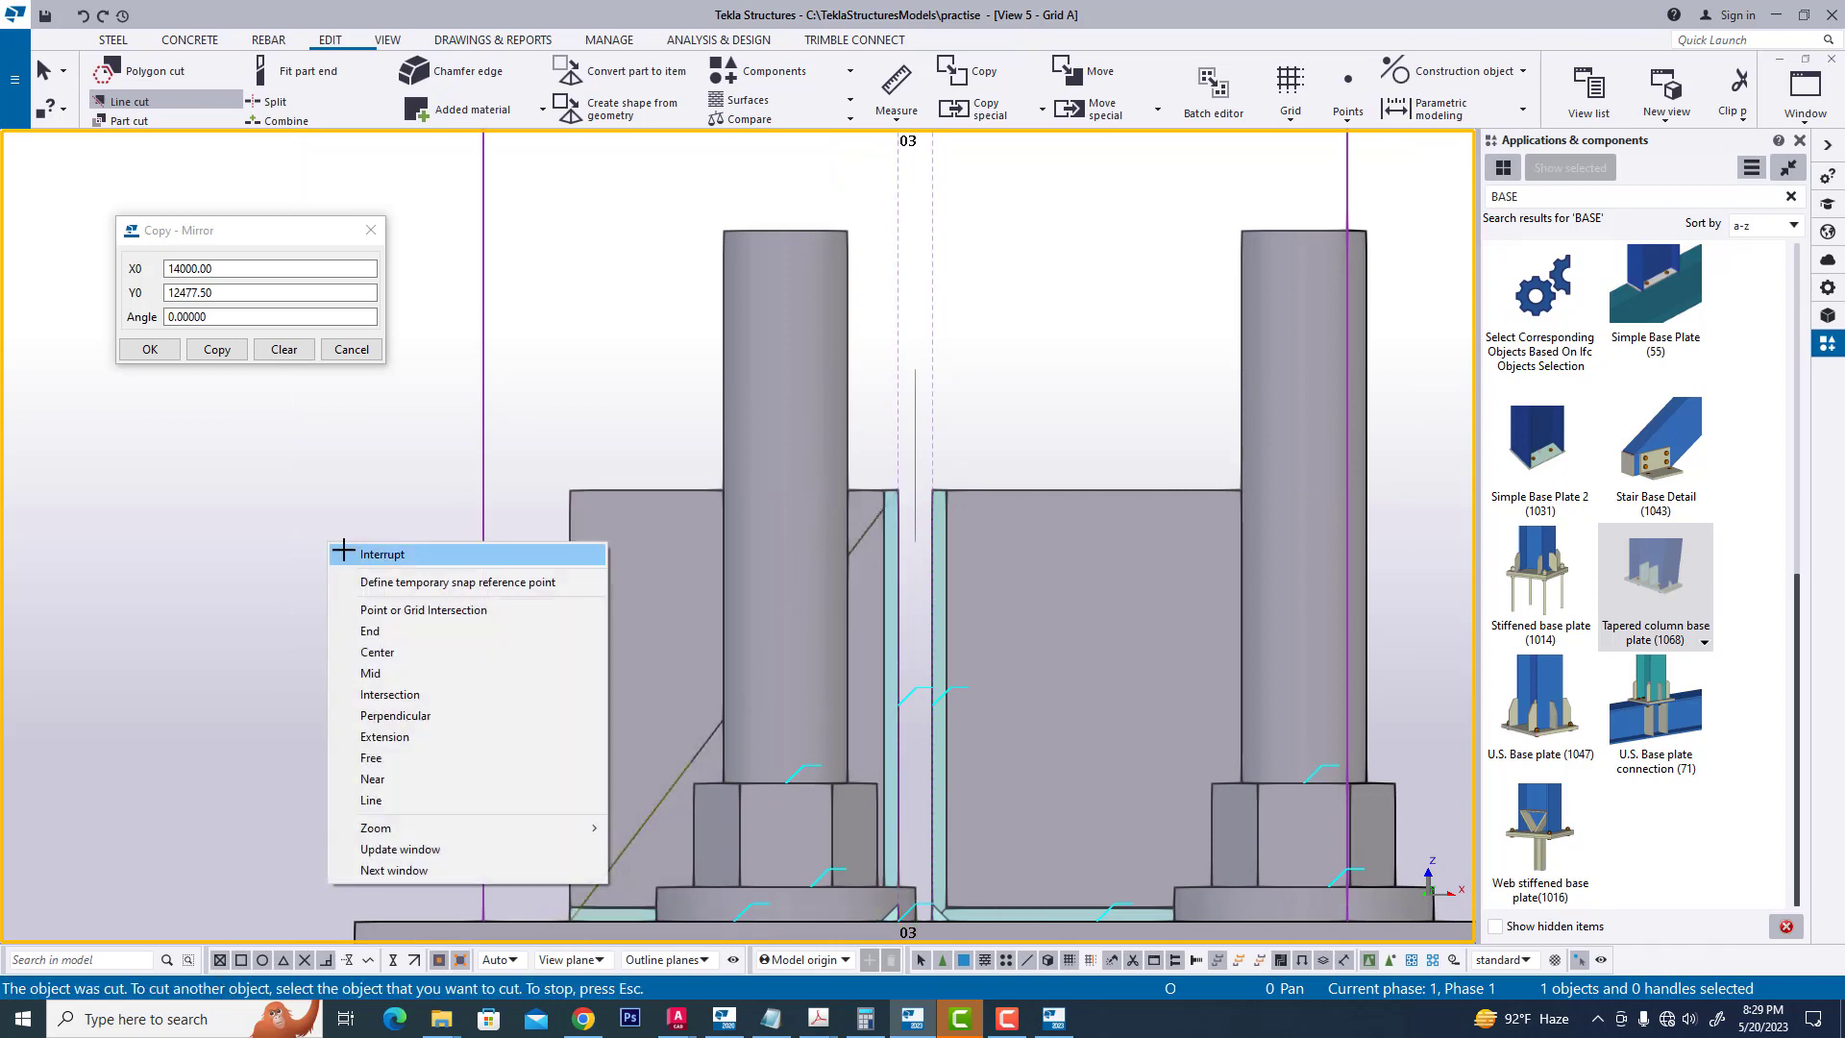
pyautogui.click(380, 554)
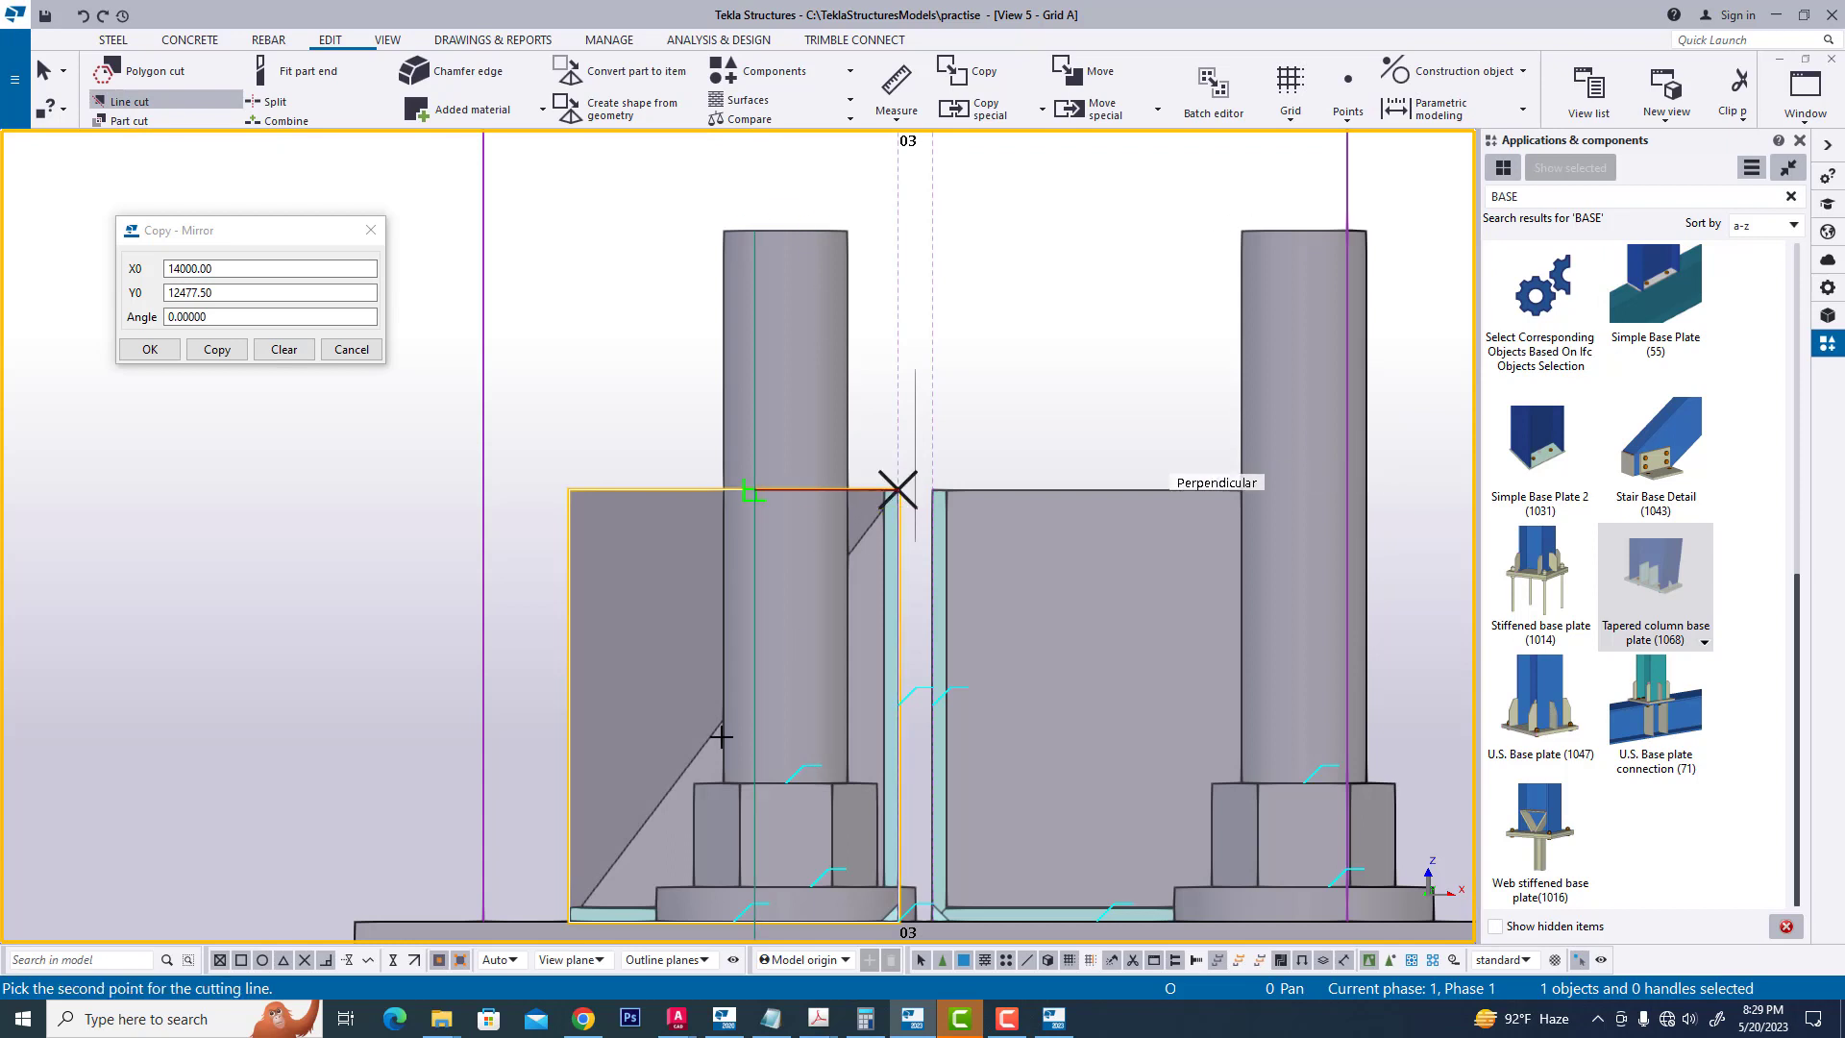
pyautogui.click(566, 921)
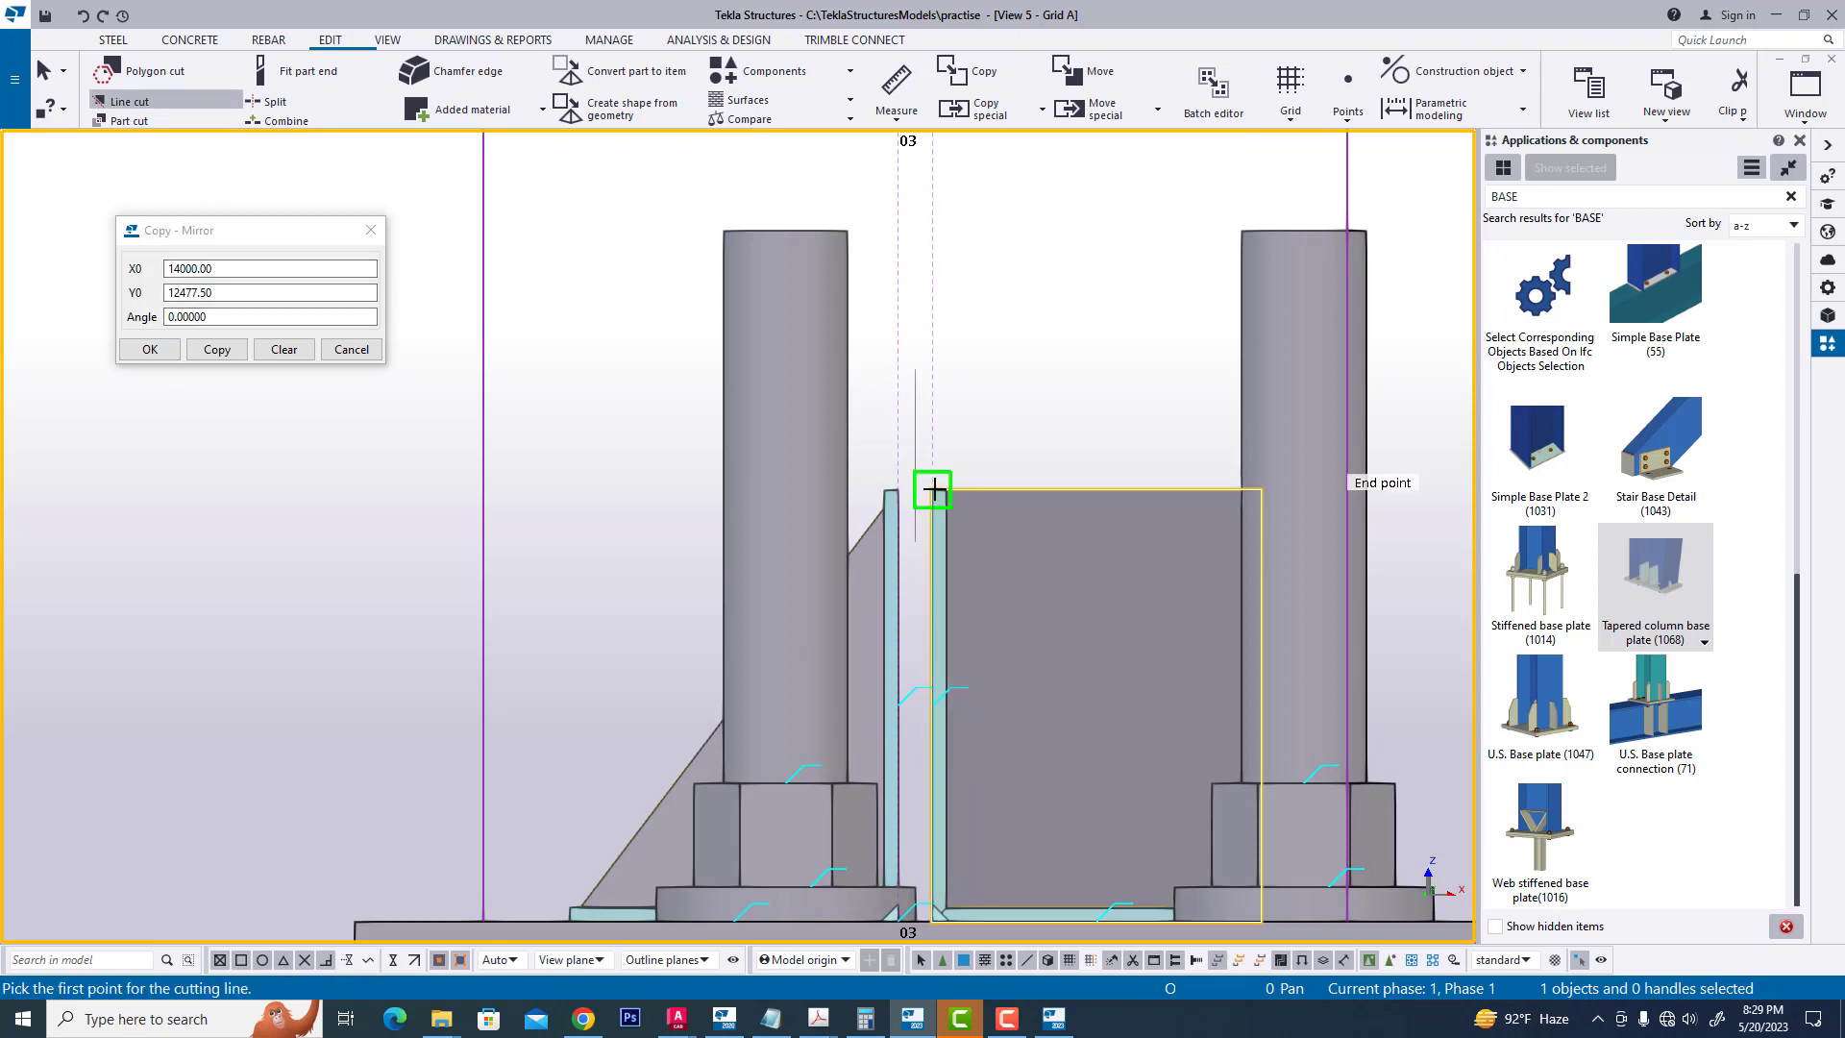
pyautogui.click(931, 489)
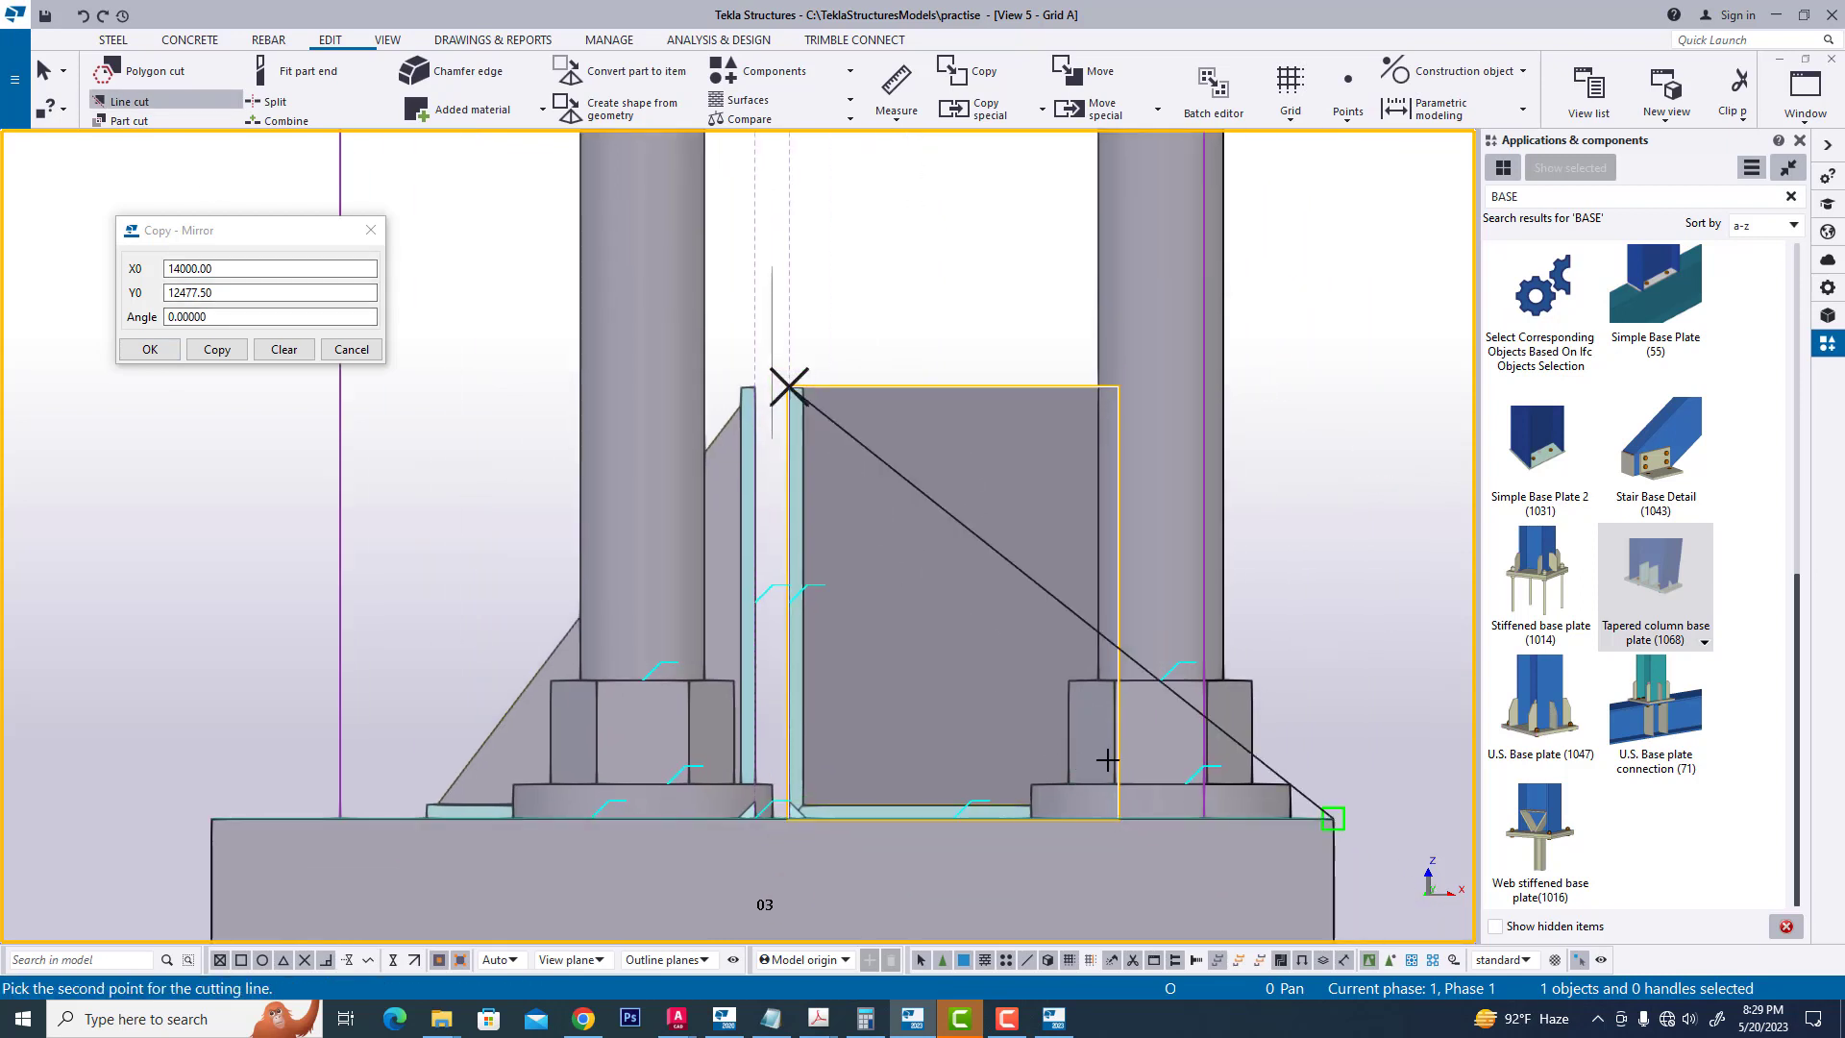
pyautogui.click(1331, 819)
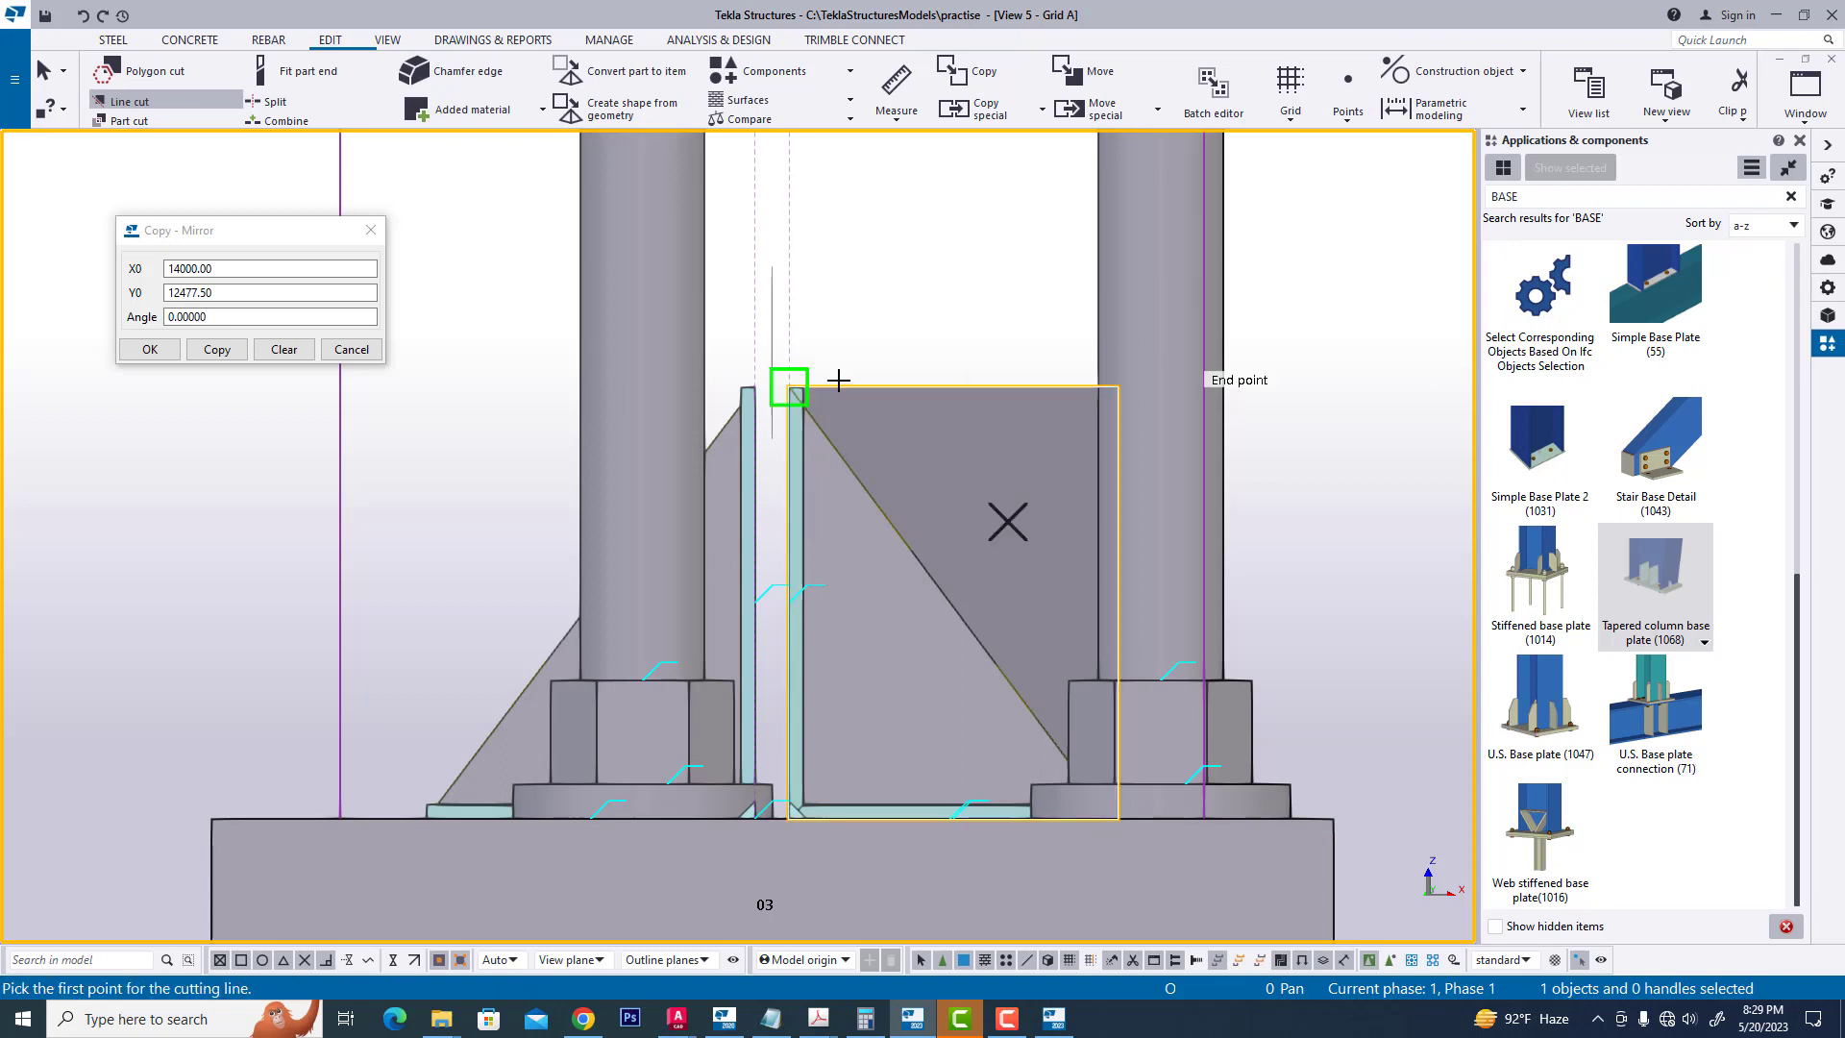
pyautogui.click(788, 386)
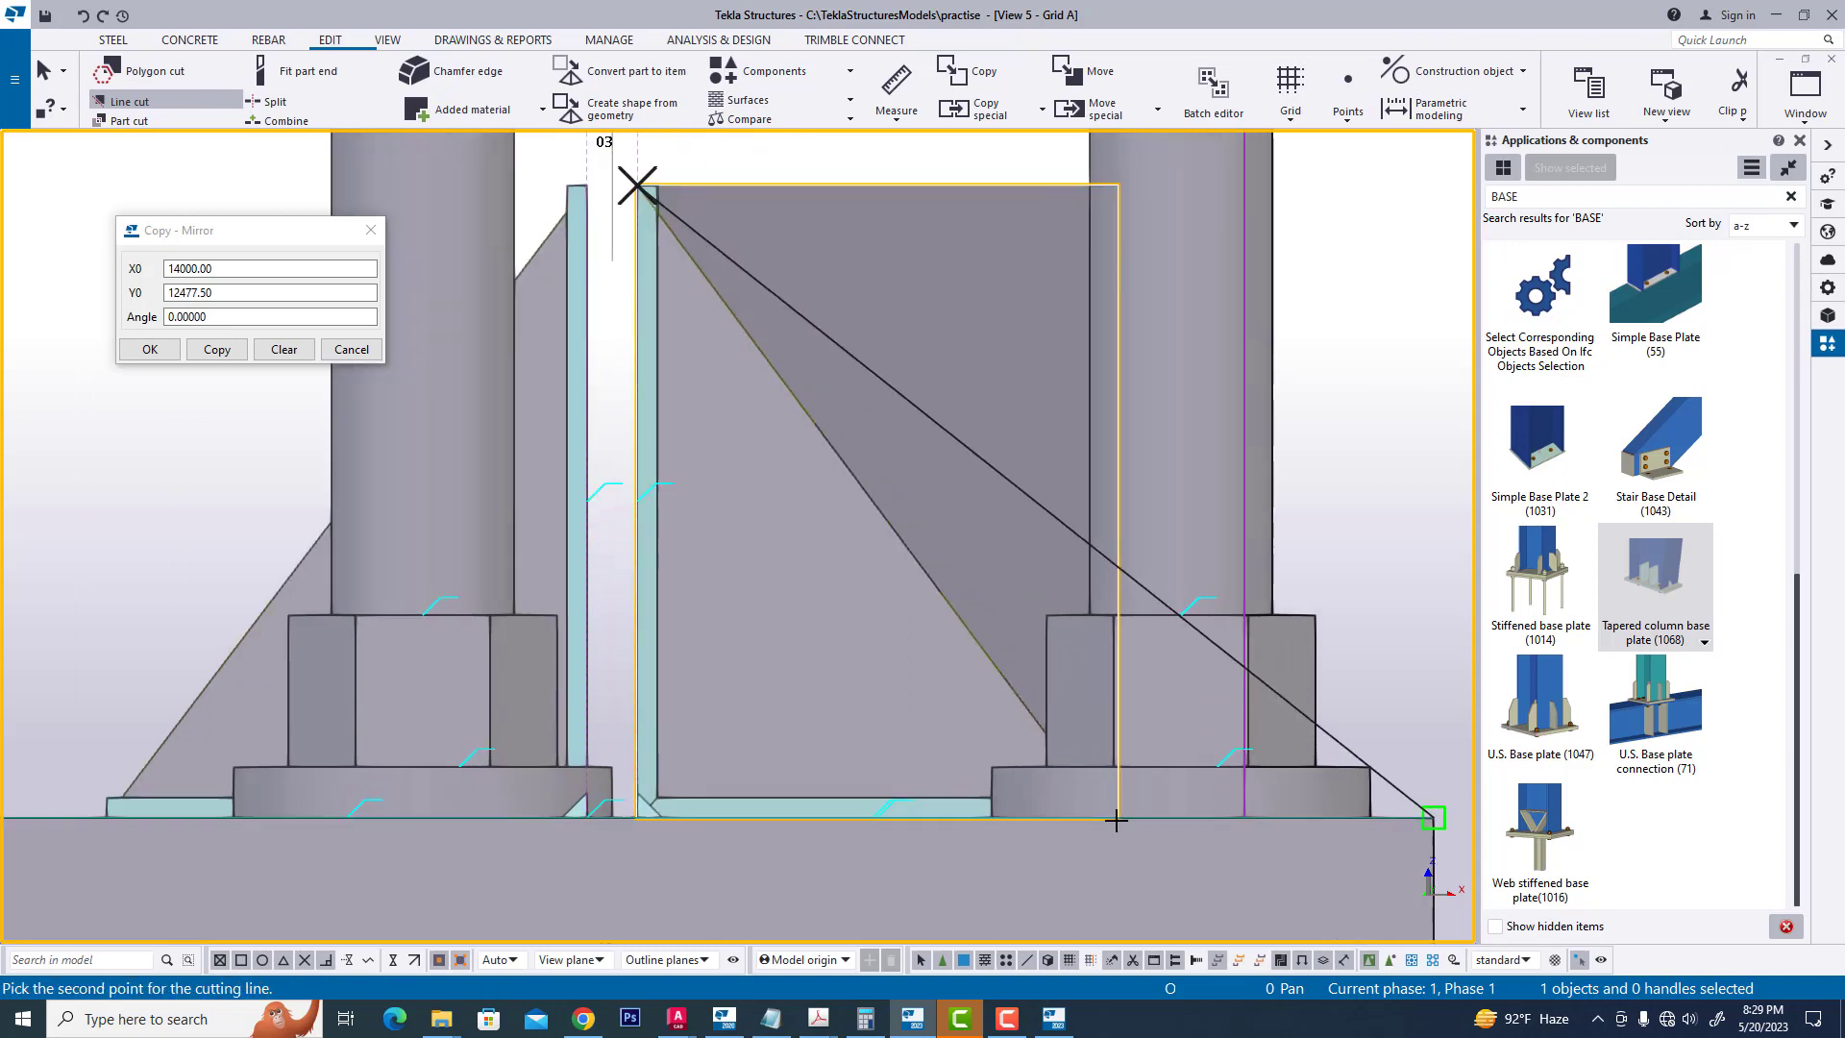
pyautogui.click(1112, 814)
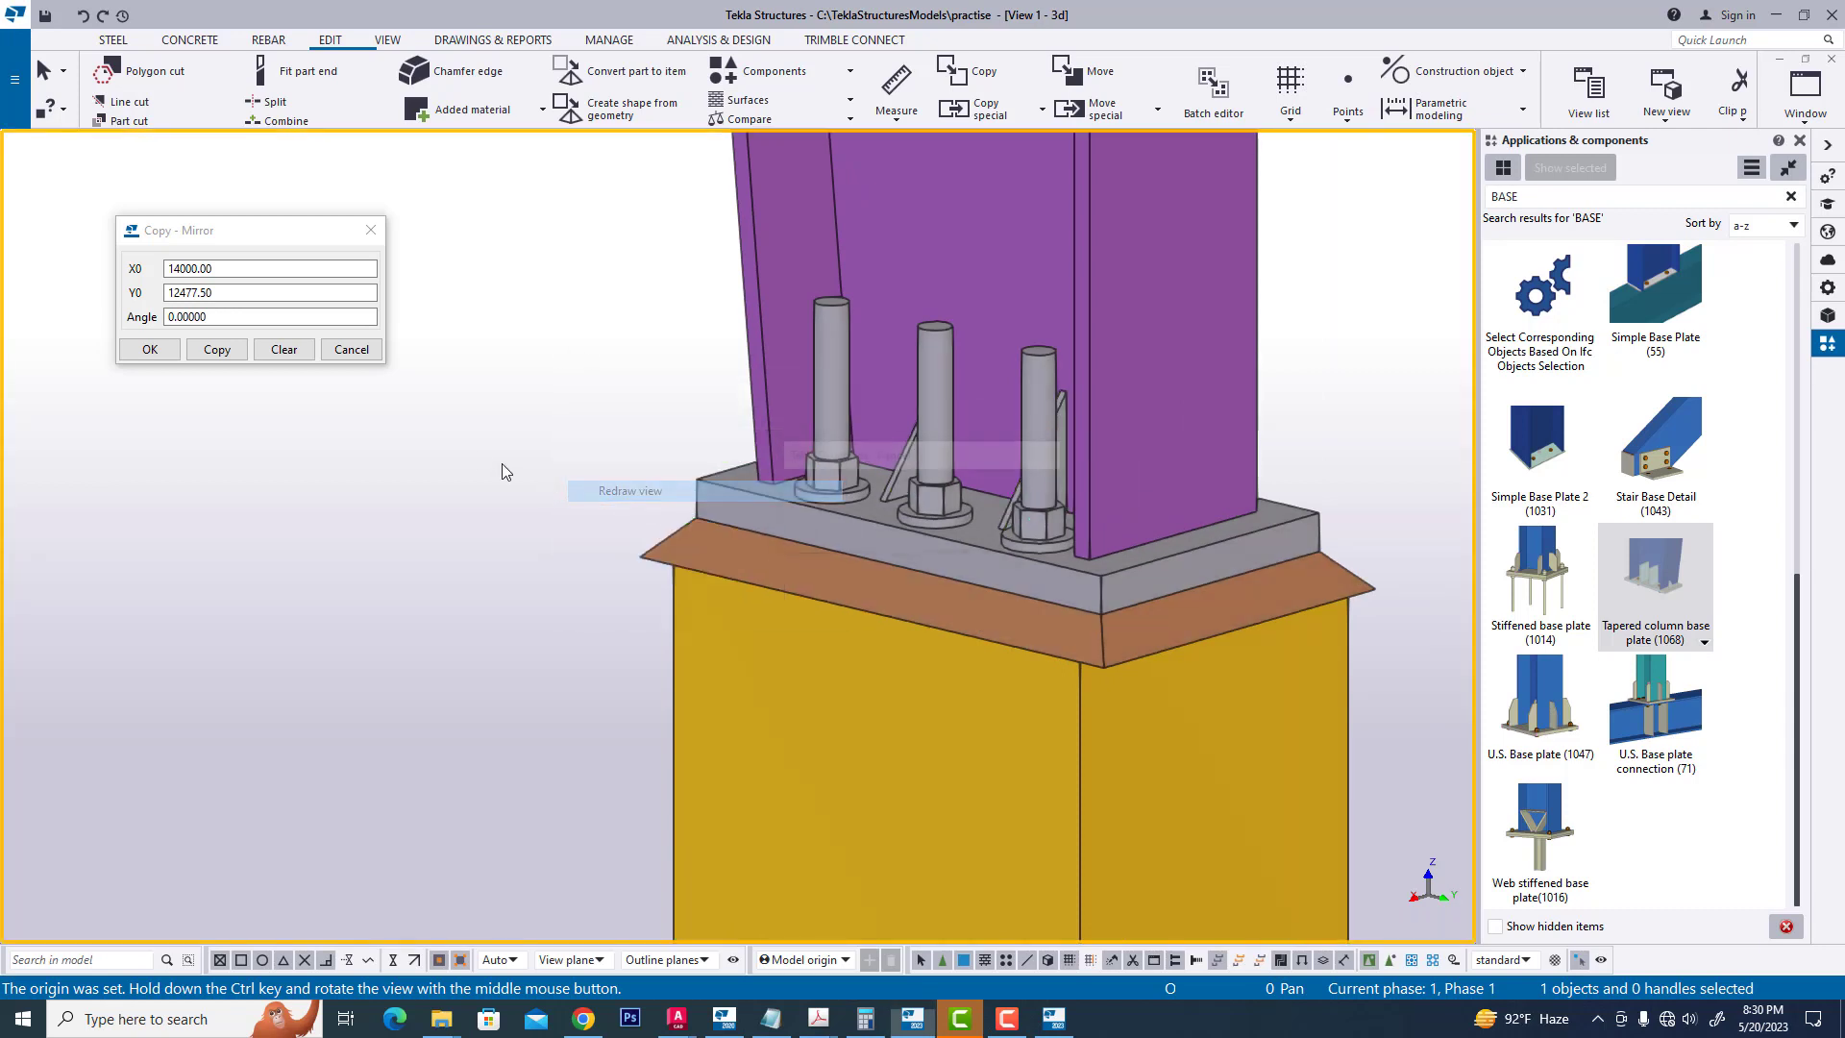
# - Zoom in on the column base in View 1 - 3d to see the triangular stiffeners
pyautogui.scroll(-3)
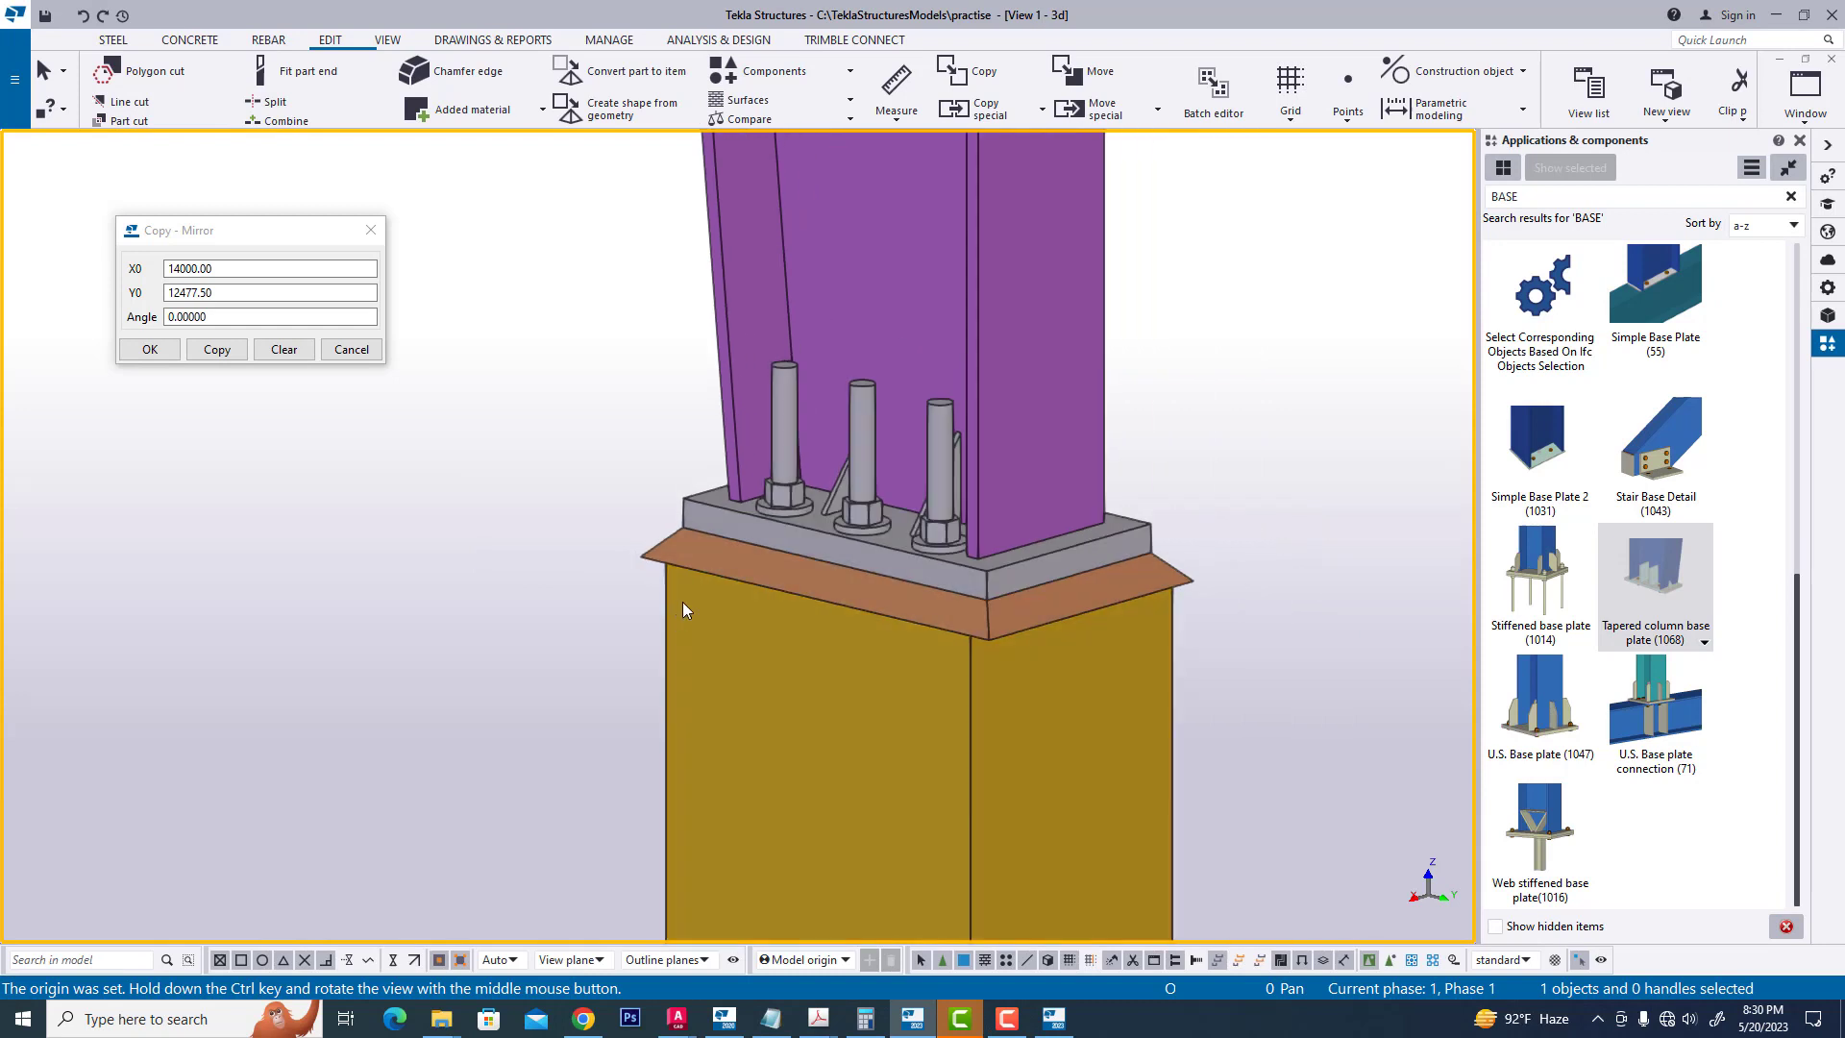